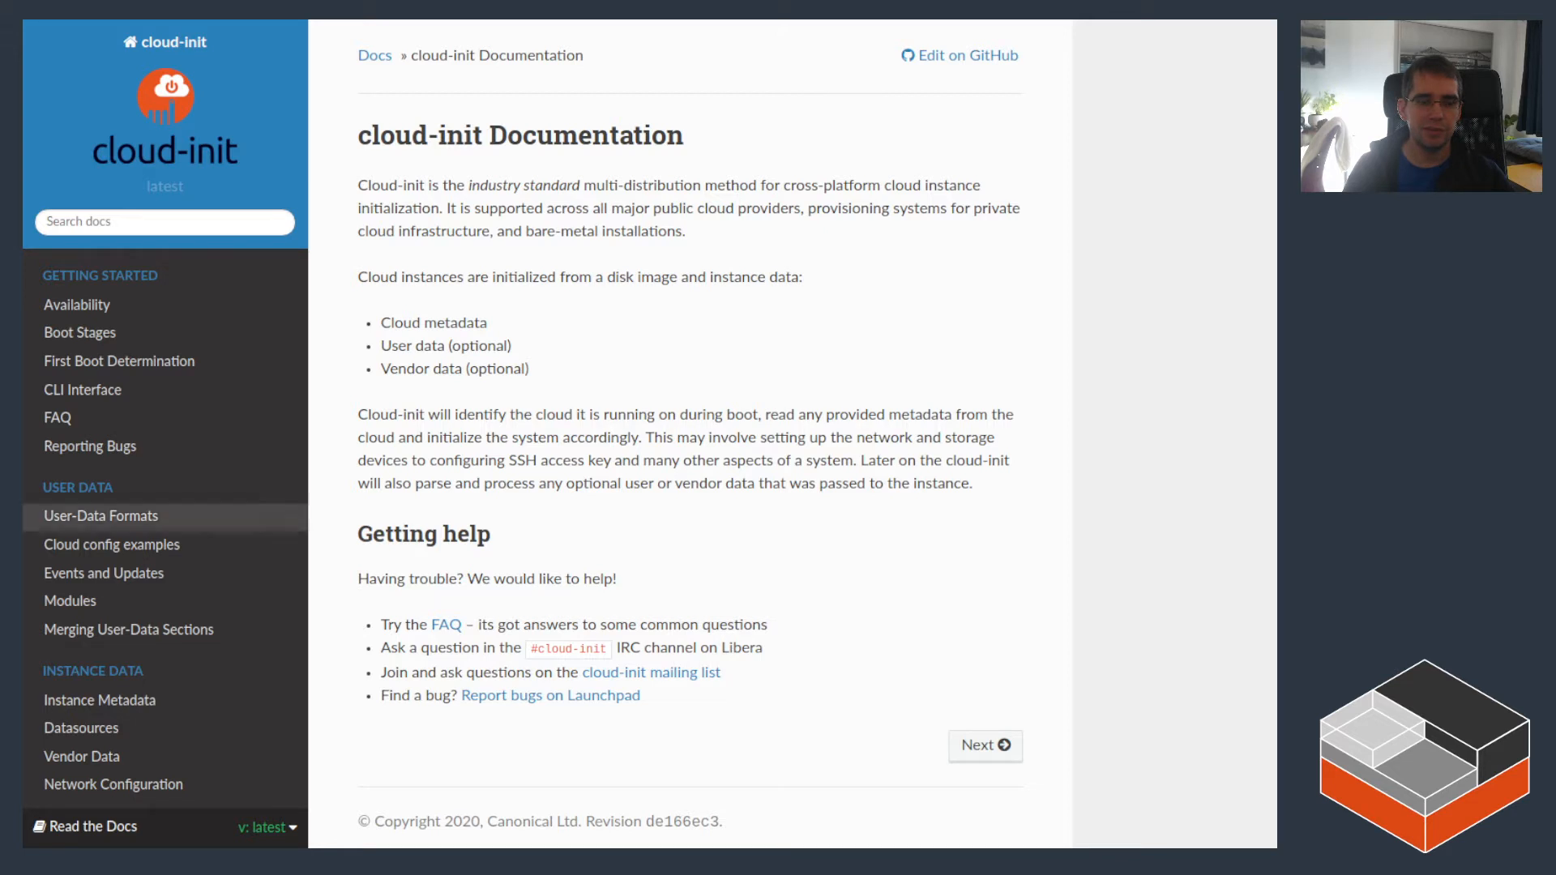
- Read through the Cloud config examples page from the sidebar, scrolling through its sample configurations
click(111, 544)
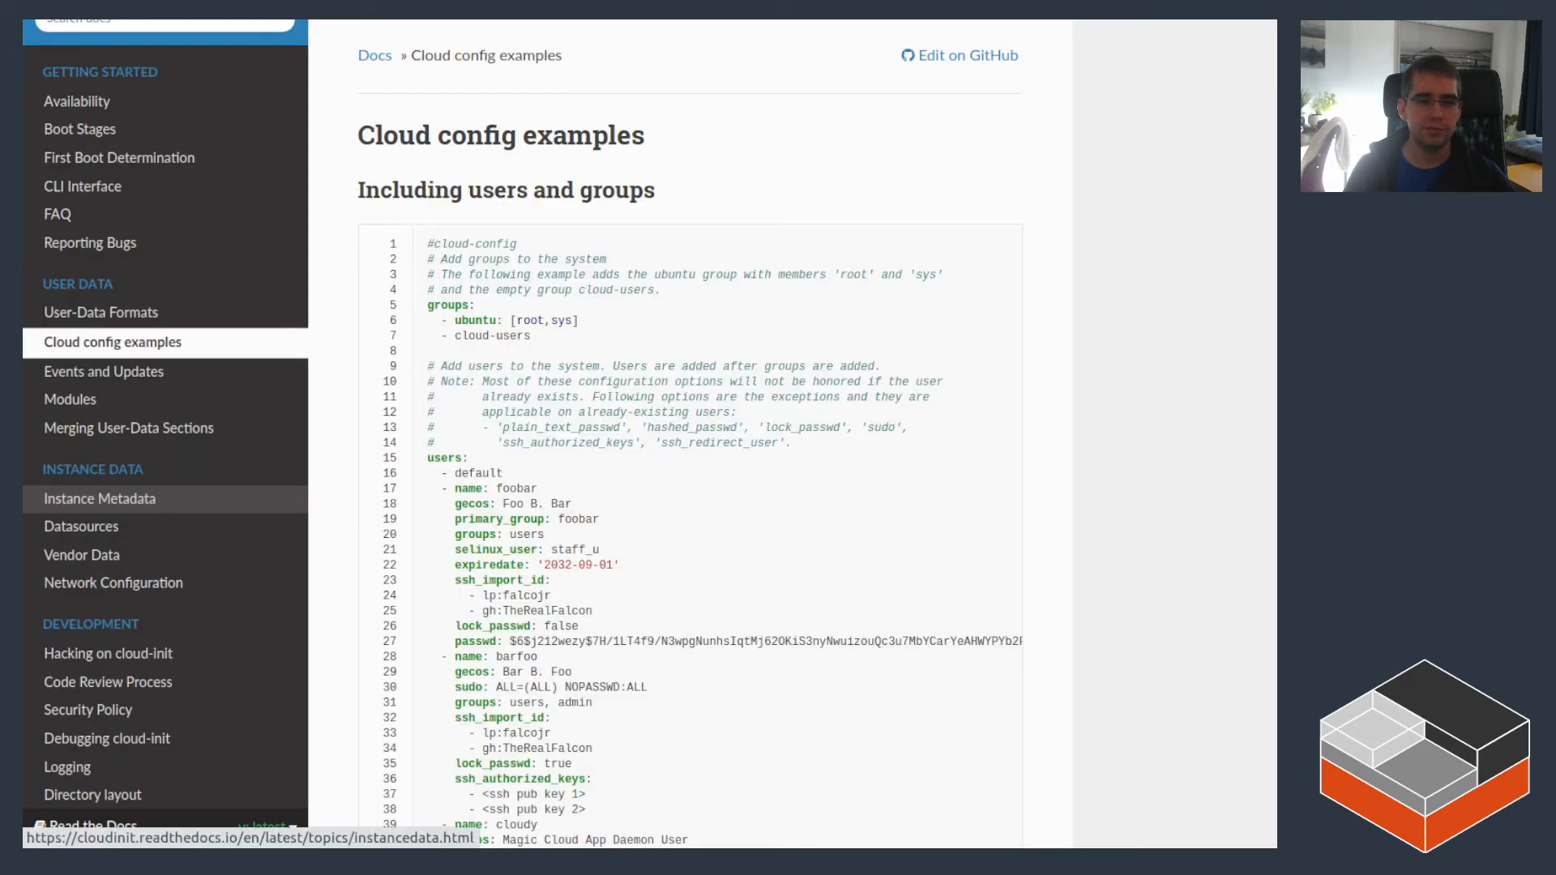
scroll(down, 3)
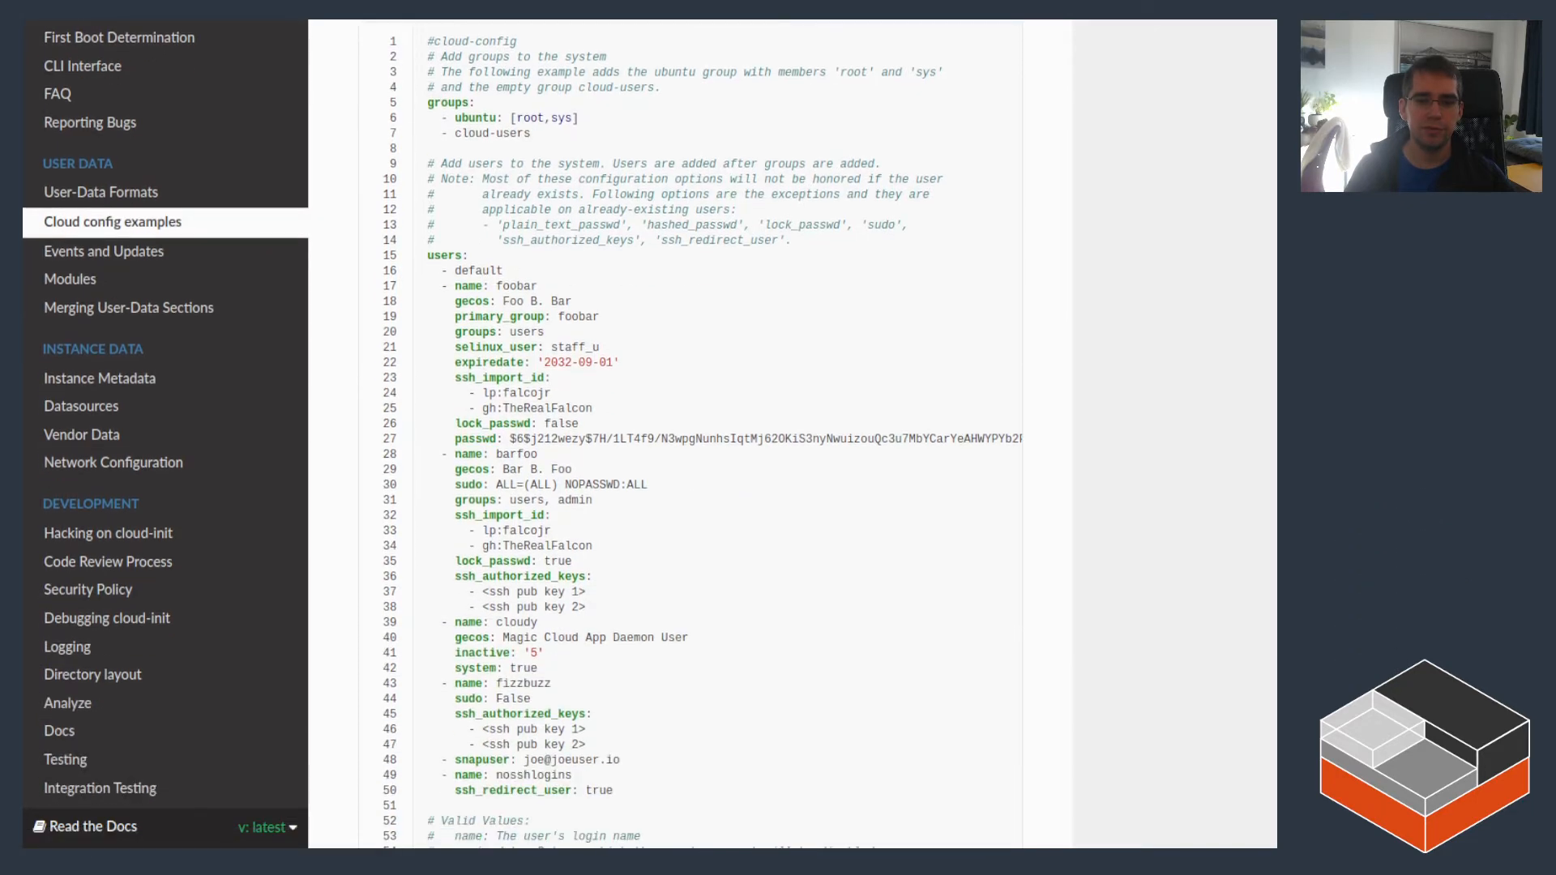
scroll(down, 3)
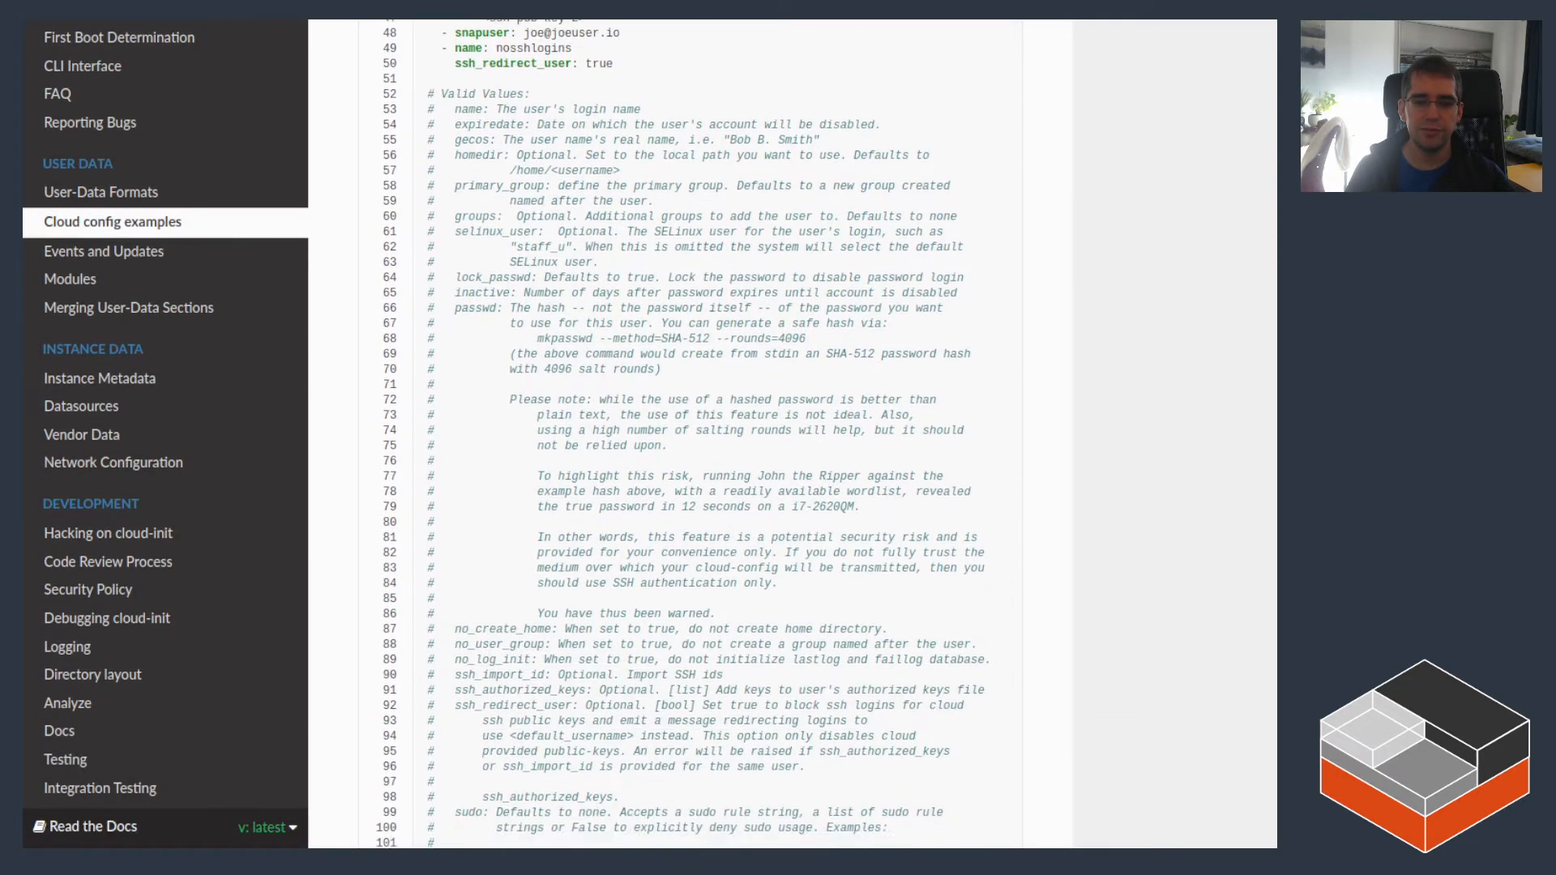
scroll(down, 3)
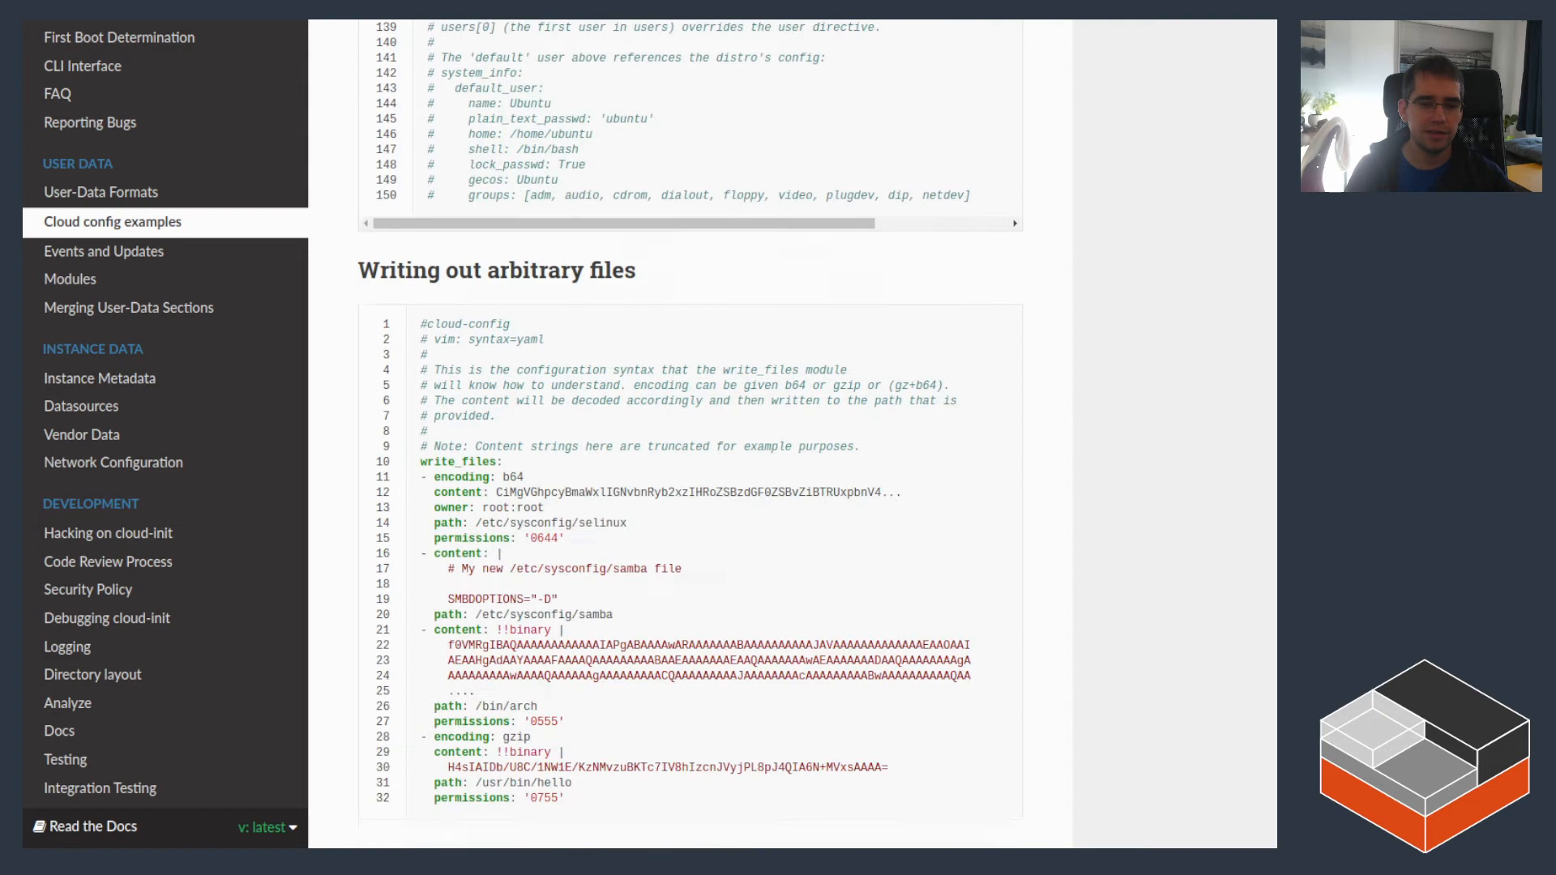
scroll(down, 3)
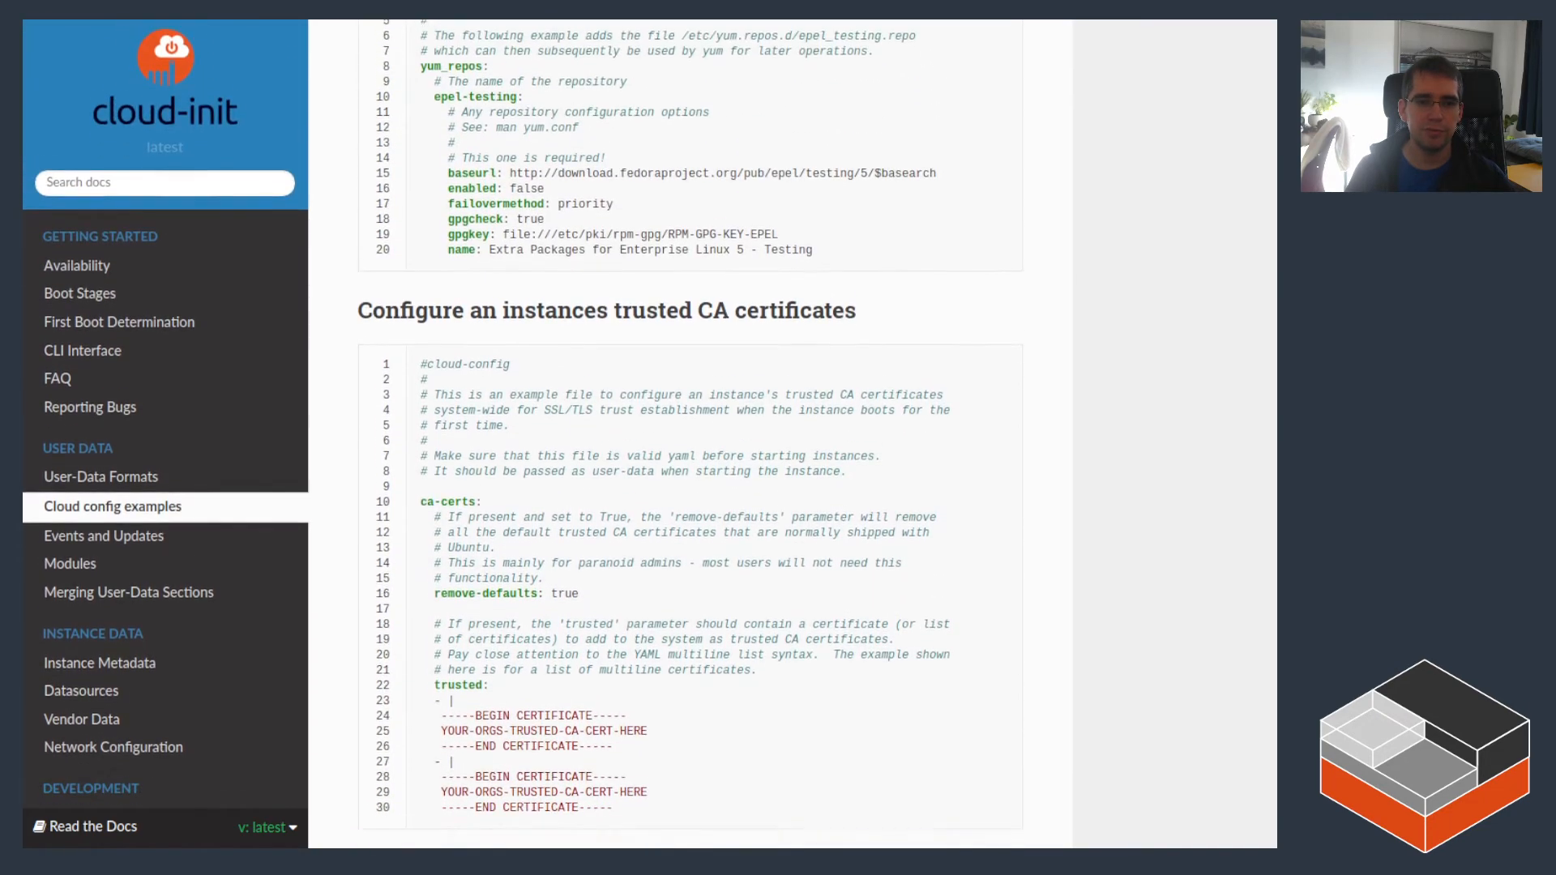
scroll(down, 3)
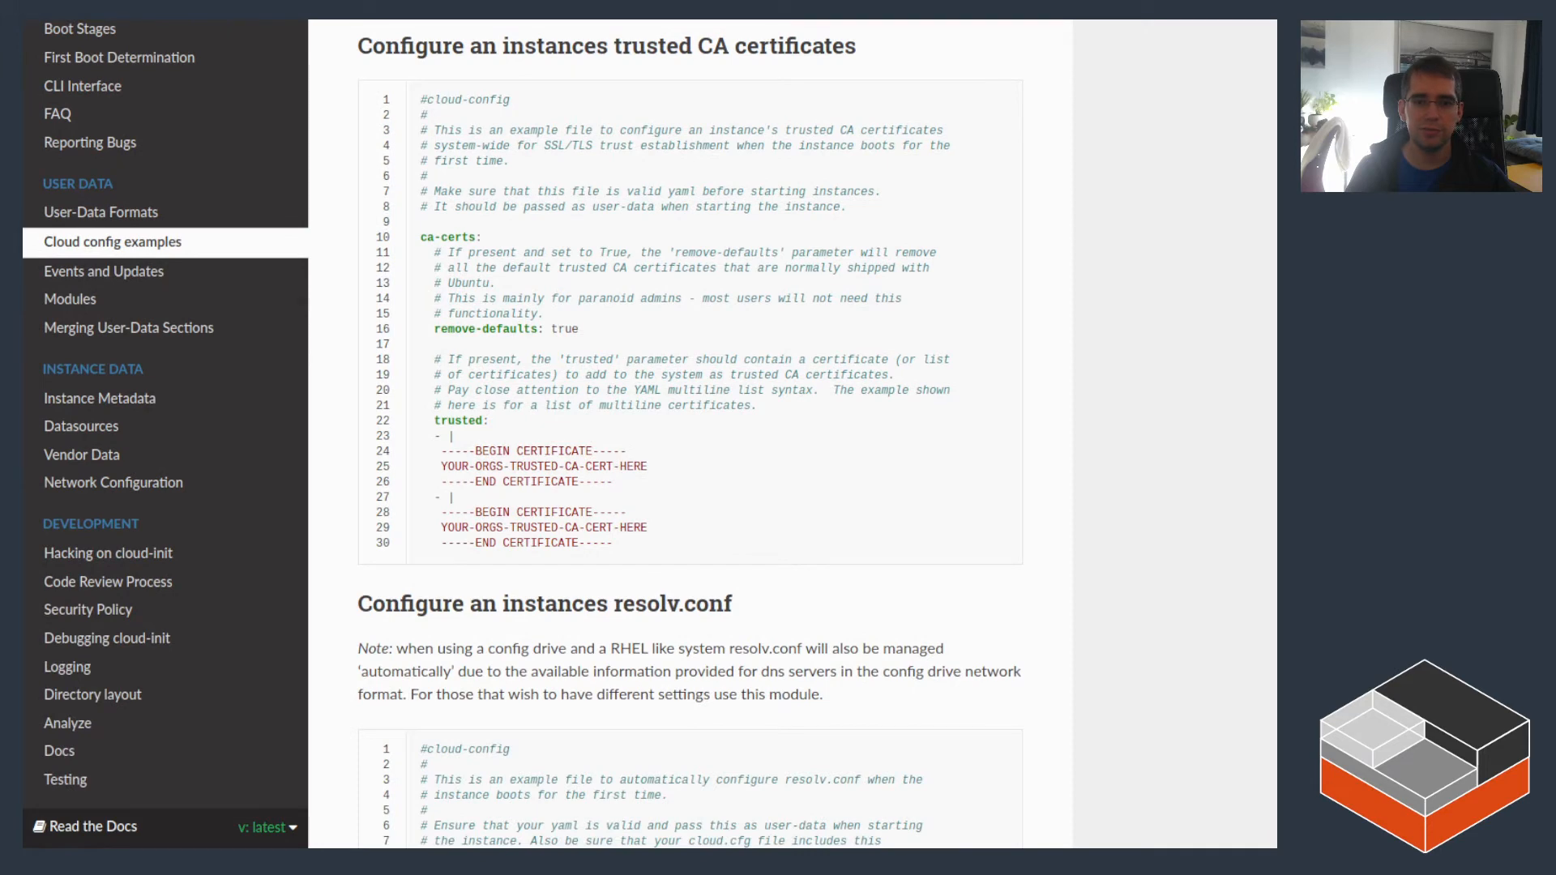
scroll(down, 3)
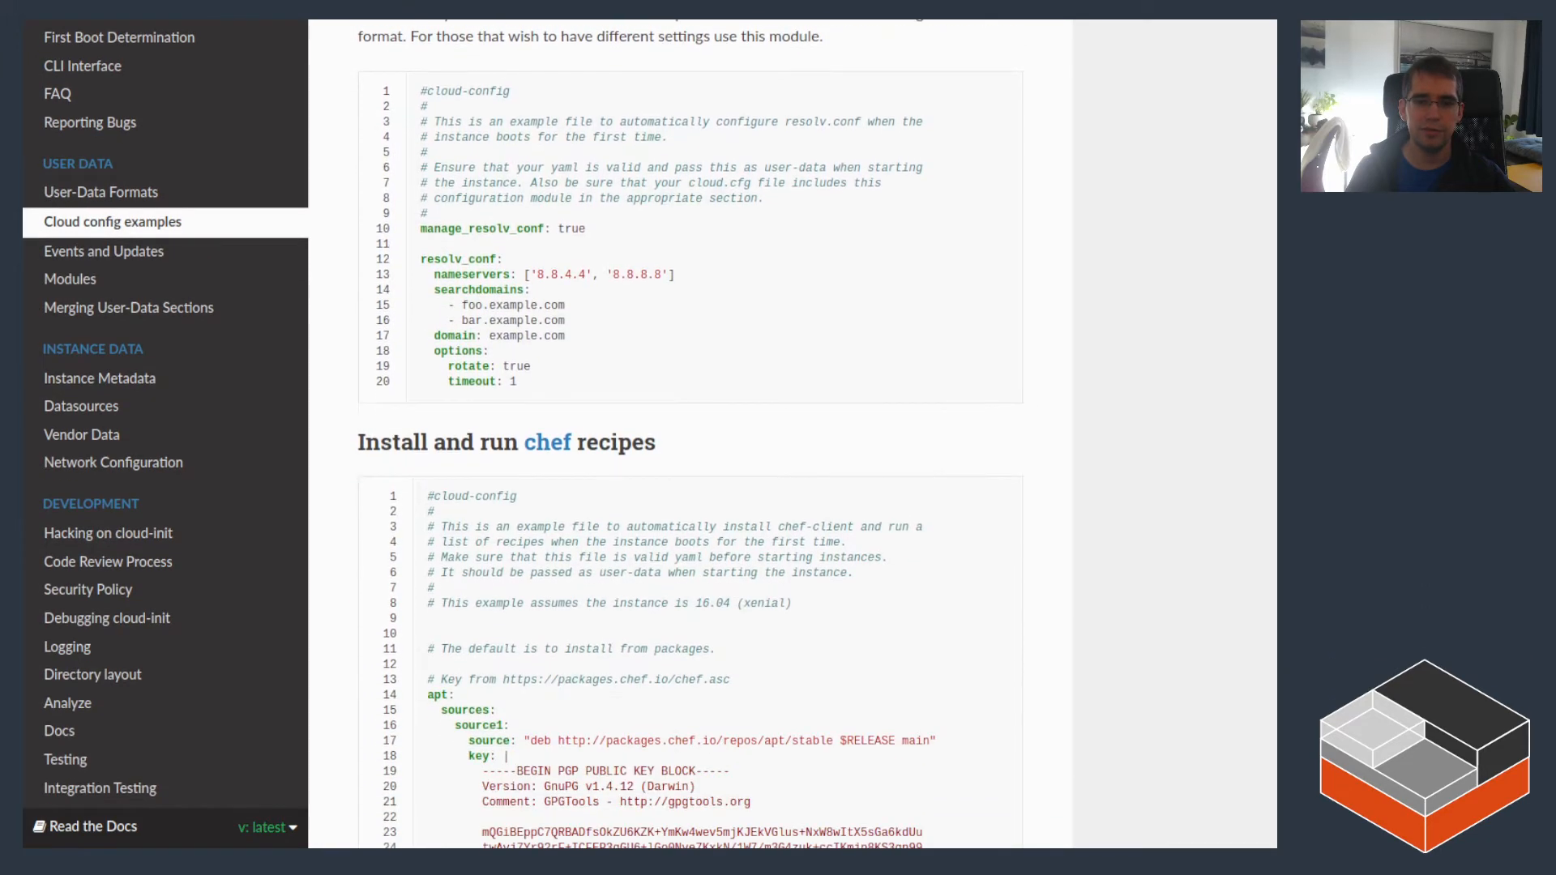
scroll(down, 3)
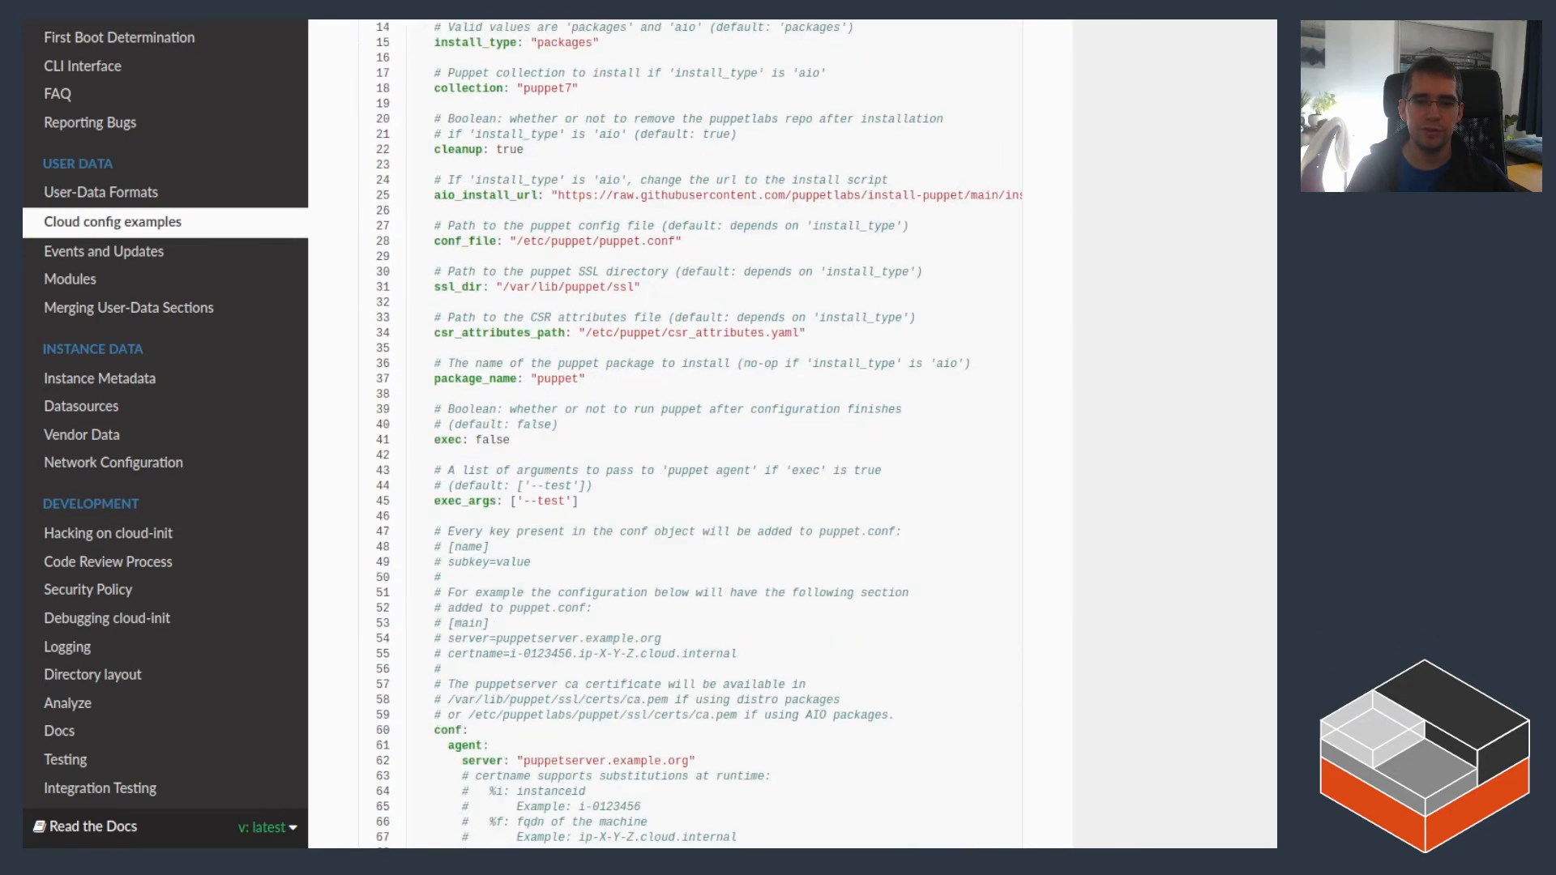
scroll(up, 3)
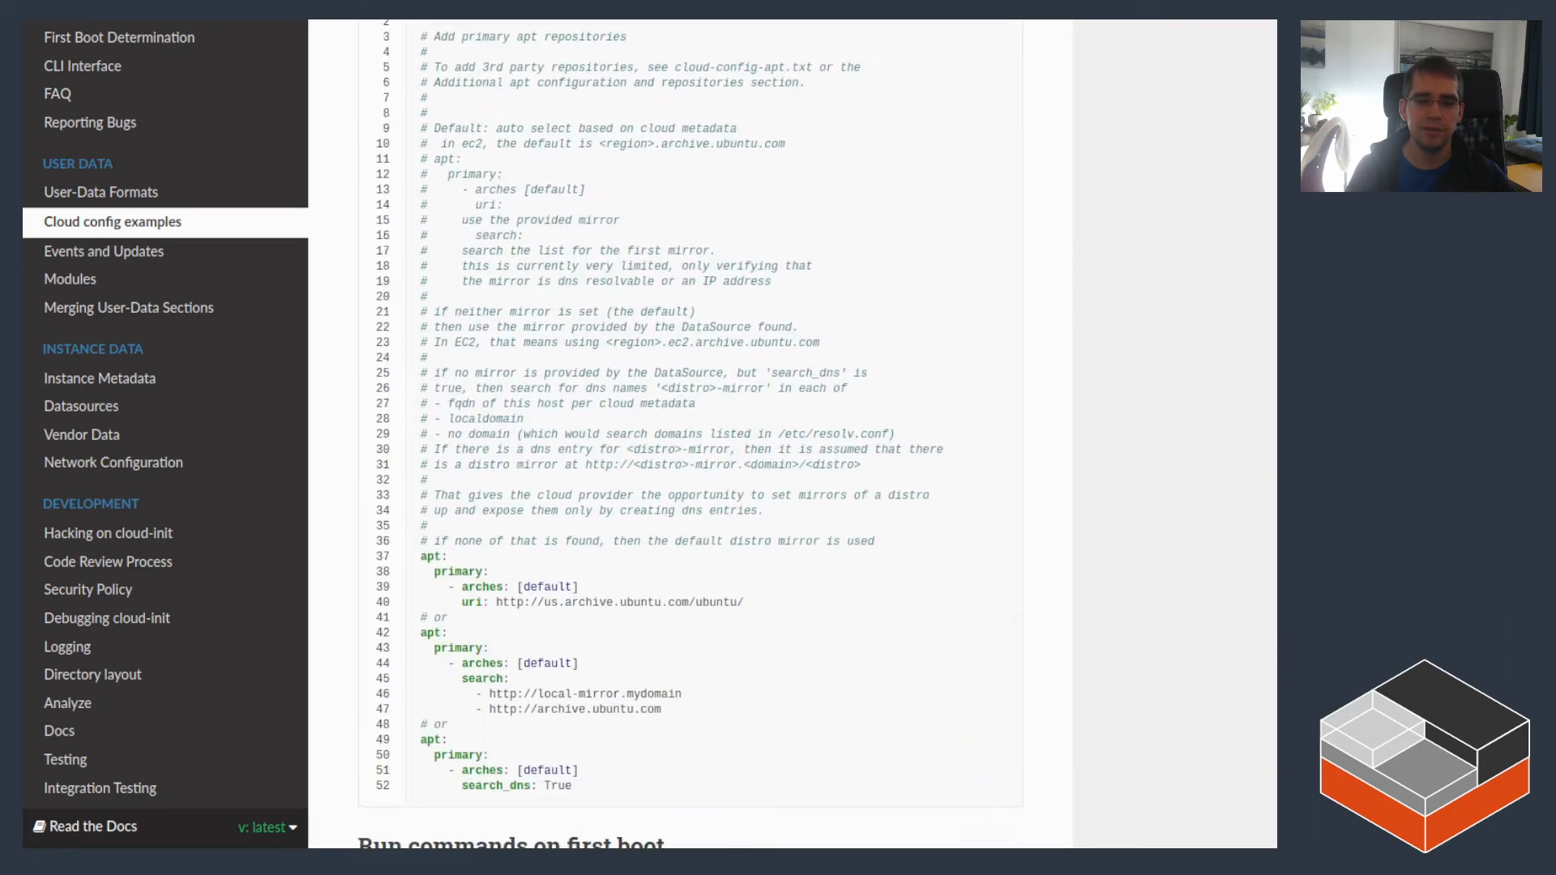
scroll(down, 3)
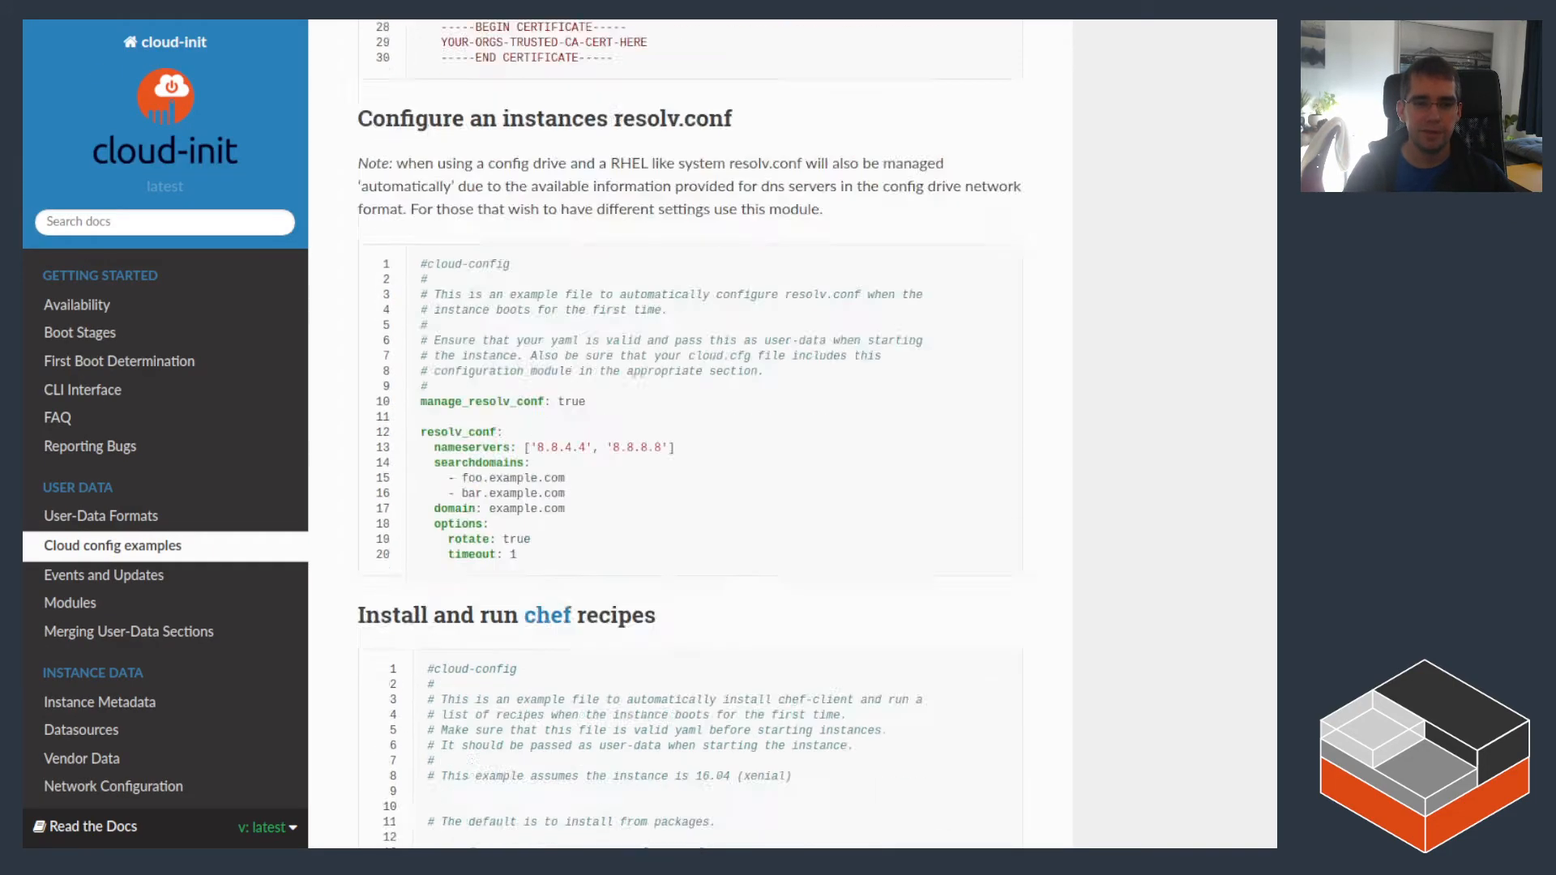
scroll(up, 3)
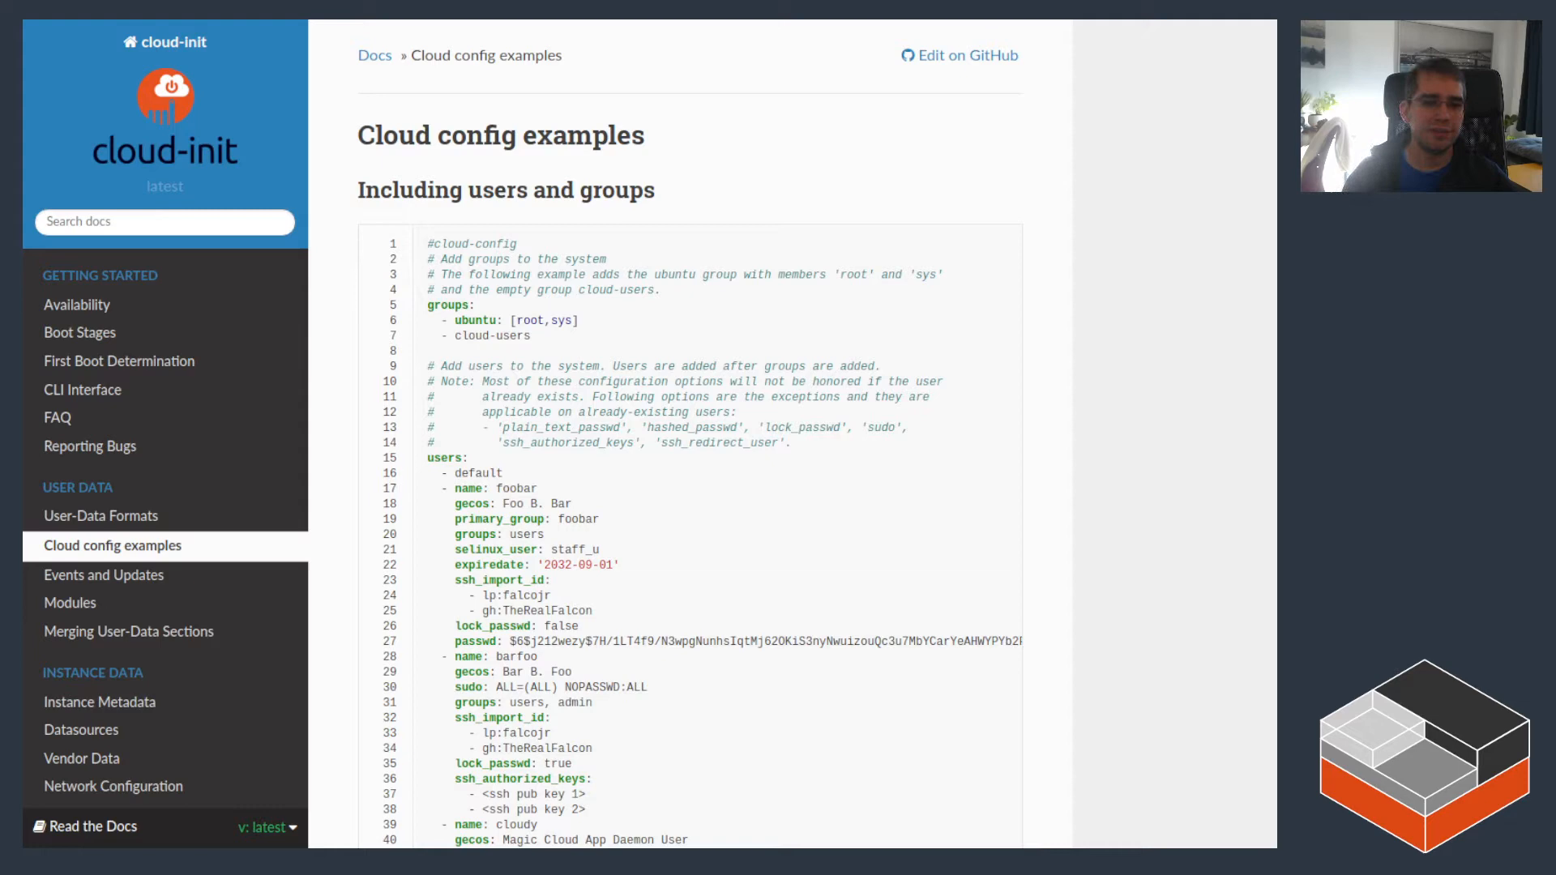
- Scroll back over the users and groups example and its valid-values notes
scroll(down, 3)
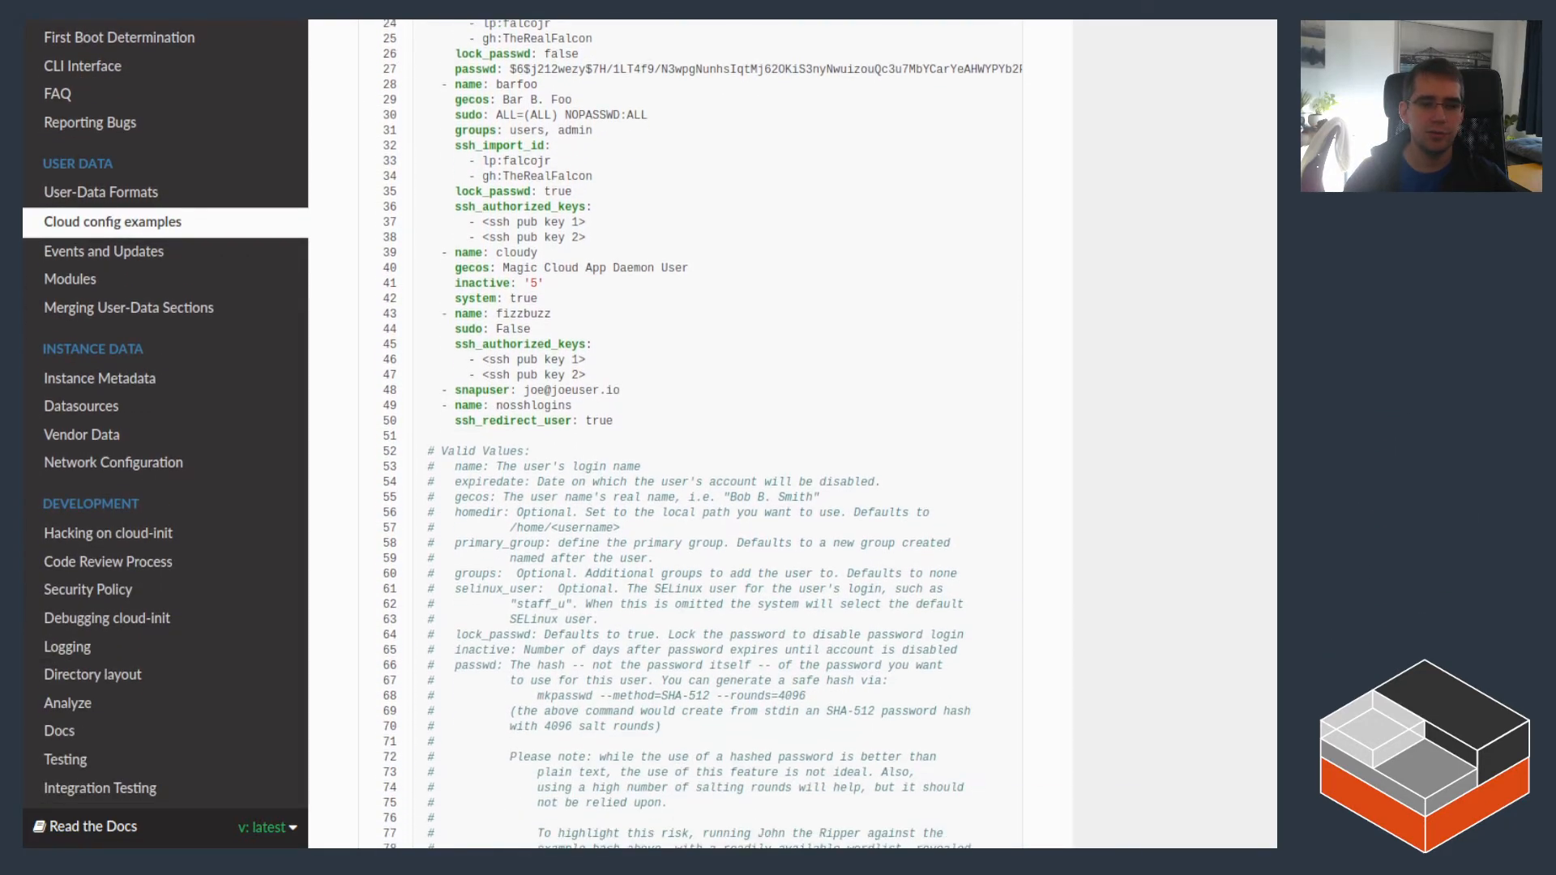
scroll(up, 3)
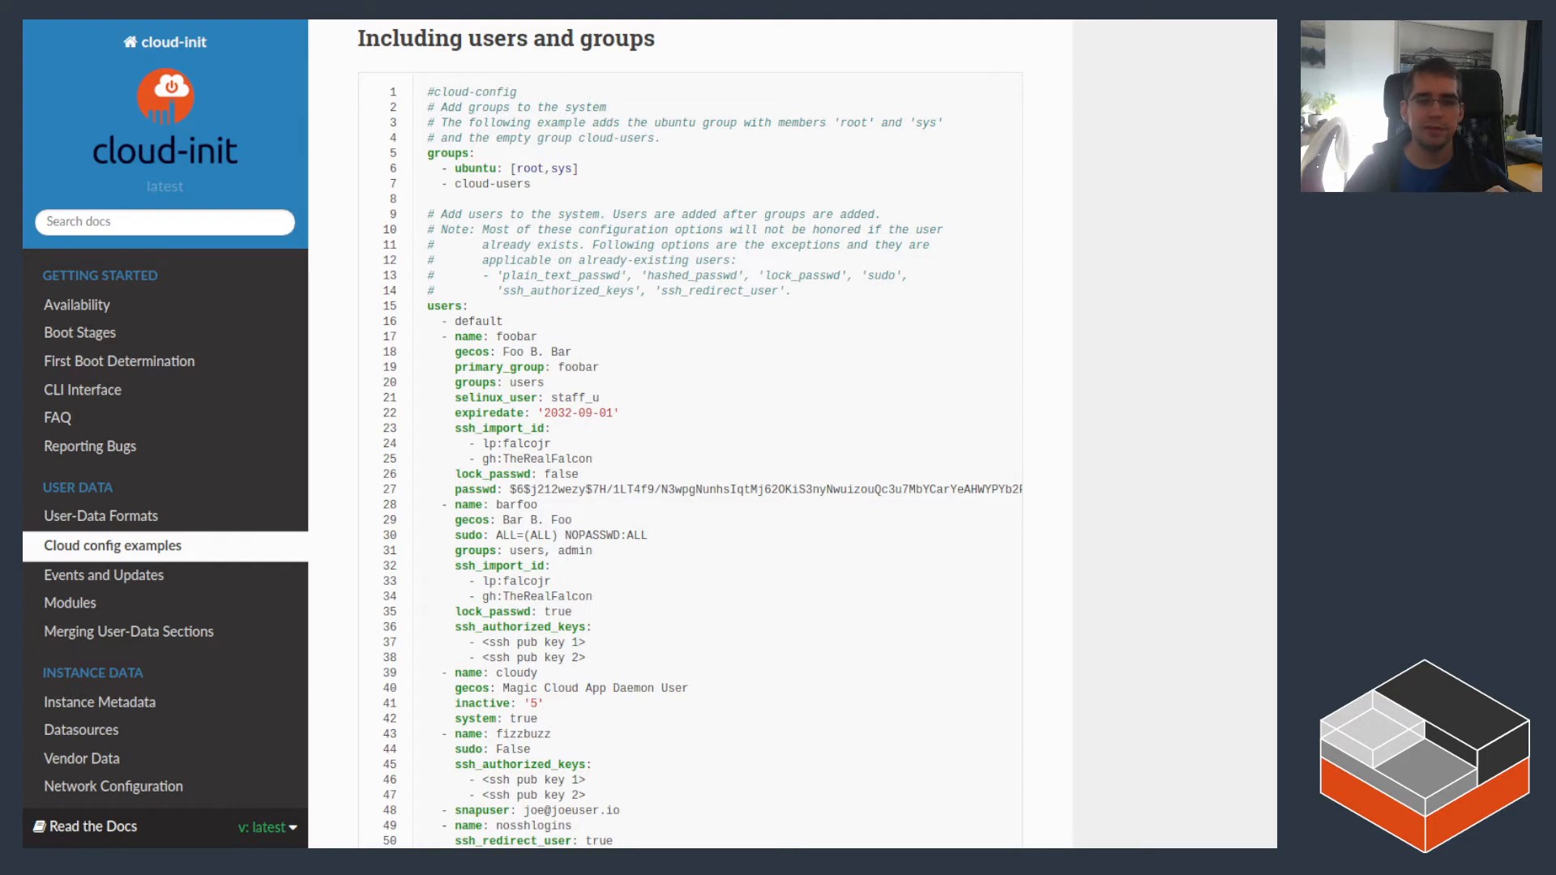
mouse_move(114, 786)
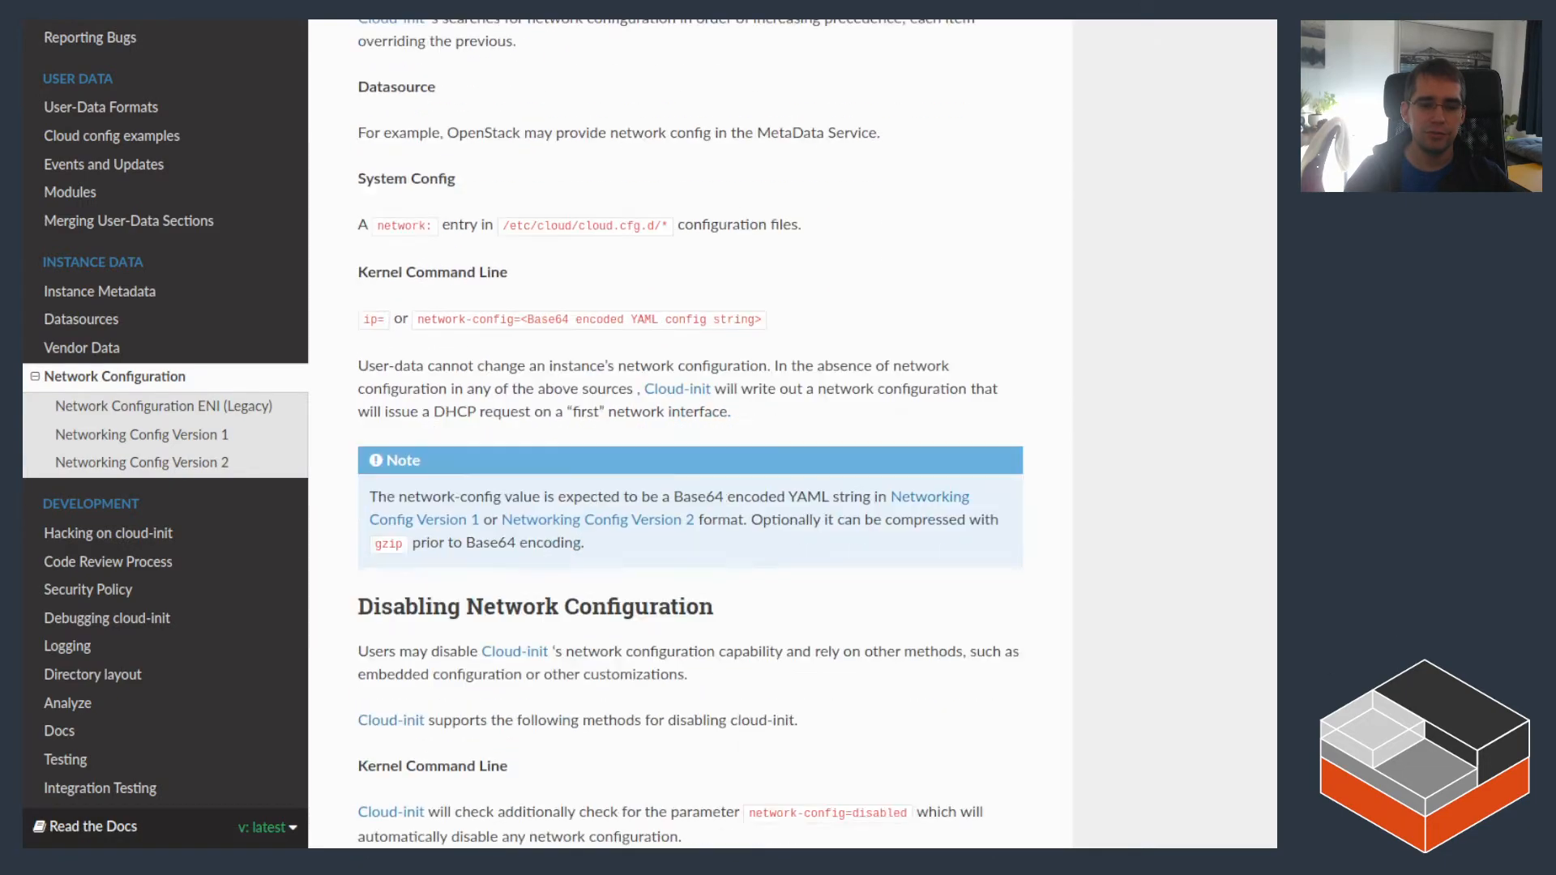
- Scroll down through the Networking Config Version 2 reference to its Examples section
scroll(down, 3)
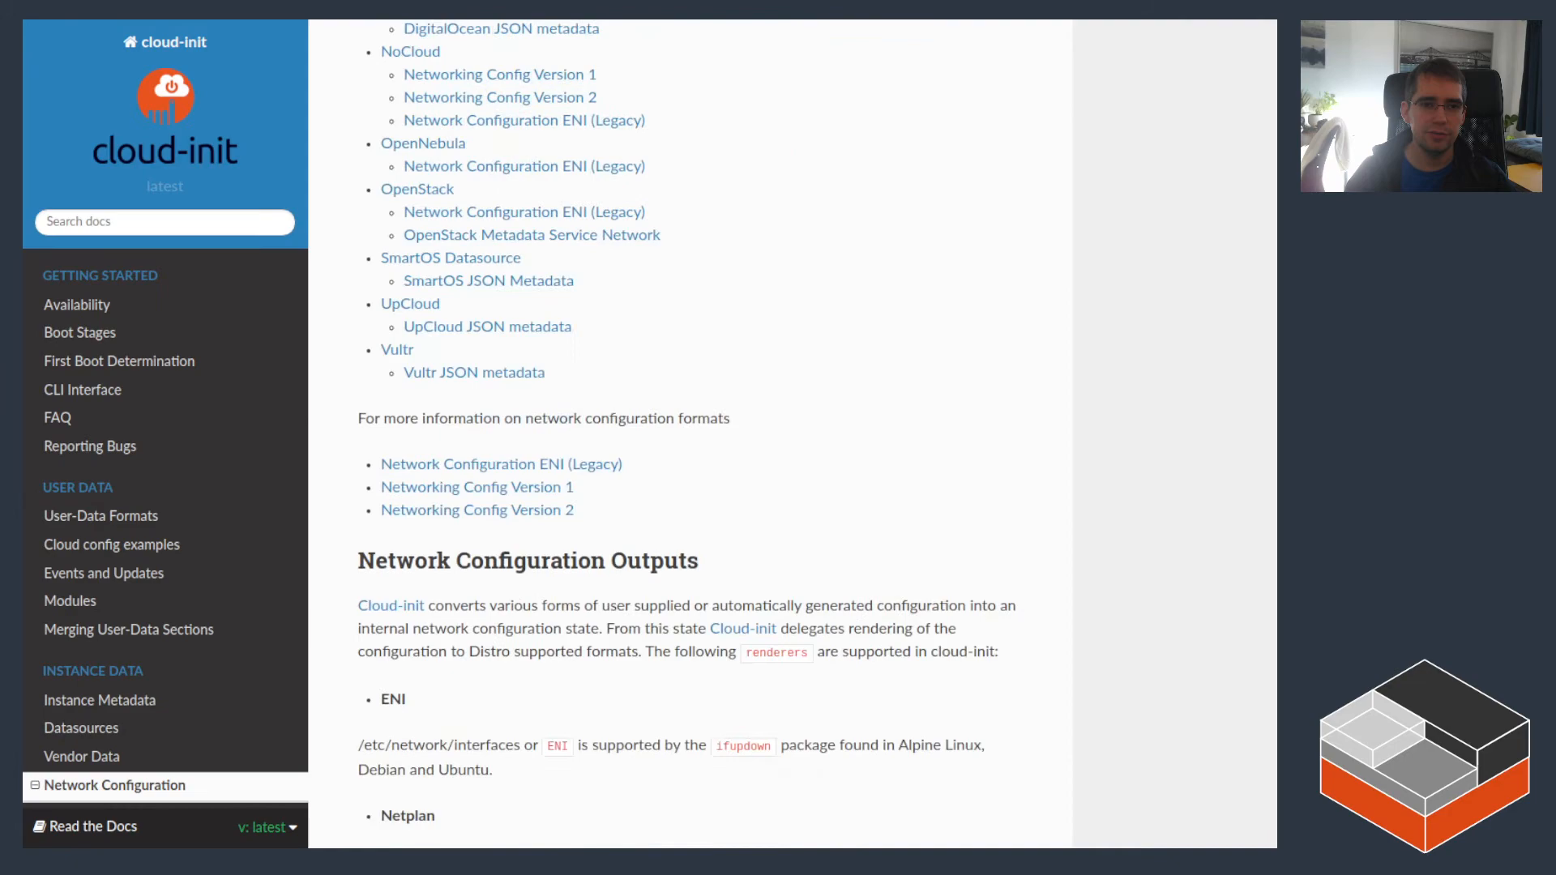
scroll(up, 3)
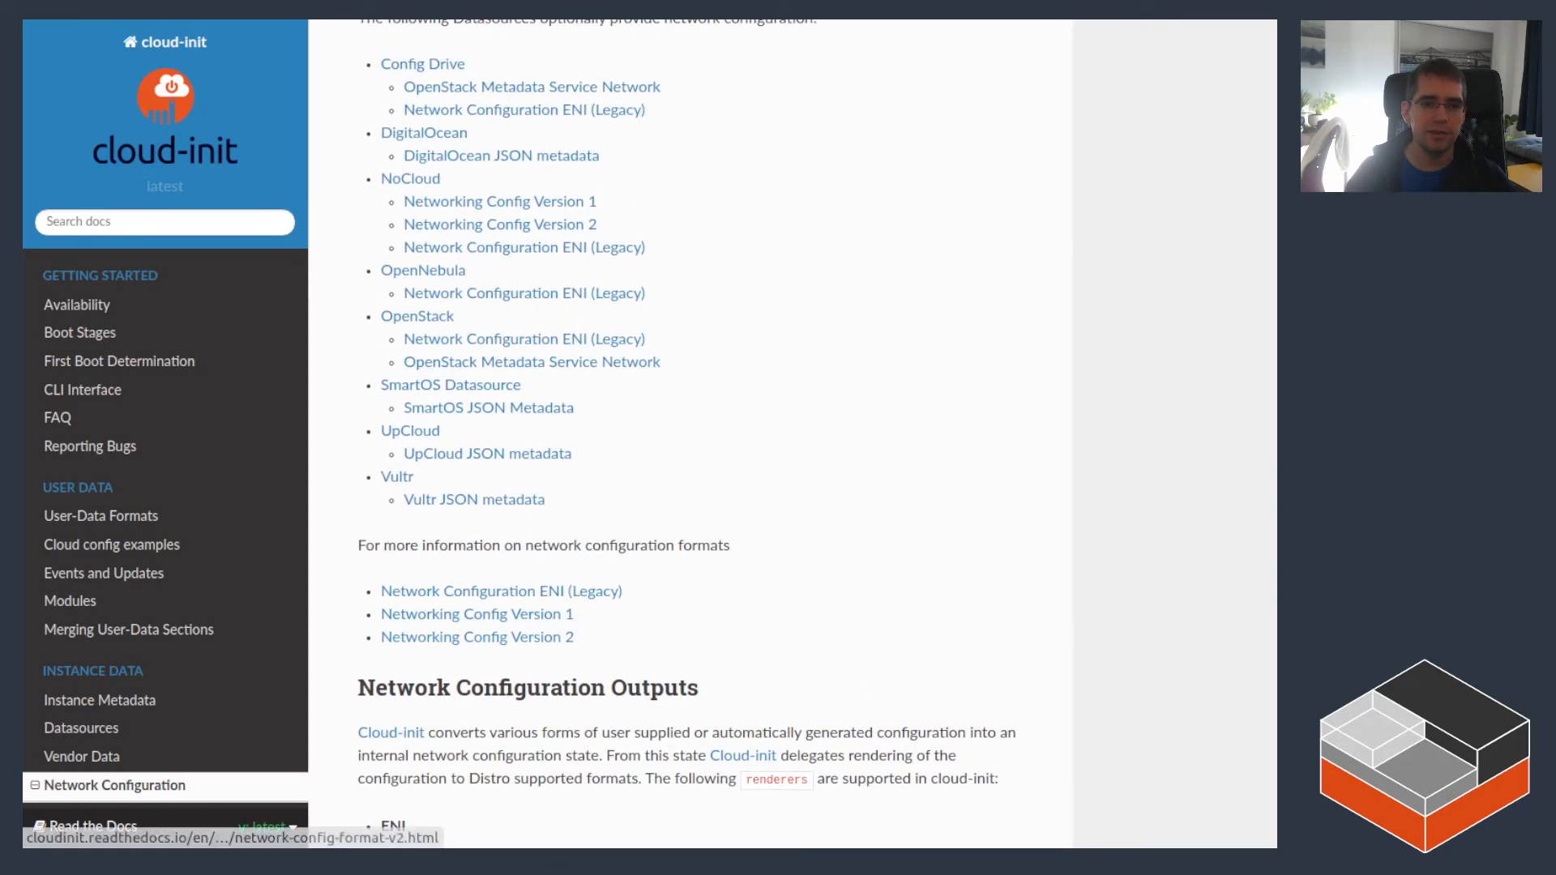
scroll(down, 3)
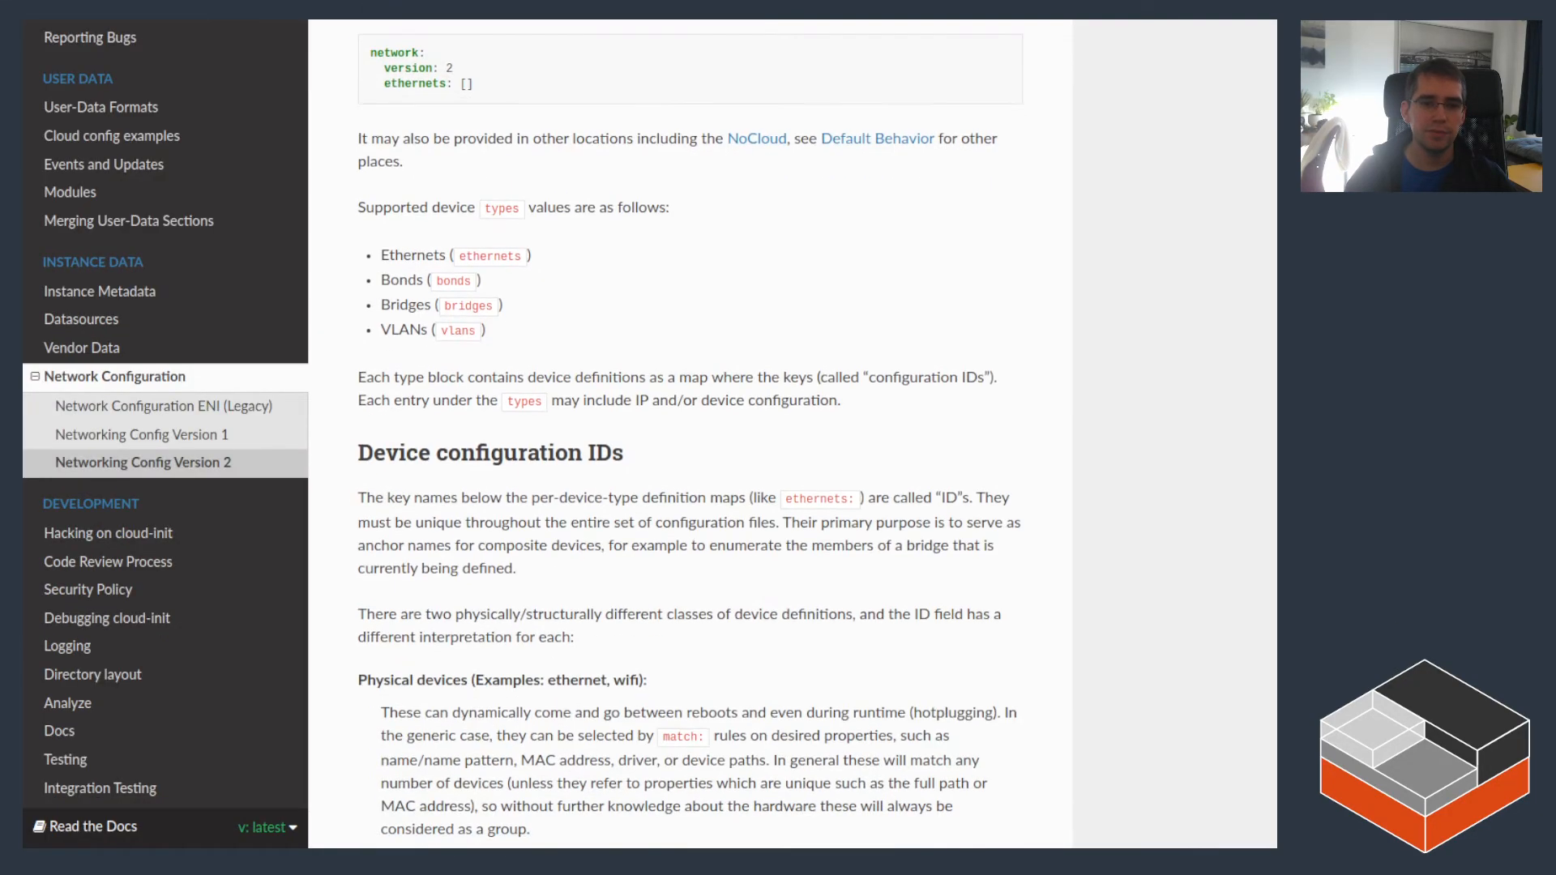
scroll(down, 3)
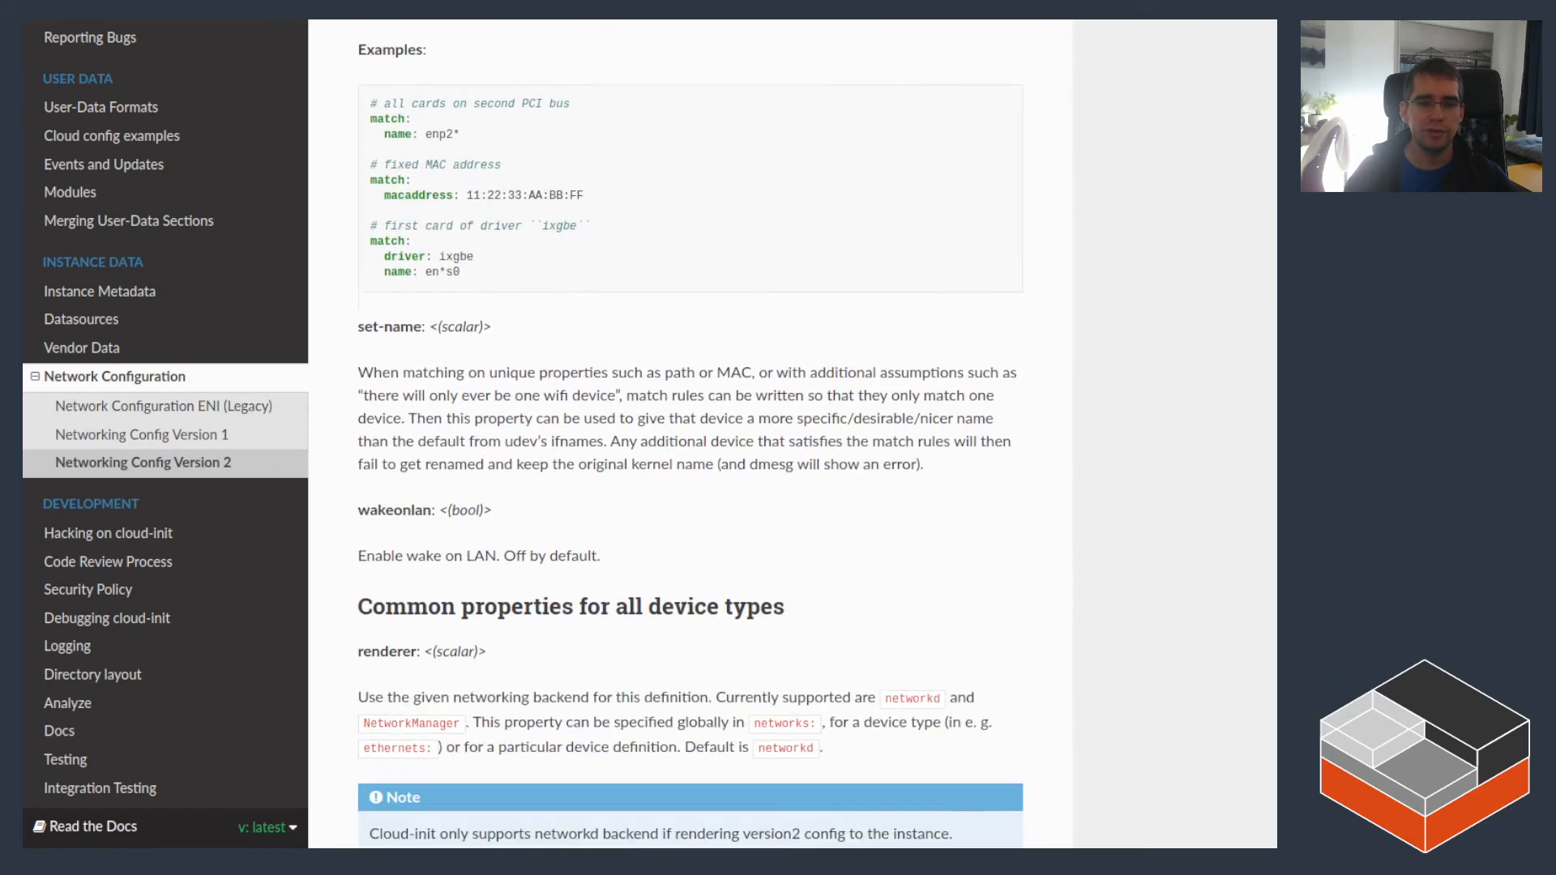
scroll(down, 3)
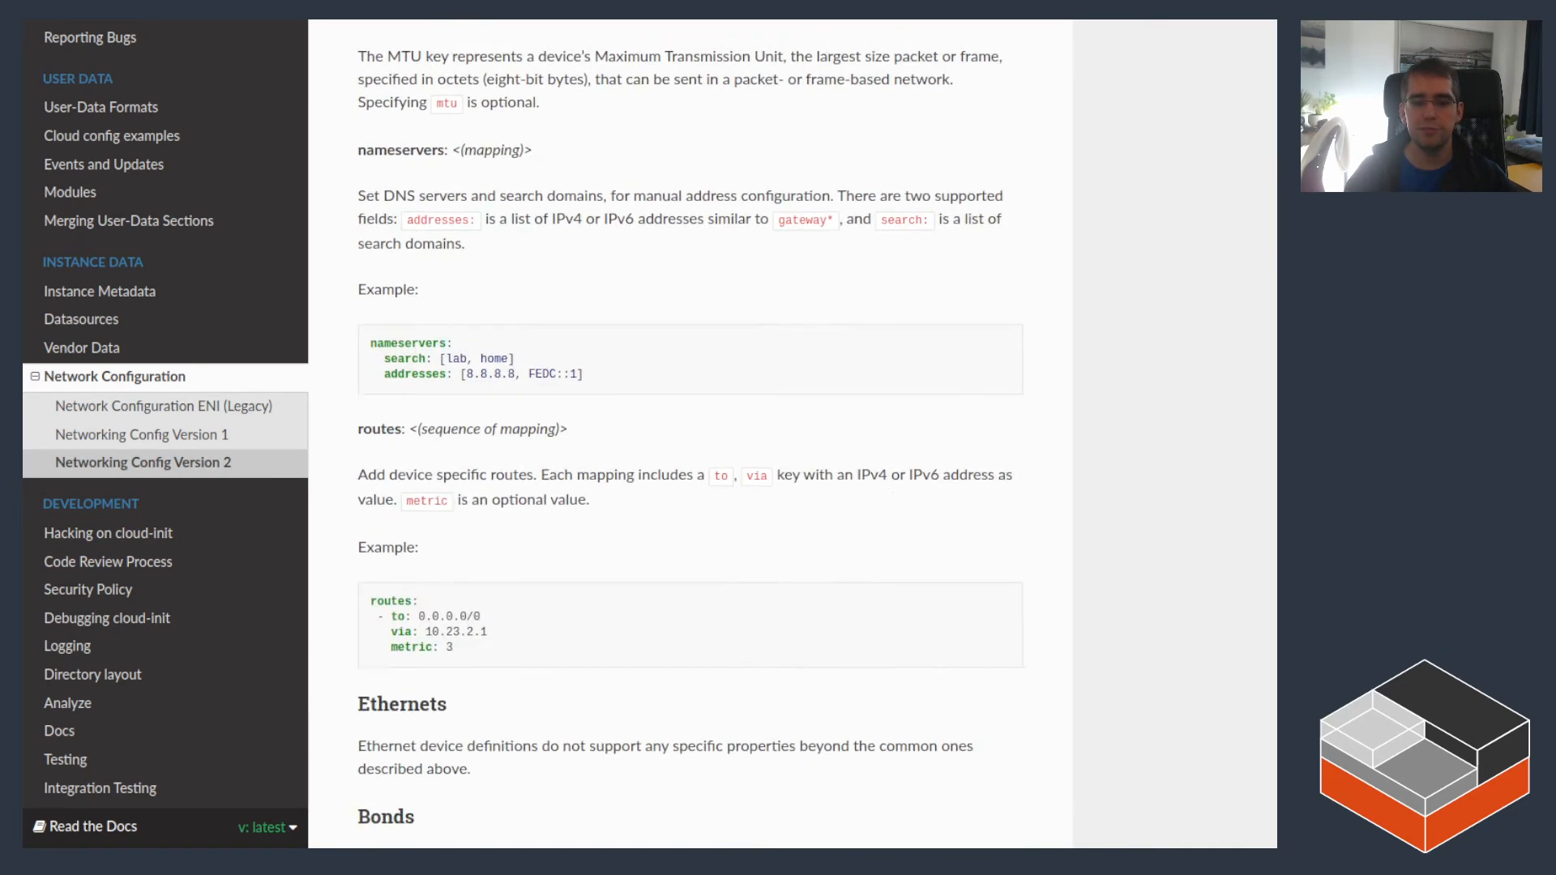
scroll(down, 3)
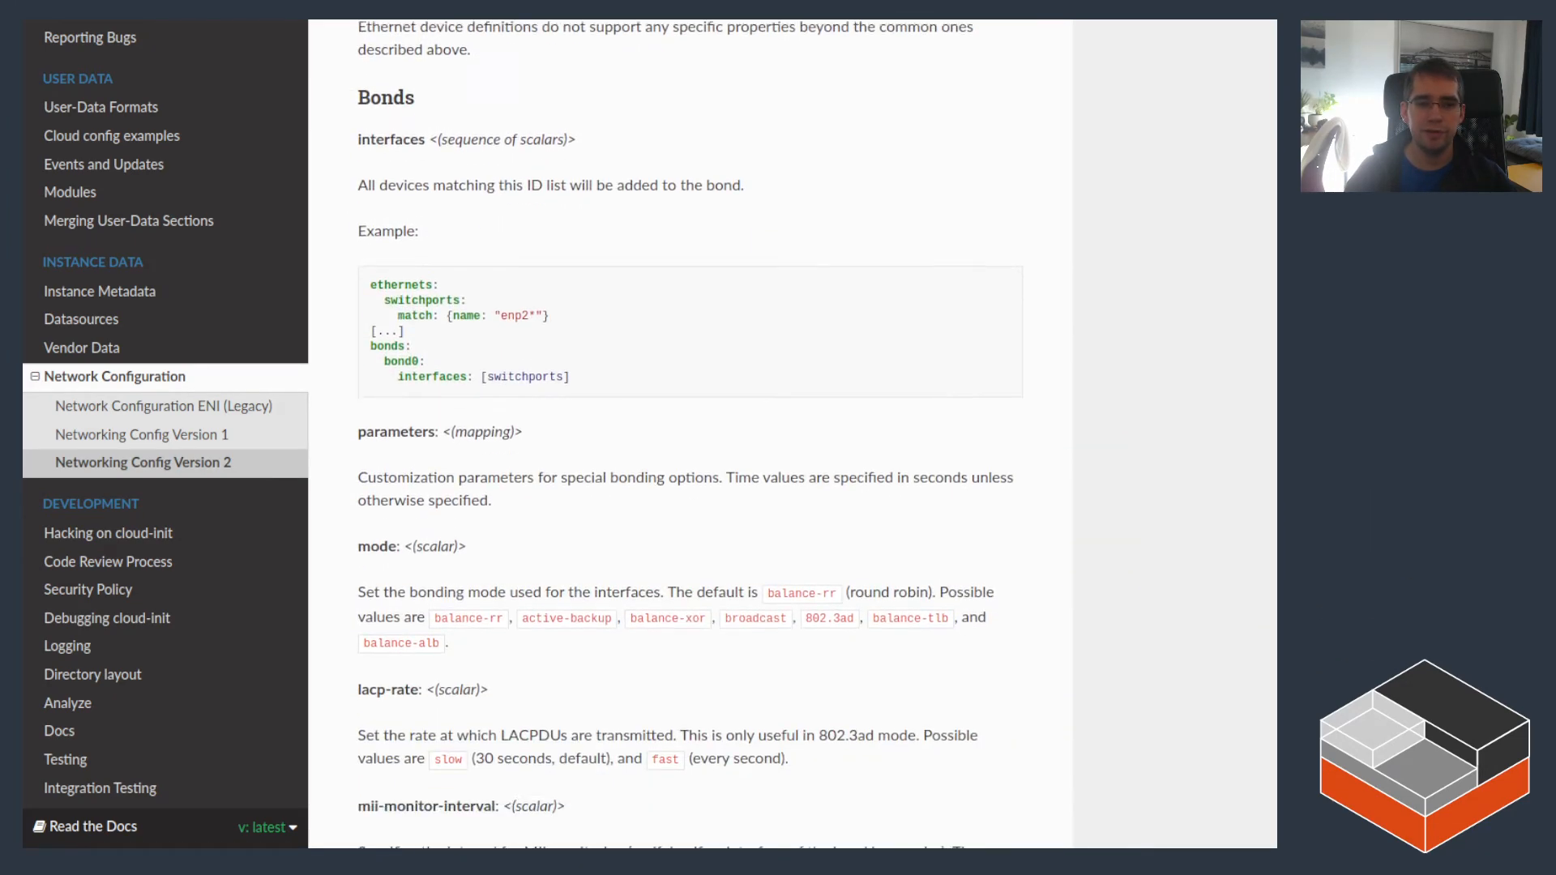
scroll(down, 3)
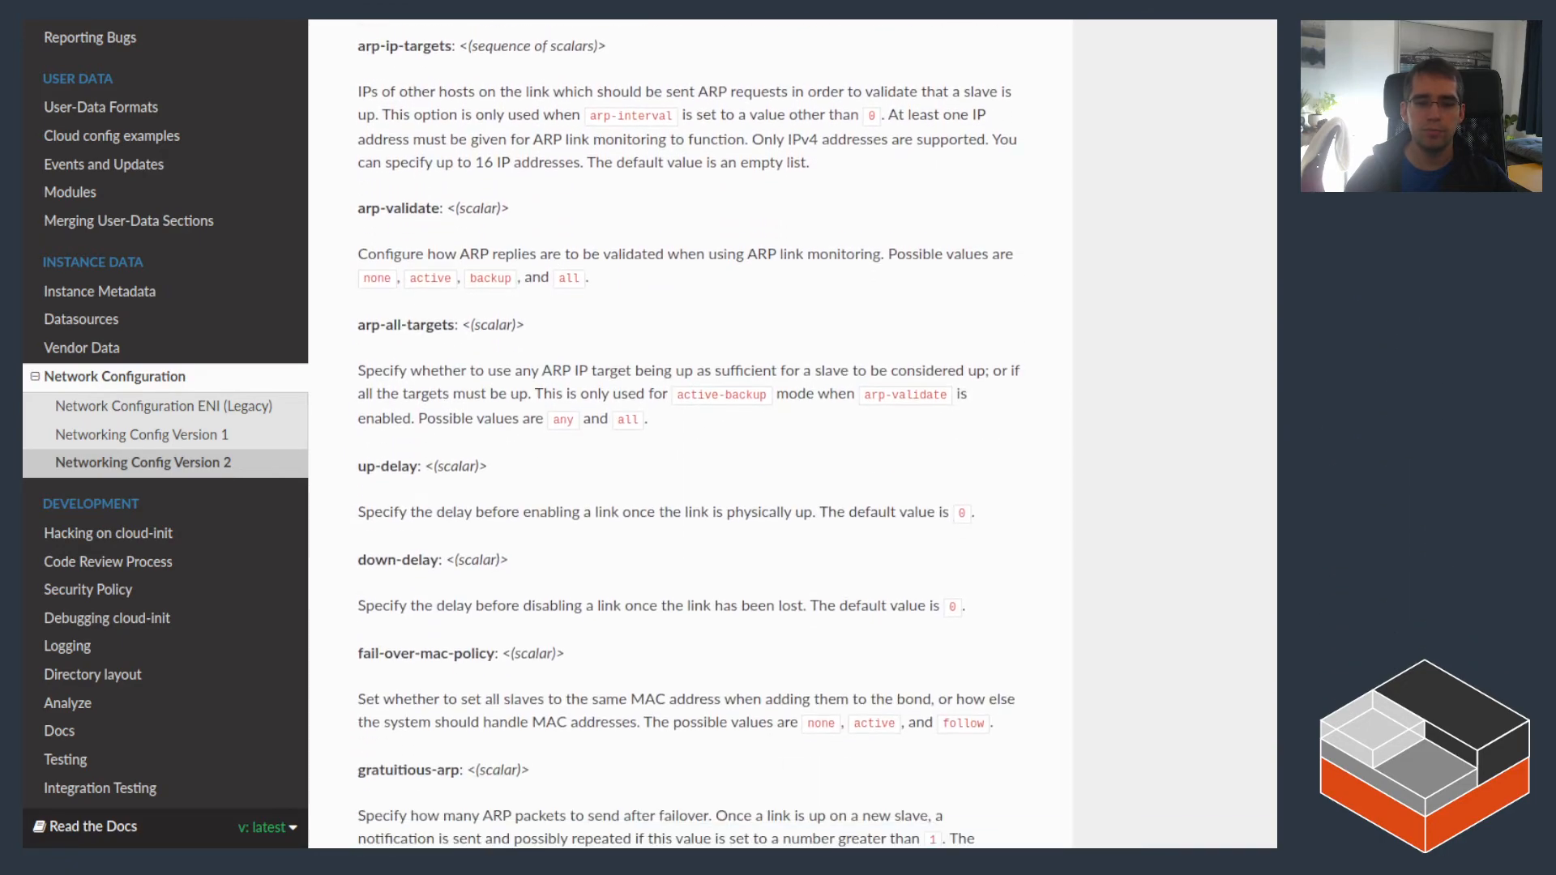
scroll(down, 3)
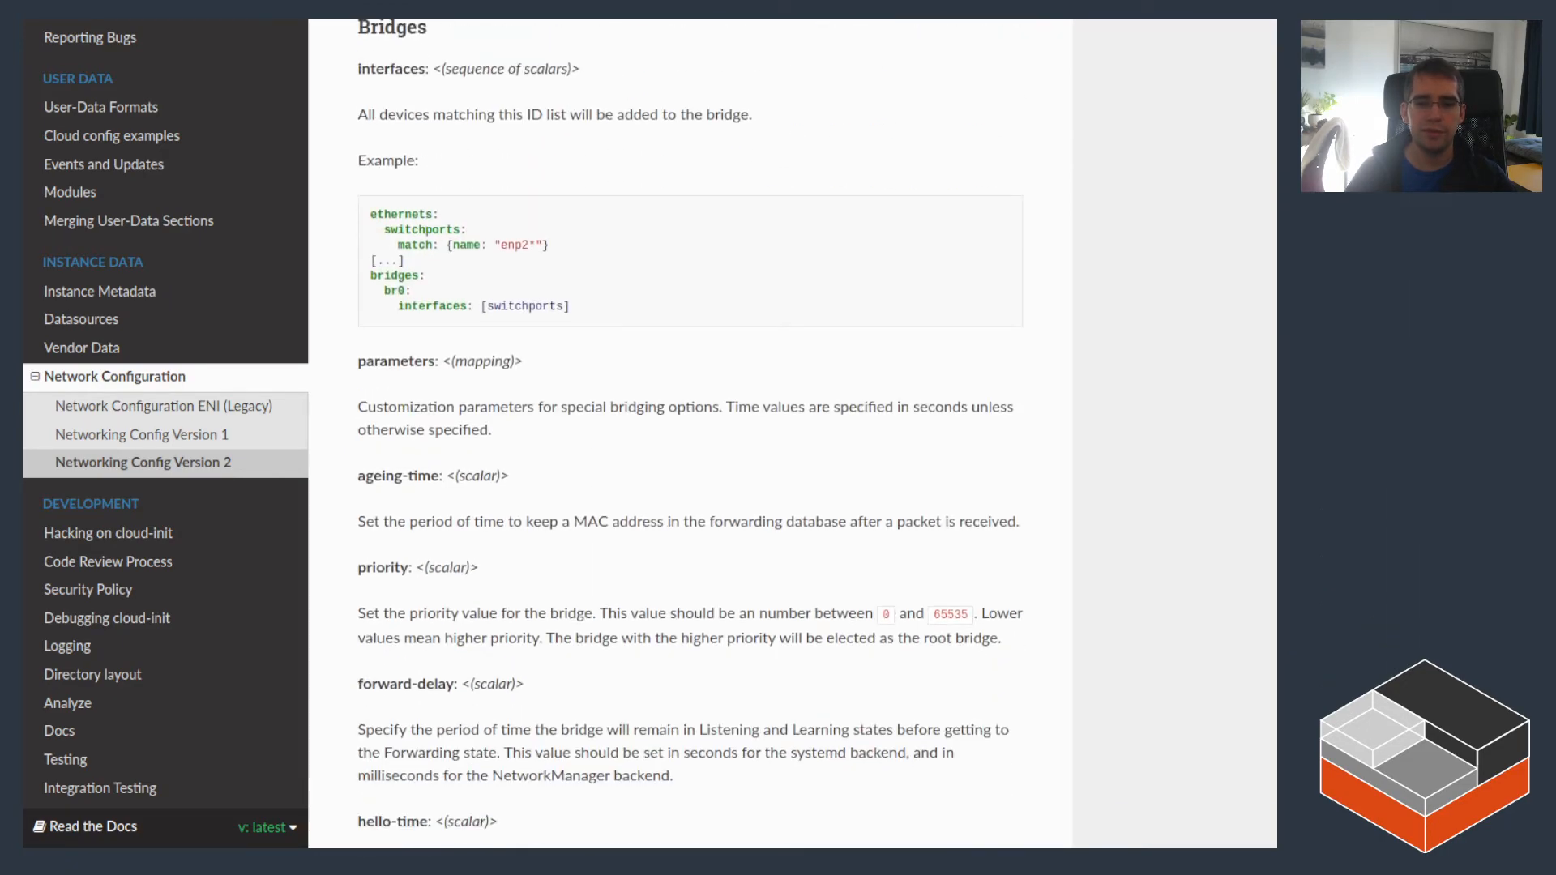
scroll(down, 3)
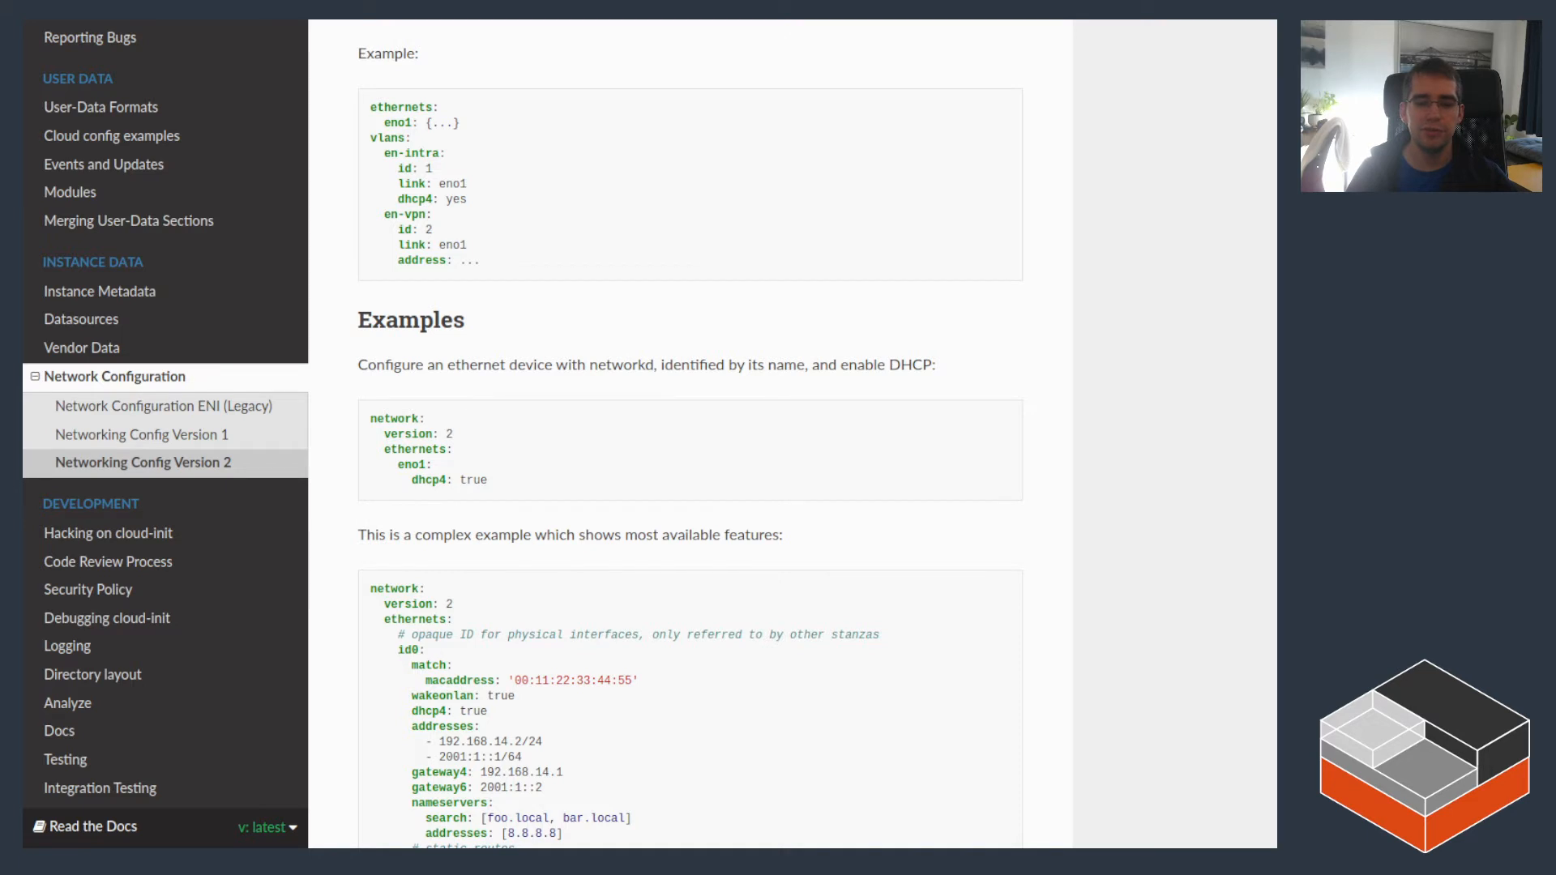
scroll(down, 3)
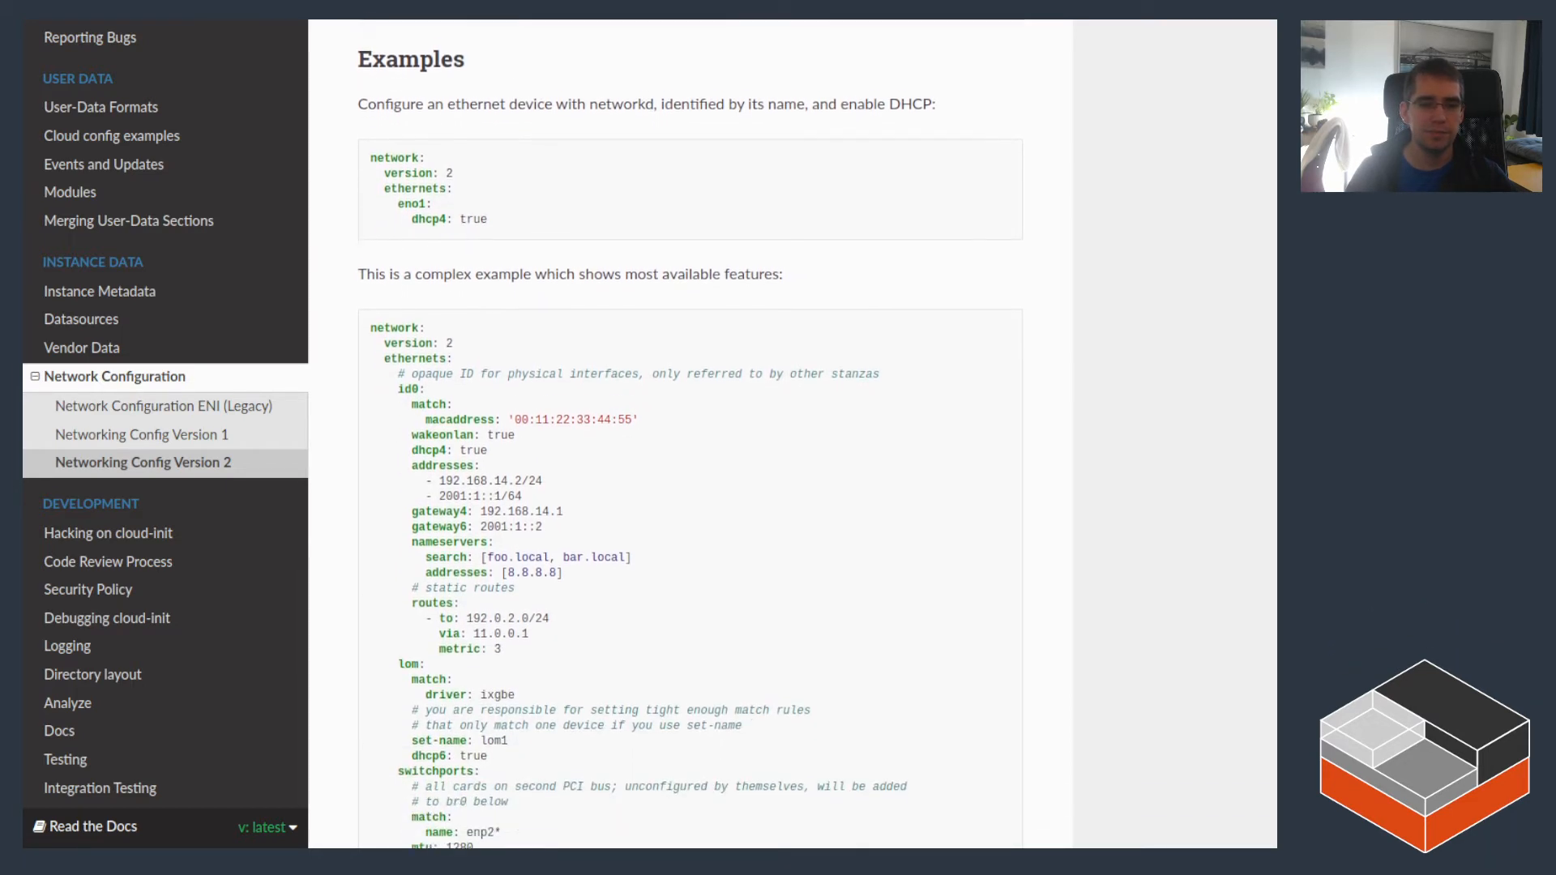
scroll(down, 3)
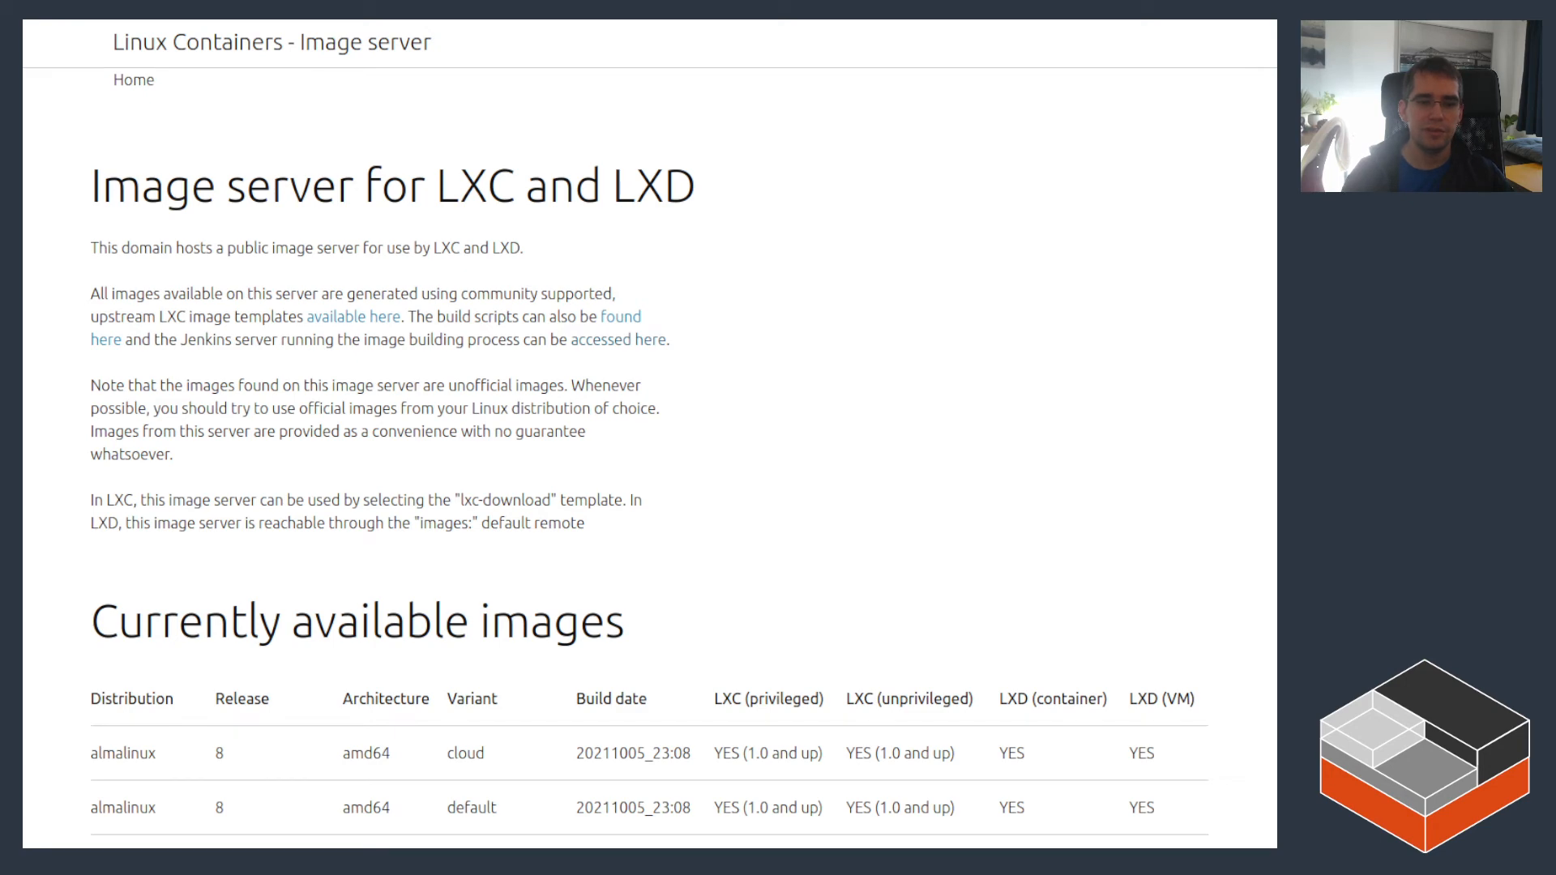
scroll(down, 3)
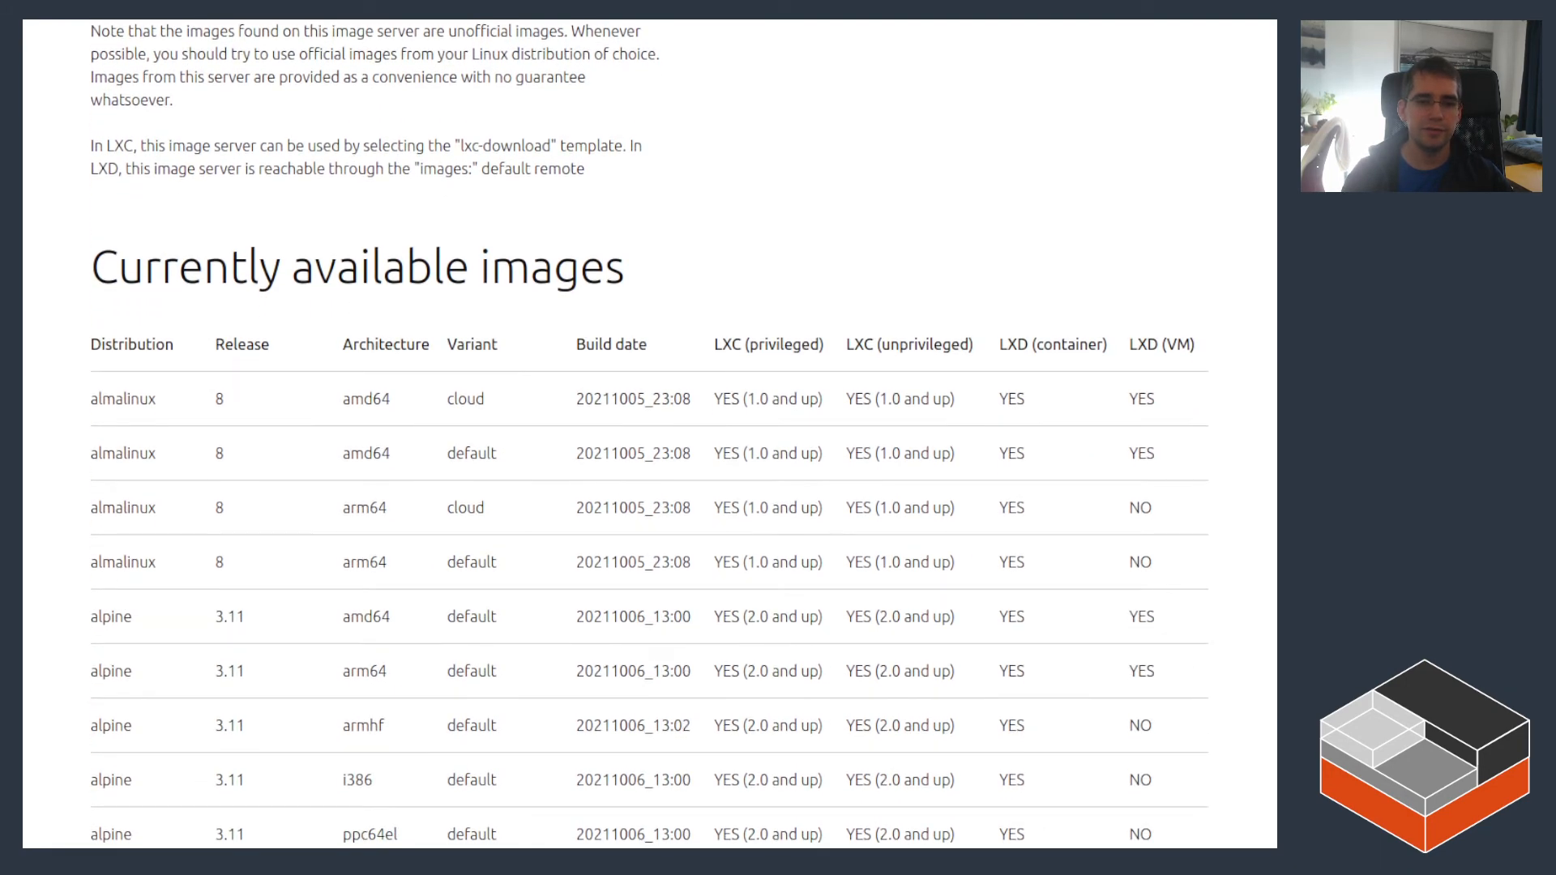
double_click(471, 344)
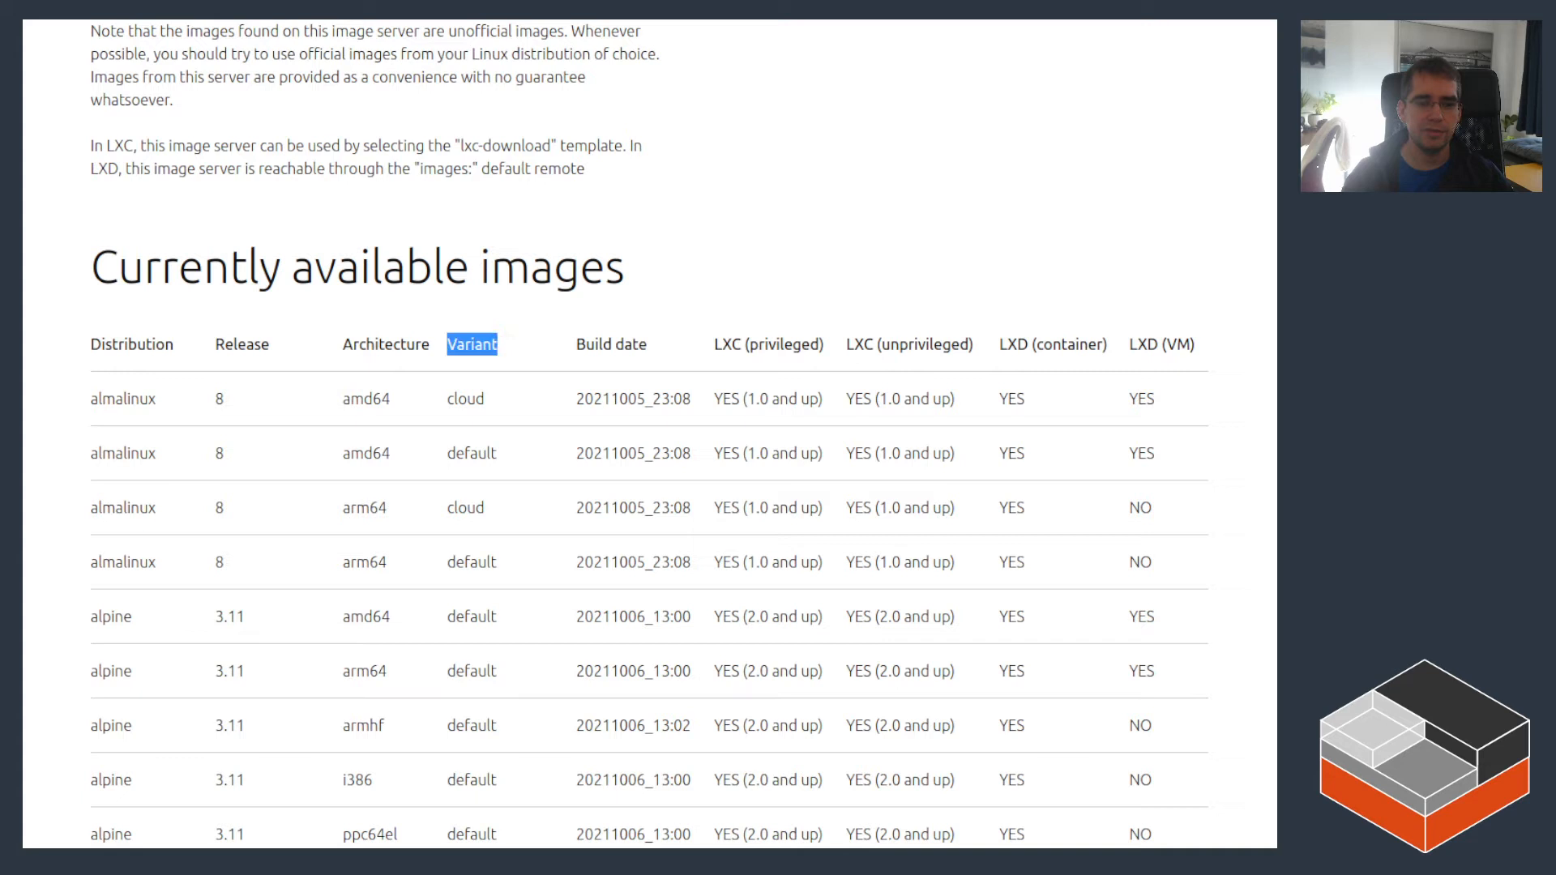
double_click(465, 398)
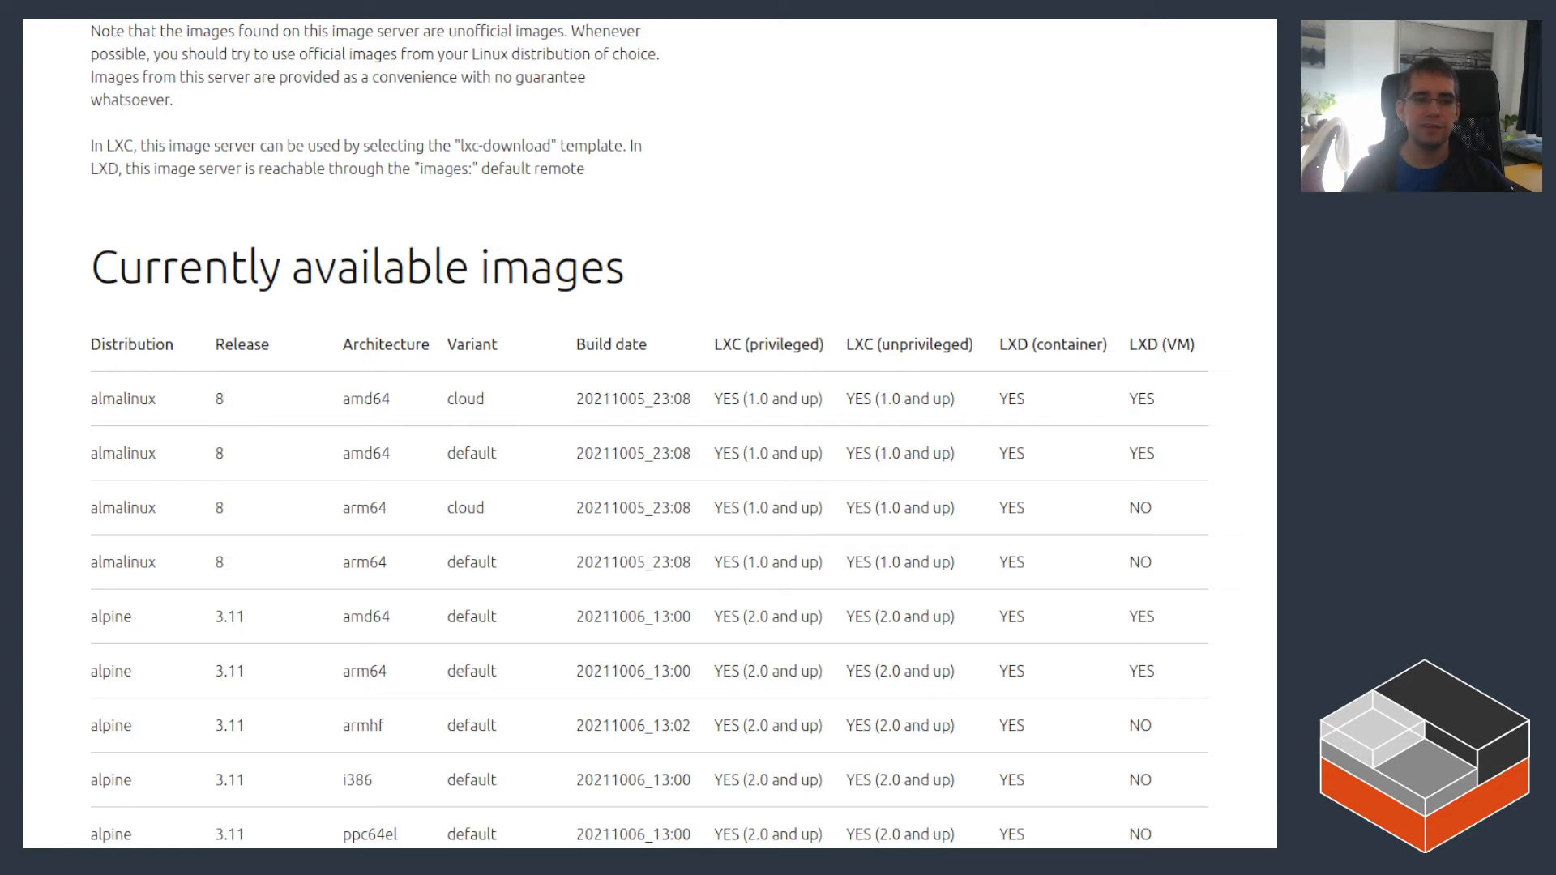
scroll(down, 3)
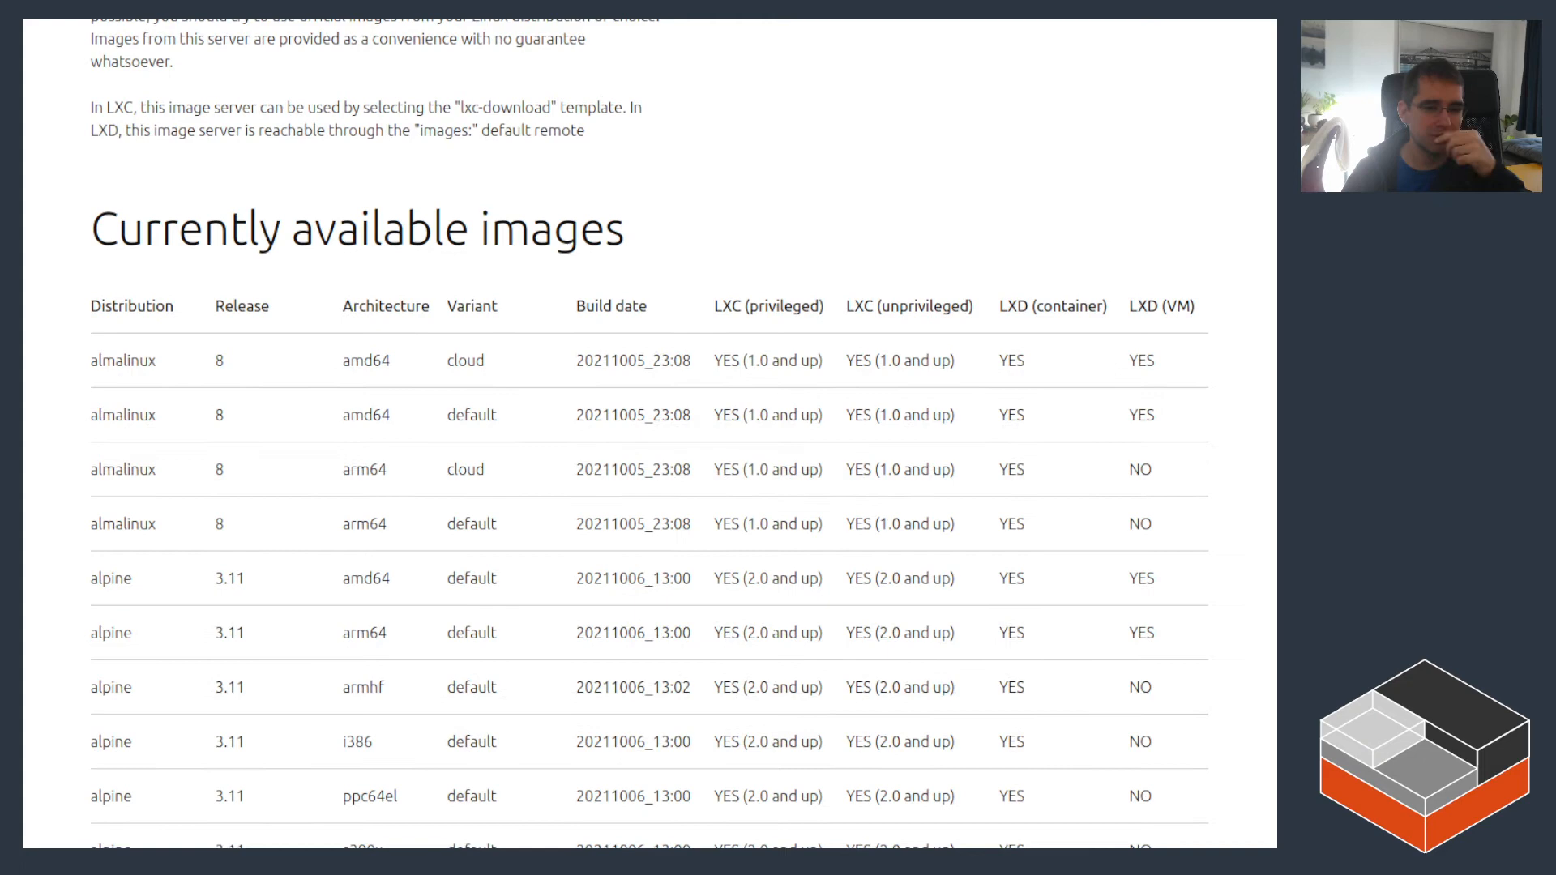
scroll(down, 3)
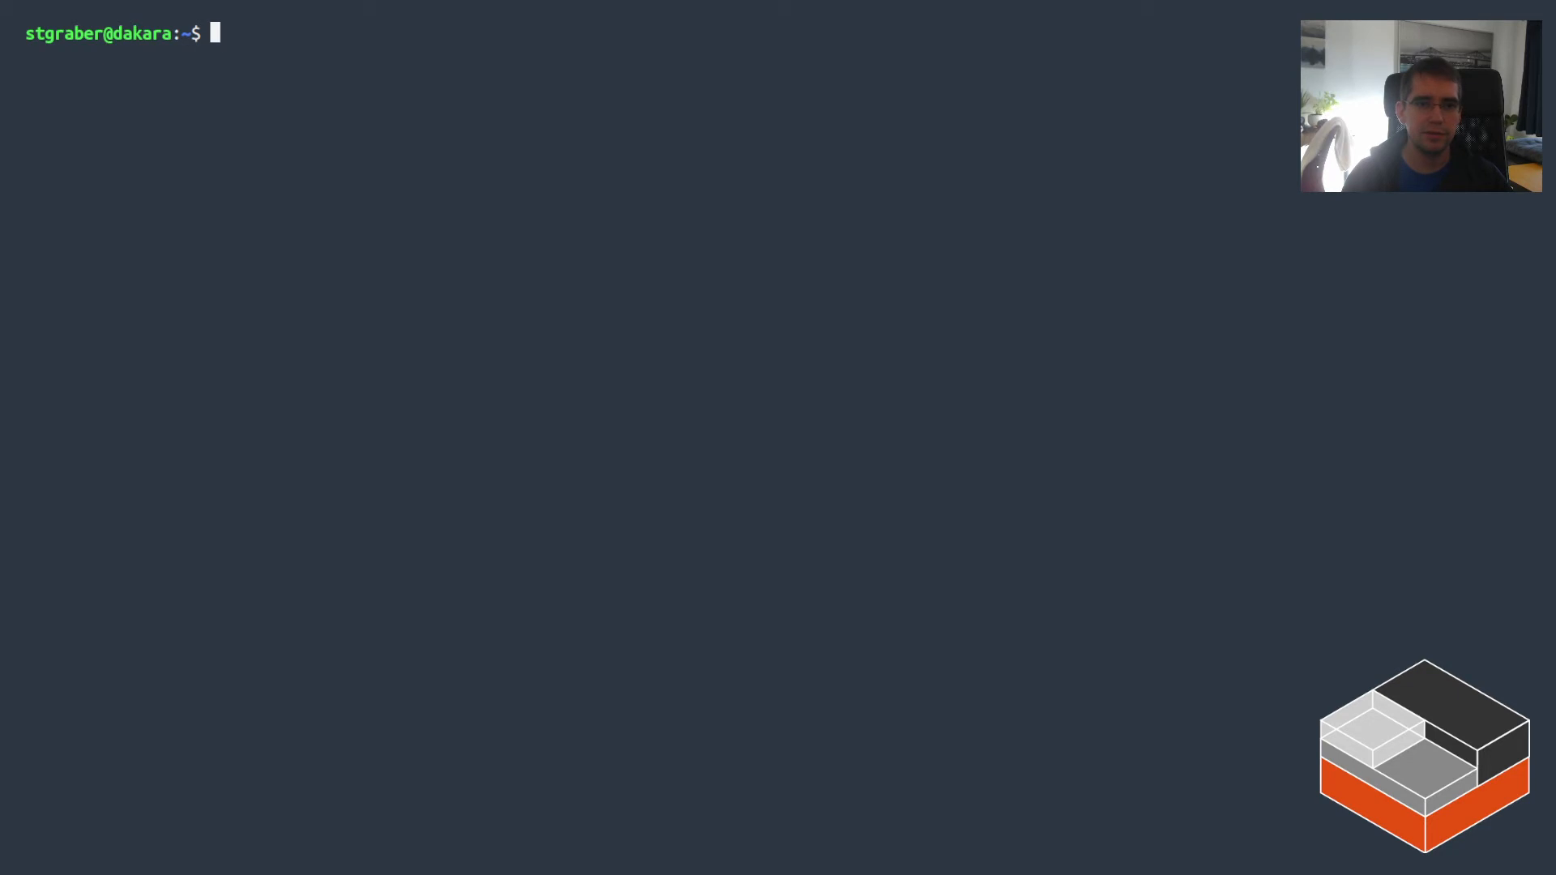
- Show the empty instance list and the default profile's settings with lxc list and lxc profile show default
text(lxc list)
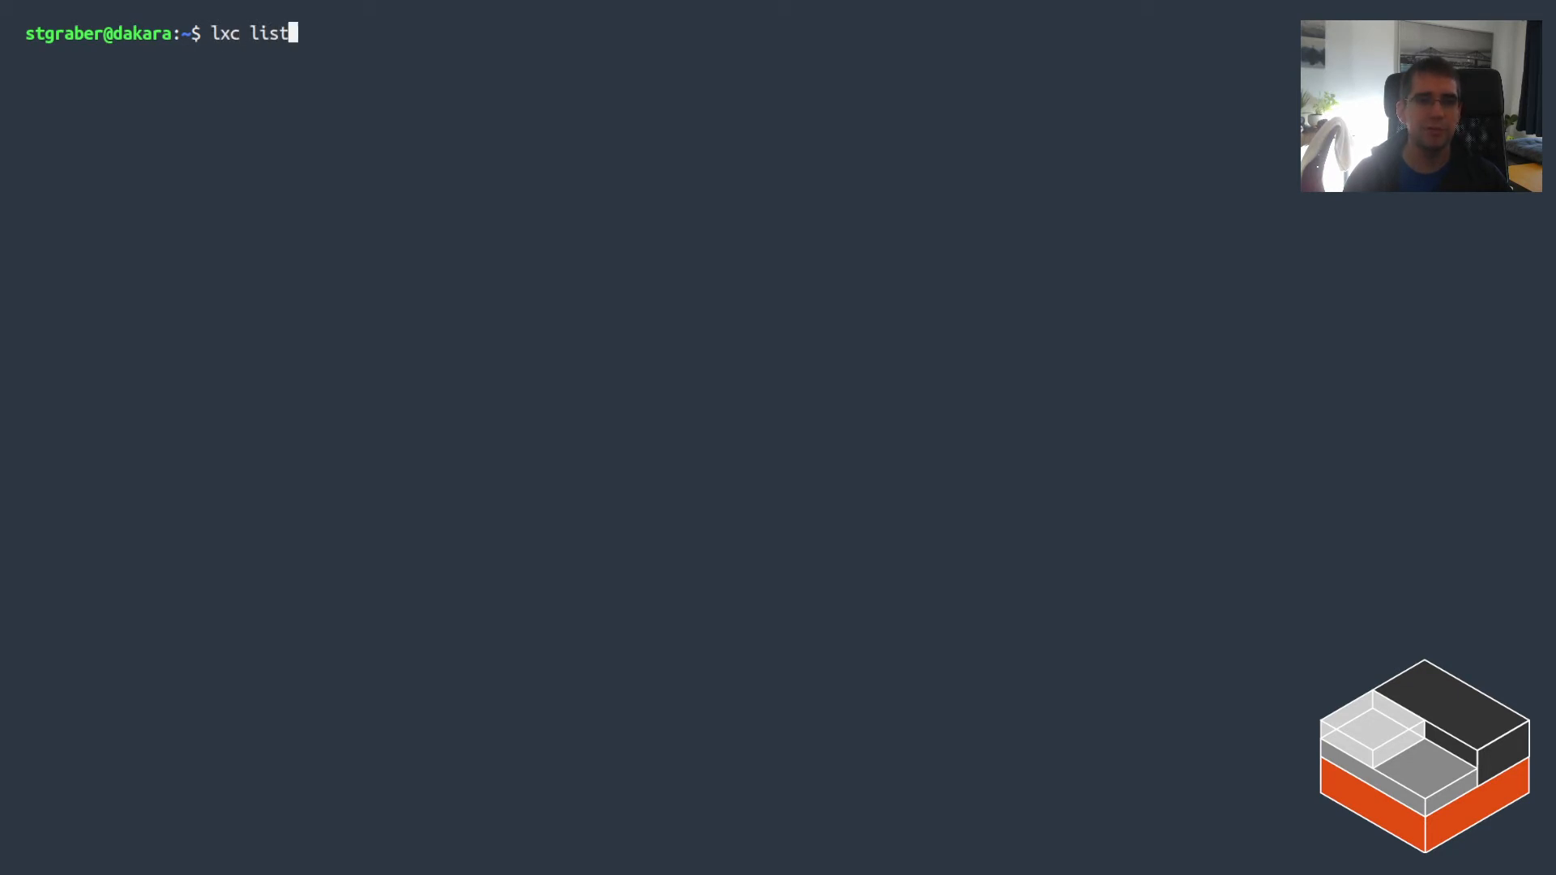
key(Return)
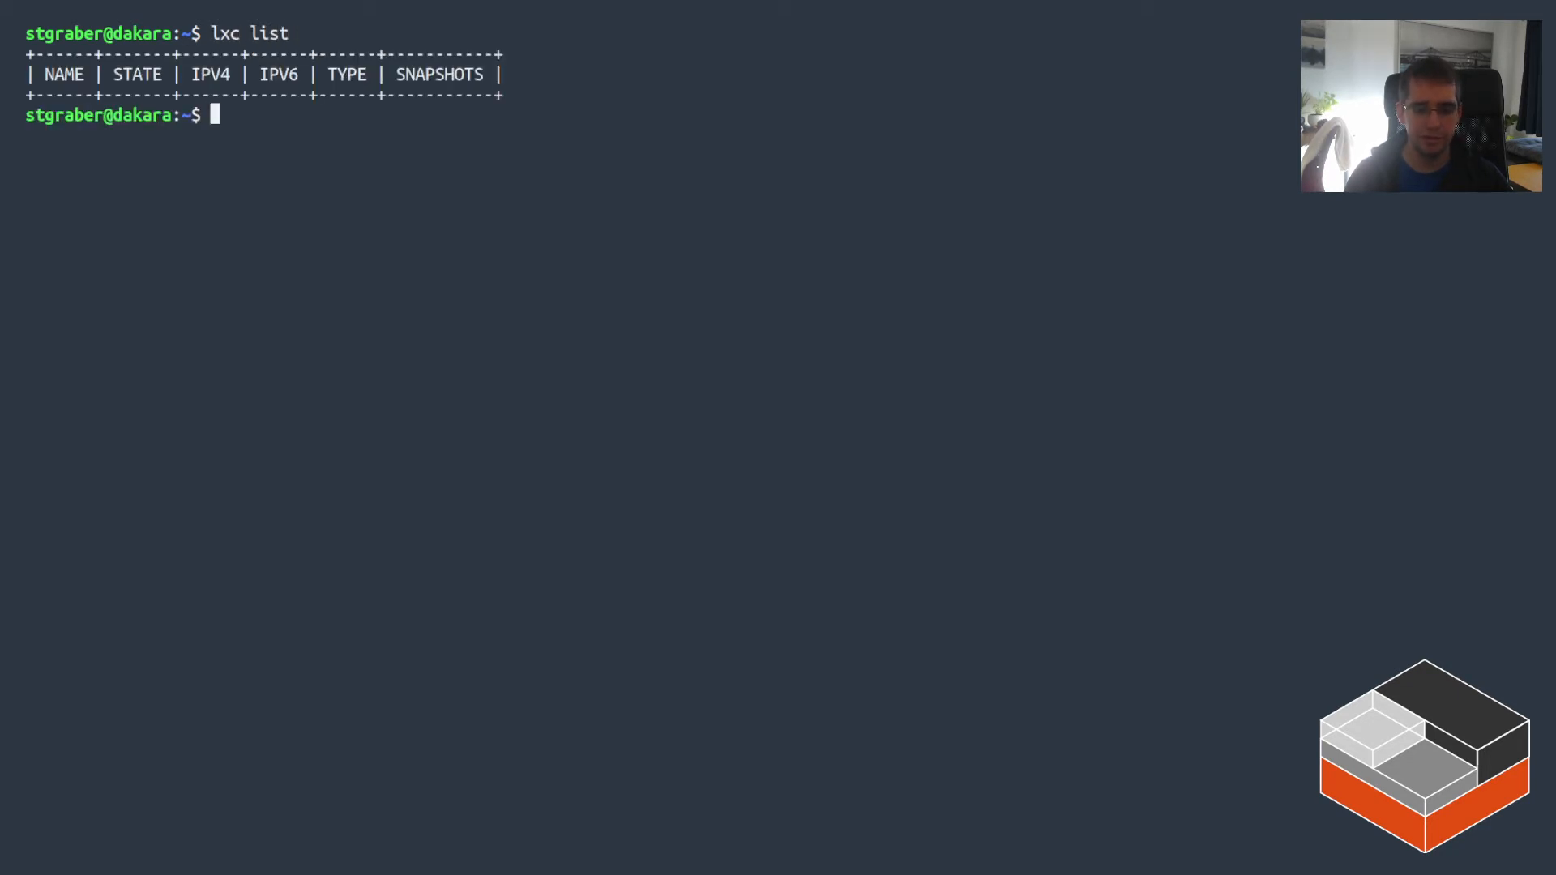
text(lxc profile show de)
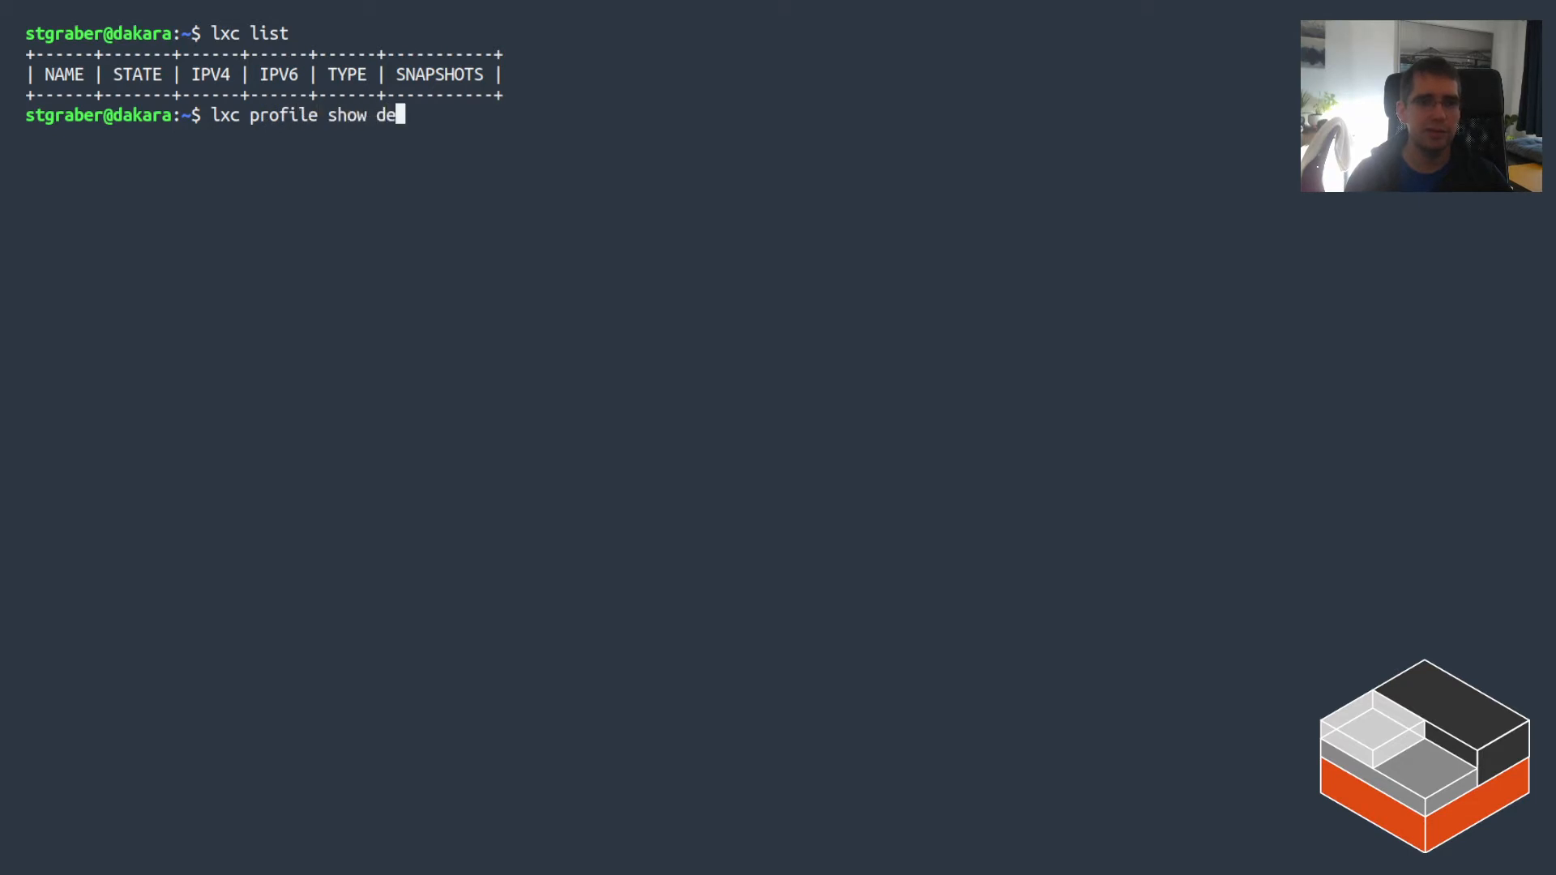
key(Return)
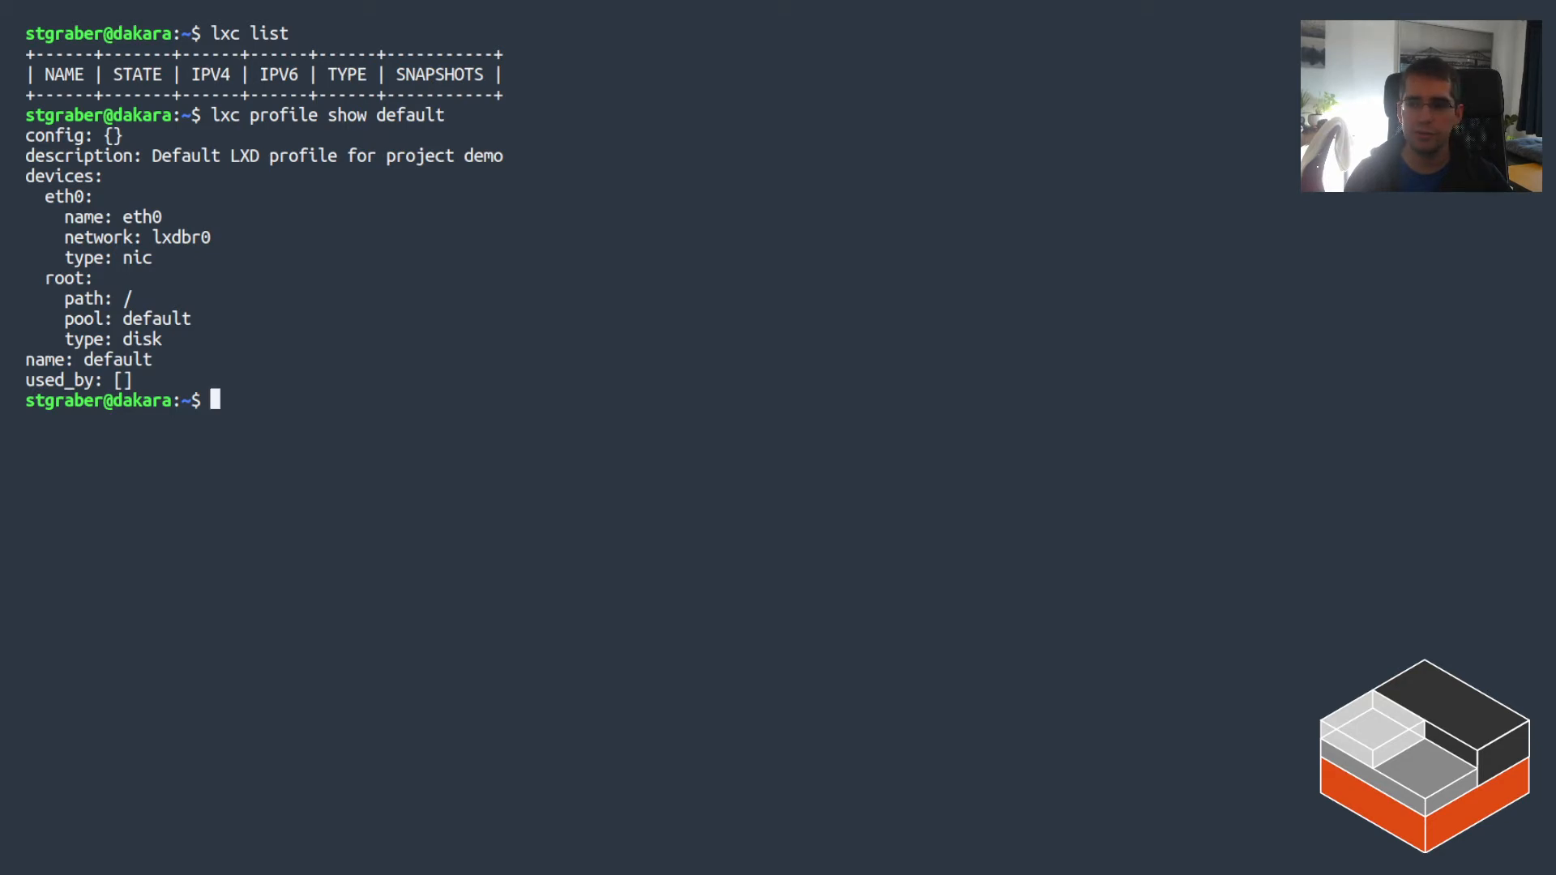
- Open the default profile for editing as YAML with lxc profile edit default
text(lxc)
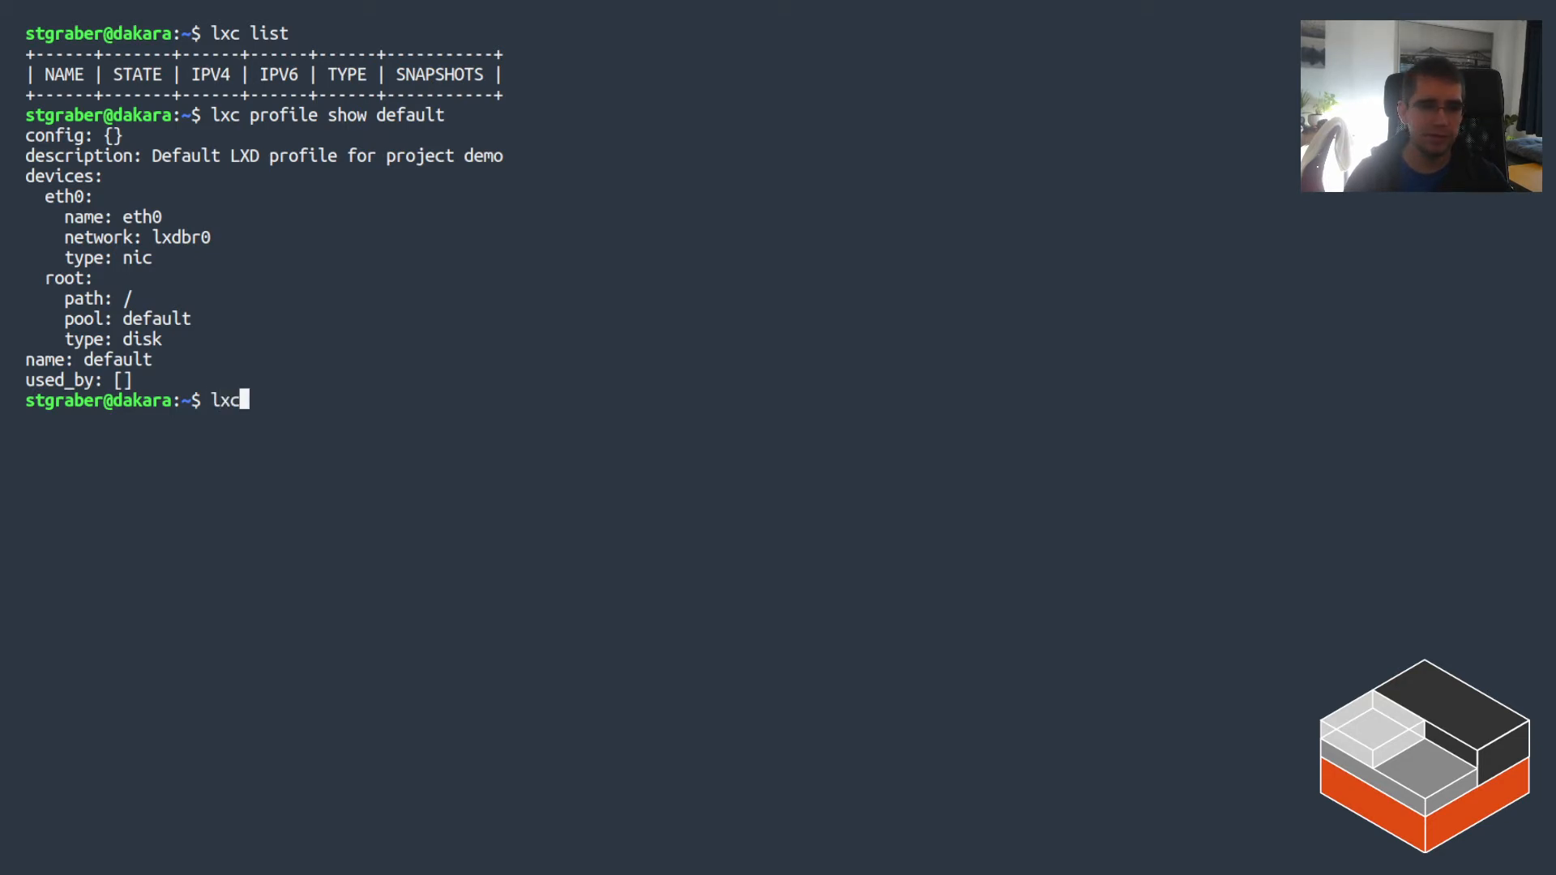
text(profile edit d)
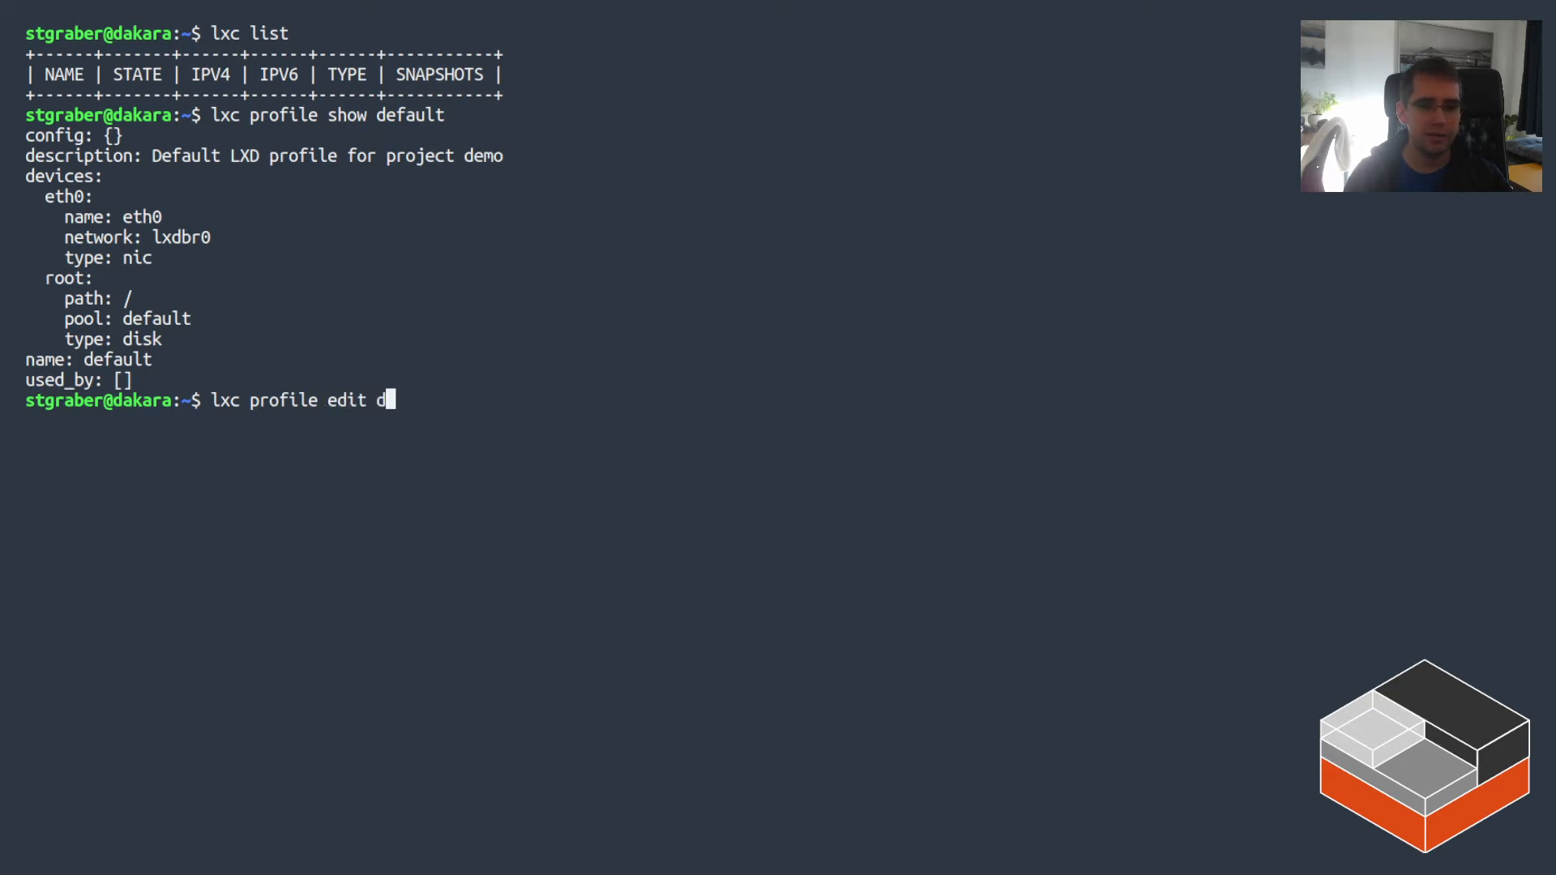
text(e)
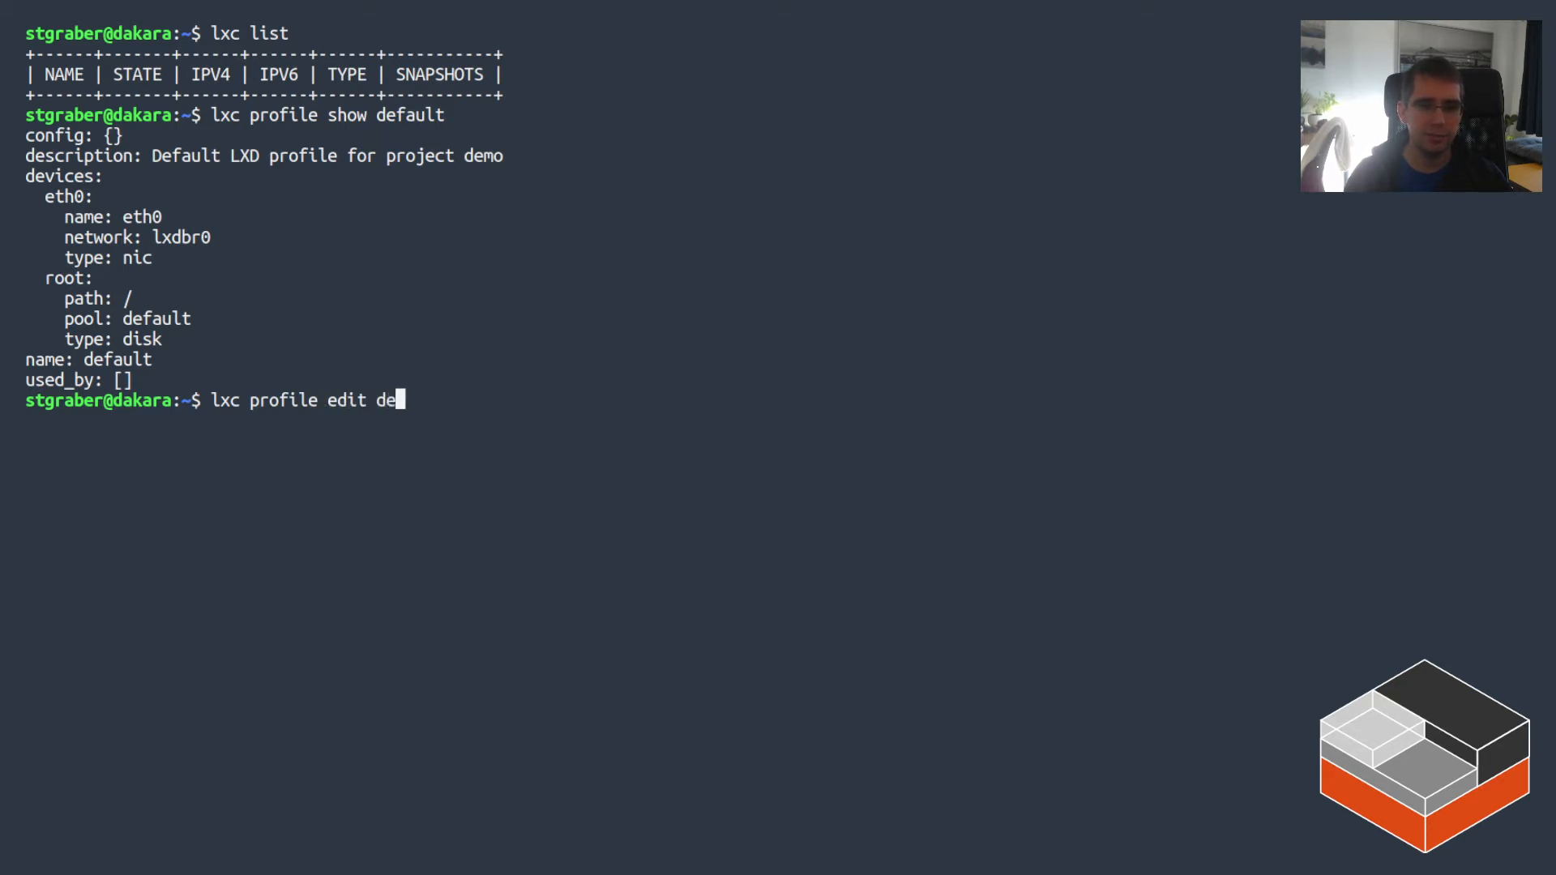
key(Return)
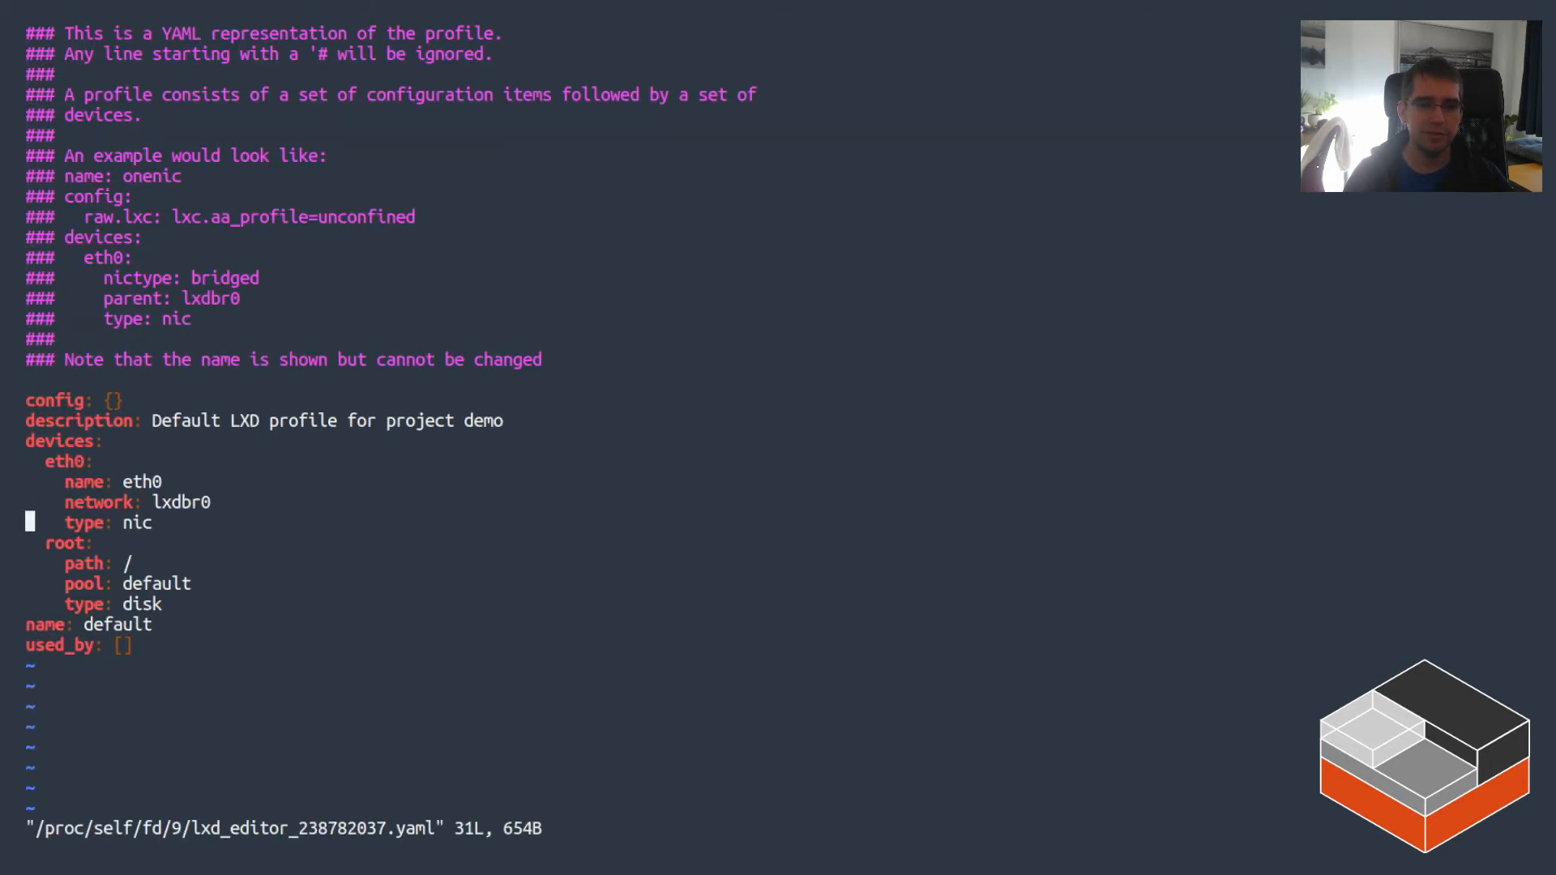
- Replace the empty config with a user.vendor-data entry starting a #cloud-config block
key(Up)
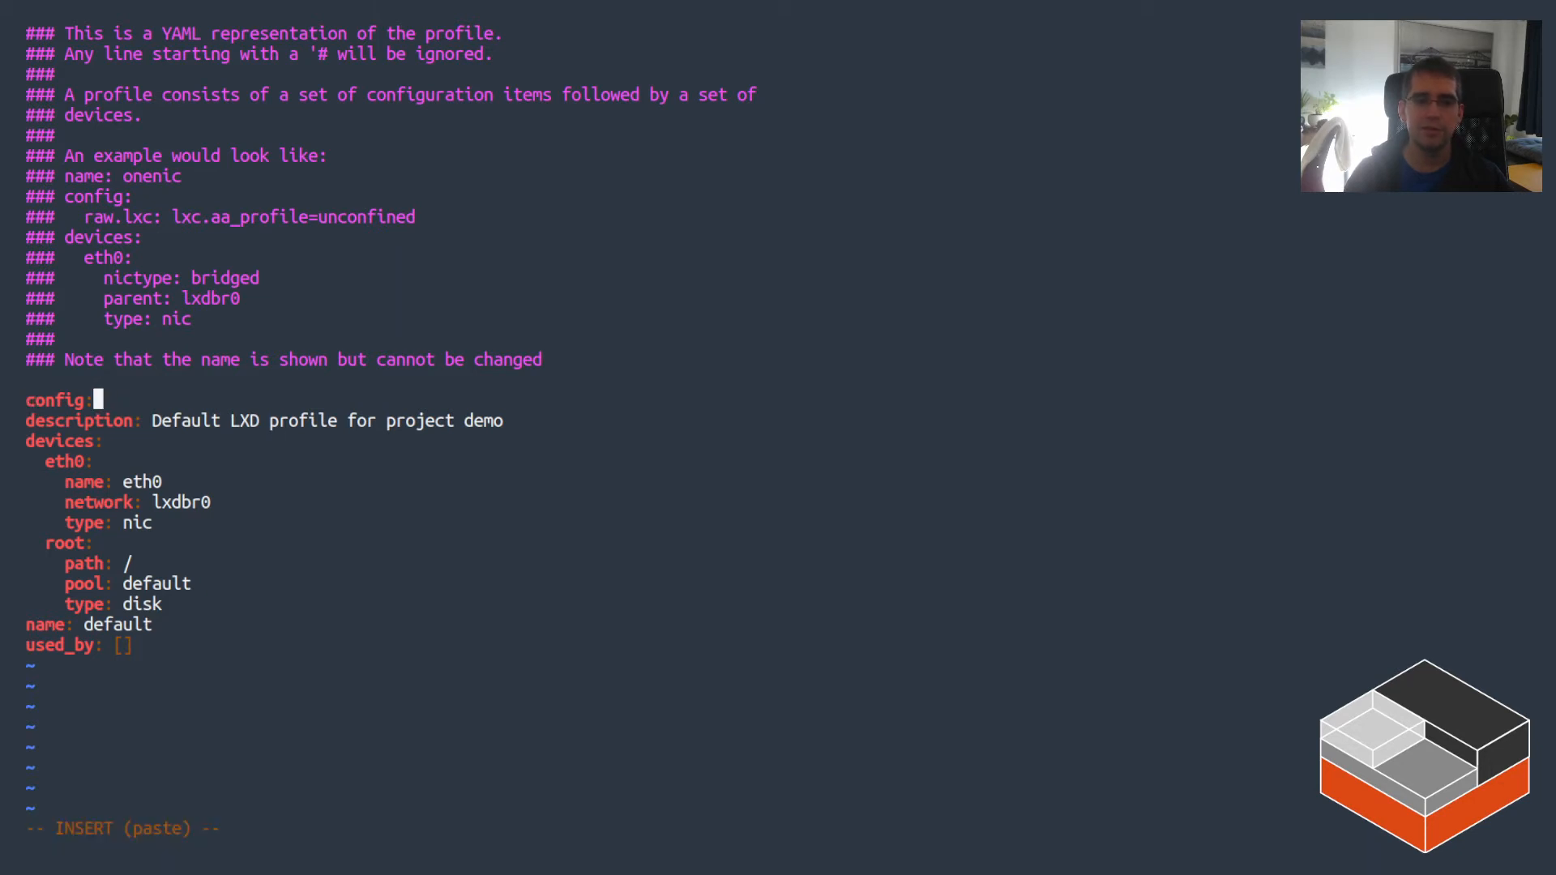
key(Return)
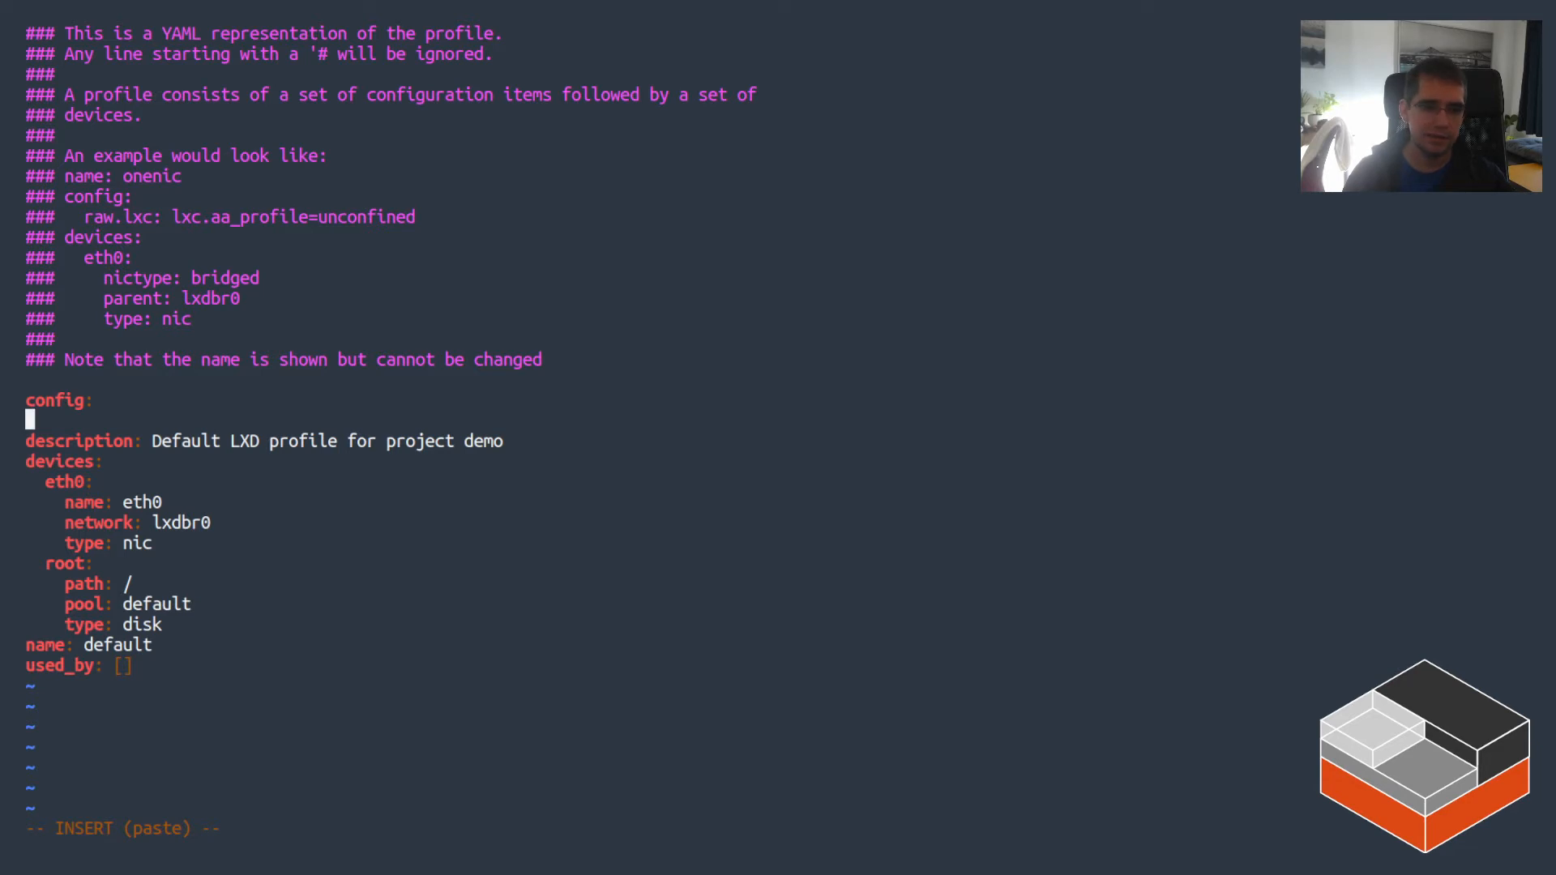
text(use)
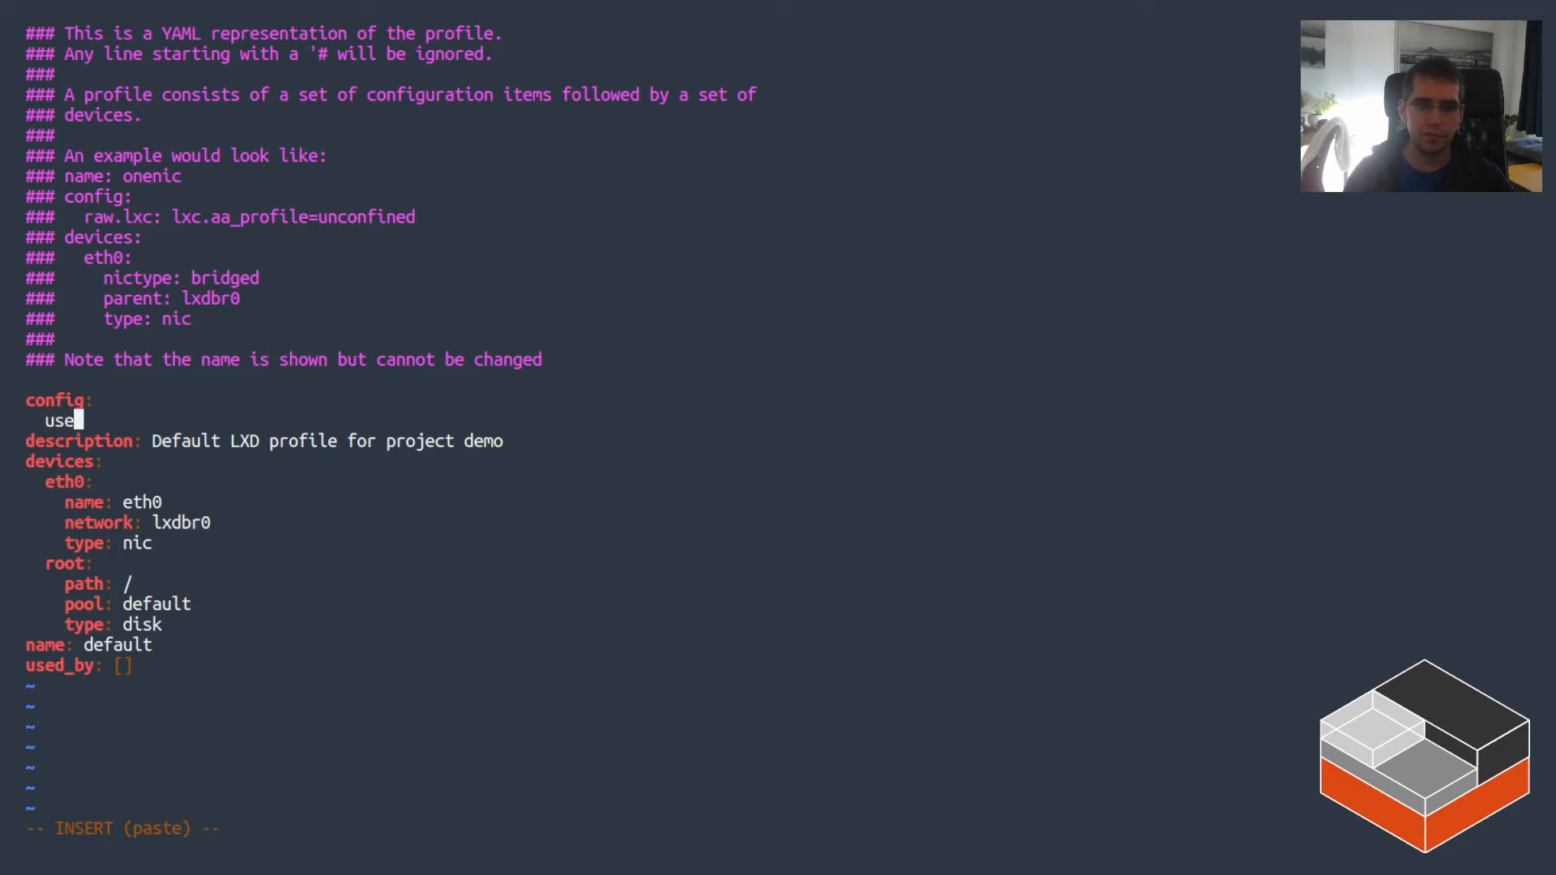
text(r.vendor-da)
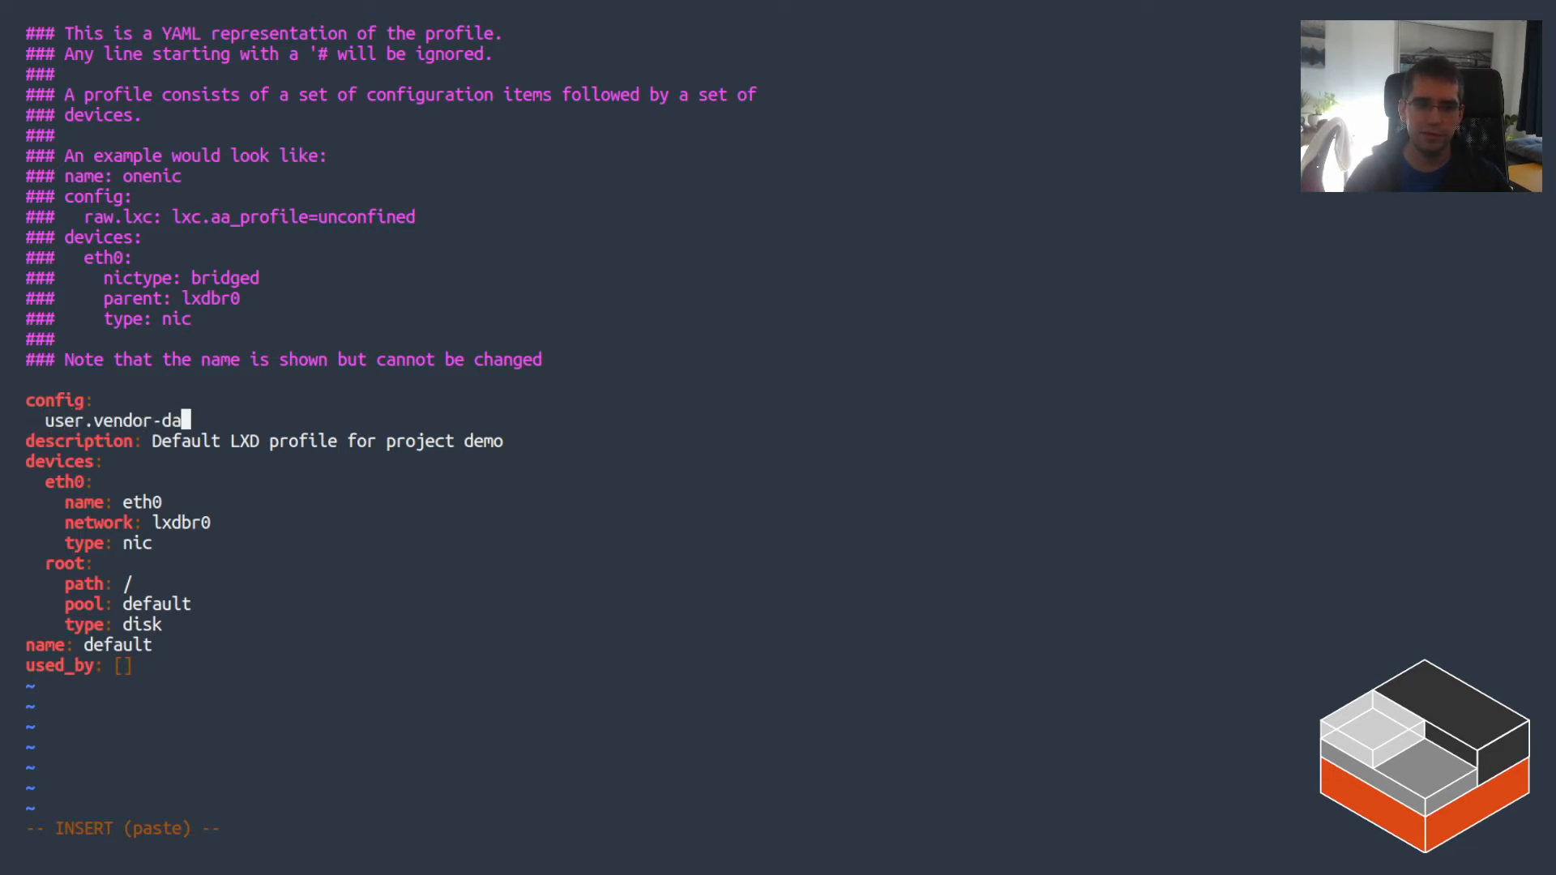
text(ta: |-)
text(#c)
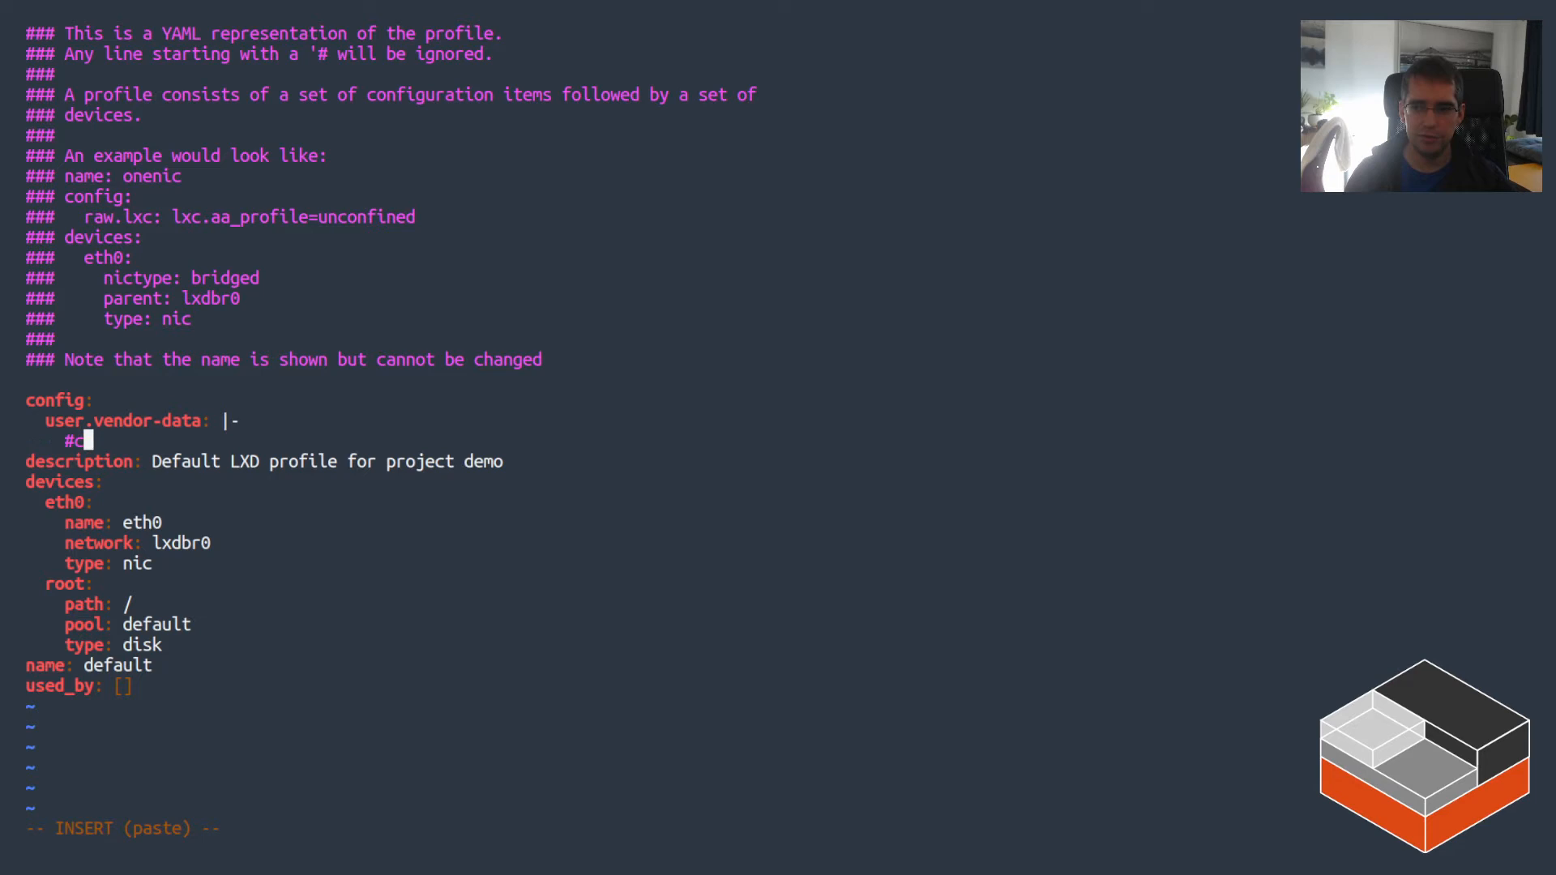
text(loud-config)
text(apt)
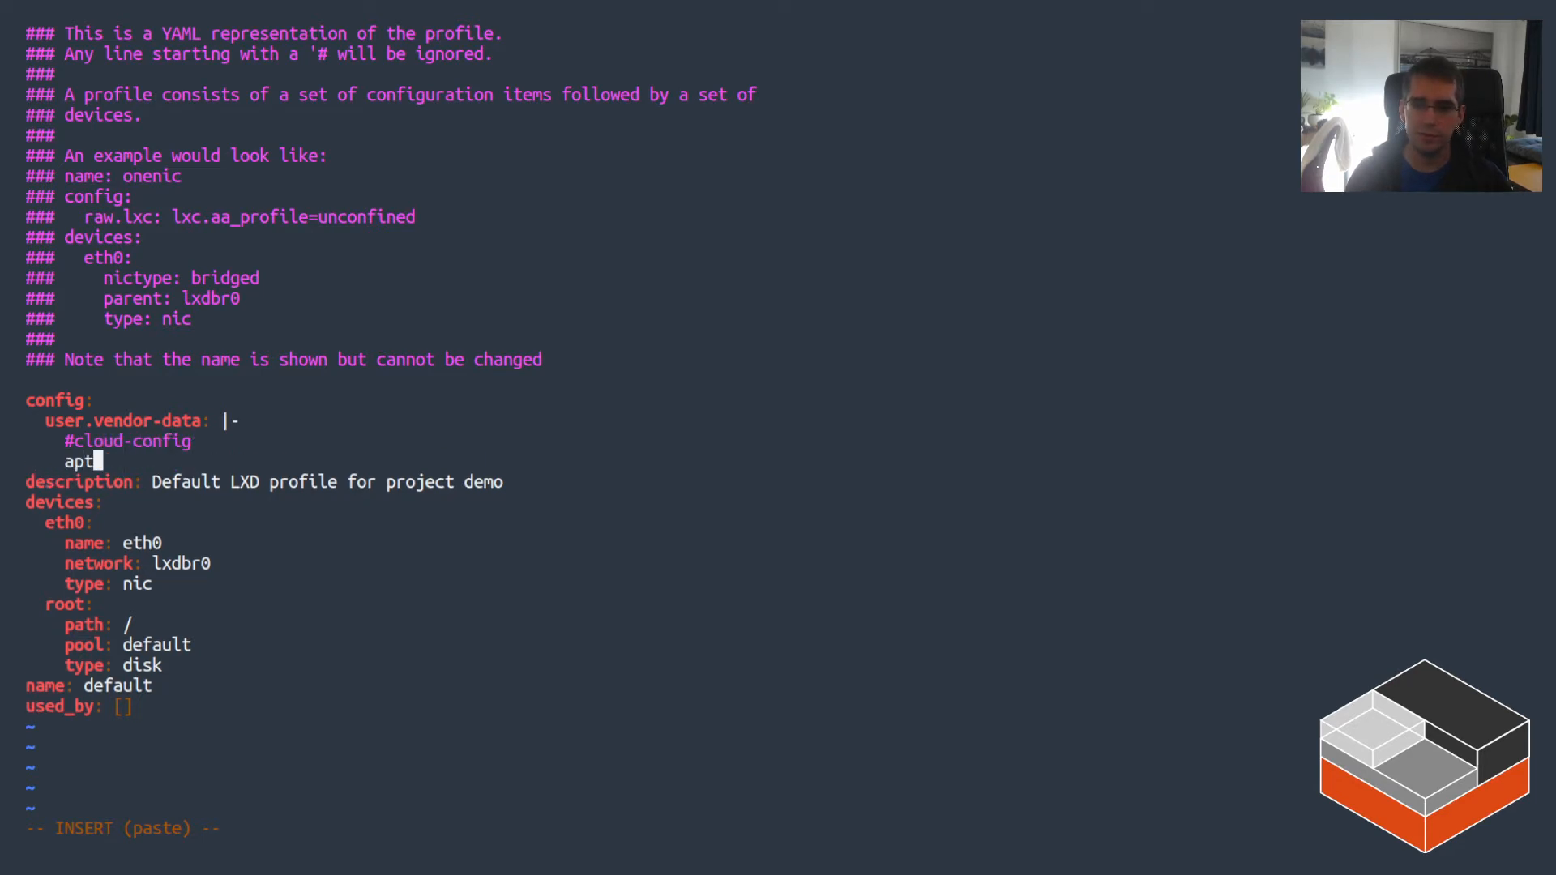
text(_mirror:)
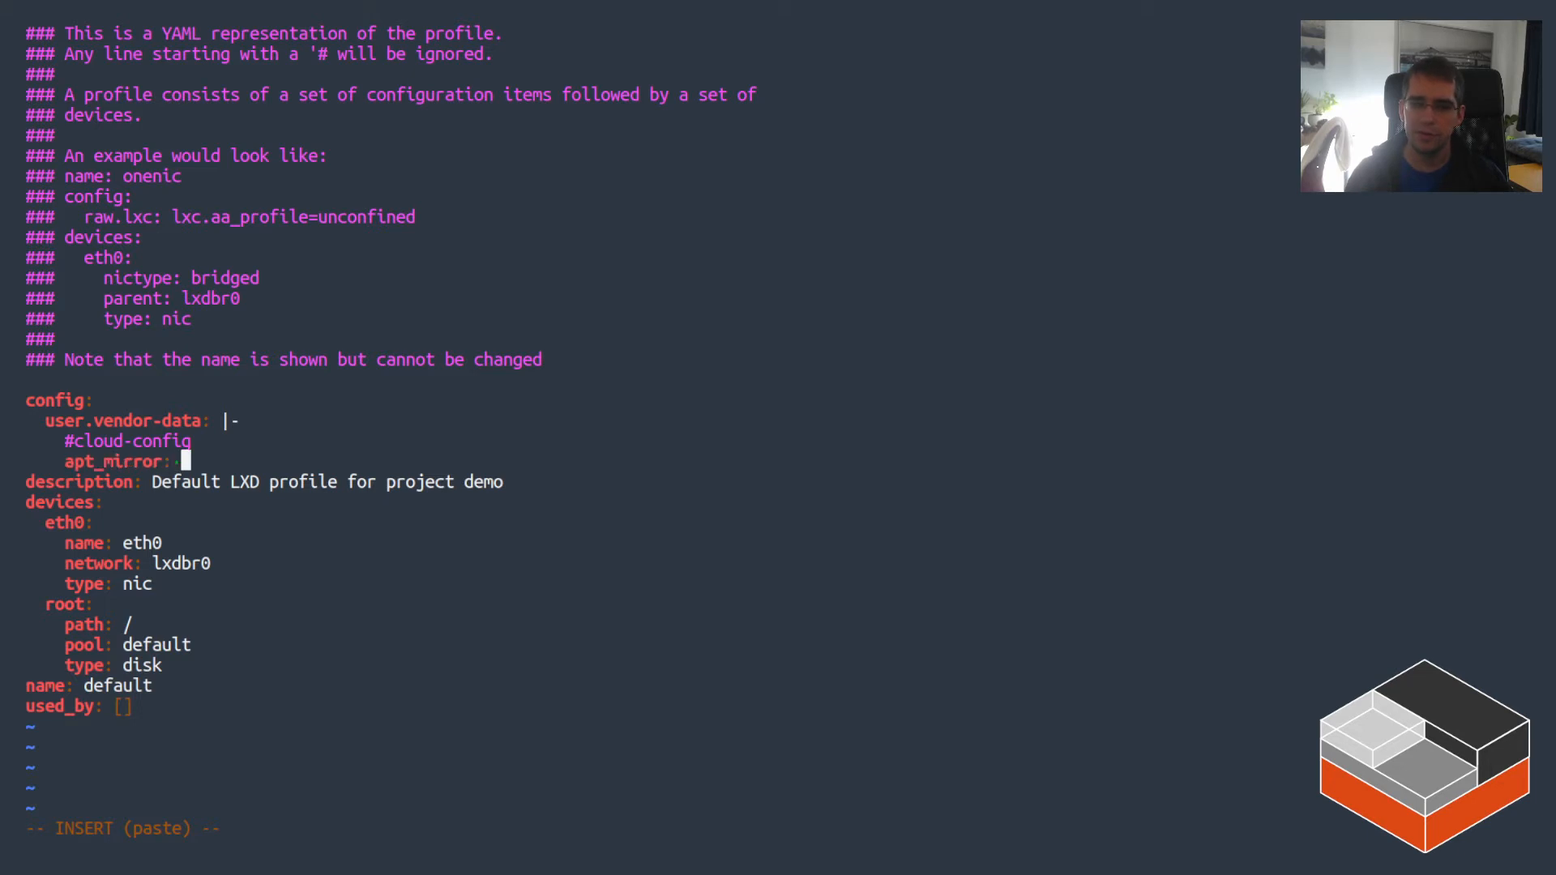
text(http://us)
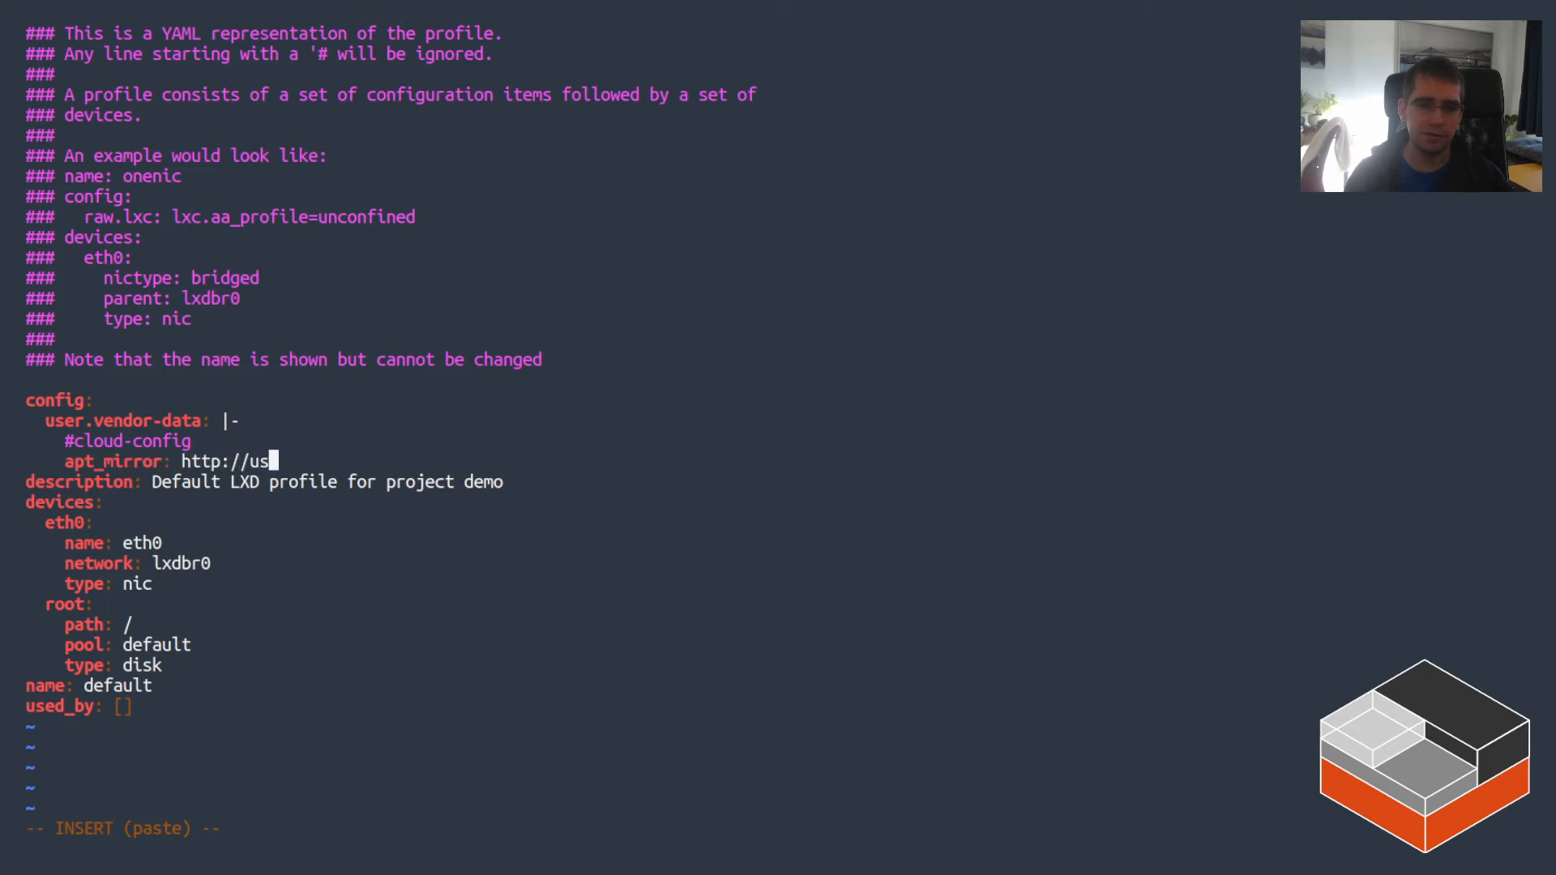
text(.archive.ubuntu.com/ubuntu)
click(133, 828)
text(:wq)
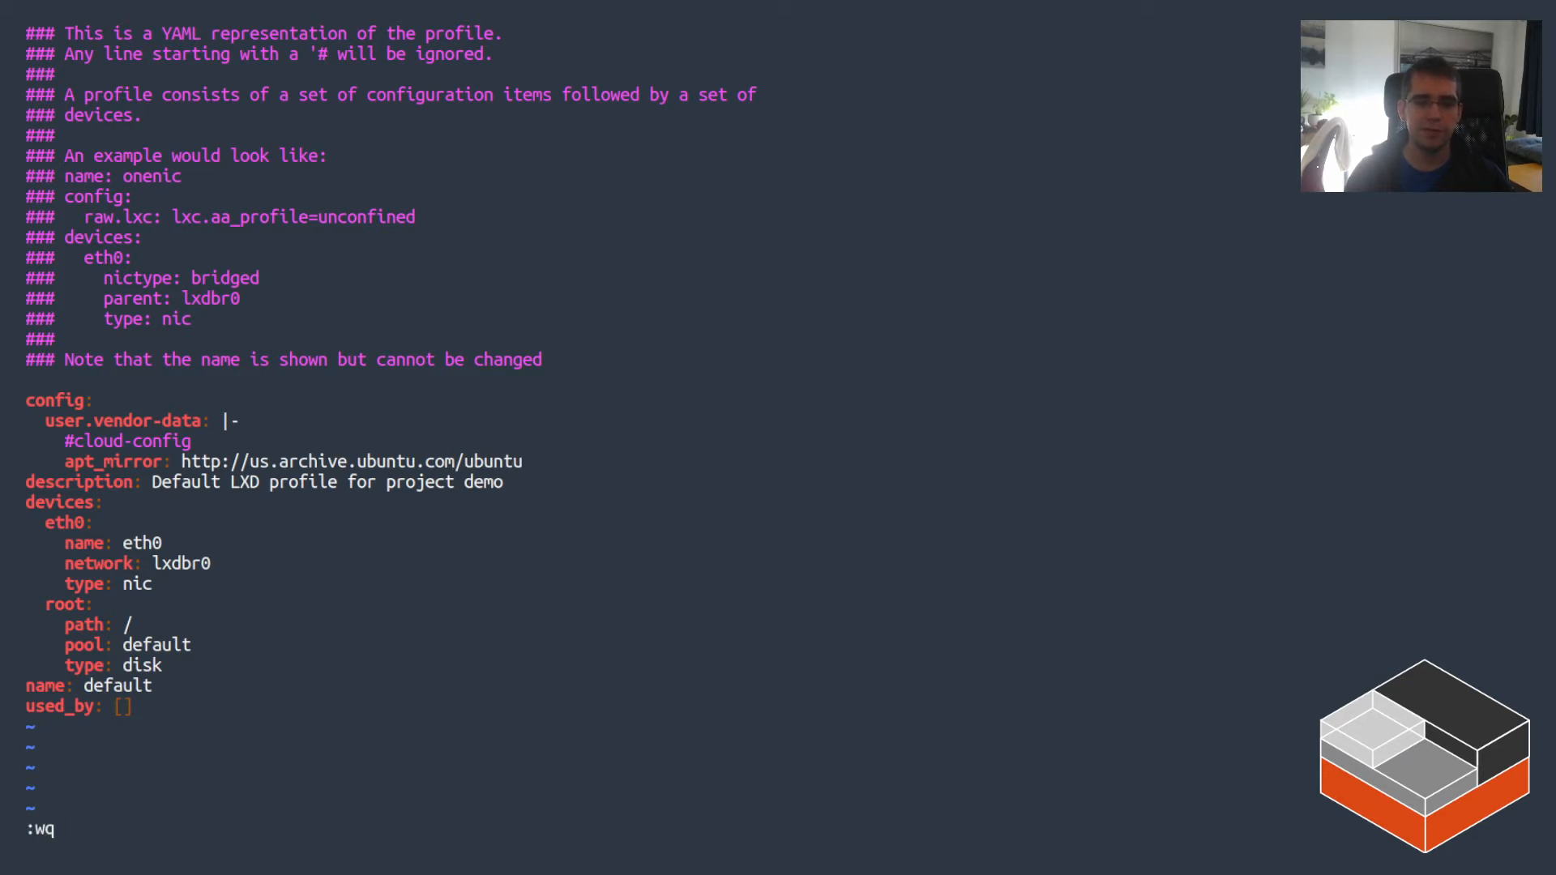
mouse_move(55, 828)
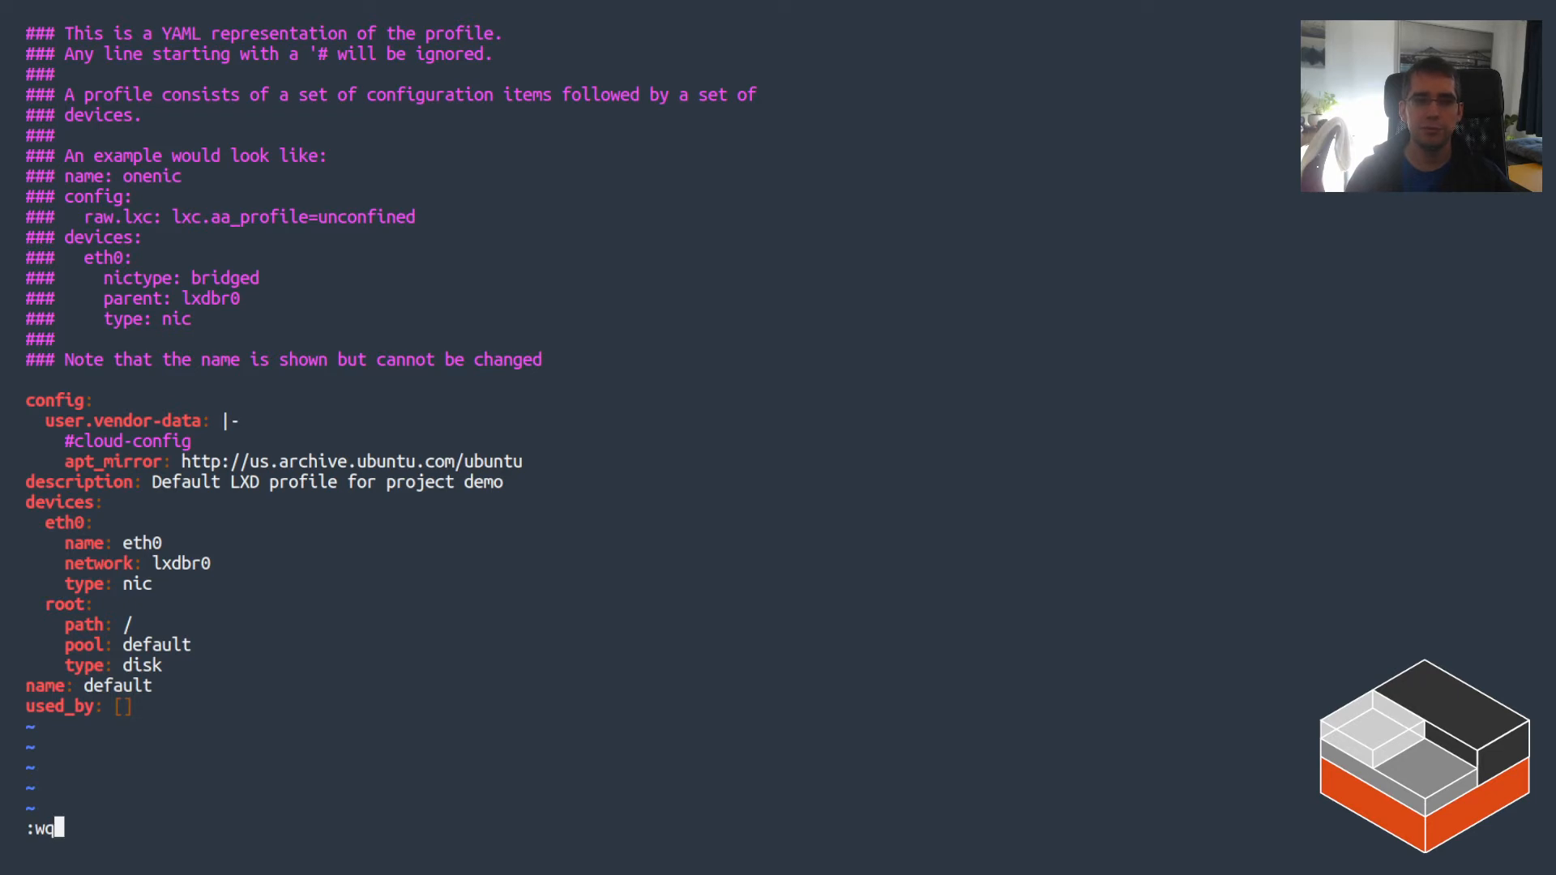
key(Return)
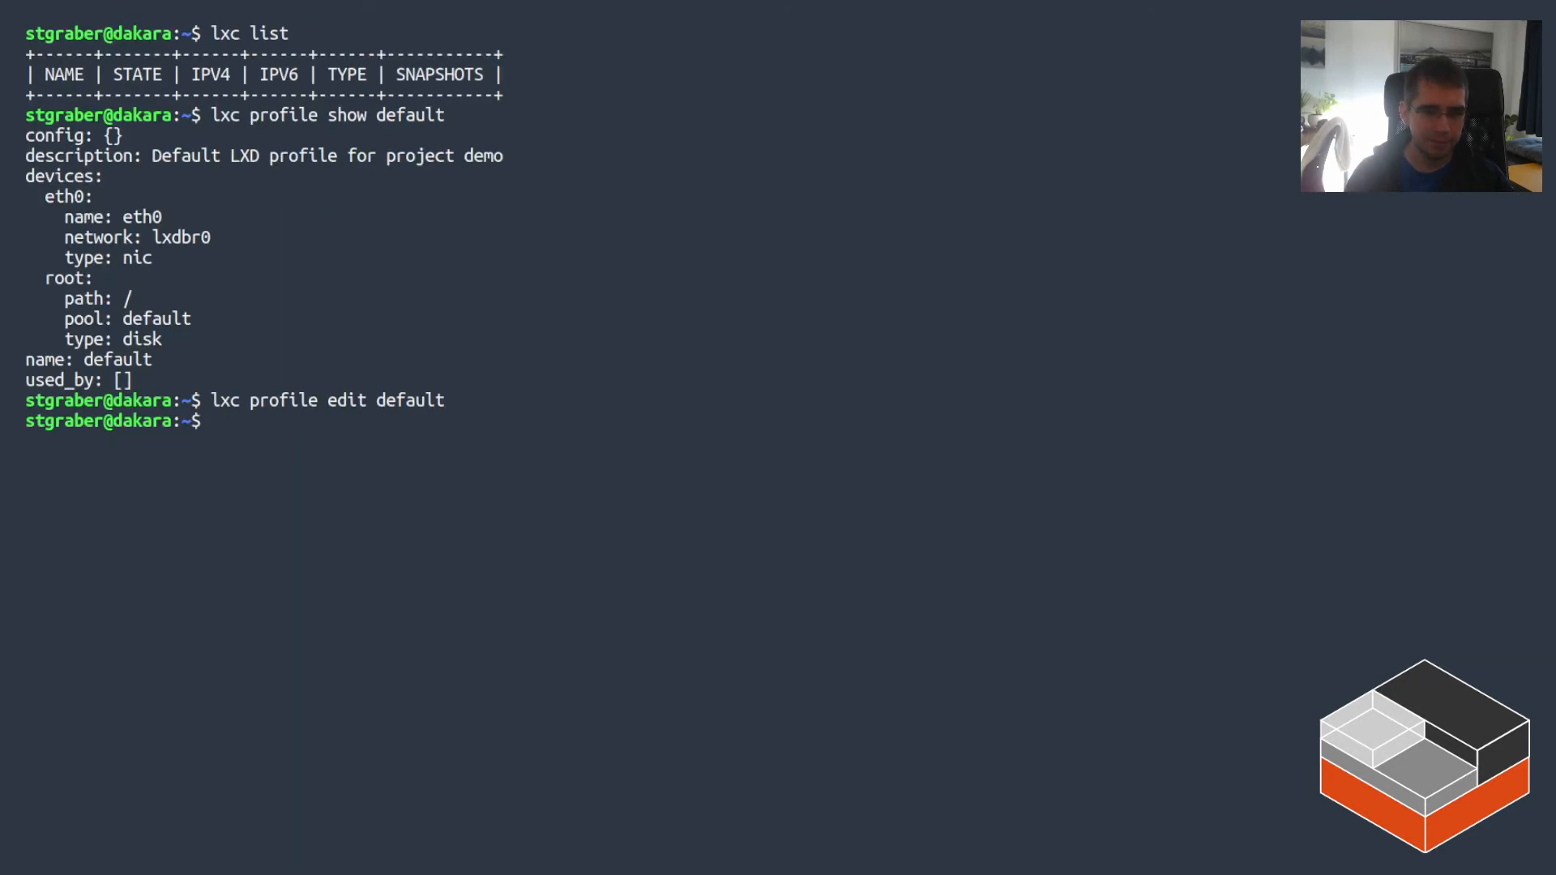
- Launch container c1 from images:ubuntu/20.04/cloud
text(lxc lau)
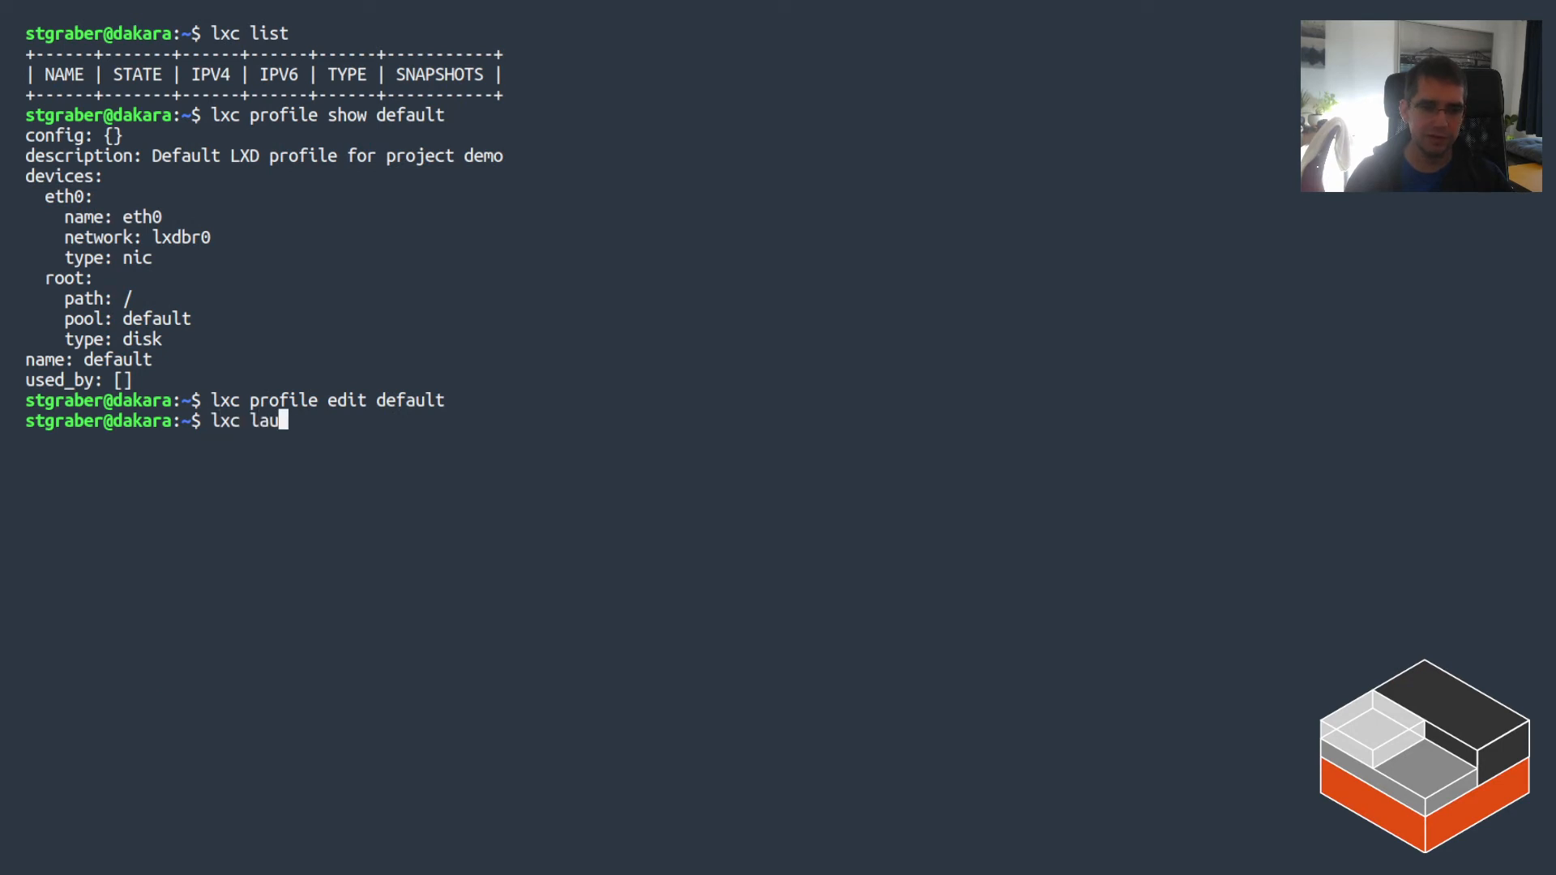
text(nch images:ubuntu)
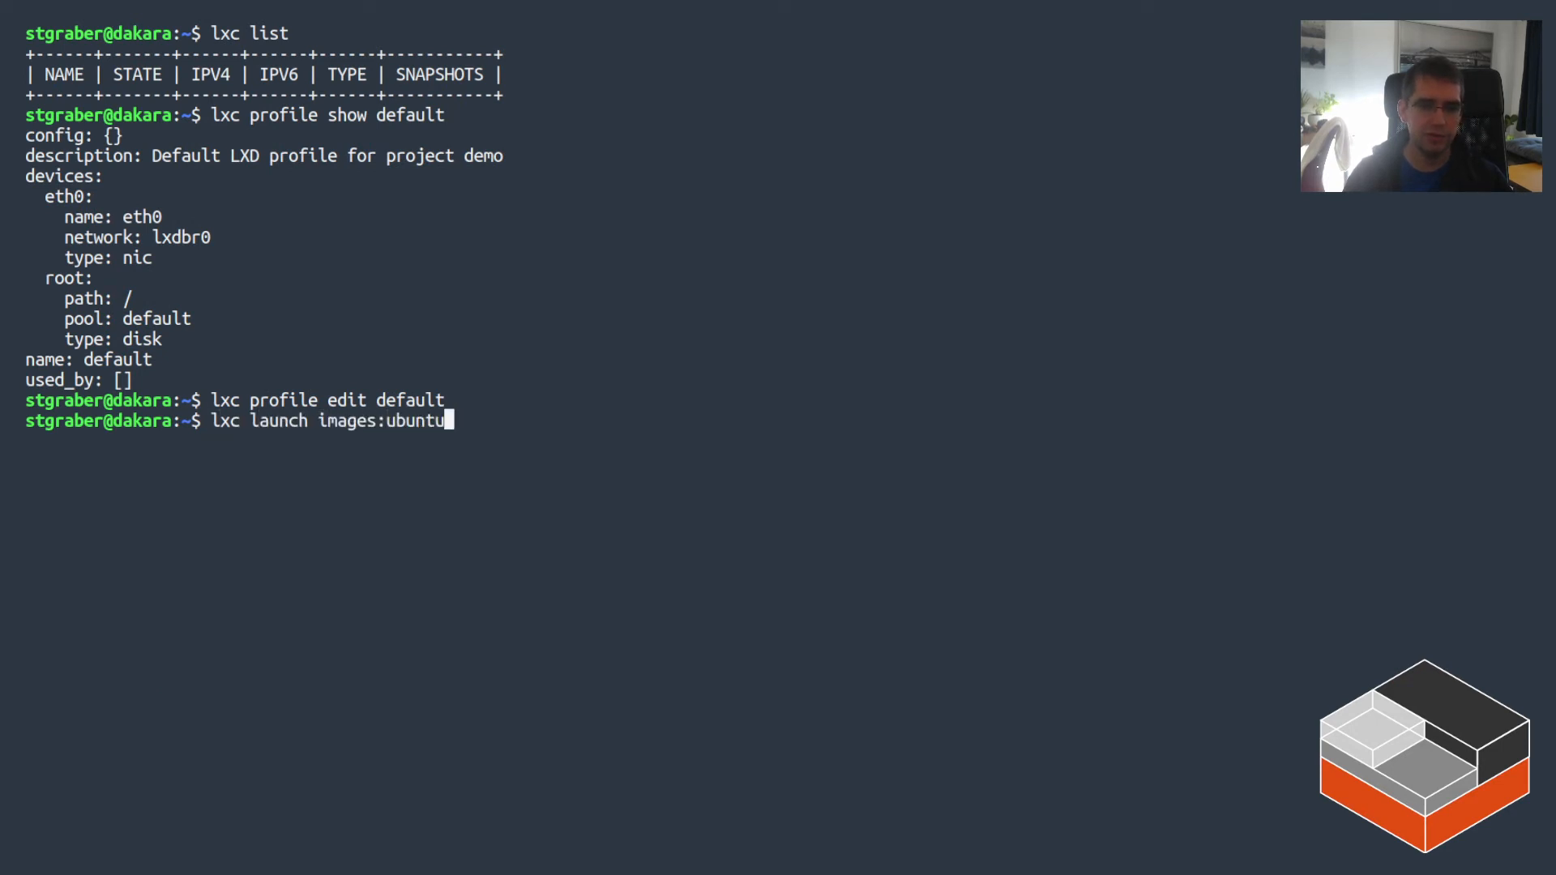
text(/20.04/cl)
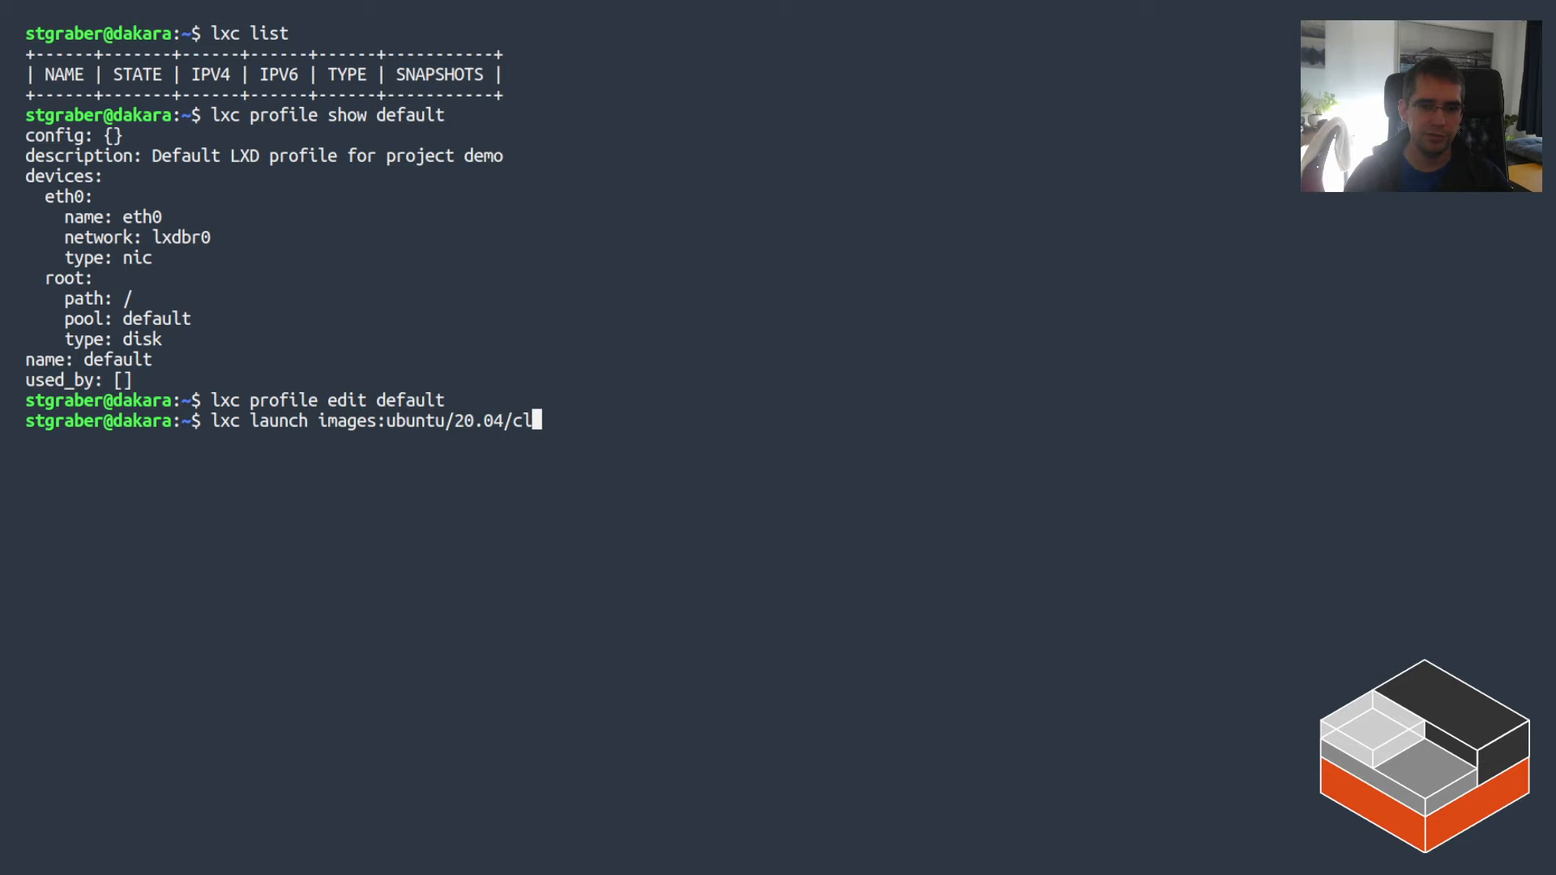
text(oud c1 -)
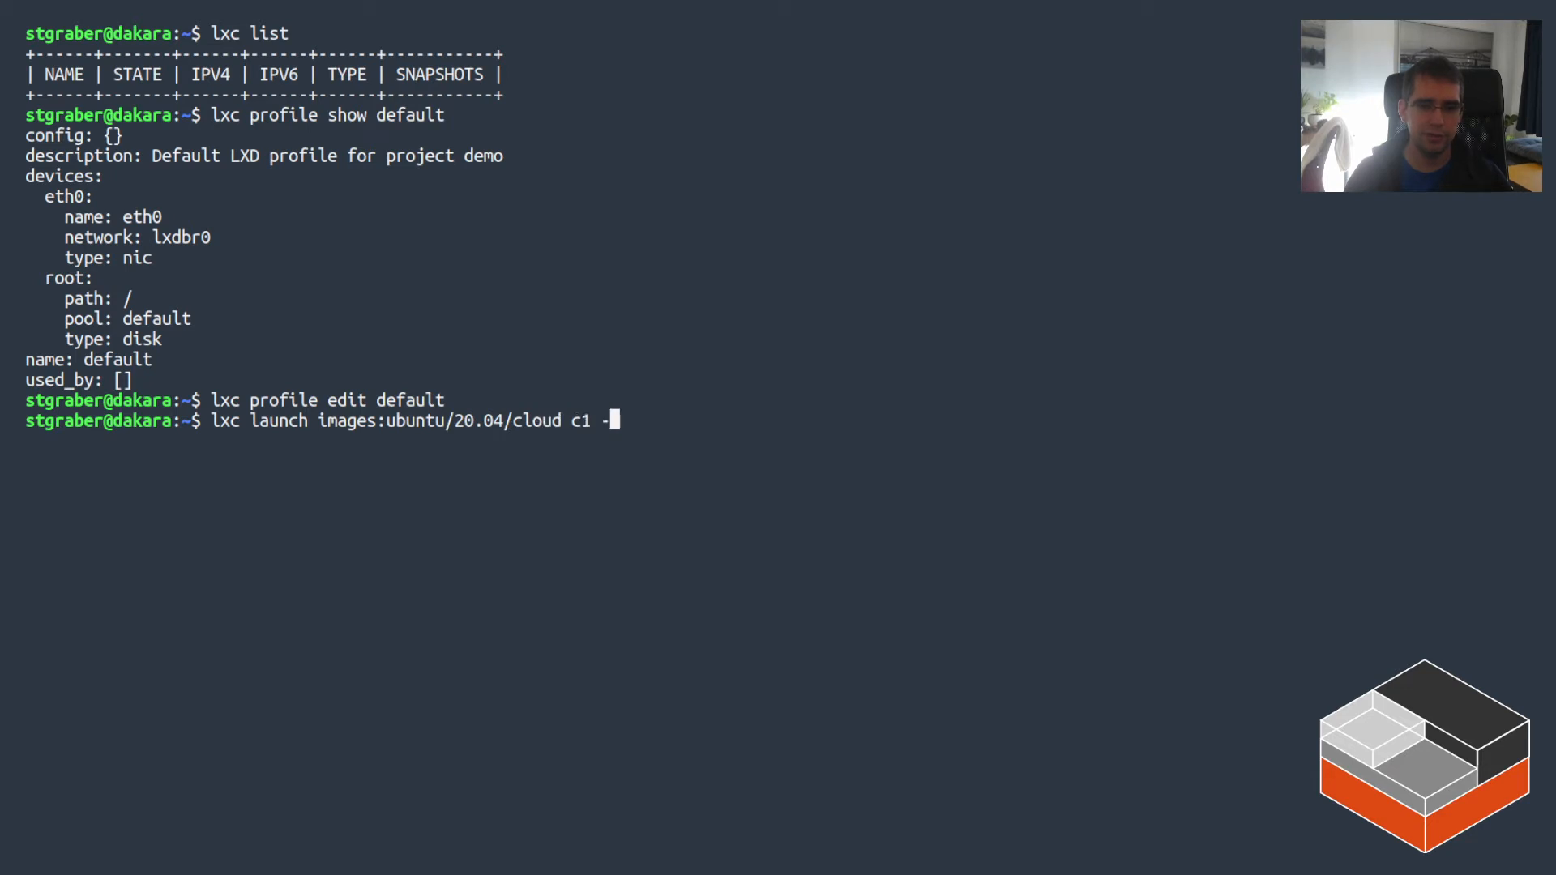
key(Return)
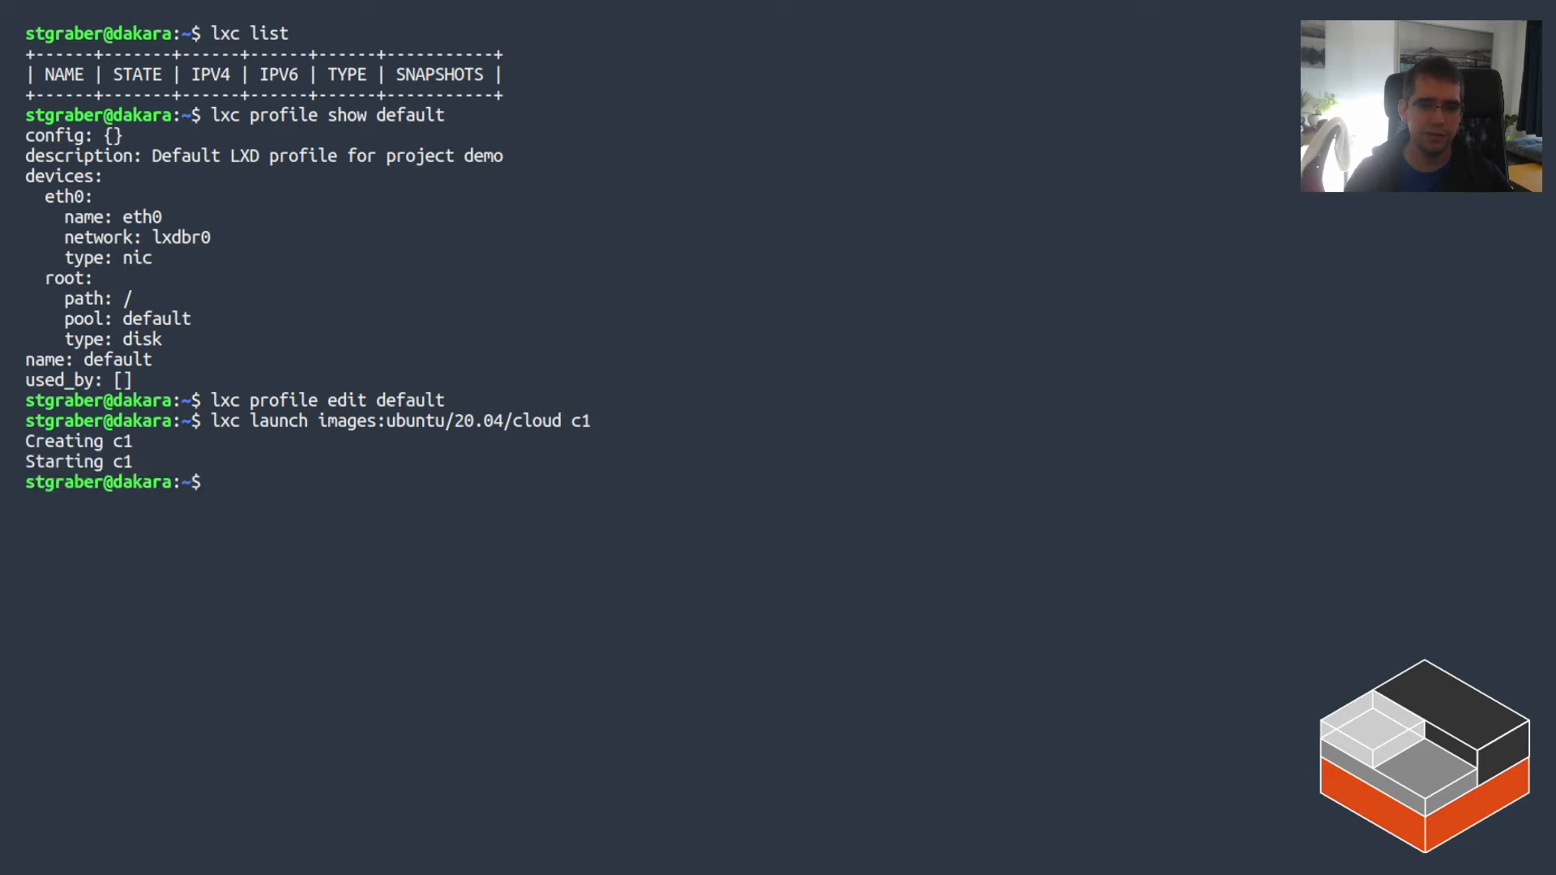
- Launch virtual machine v1 from images:ubuntu/20.04/cloud with --vm
text(lxc launch images:ubuntu/20.04/cloud v1 -)
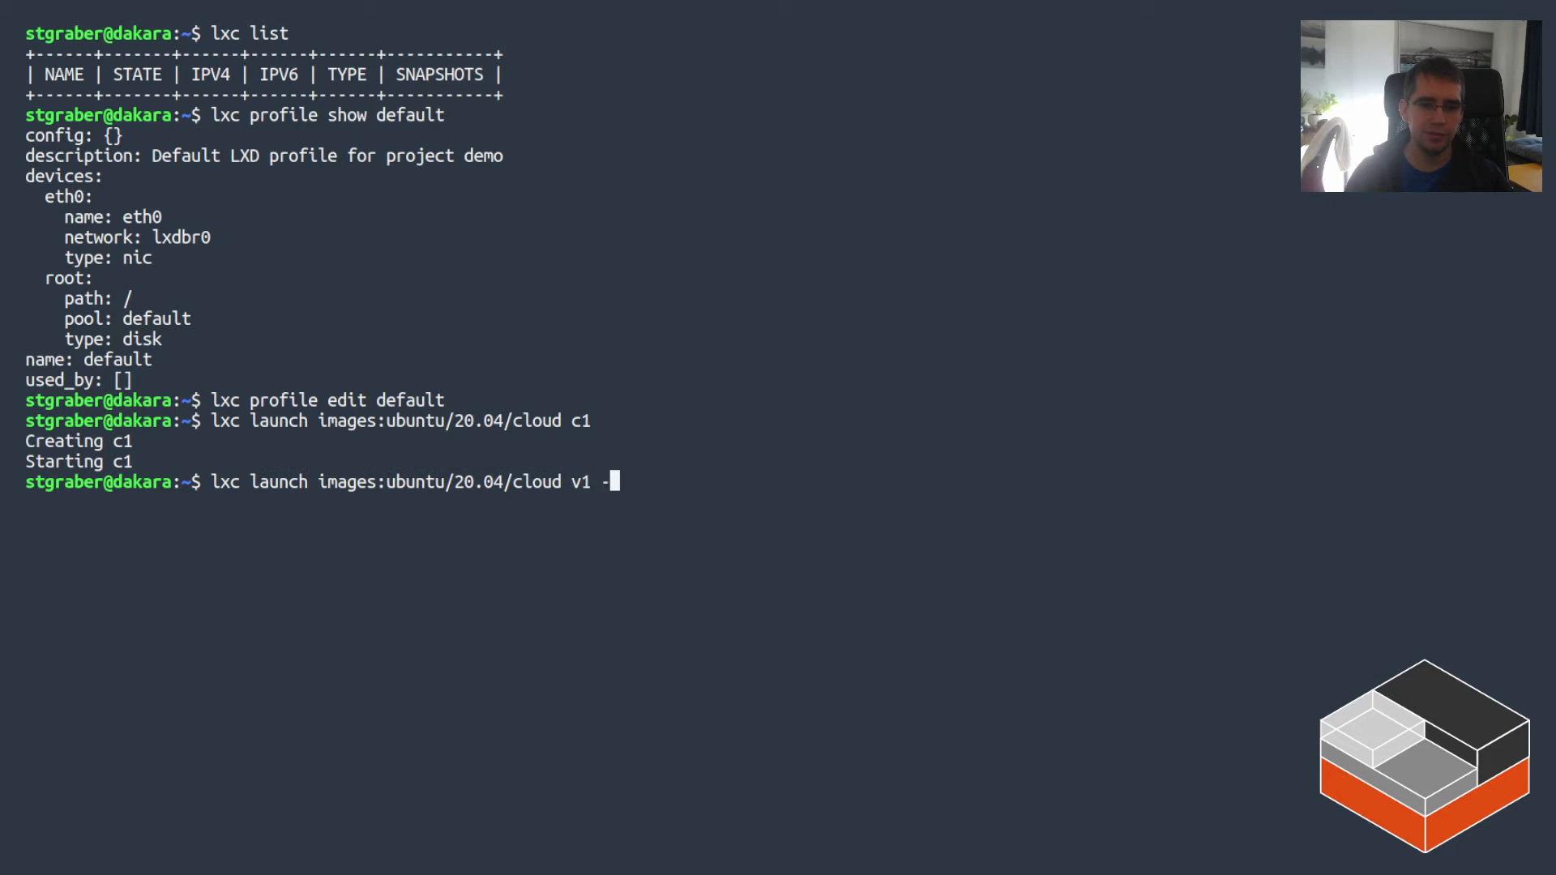
key(Return)
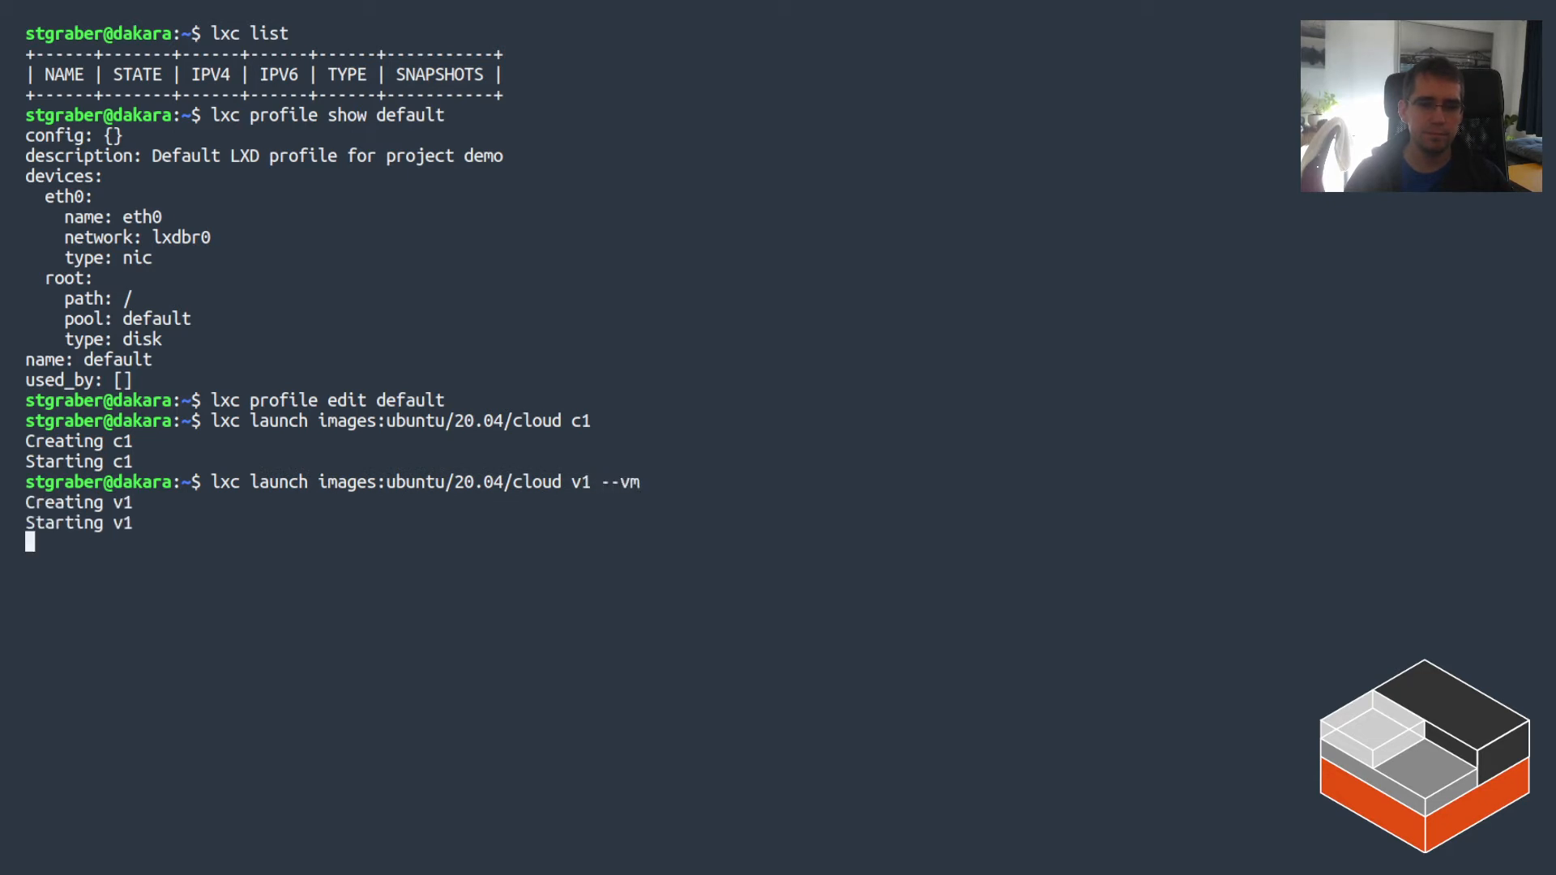
text(lxc)
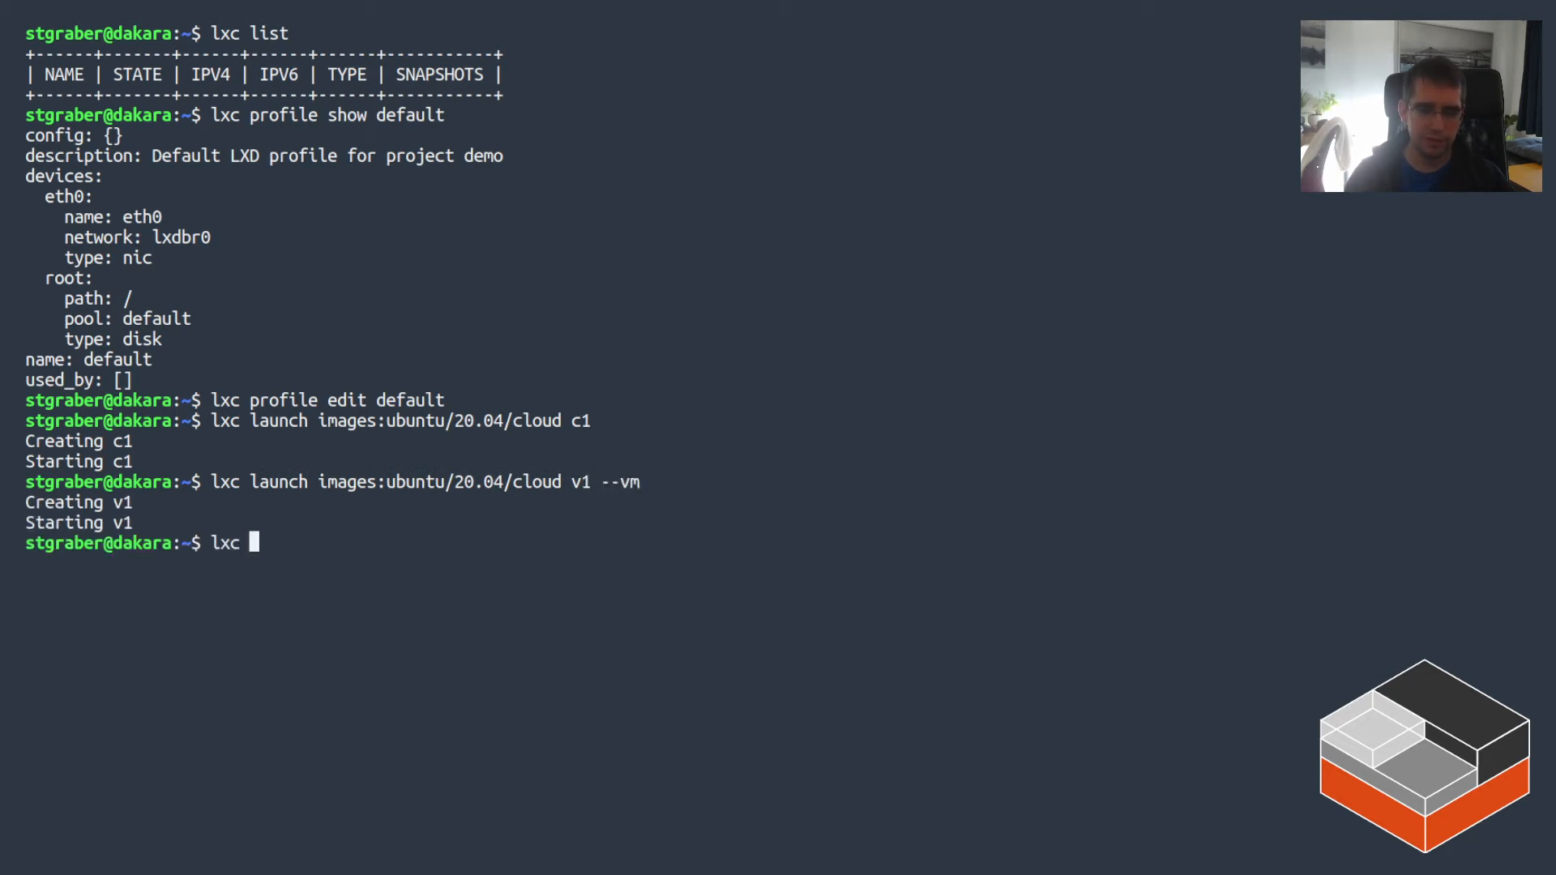
- Get a shell in c1 and check cloud-init status has finished
text(exec c1 bash)
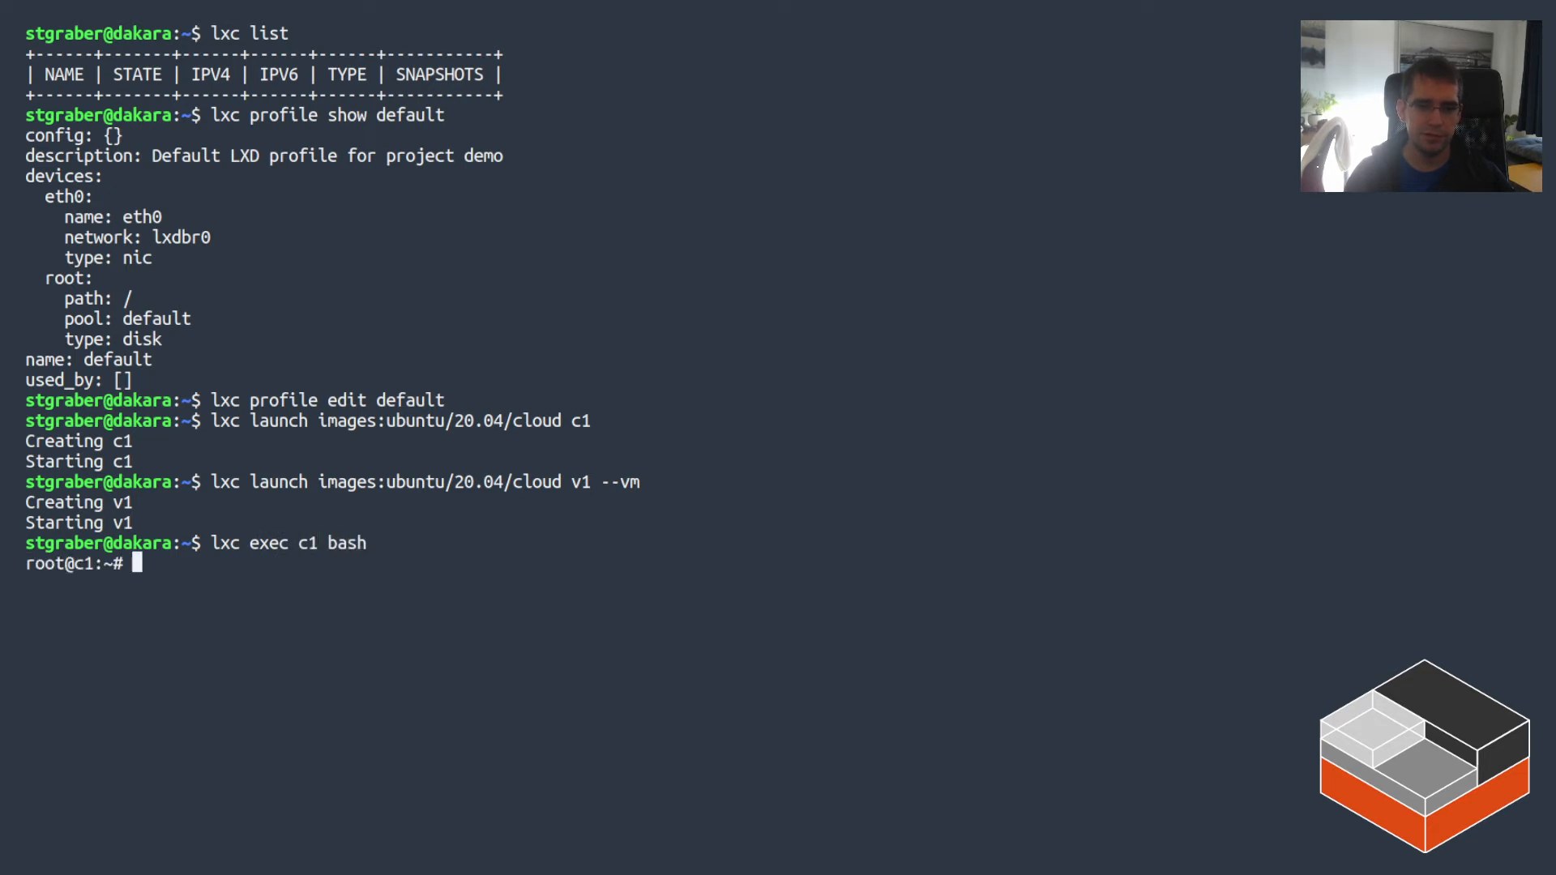
text(cloud-init status)
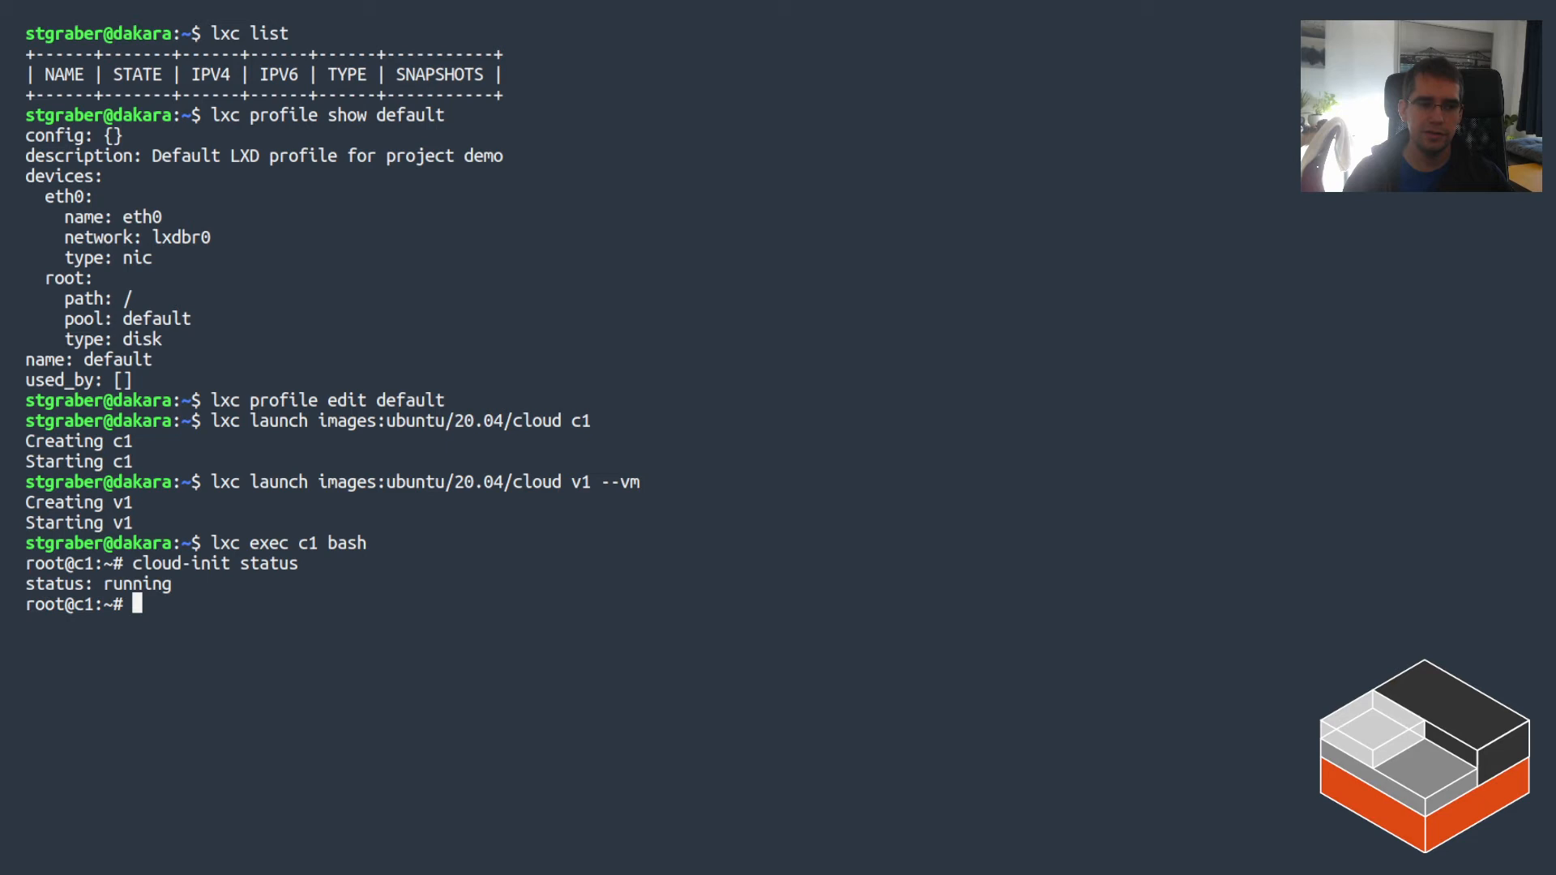
text(cloud-init status)
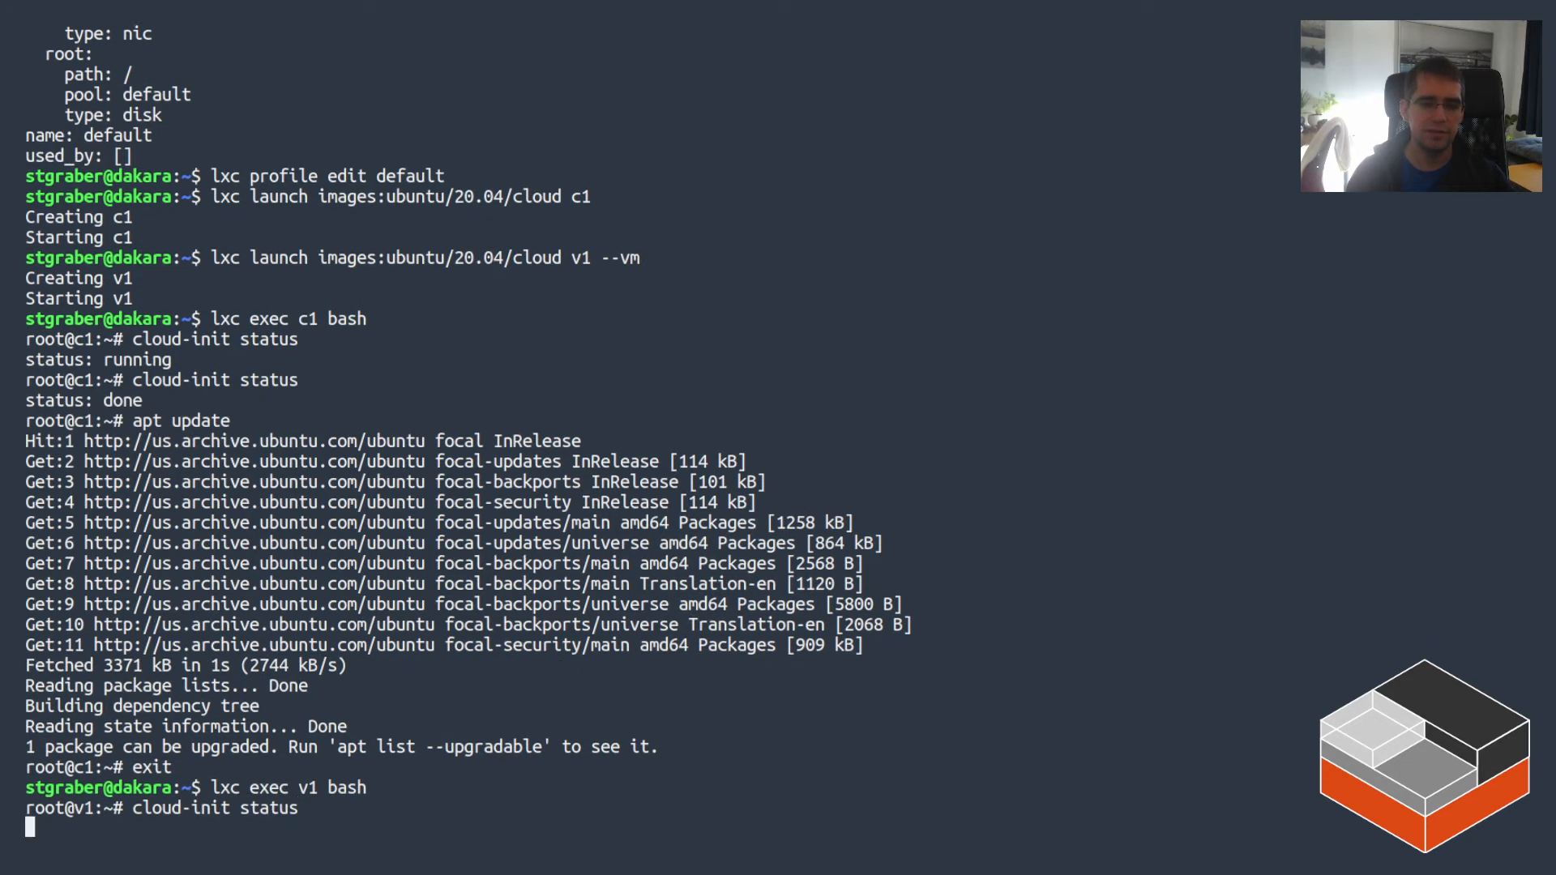
- Run apt update inside the instance to confirm package lists refresh from the US mirror
text(apt udpate)
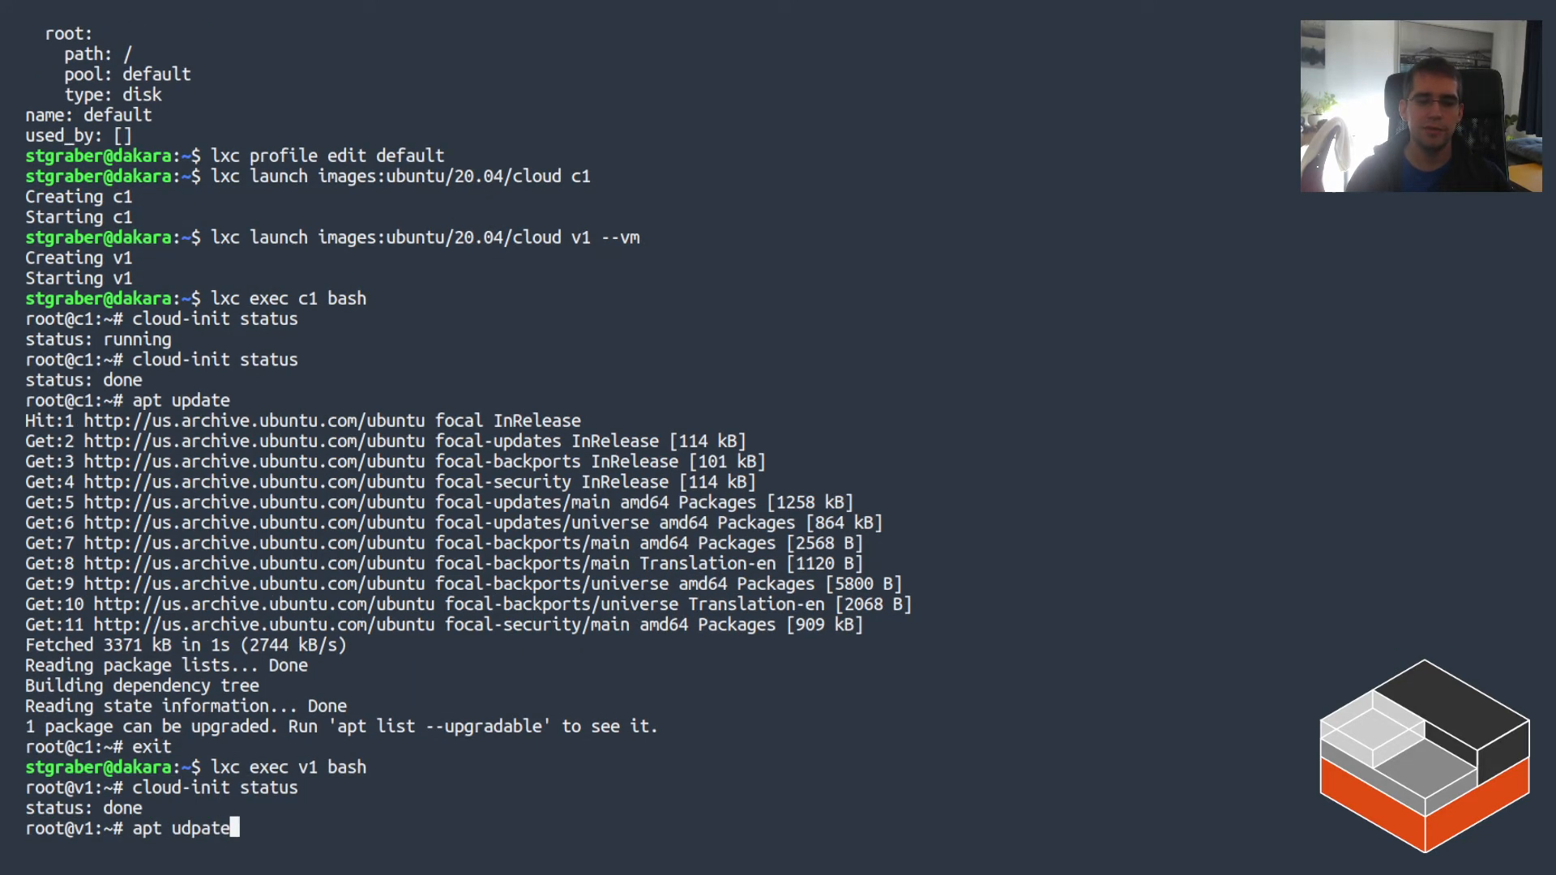
key(Return)
text(exit)
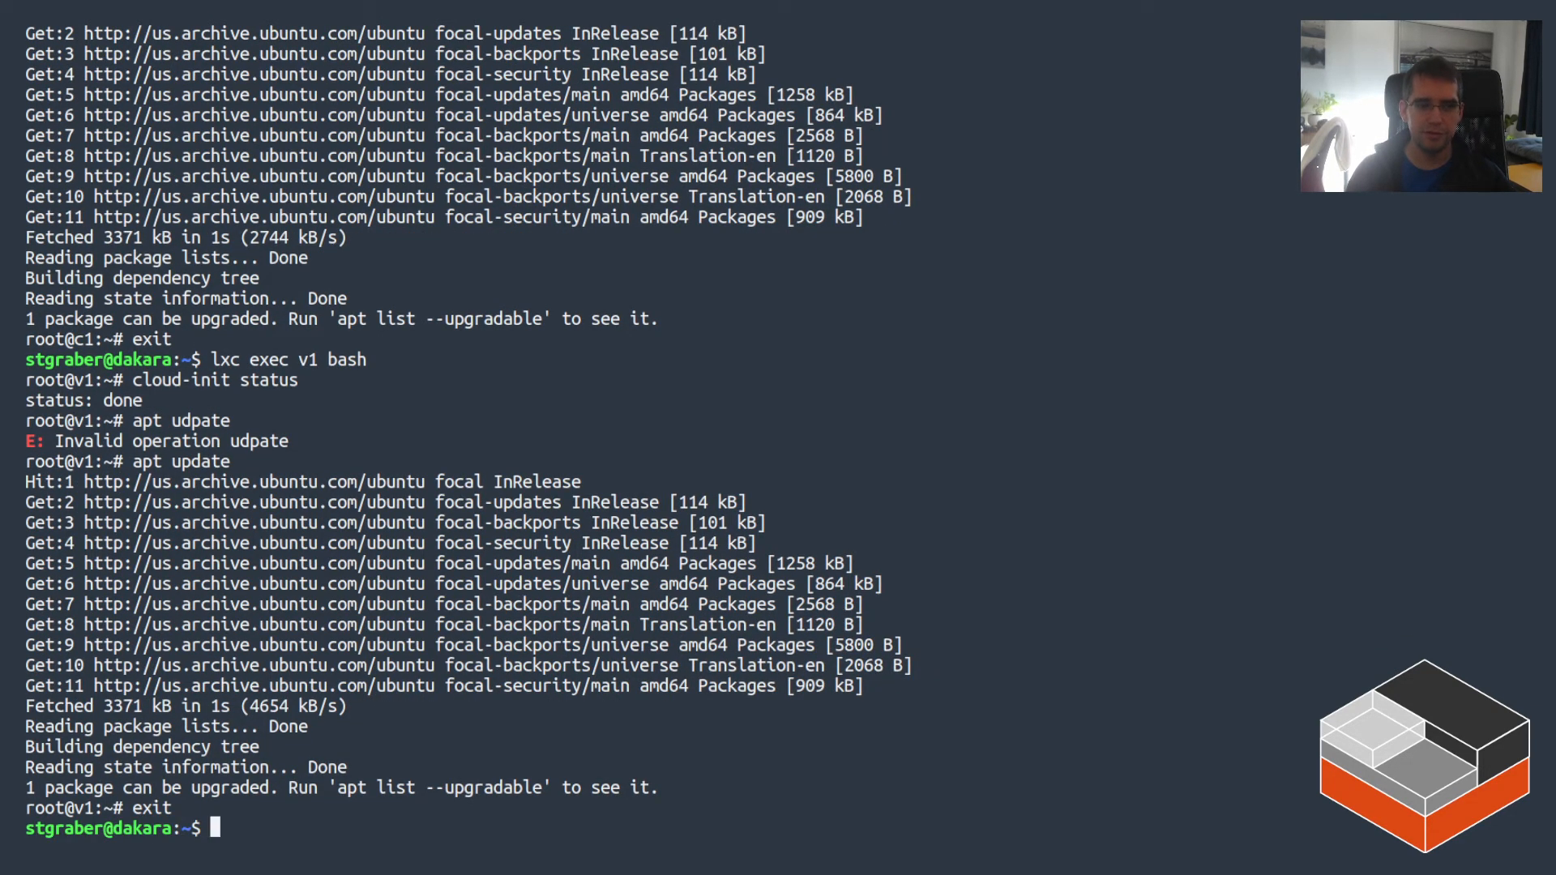
text(lxc)
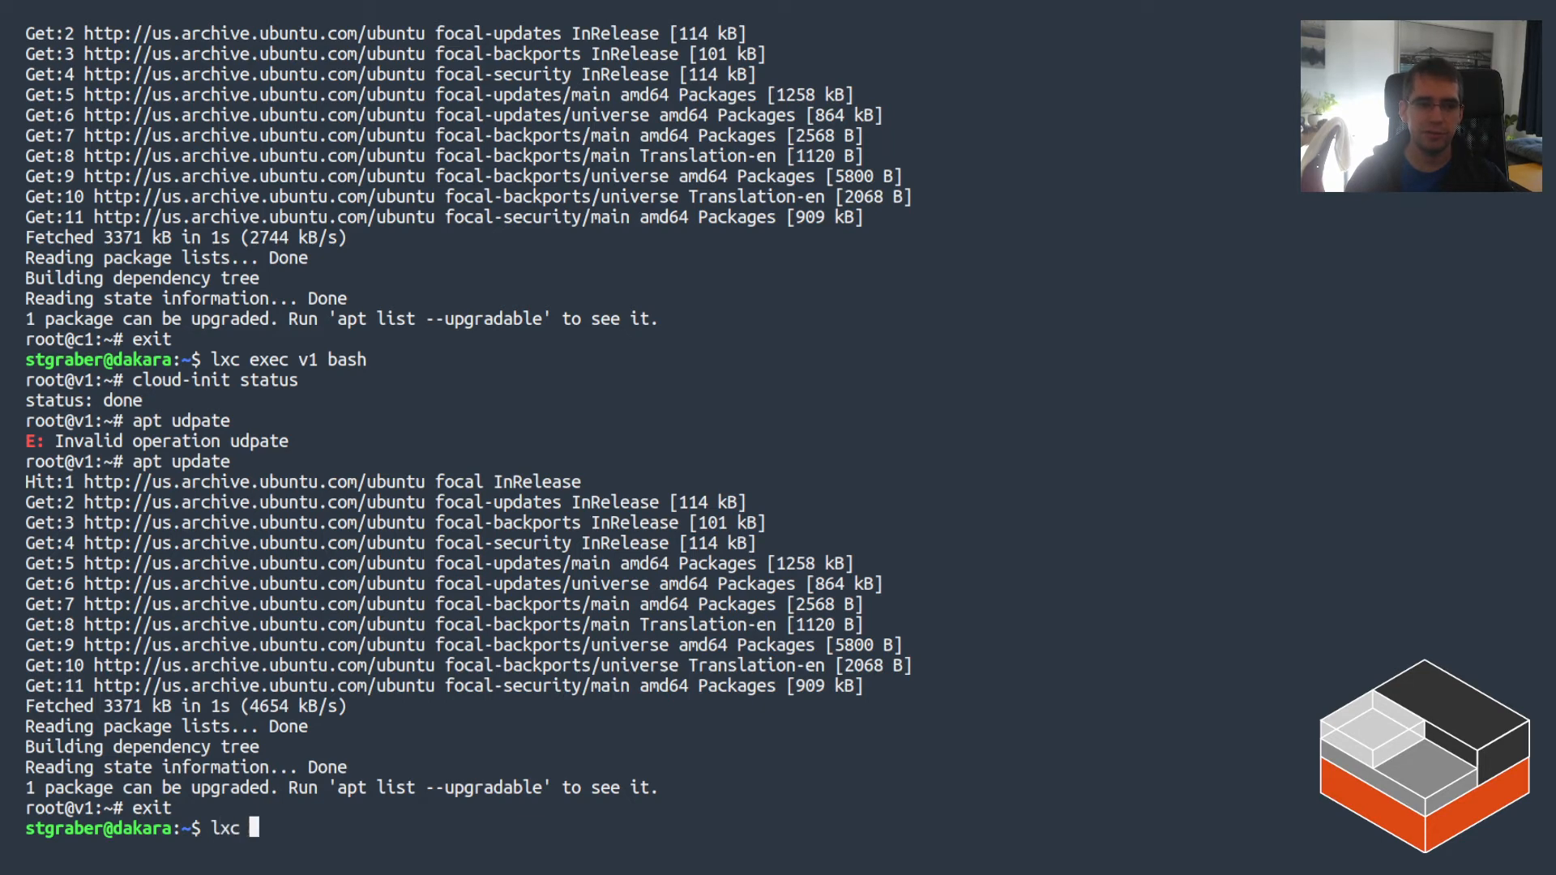
- Force-delete the v1 and c1 instances with lxc delete -f
text(delete -)
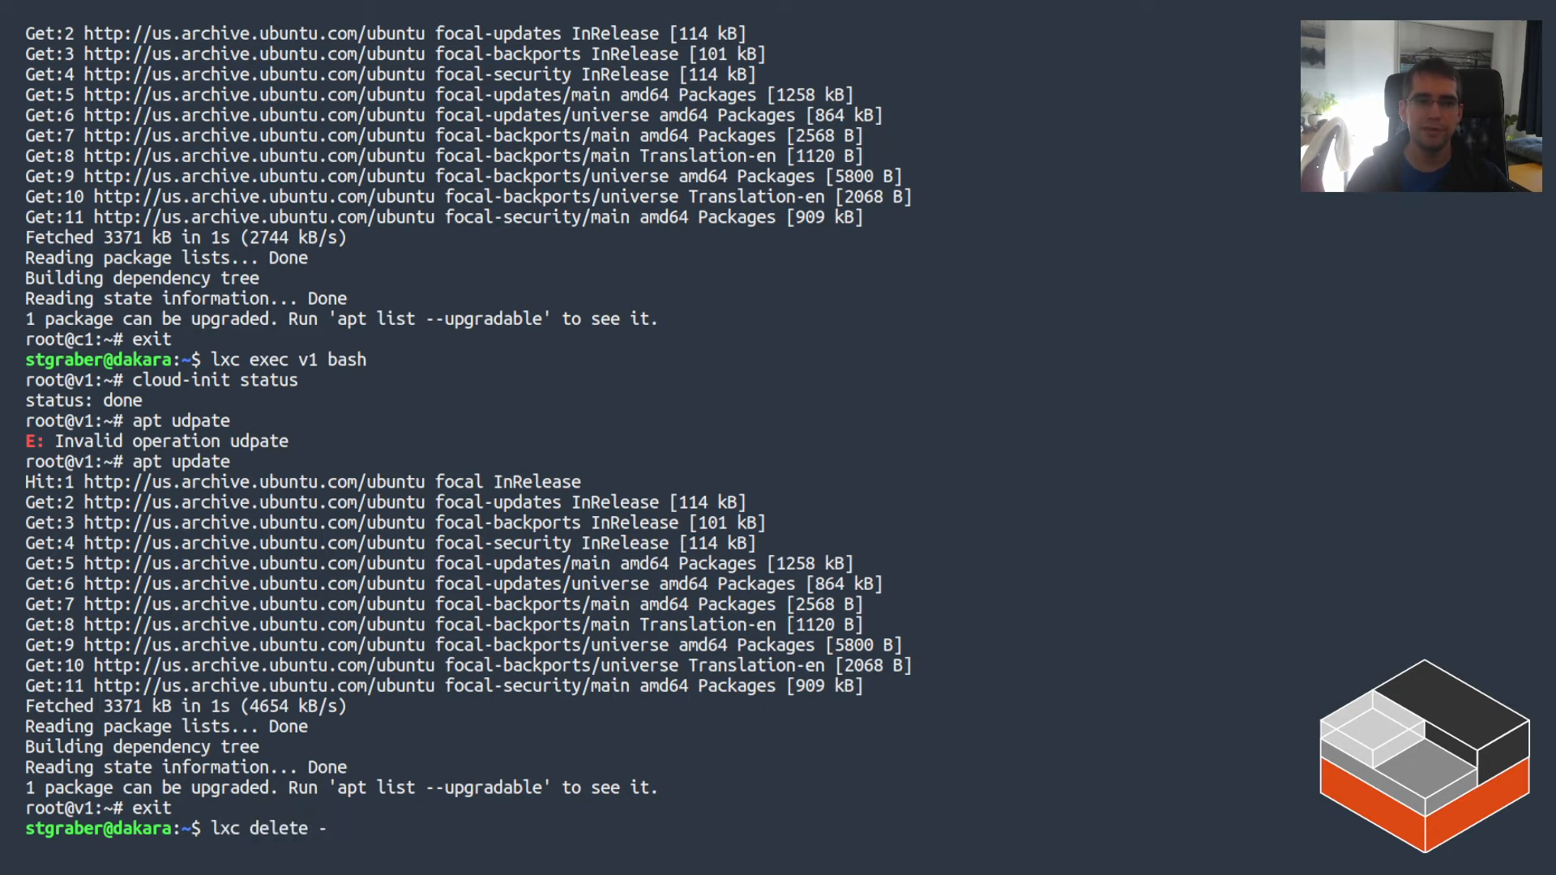
text(f v1 c1)
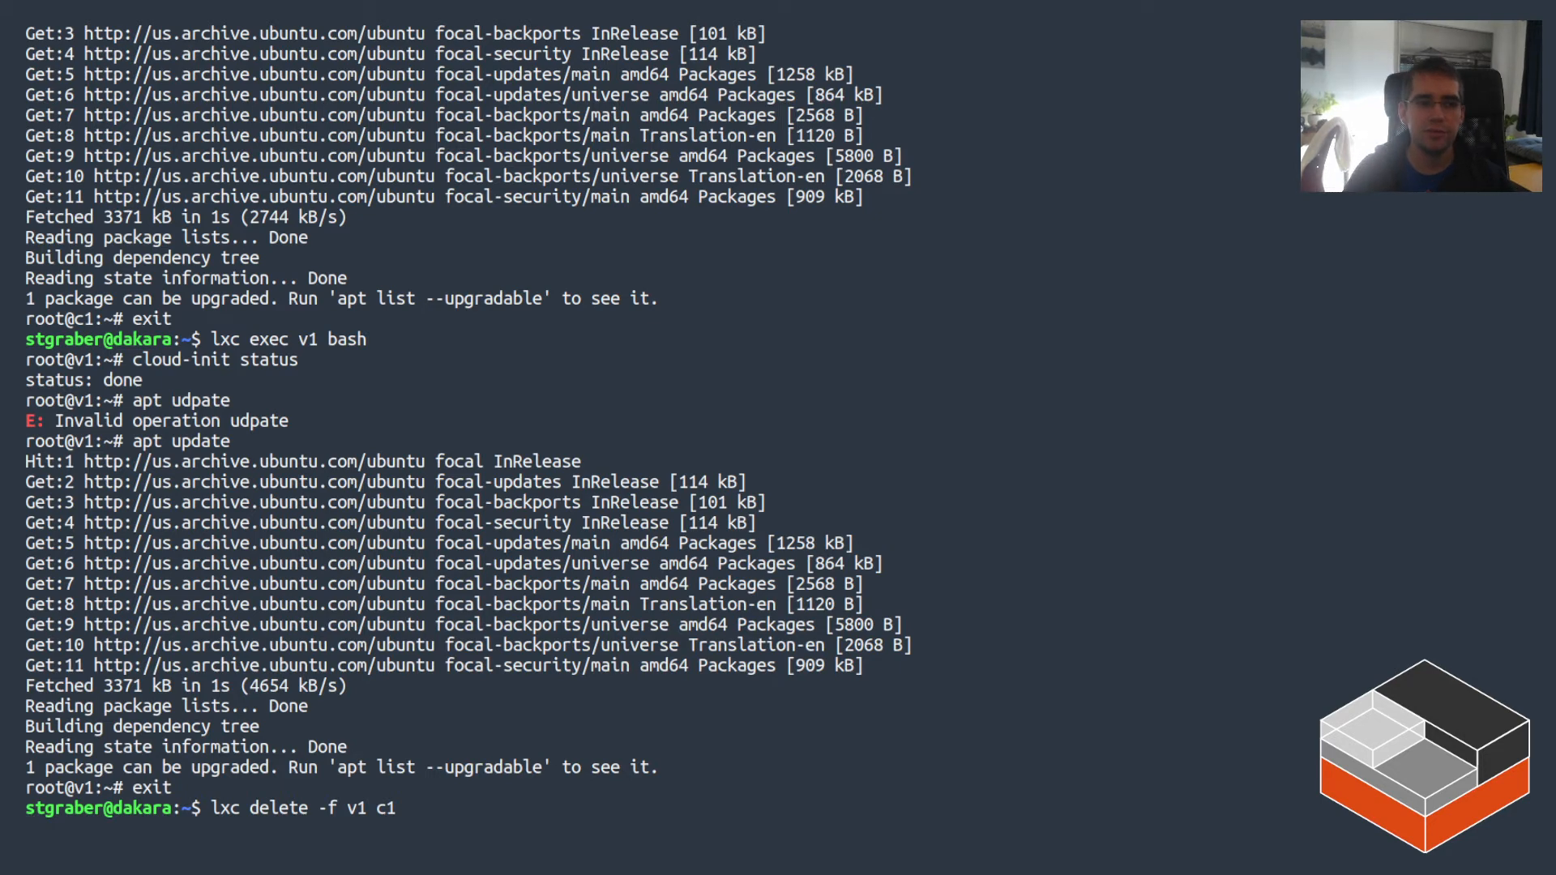
key(Return)
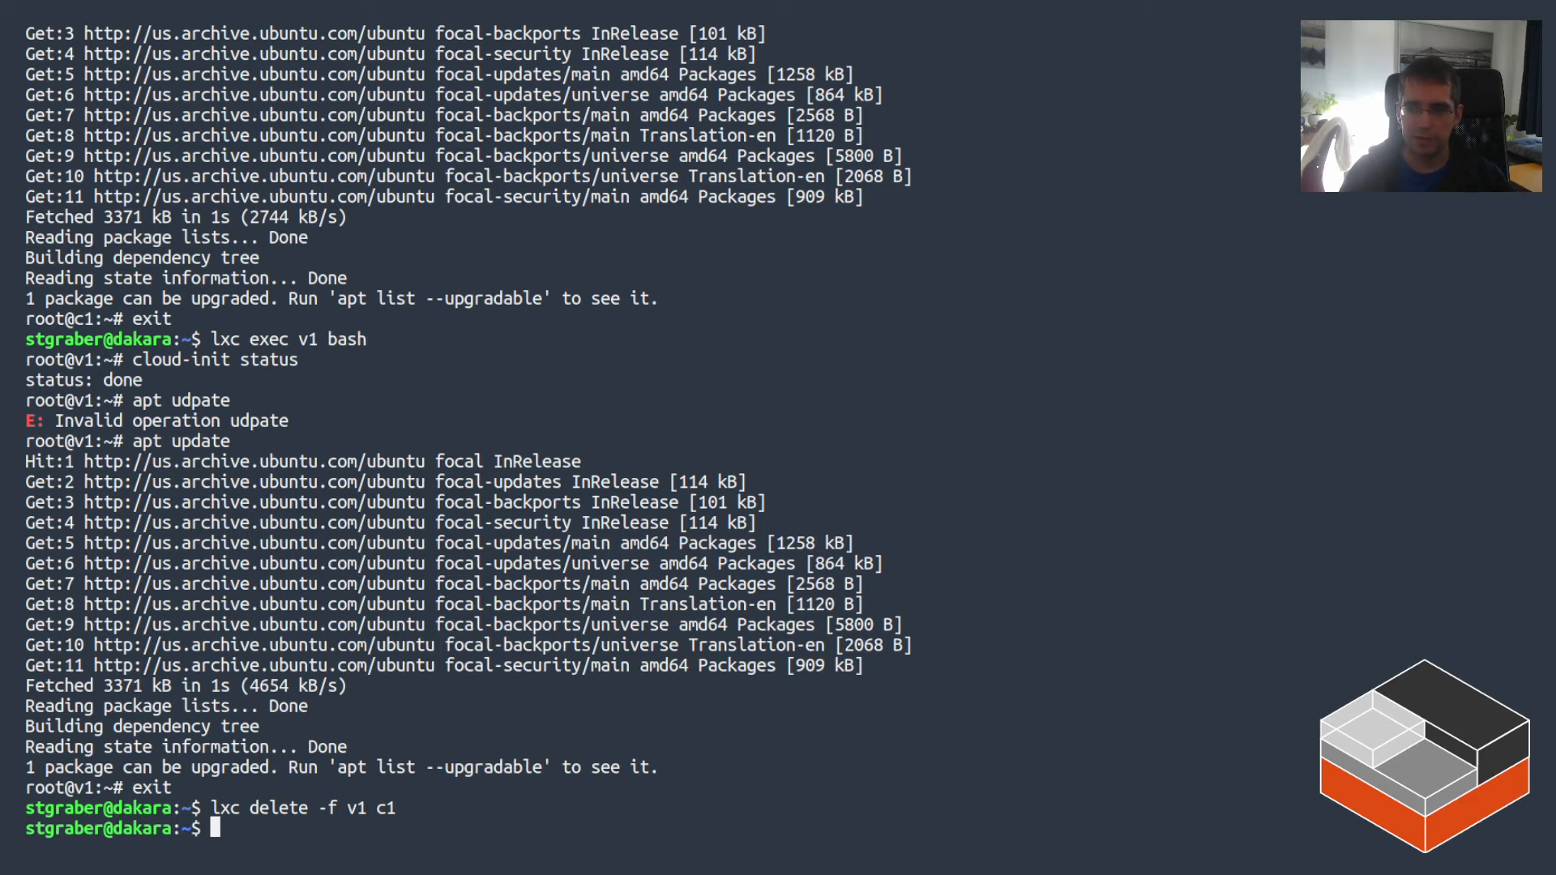
text(lxc in)
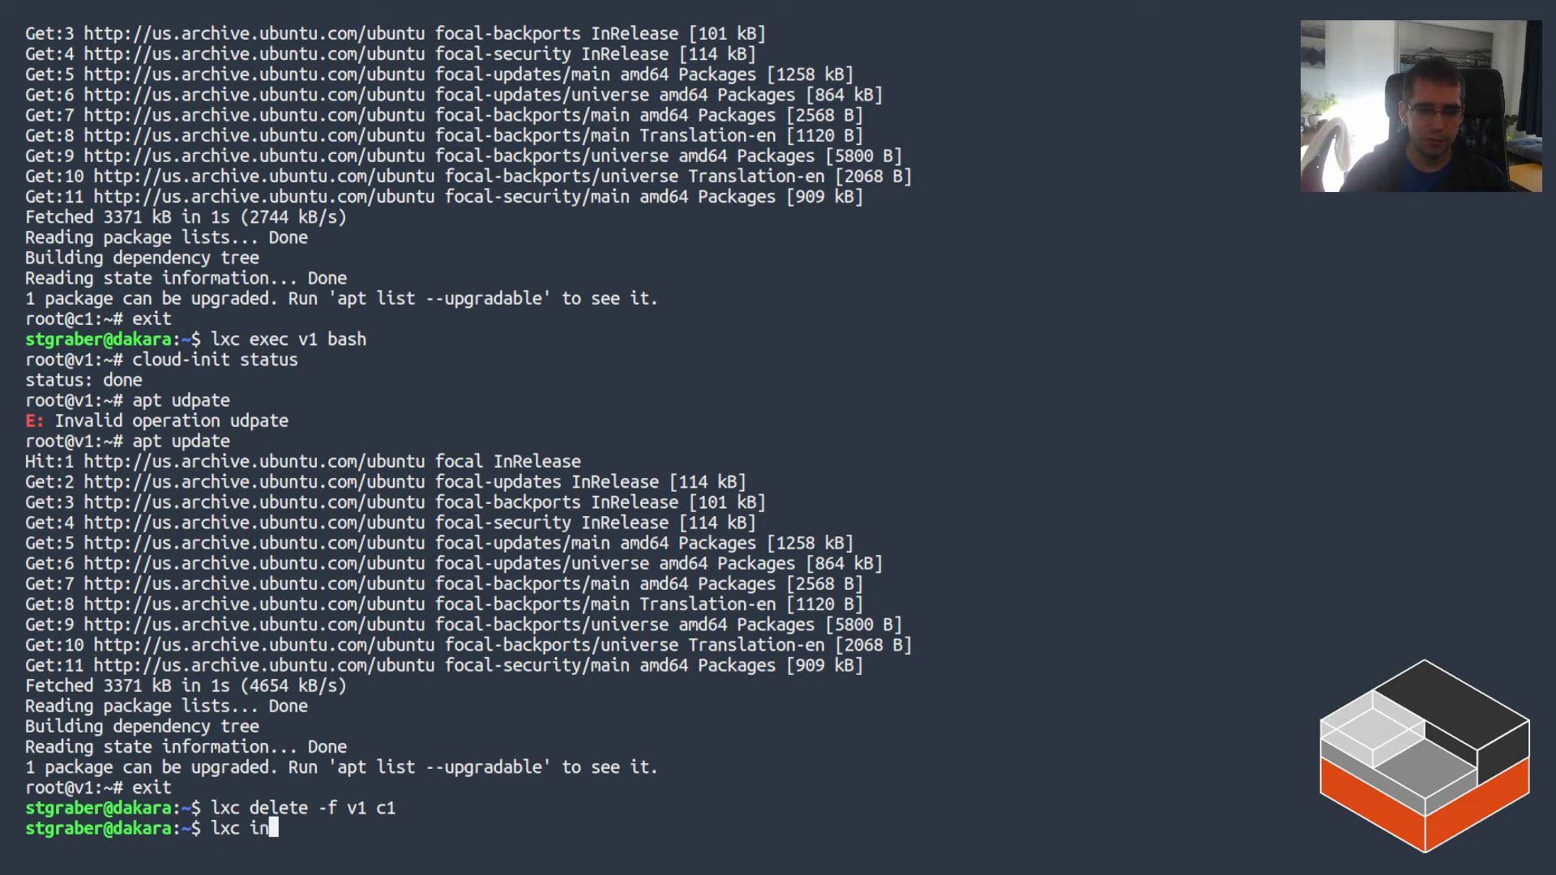
- Create container c1 and VM v1 from images:ubuntu/20.04/cloud with lxc init, without starting them
text(it images:)
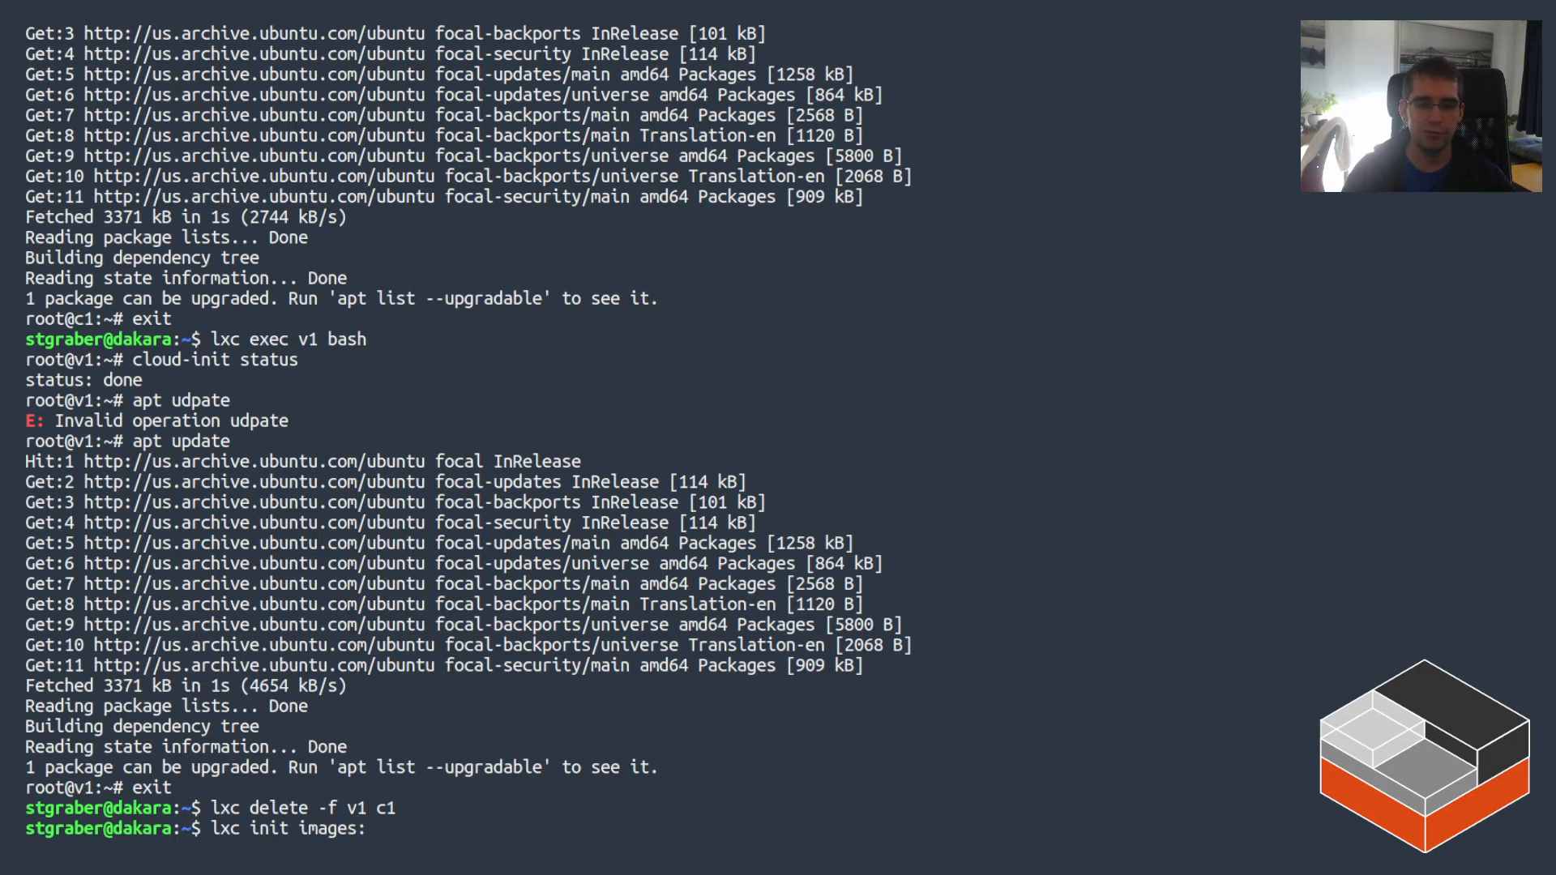
text(ub)
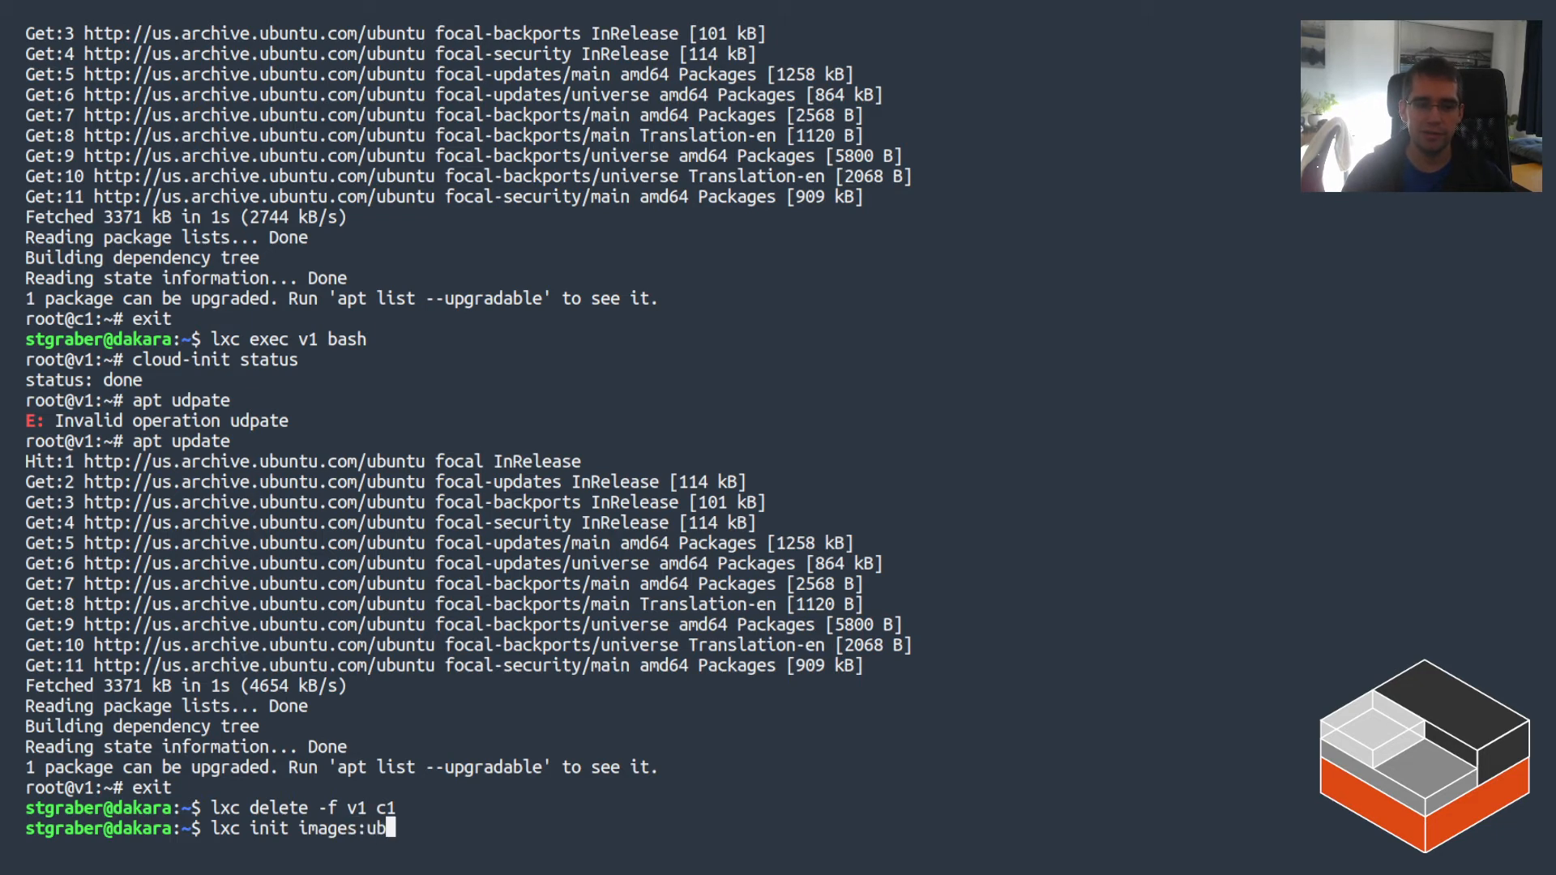
text(untu)
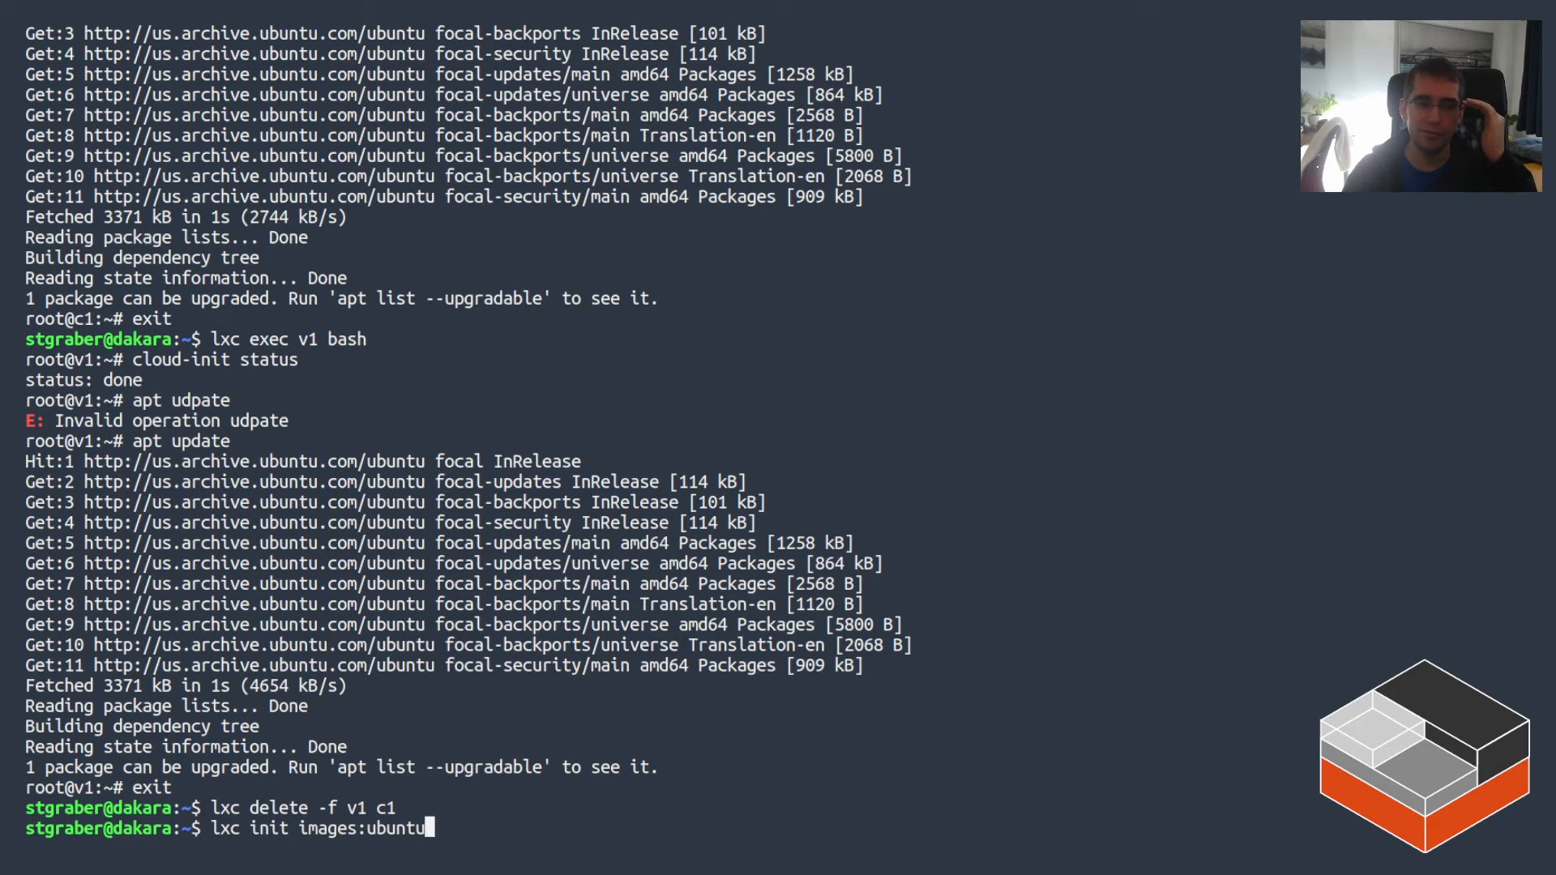
text(/)
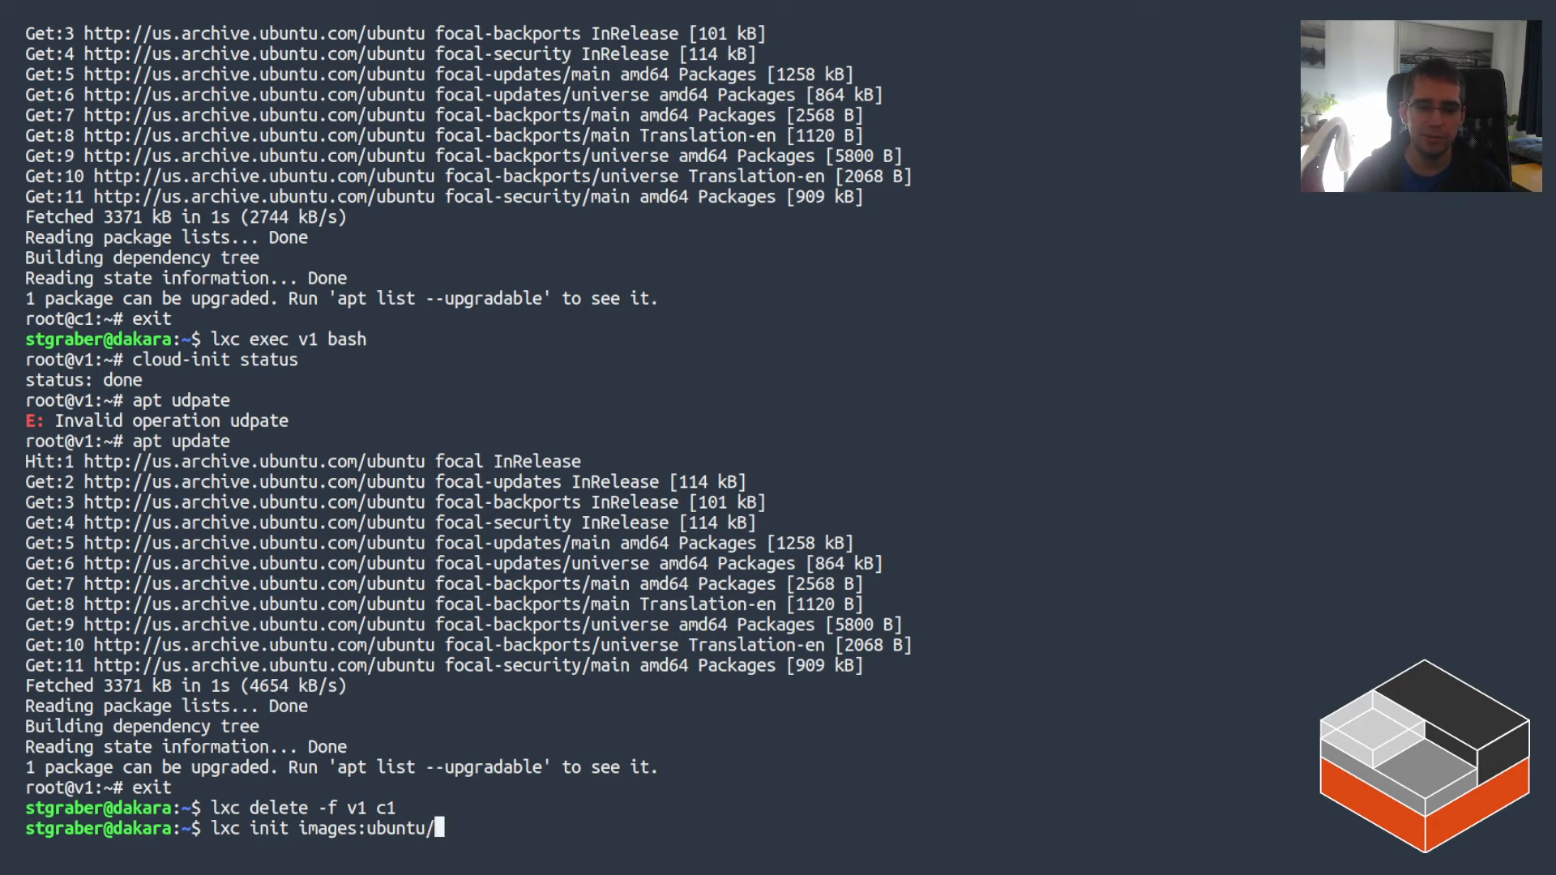
text(20.04)
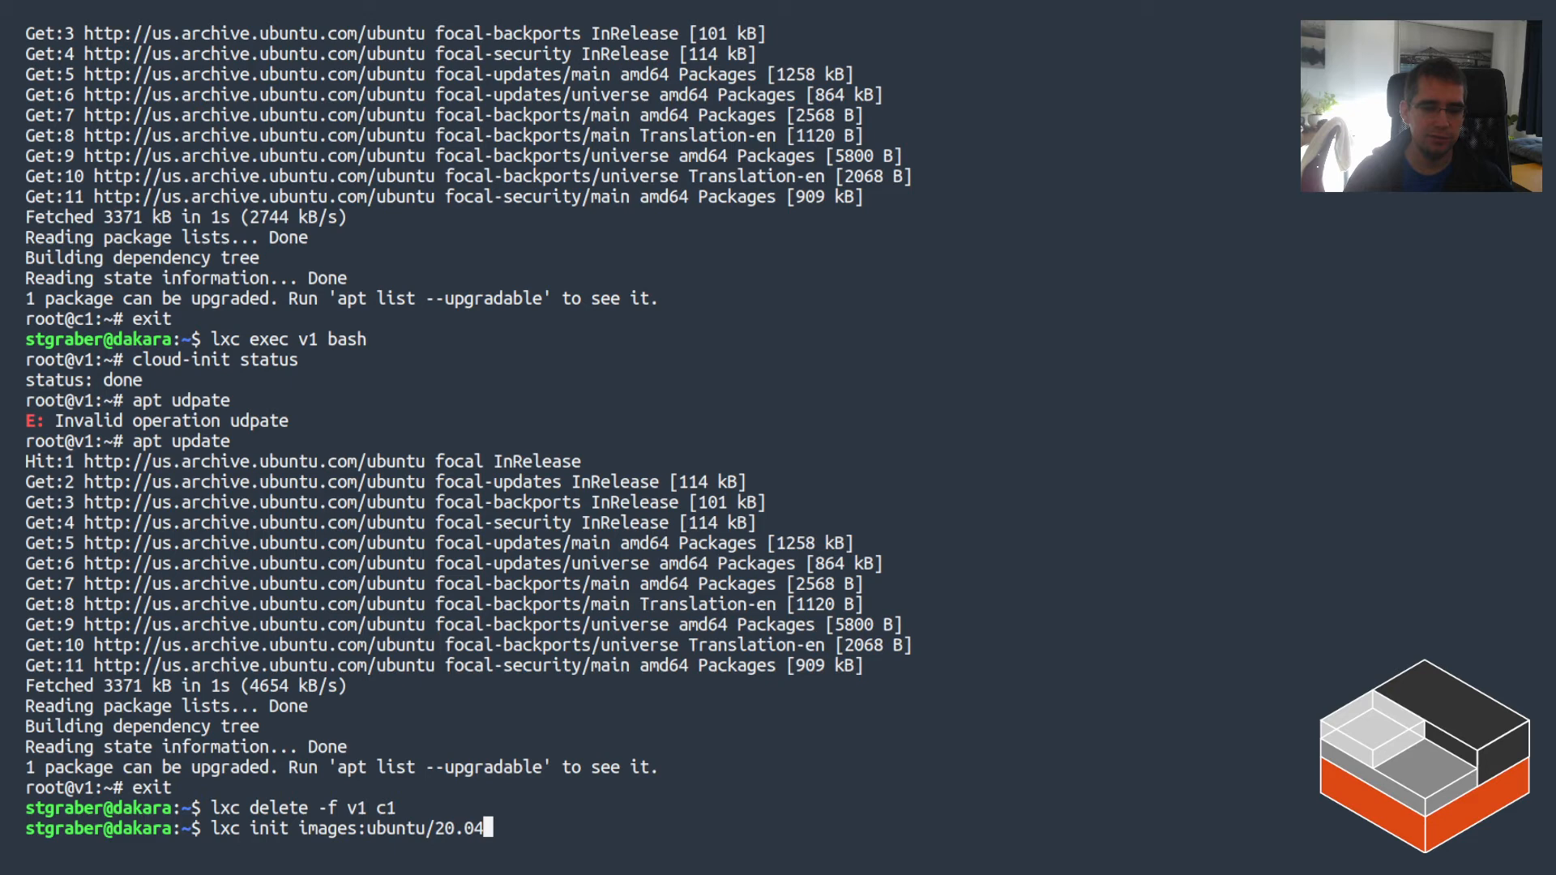
text(/cloud c1)
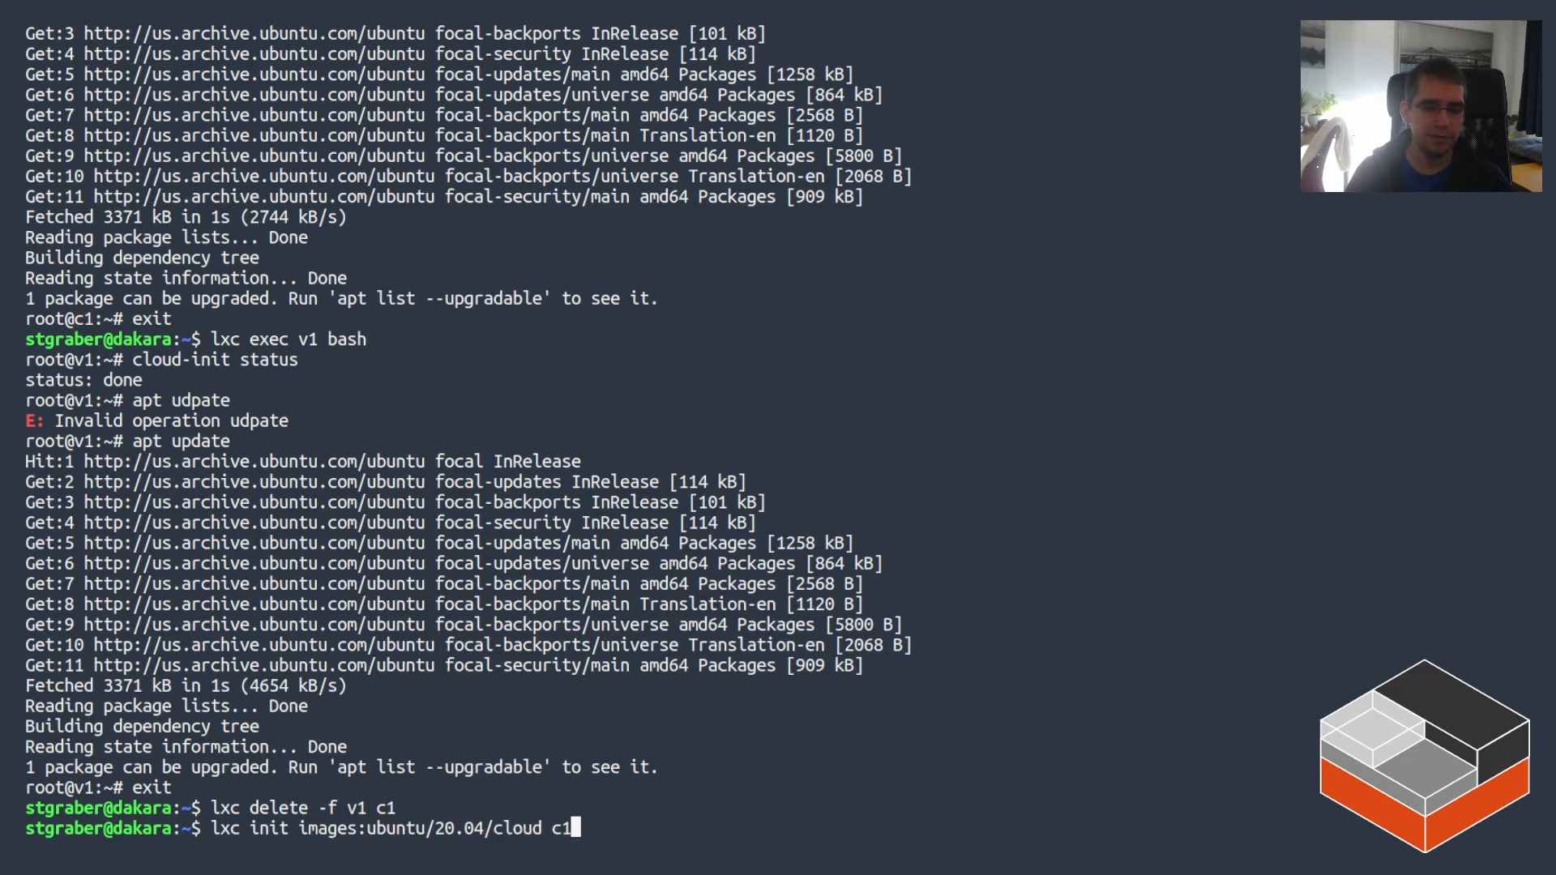
key(Return)
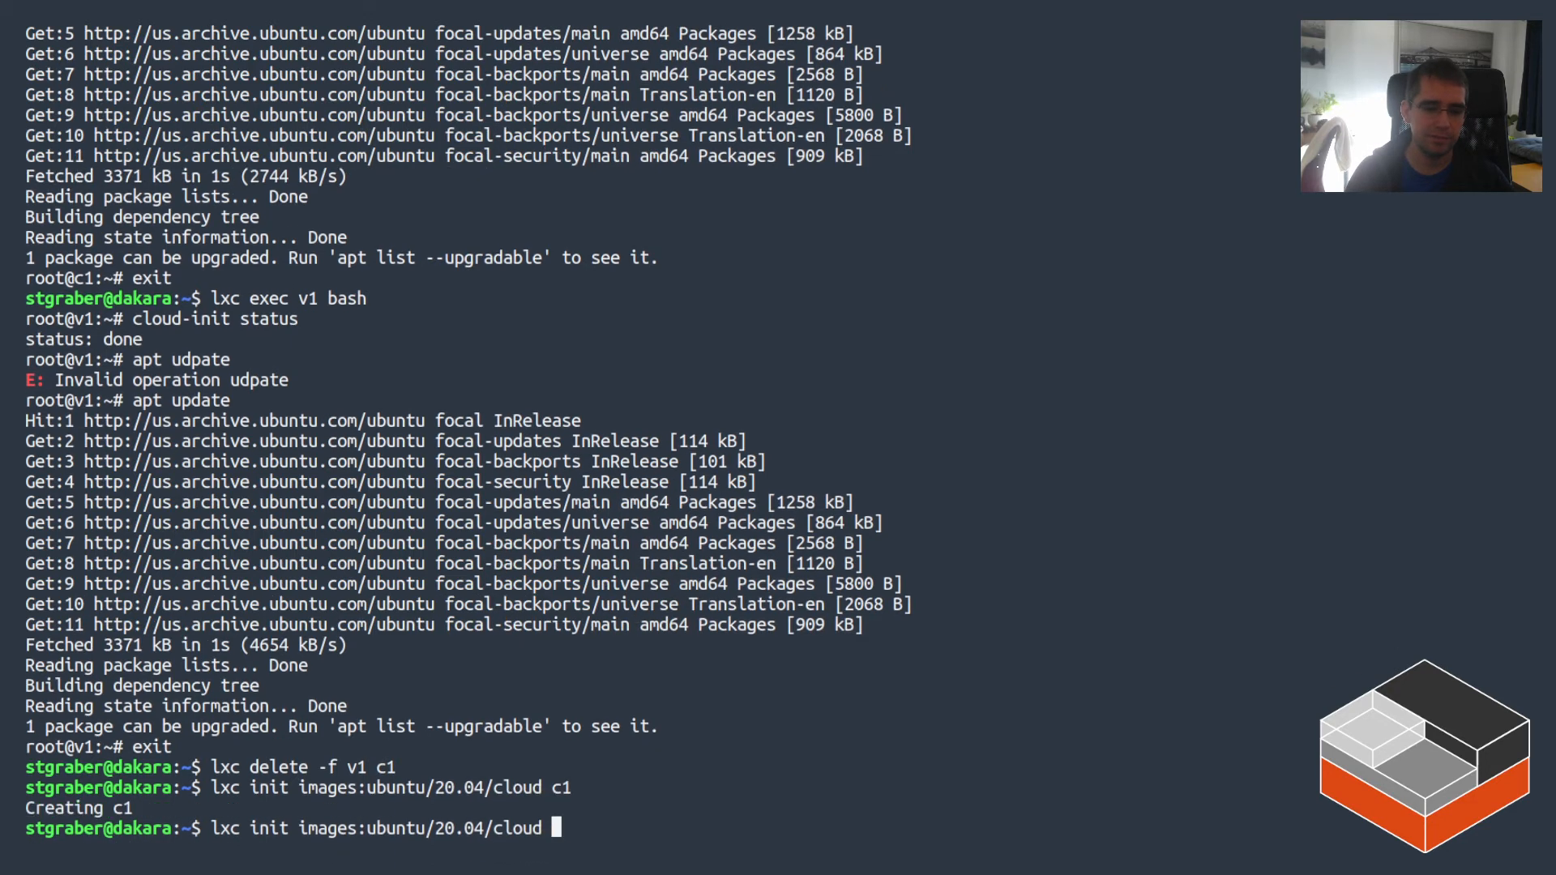
key(Return)
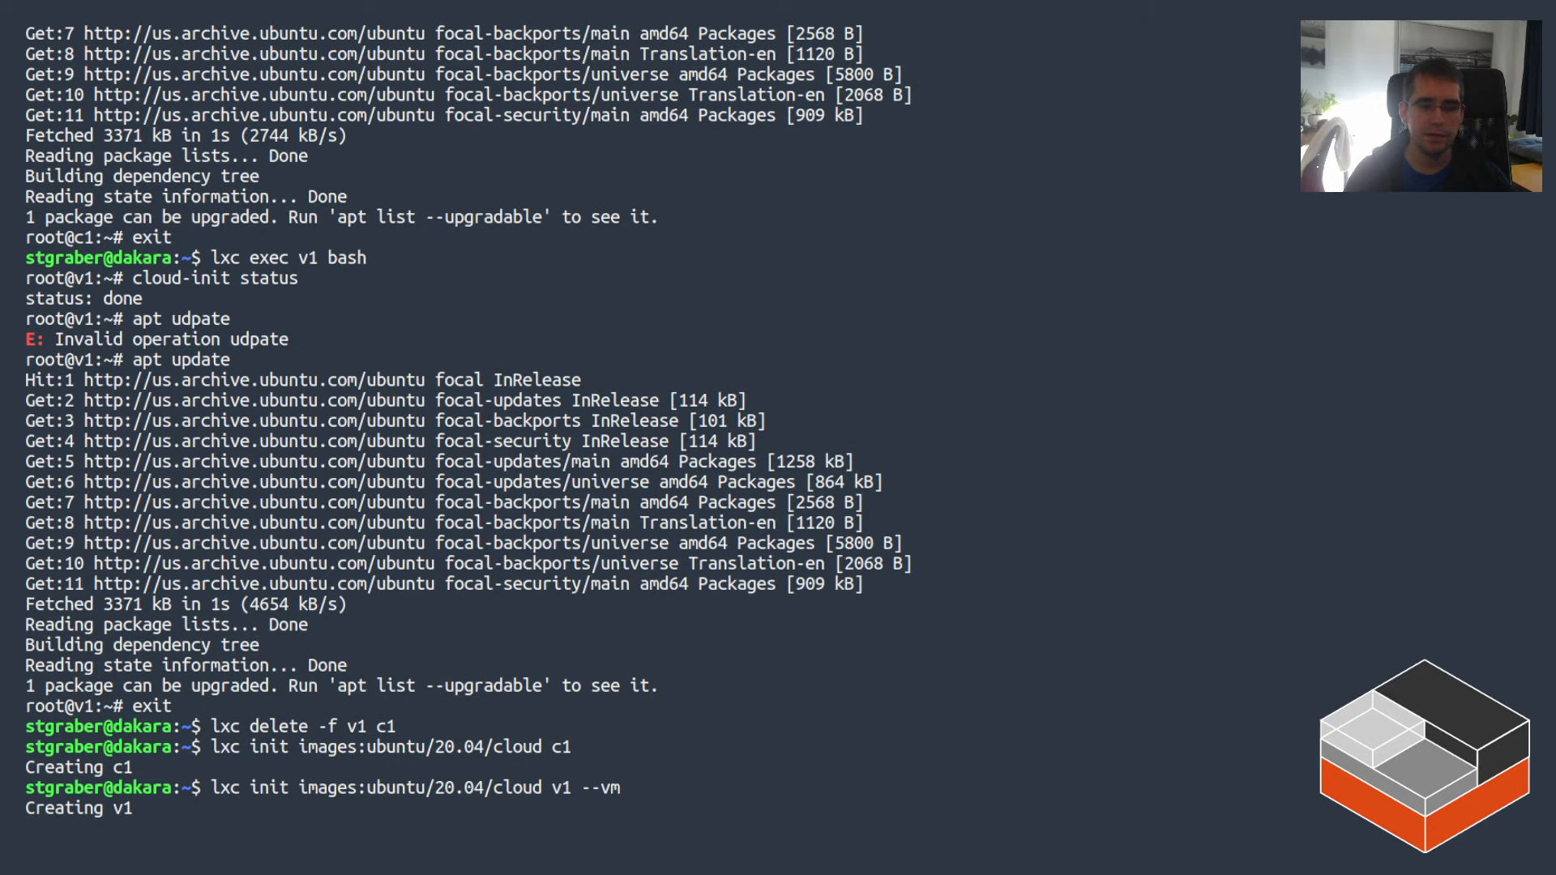
text(lxc config edit)
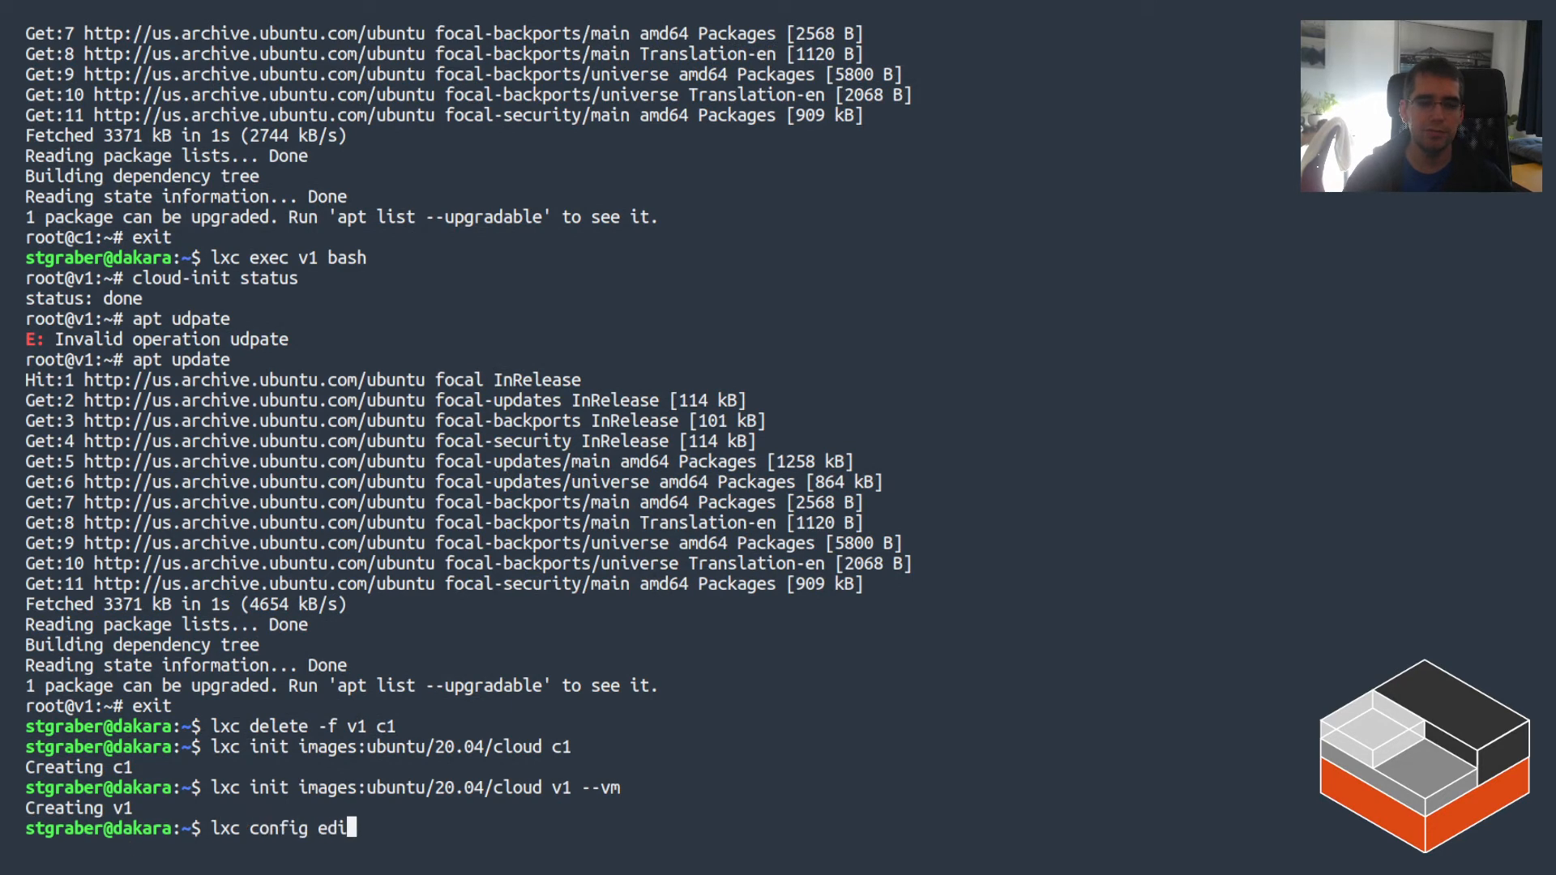
- Edit c1's config to add user.user-data with #cloud-config keeping the default user and adding a demo user
key(Return)
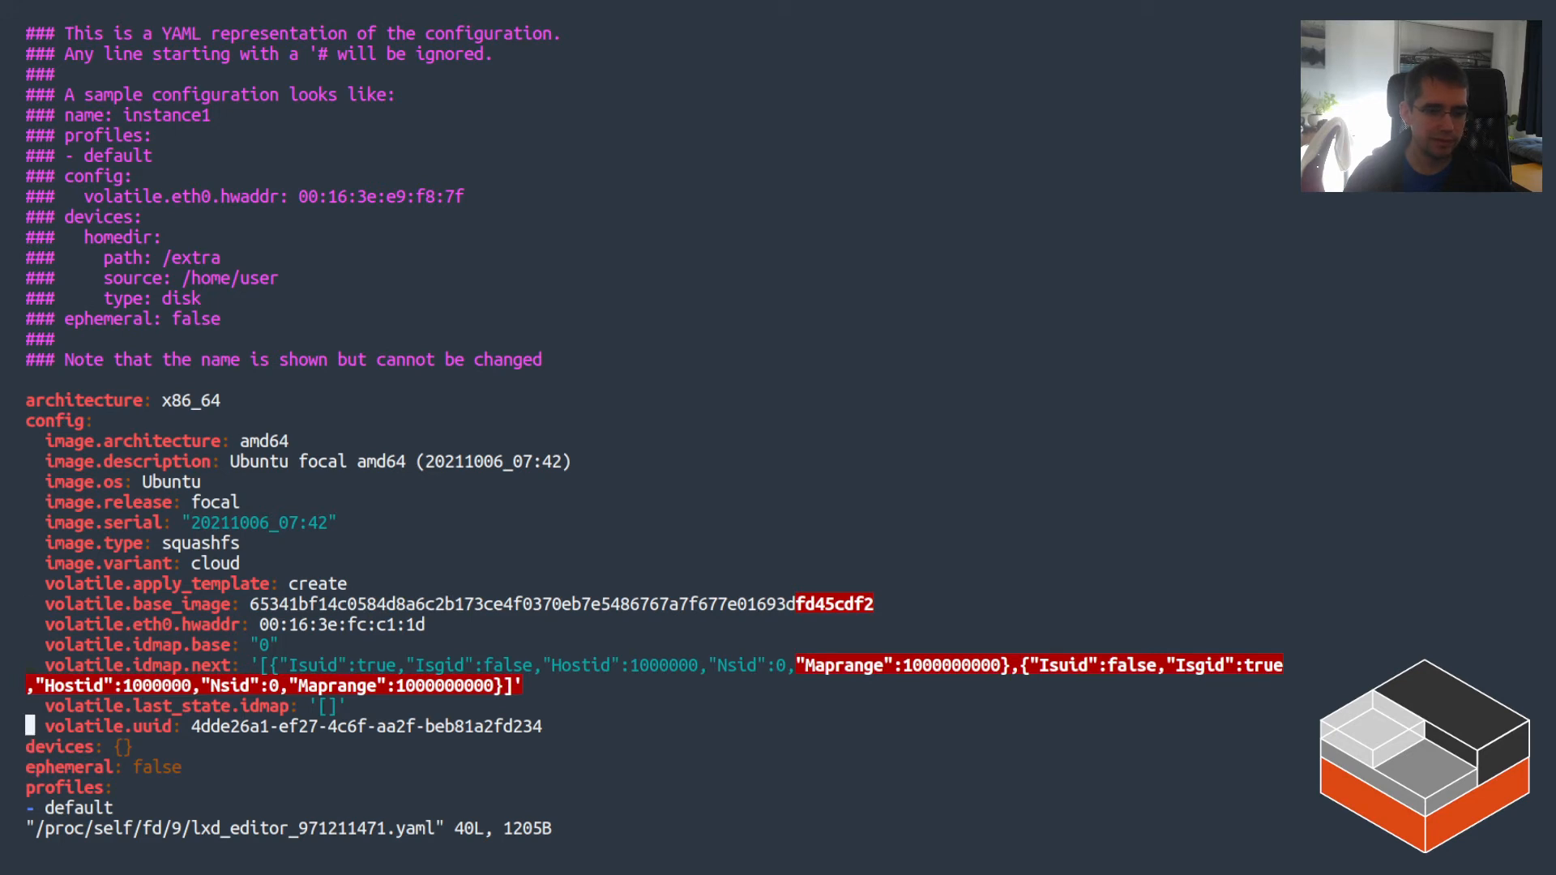
text(user.user-data:)
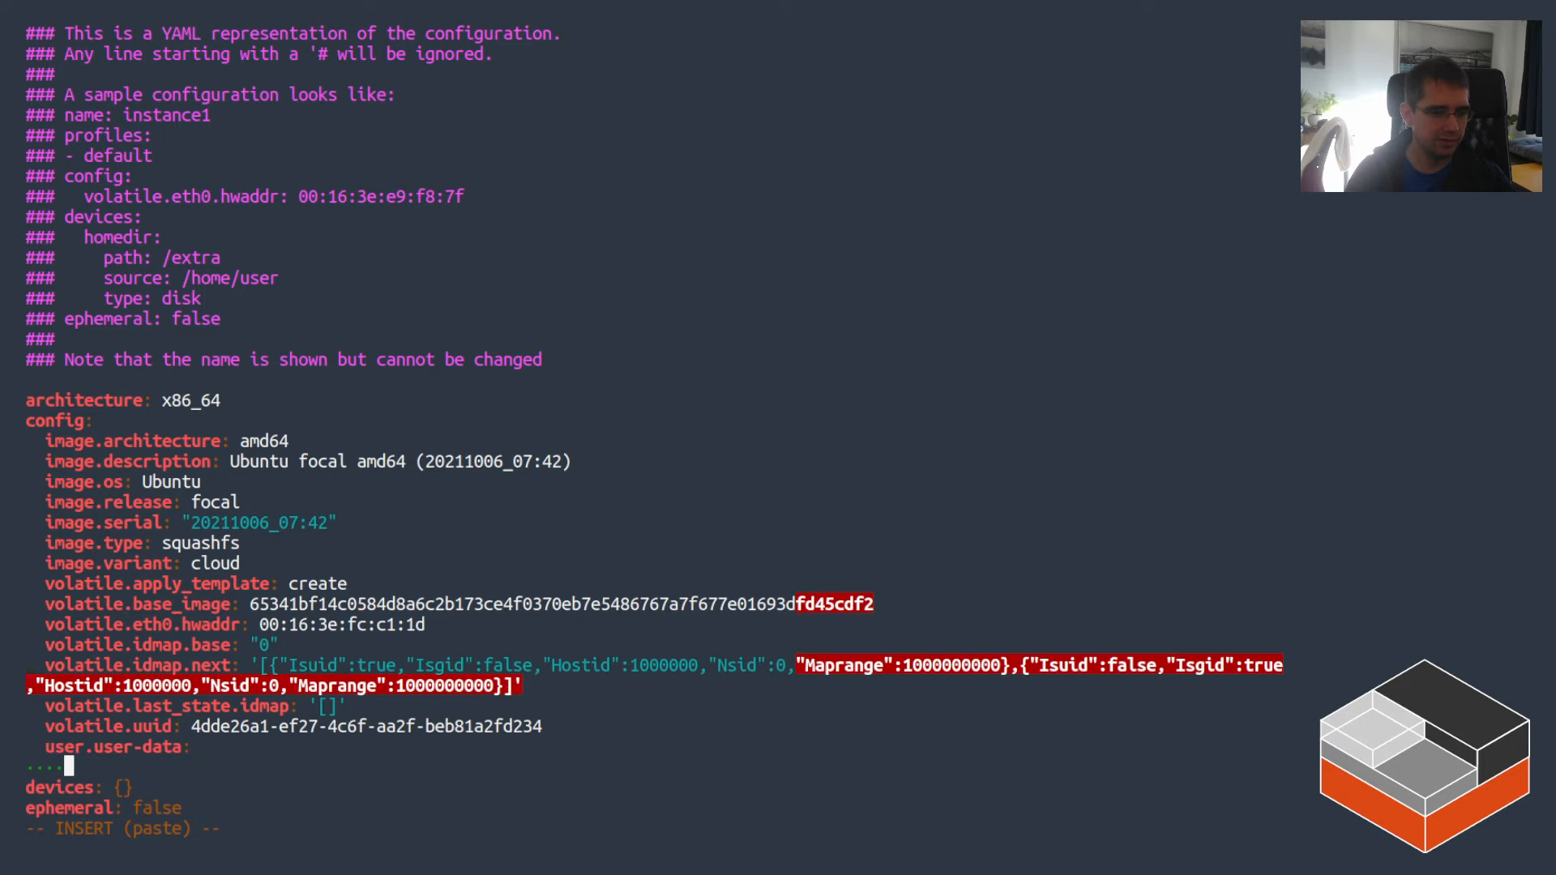
text(#cloud-config)
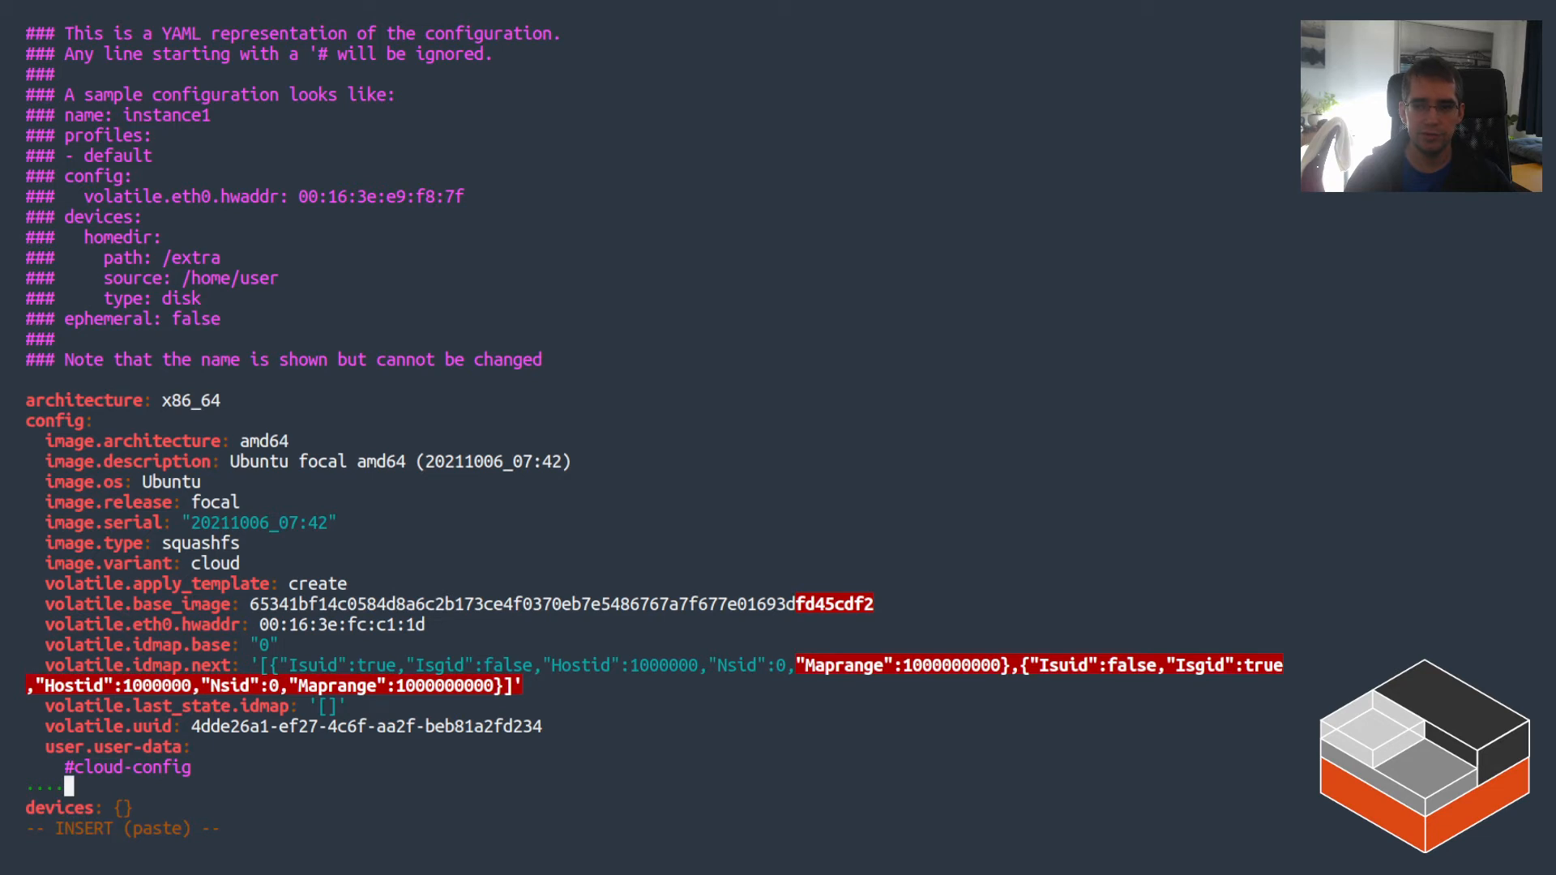
text(users:)
text(-)
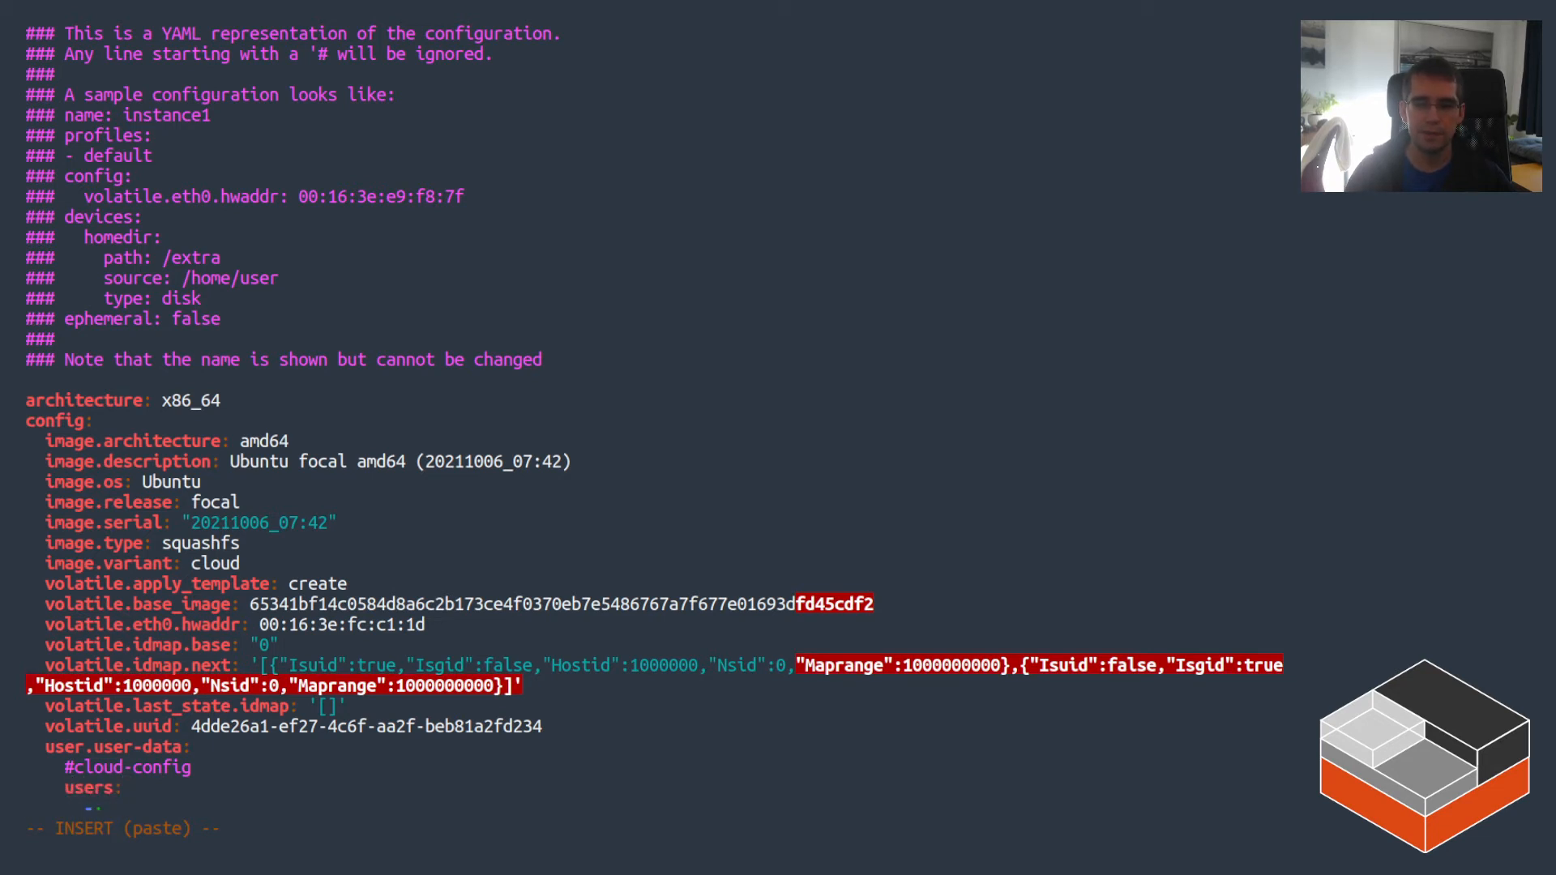
- Add the sl package to the user-data and begin a user.network-config entry
scroll(down, 3)
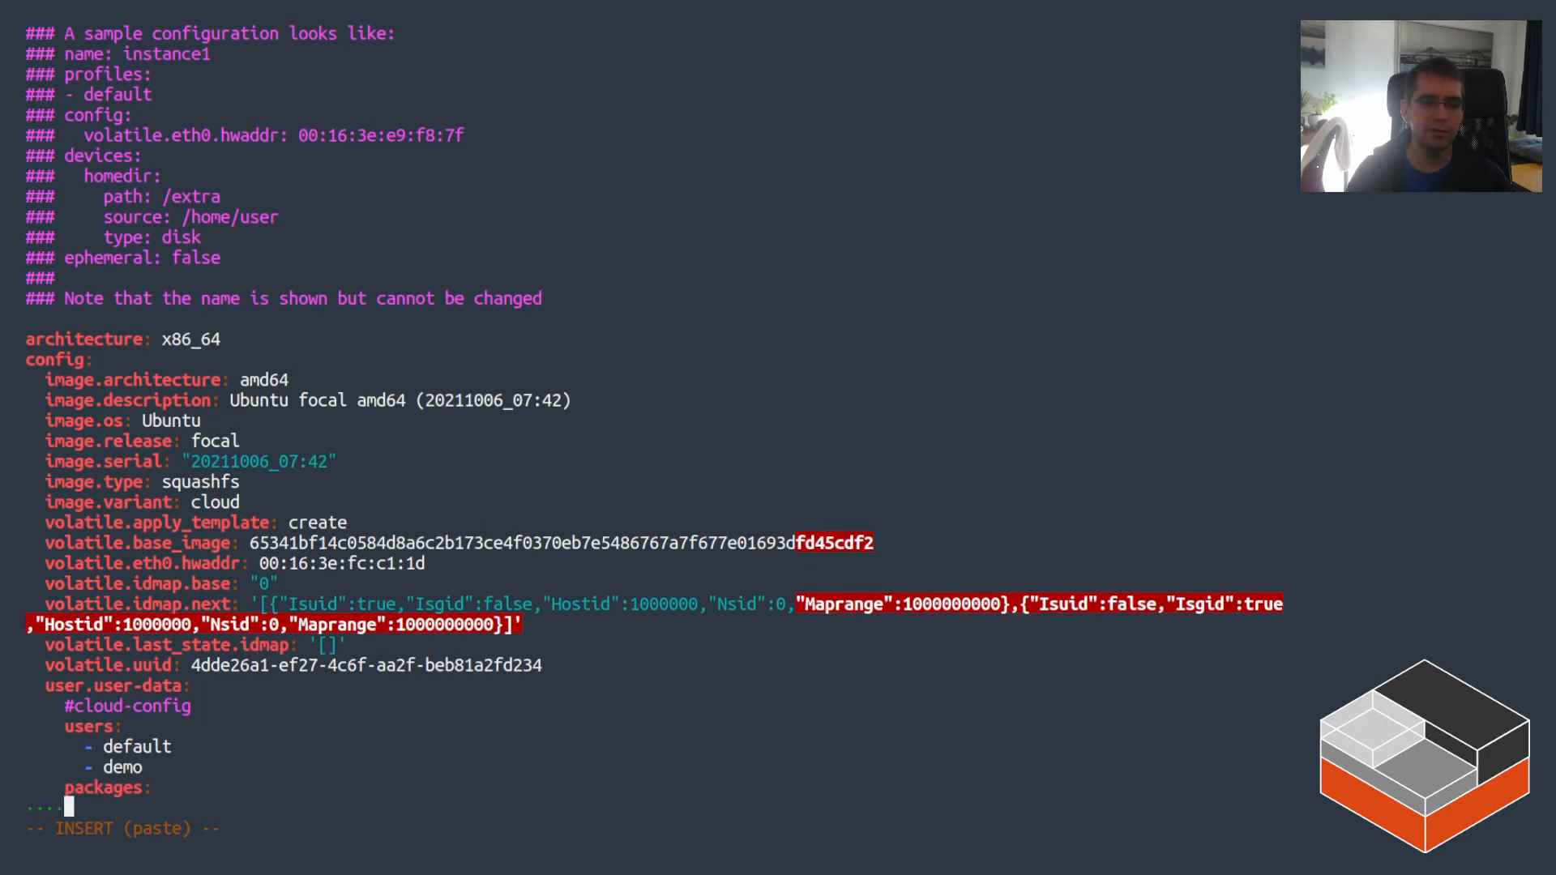
text(- sl)
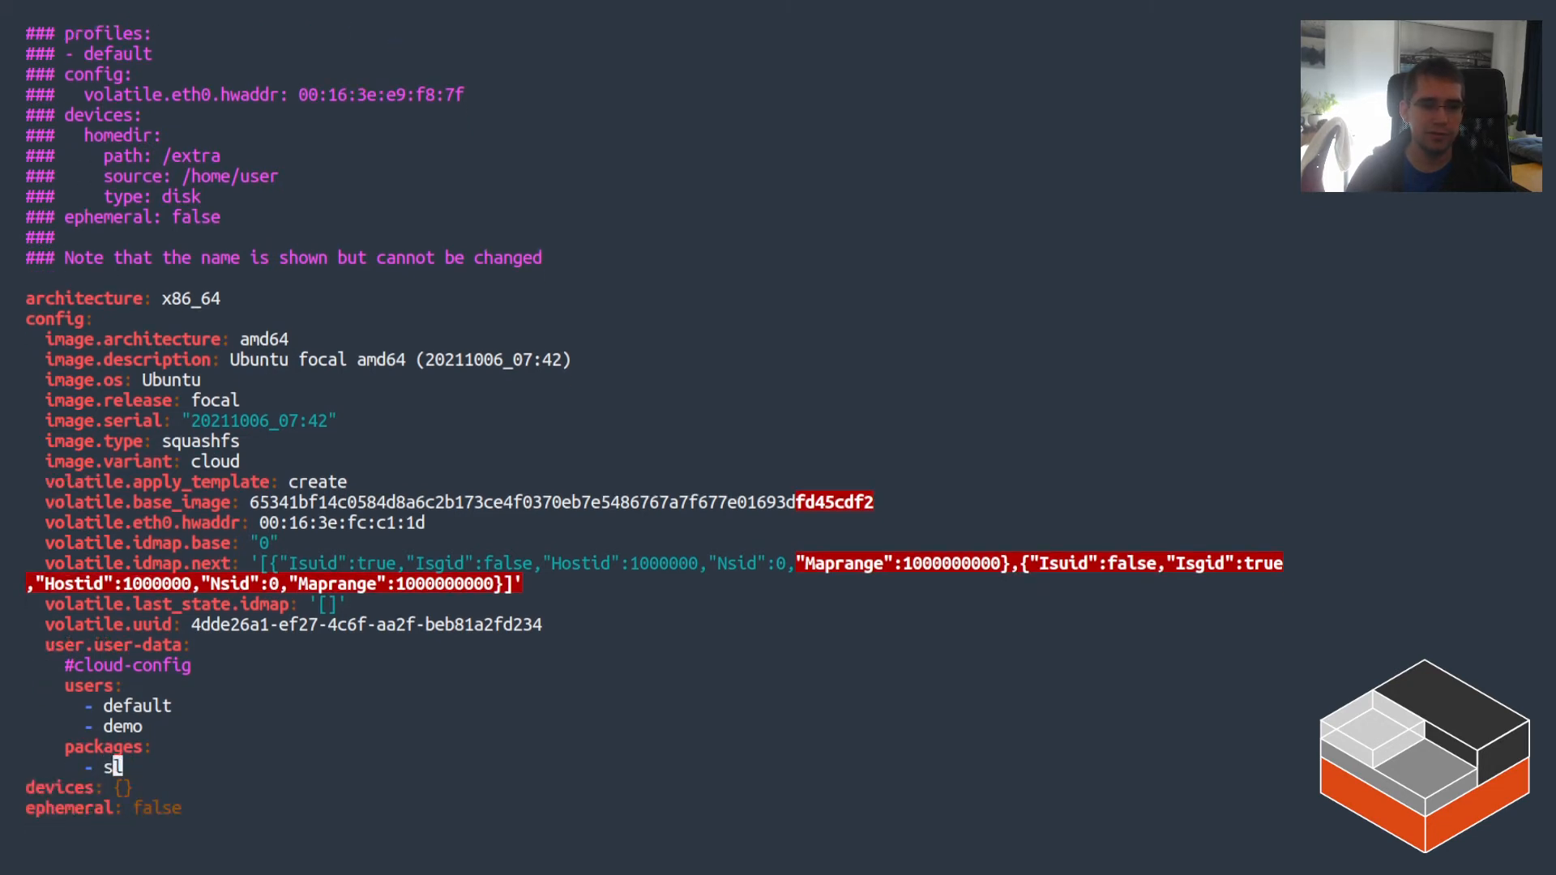
text(user)
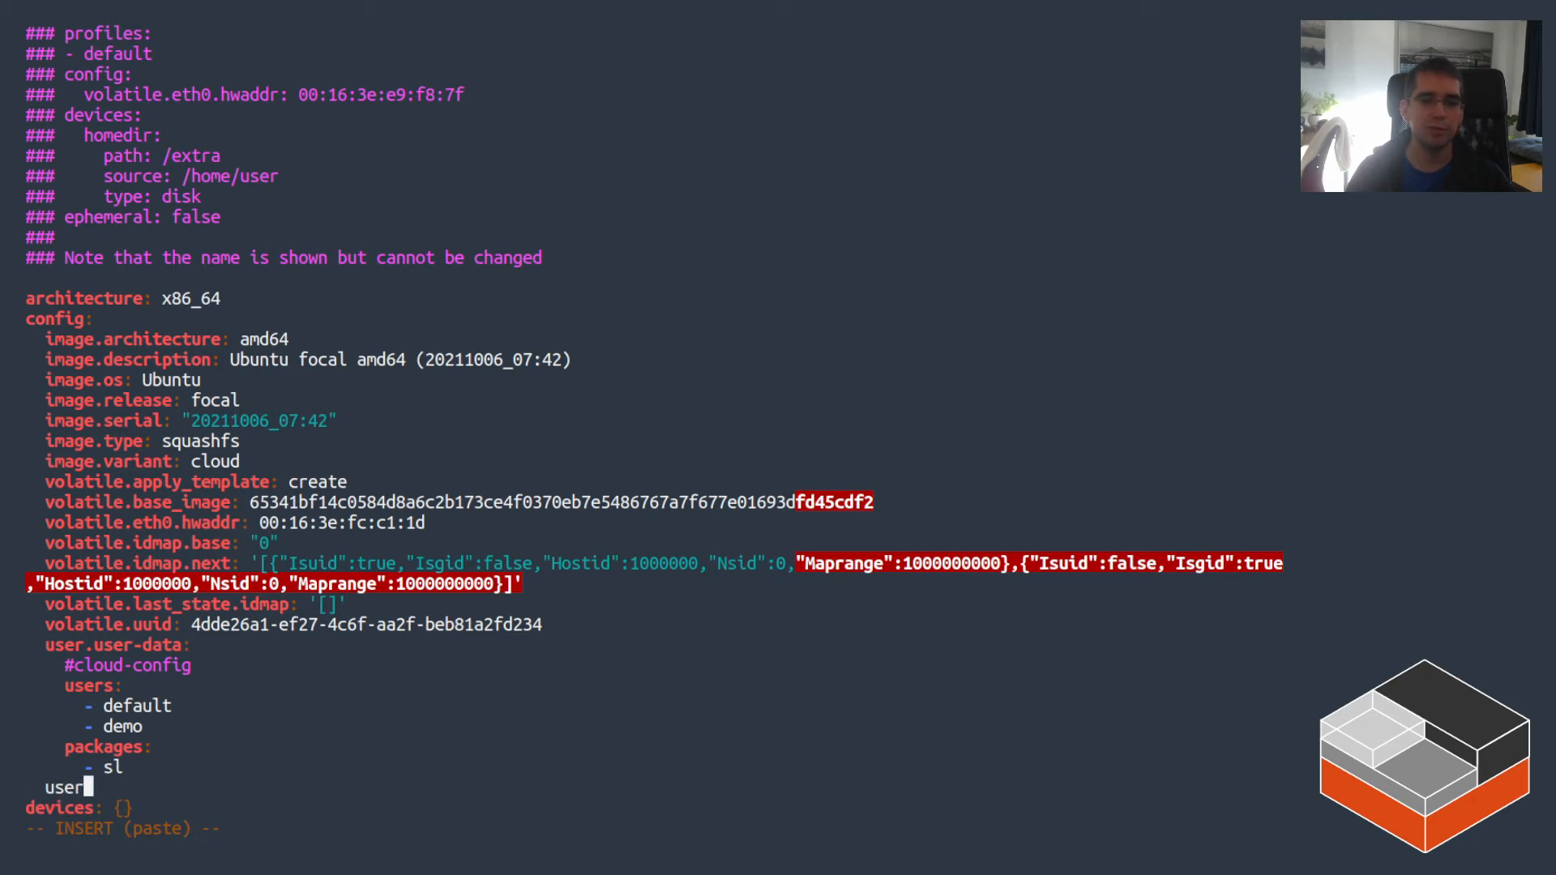
text(.network-config: |-)
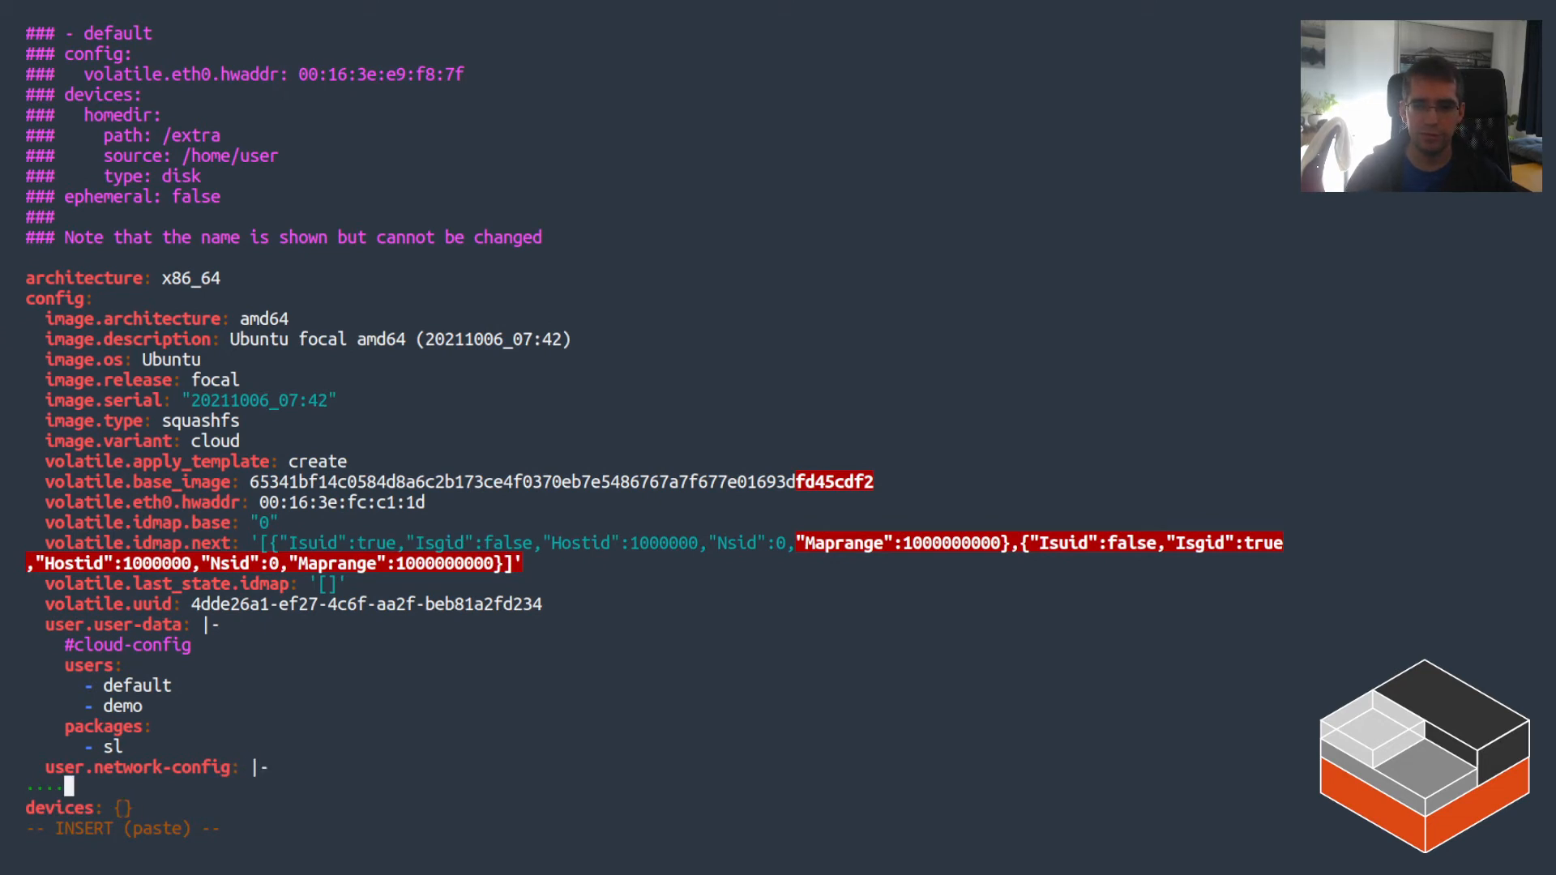
- Write user.network-config version 2 for eth0 with dhcp4 true and address 172.17.250.200/24, then save
text(version: 2)
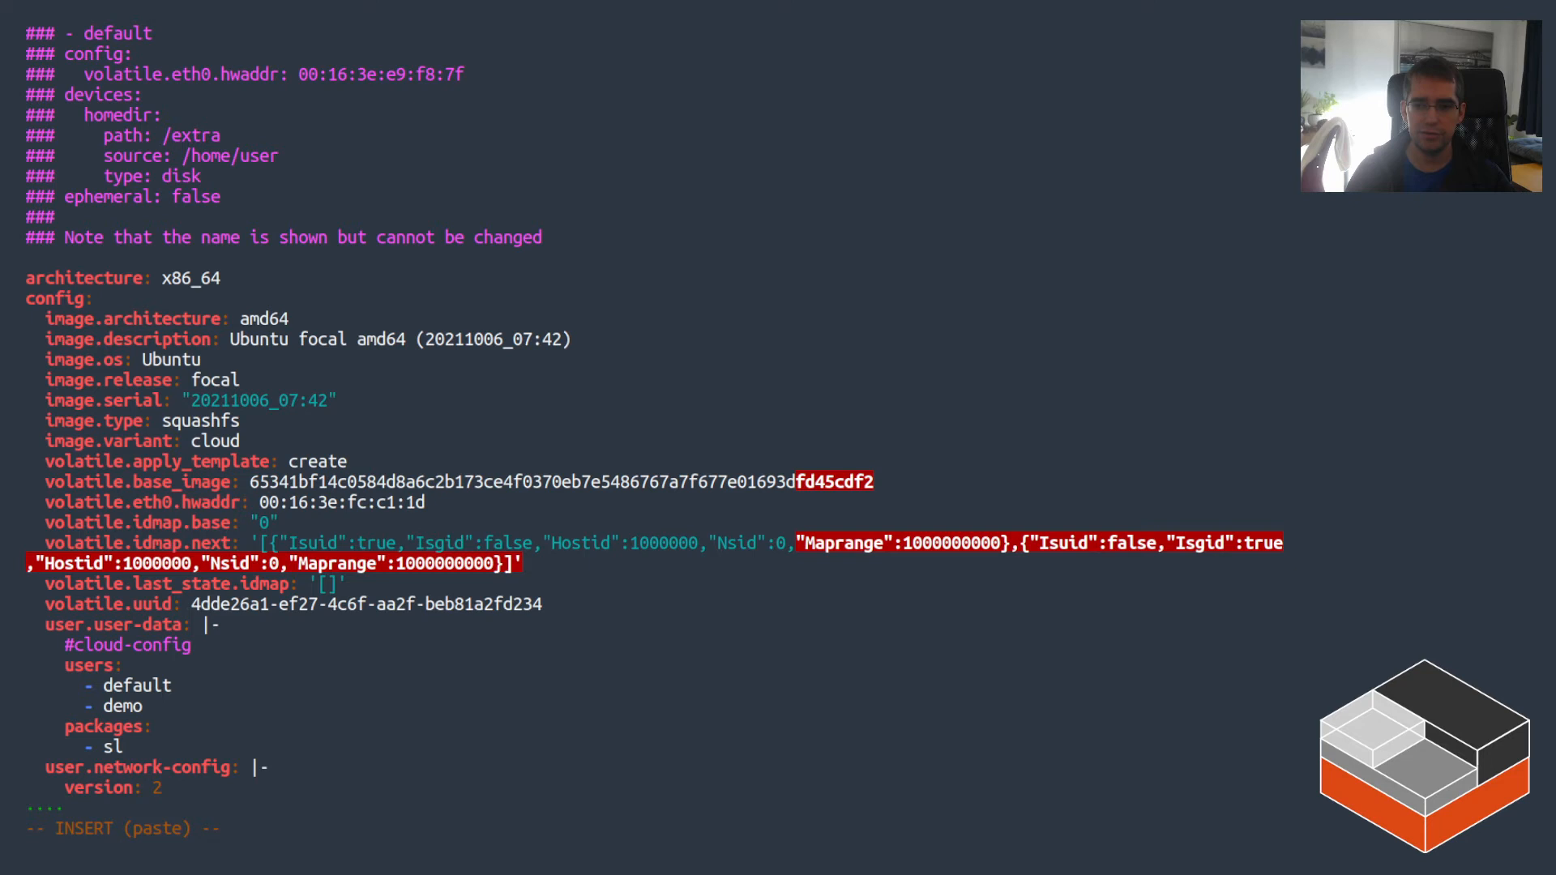
text(ethernets:)
text(eth0:)
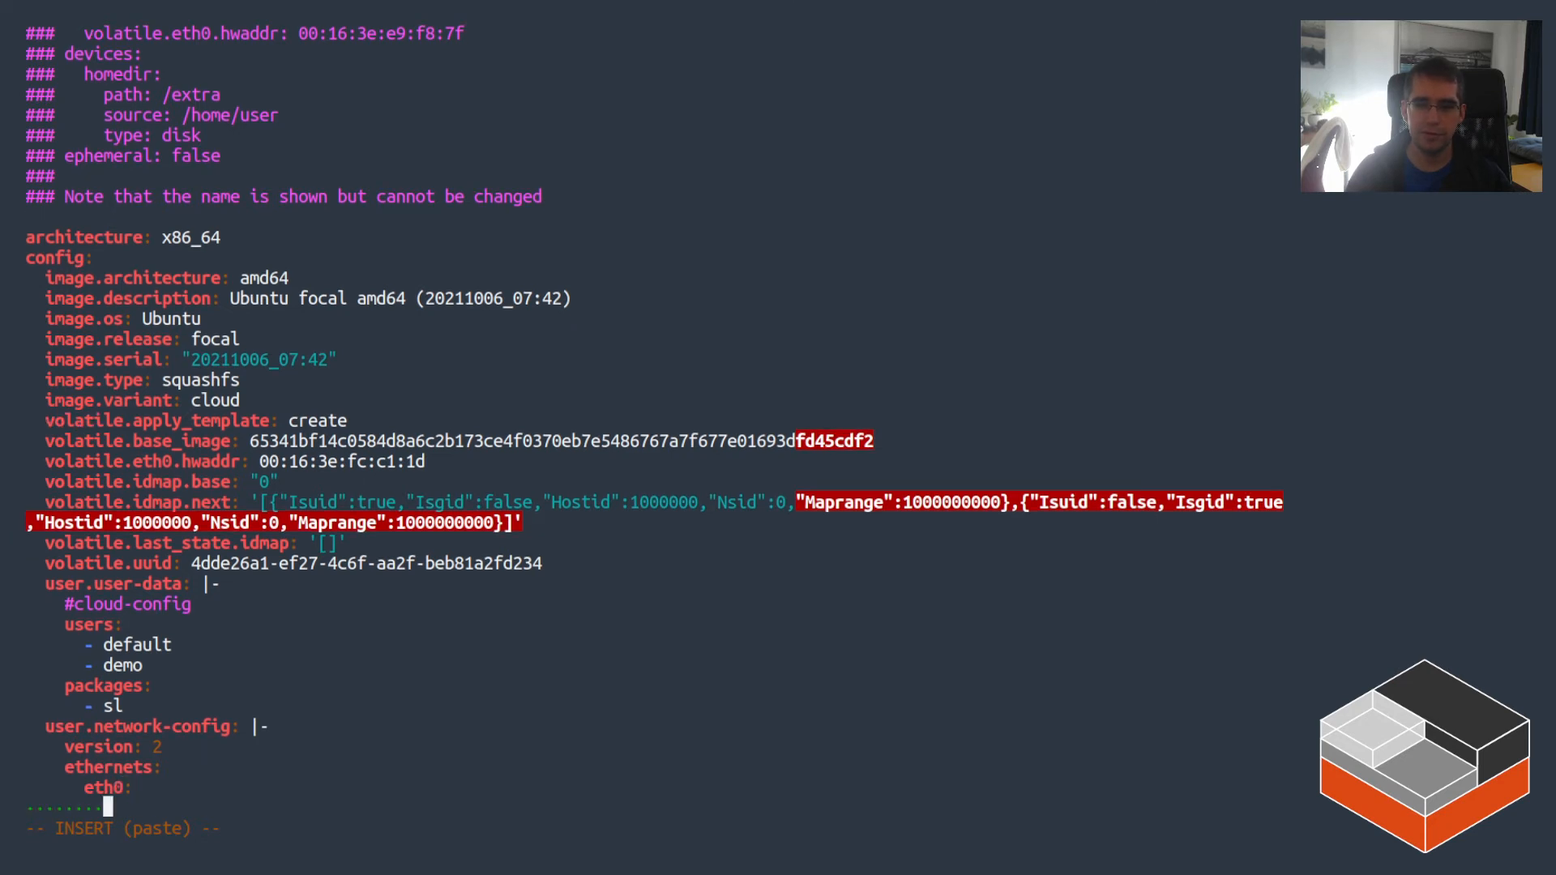
scroll(down, 3)
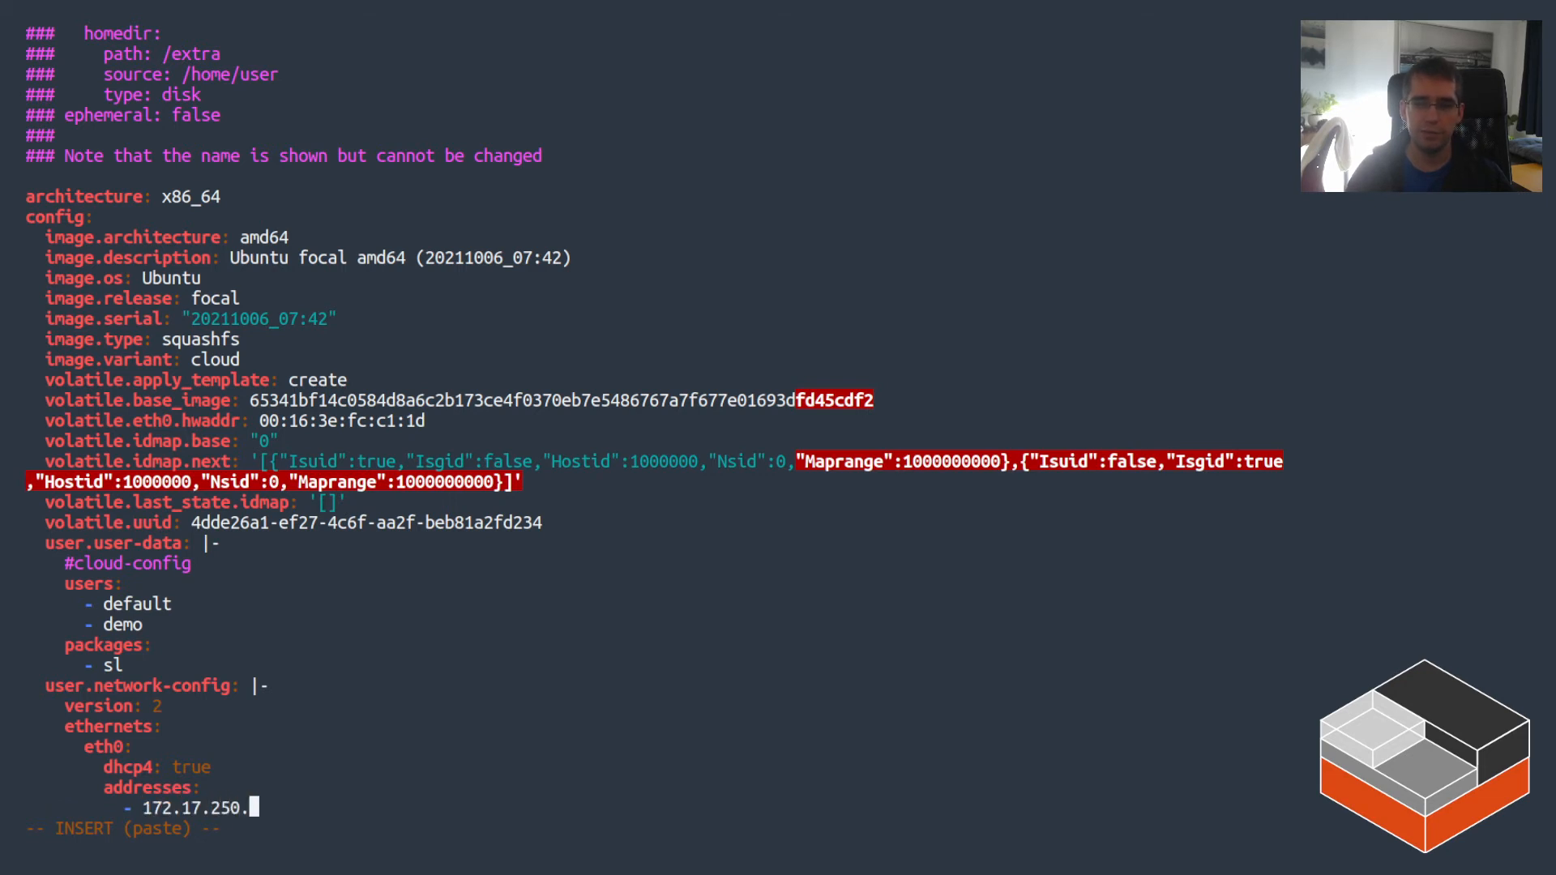
key(Escape)
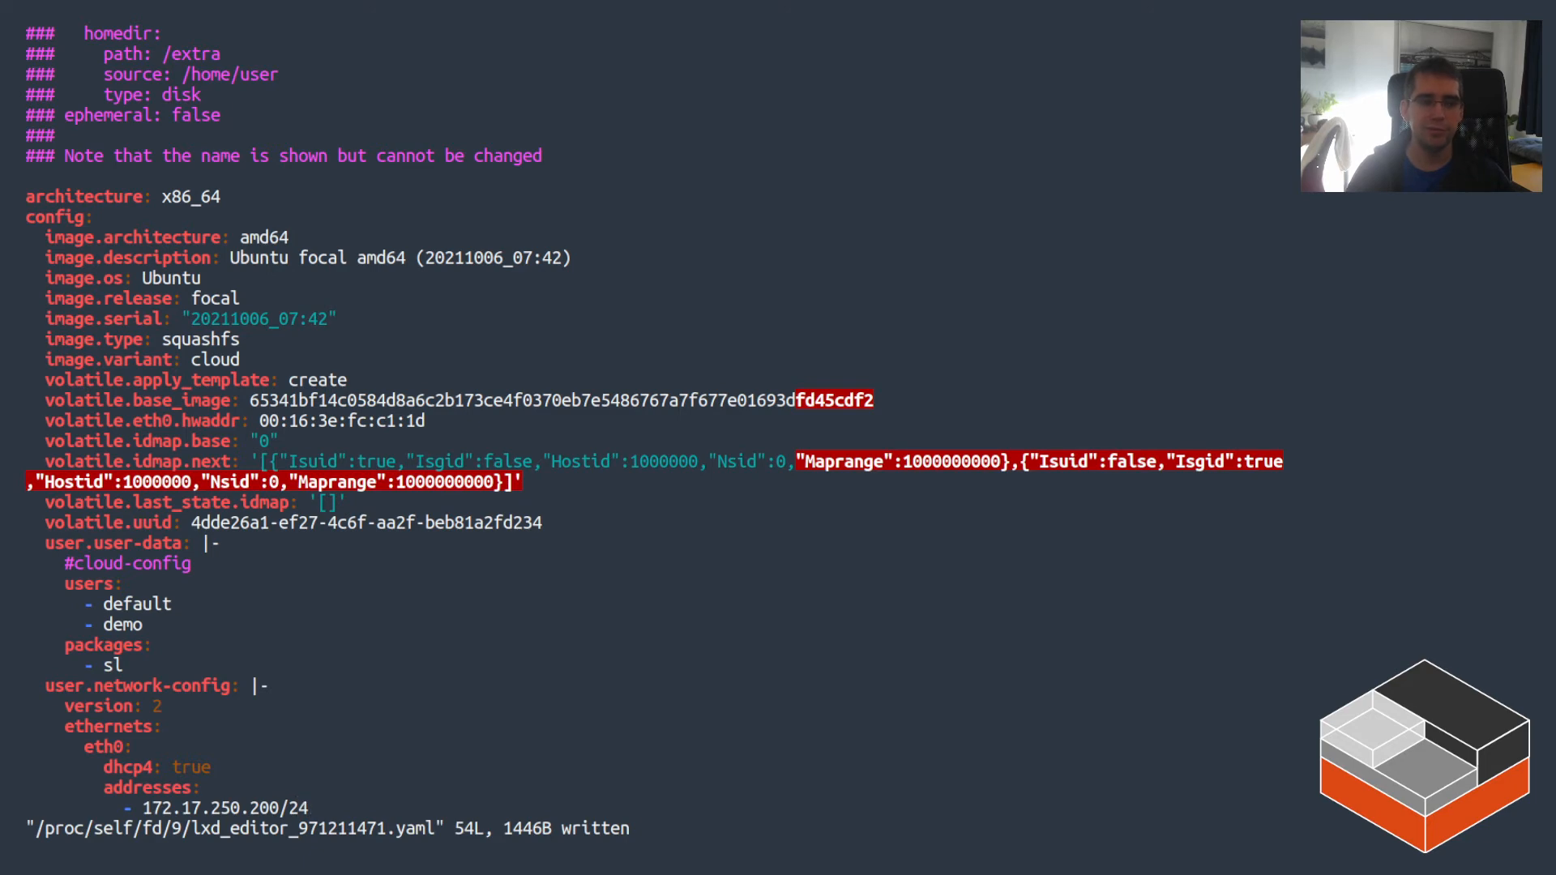
- Start c1, get a bash shell inside it and run cloud-init status (still running)
scroll(down, 3)
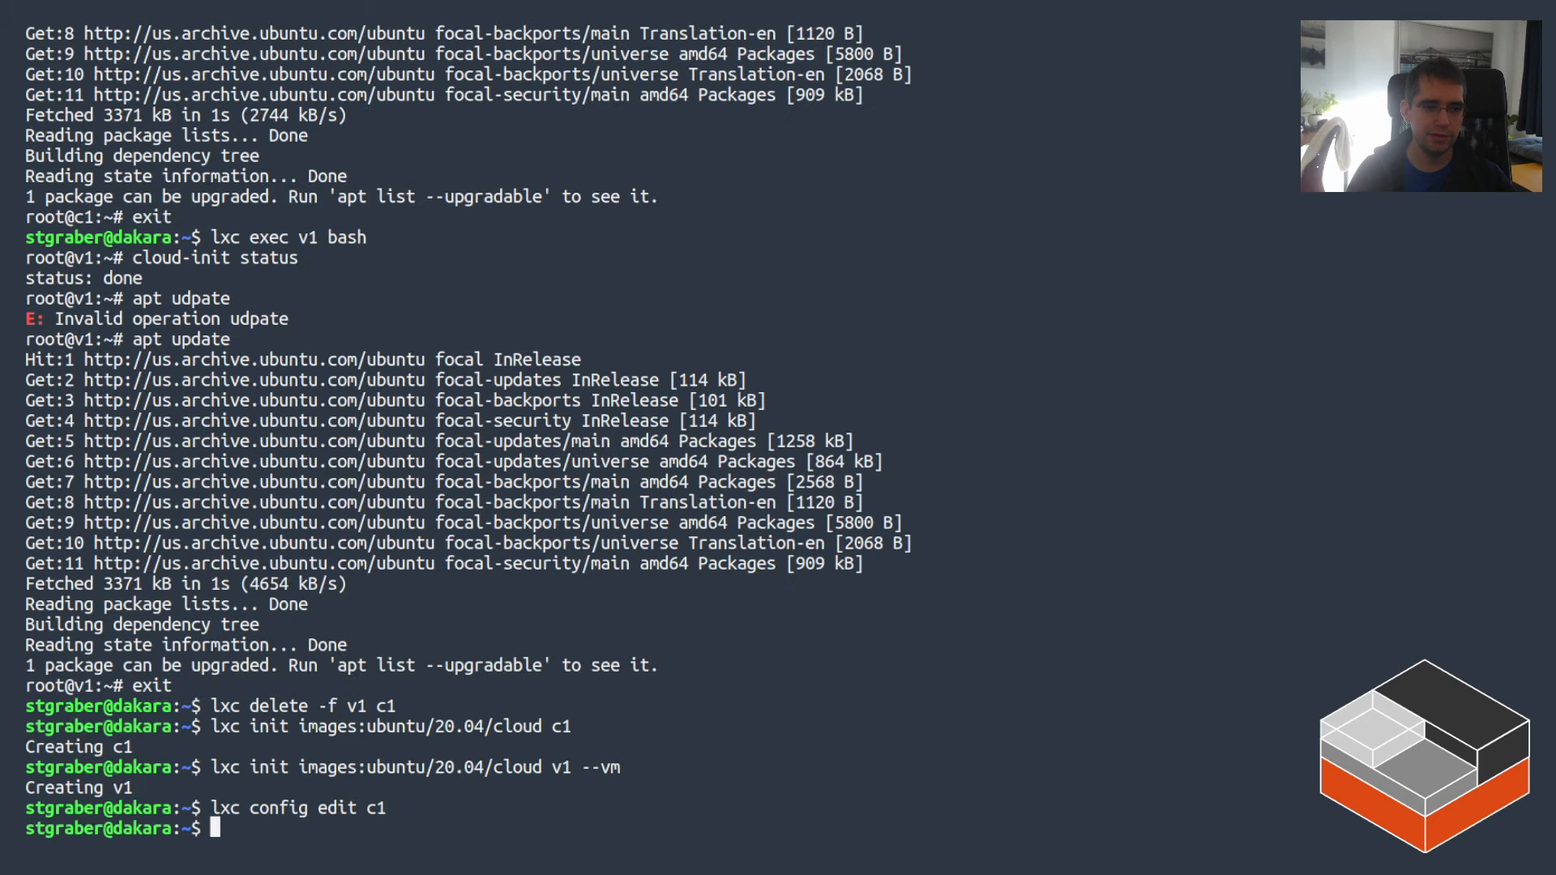
text(lxc start c1)
text(lxc exec c1 bash)
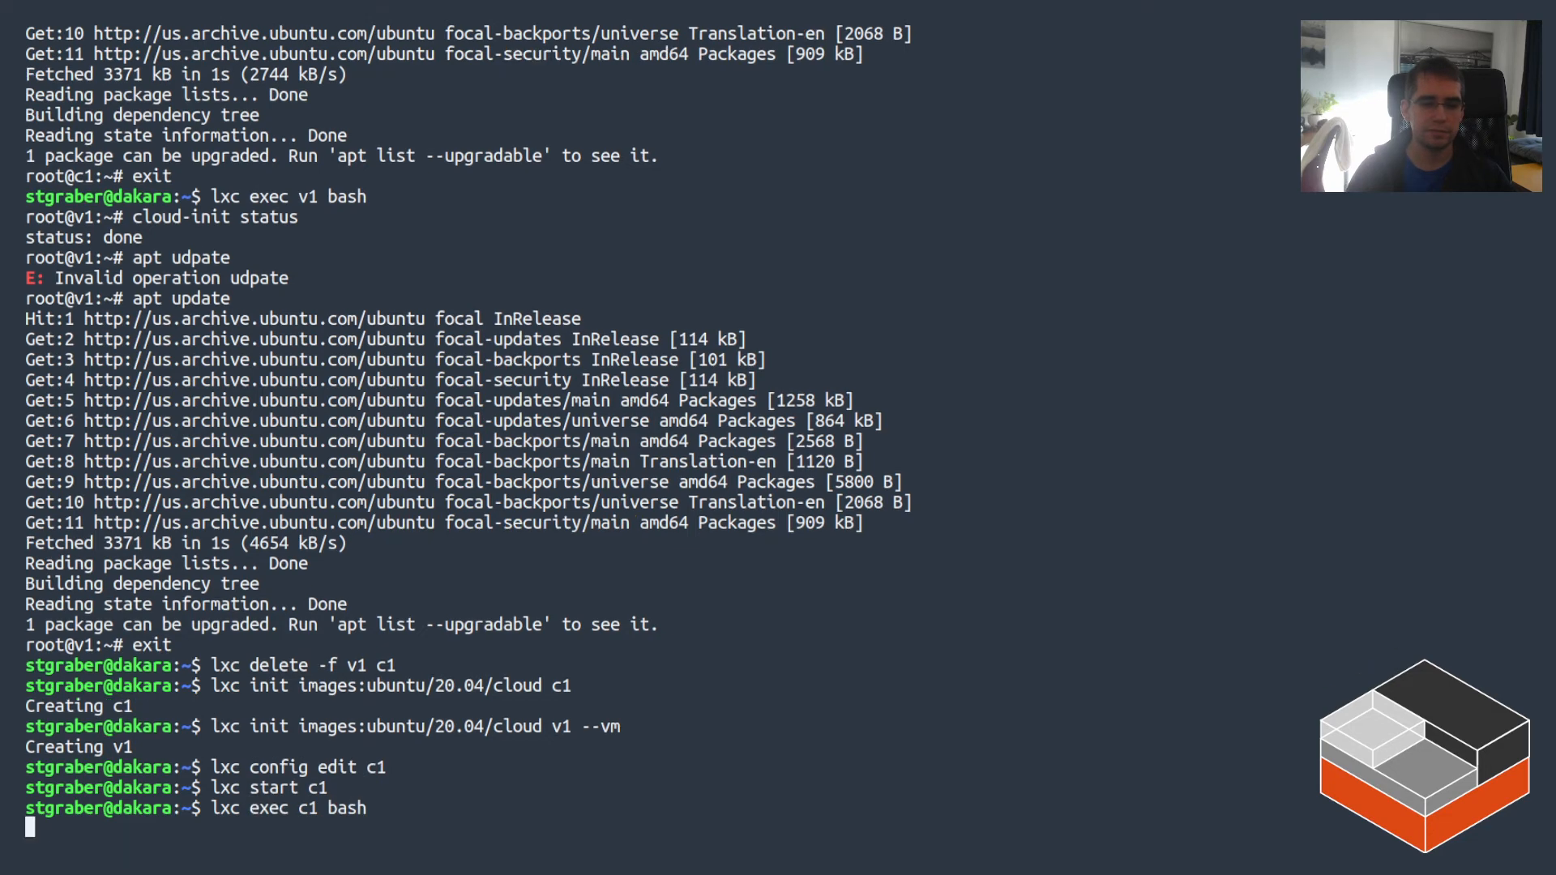
text(cloud-init status)
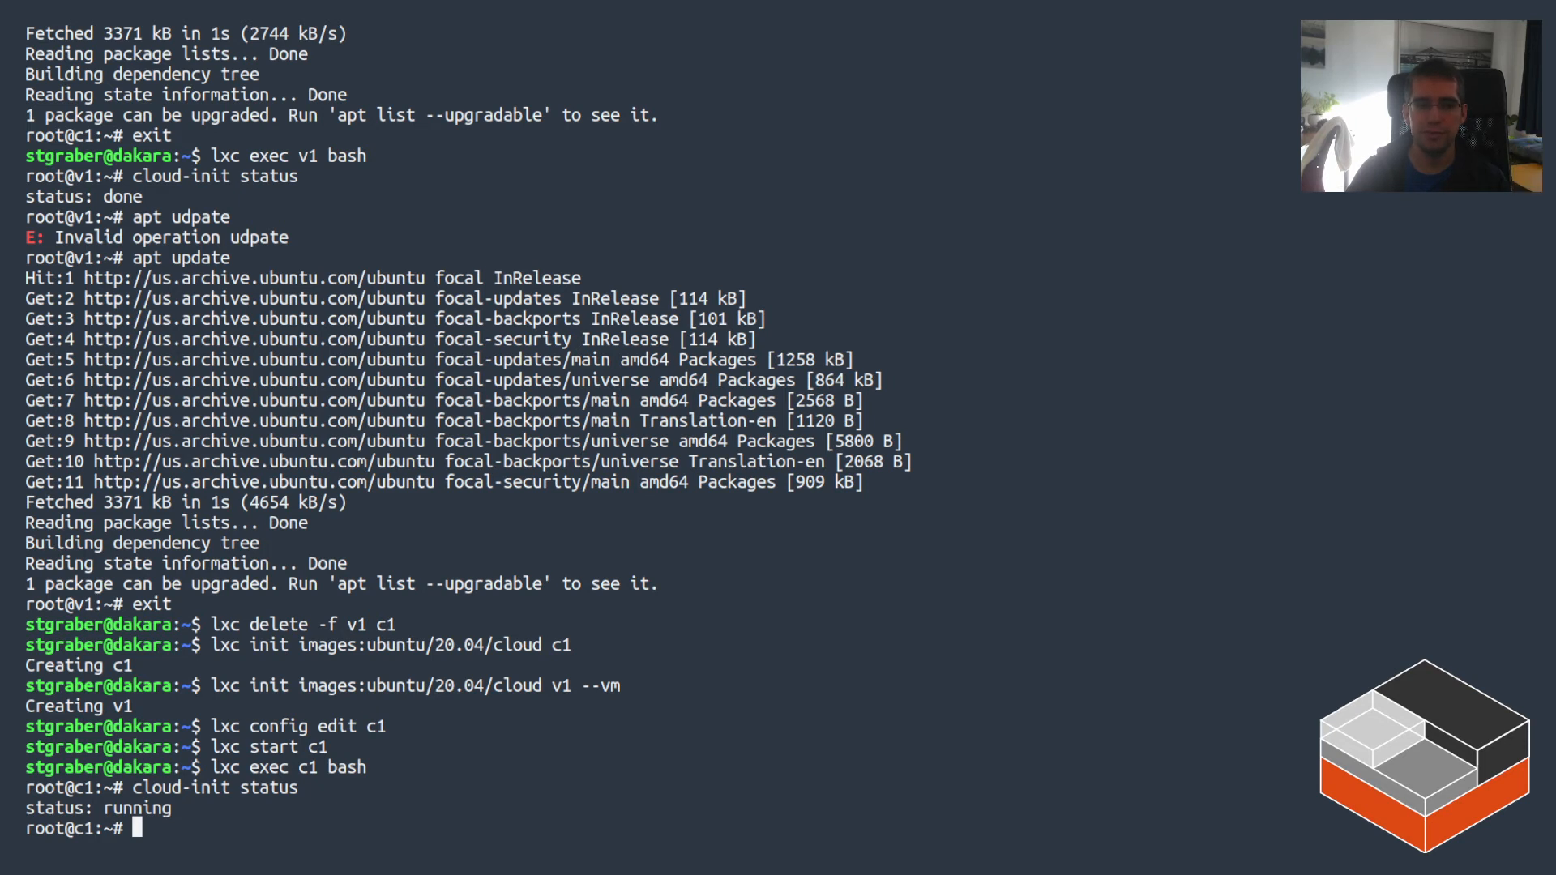
text(cloud-init status)
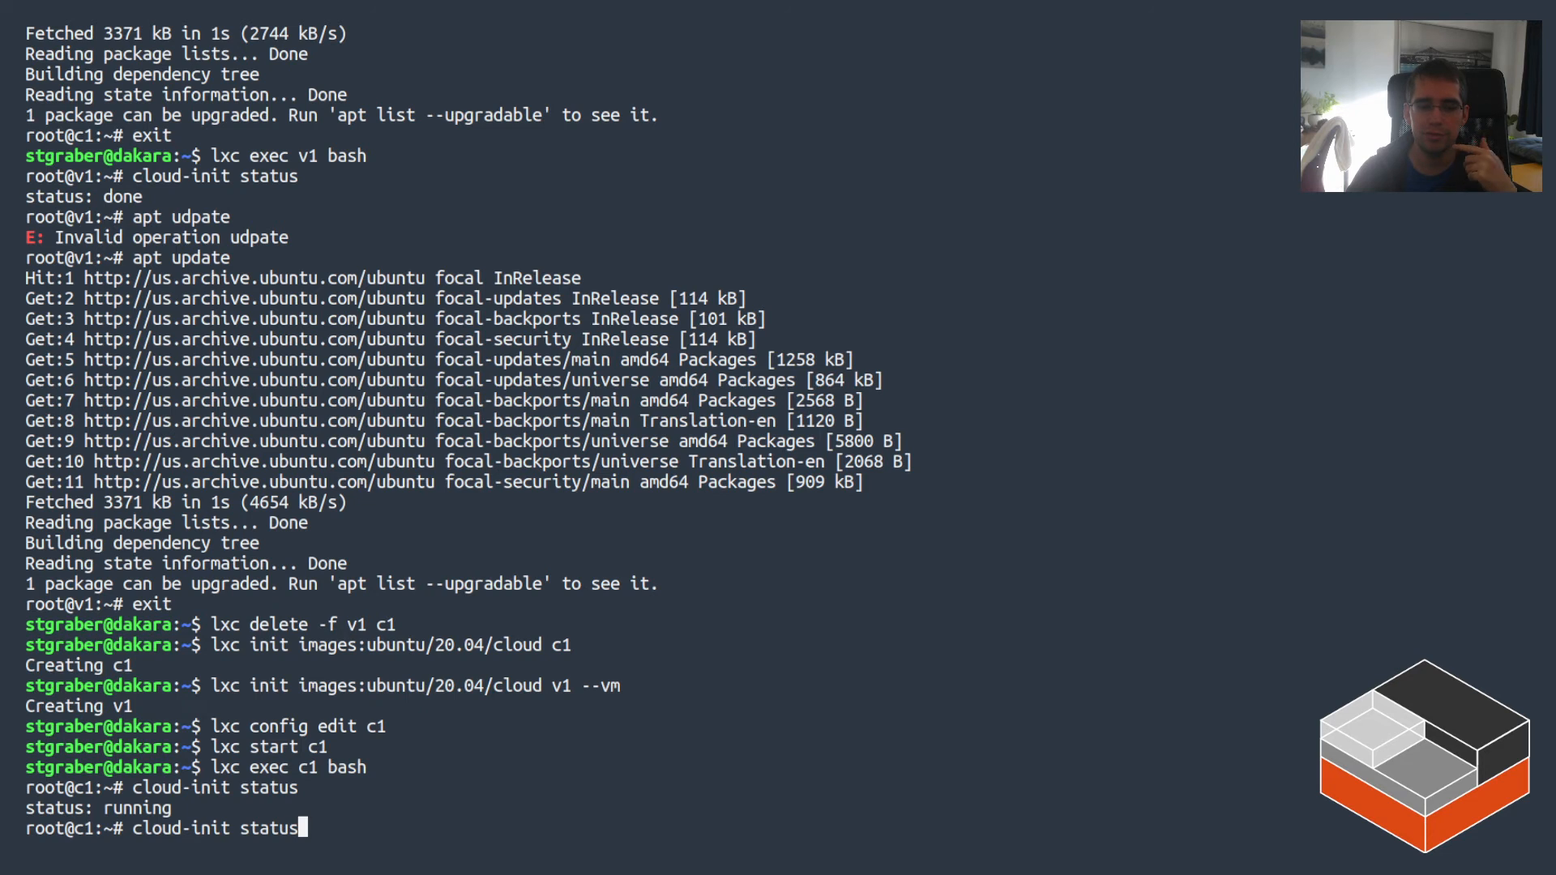
- Confirm cloud-init done, then inspect /etc/netplan/50-cloud-init.yaml and the apt sources file
key(Return)
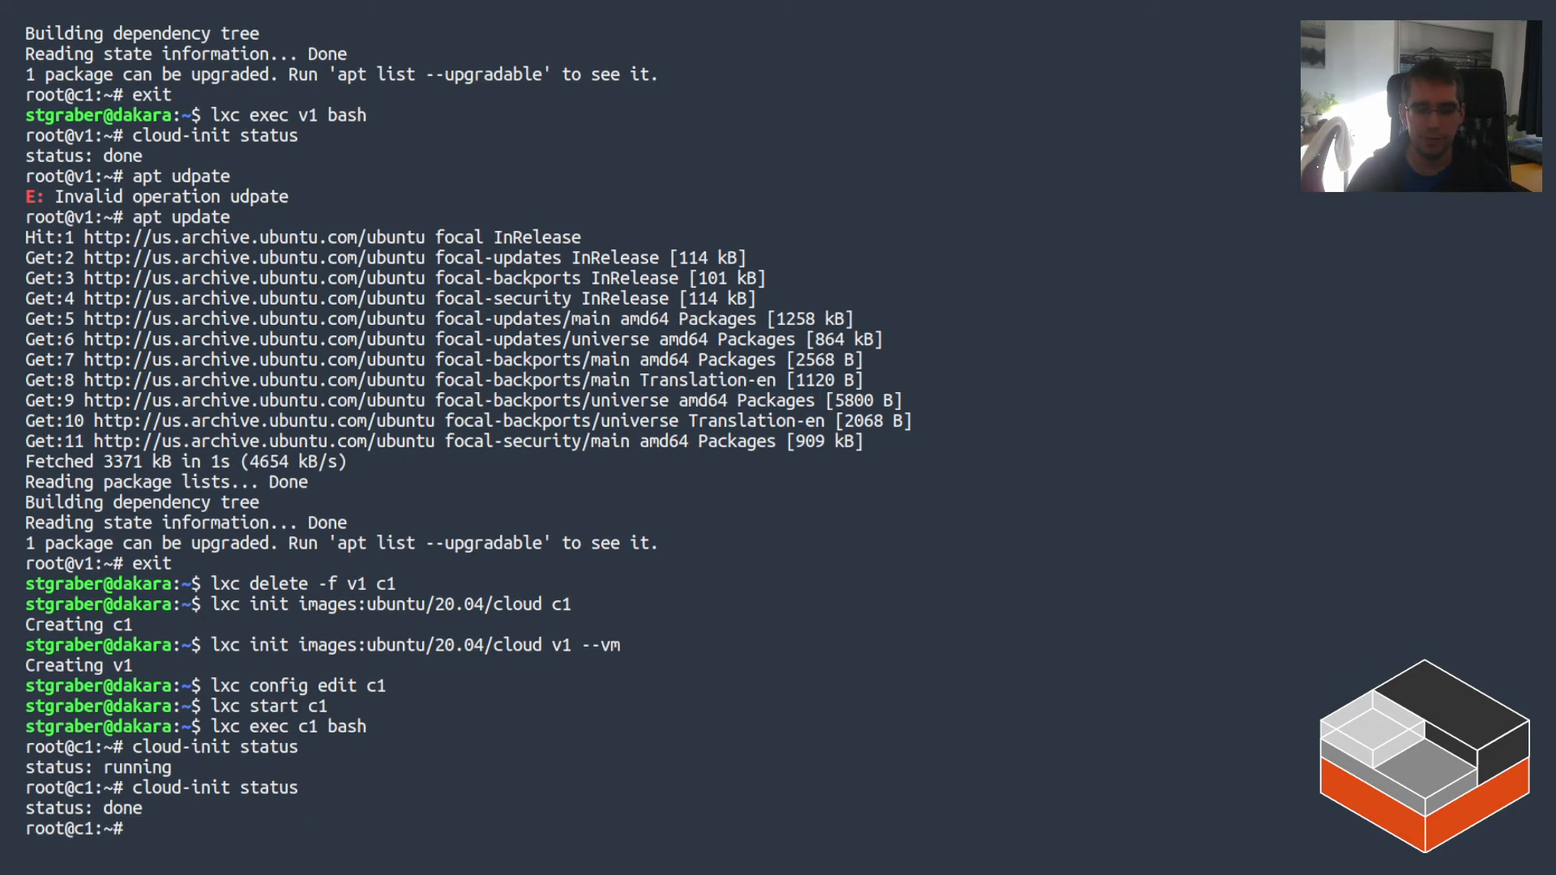
text(cat /et)
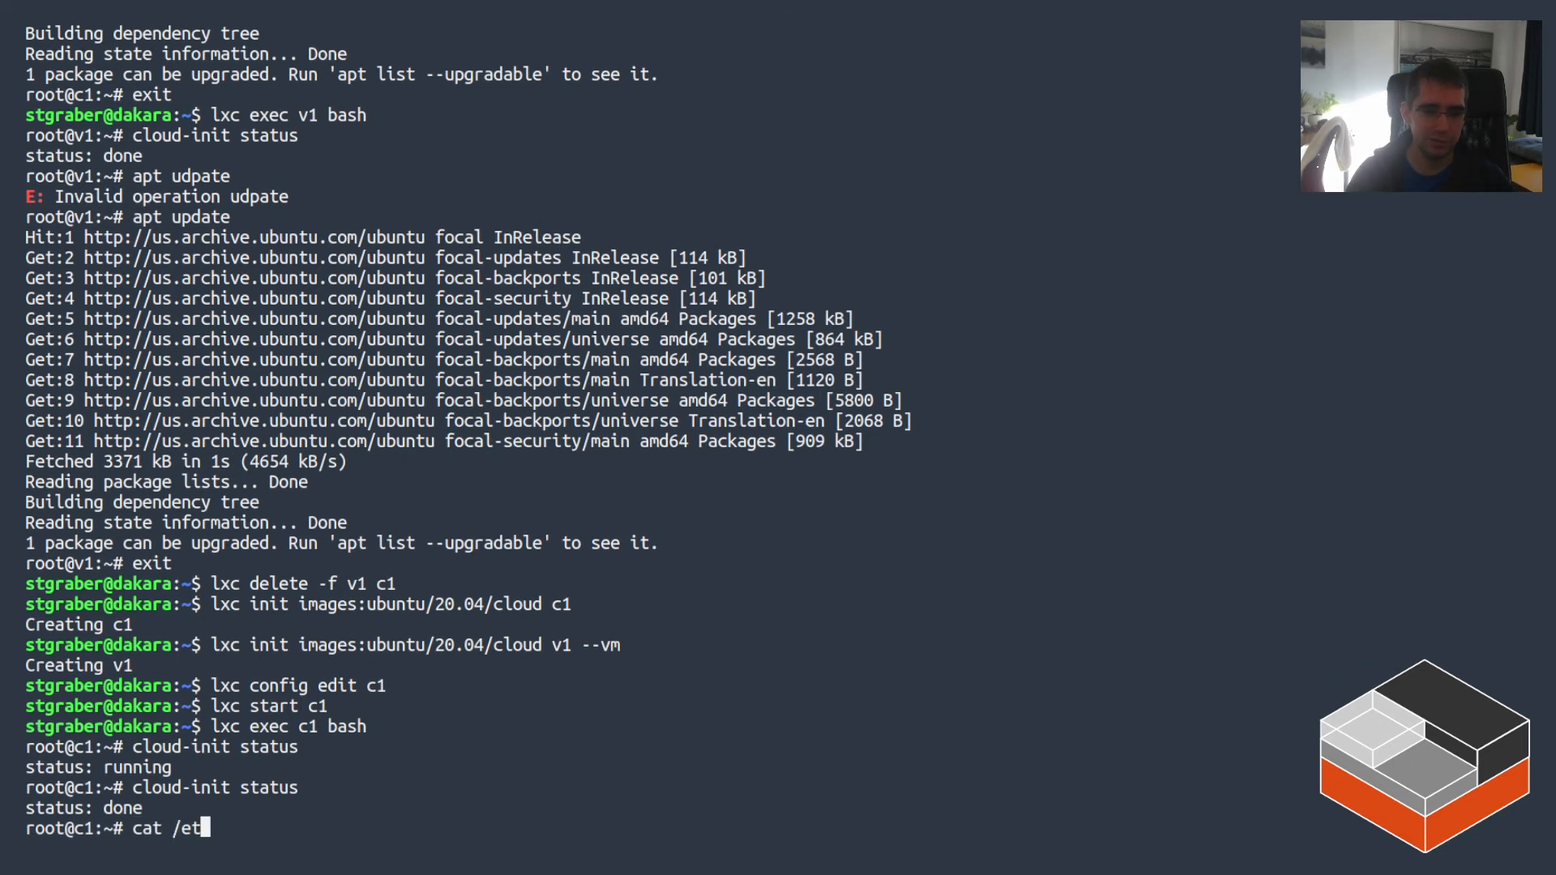
key(Return)
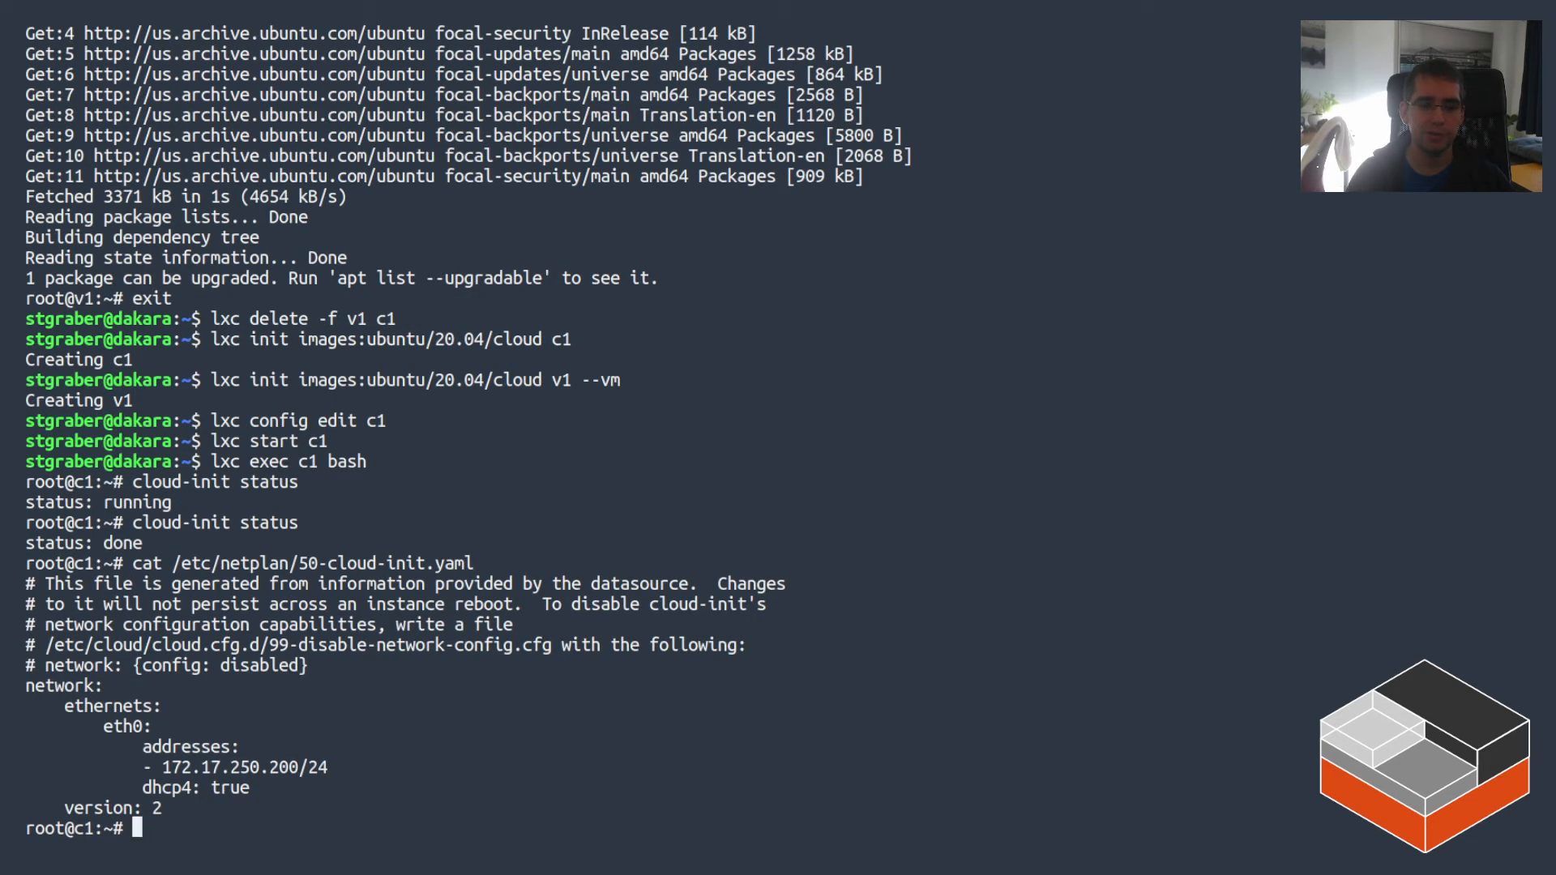
text(cat /etc/netplan/50-cloud-init.yaml)
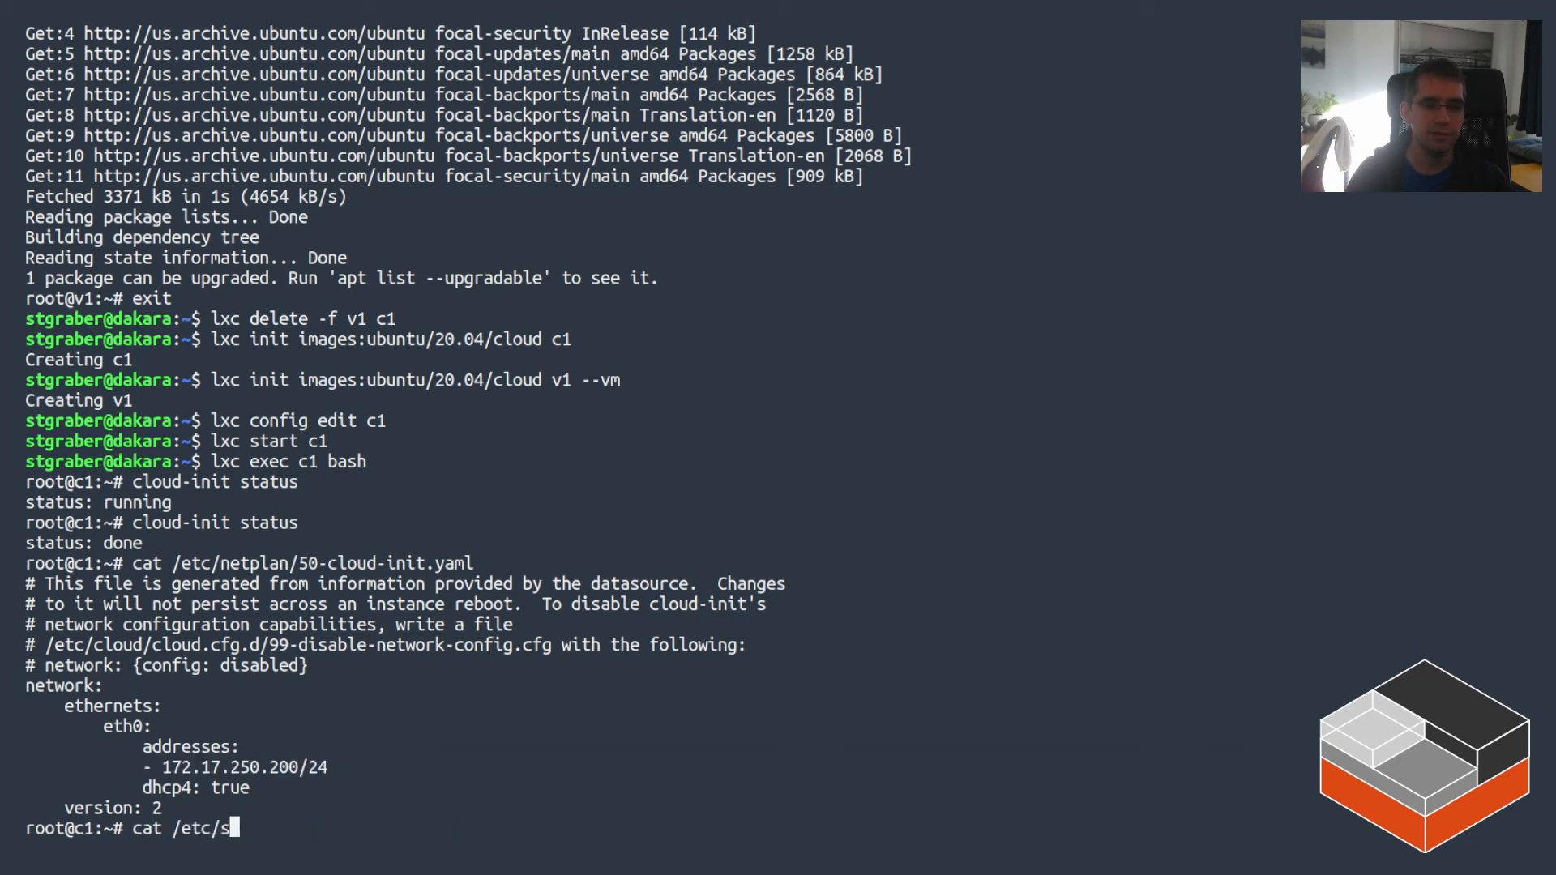
key(Return)
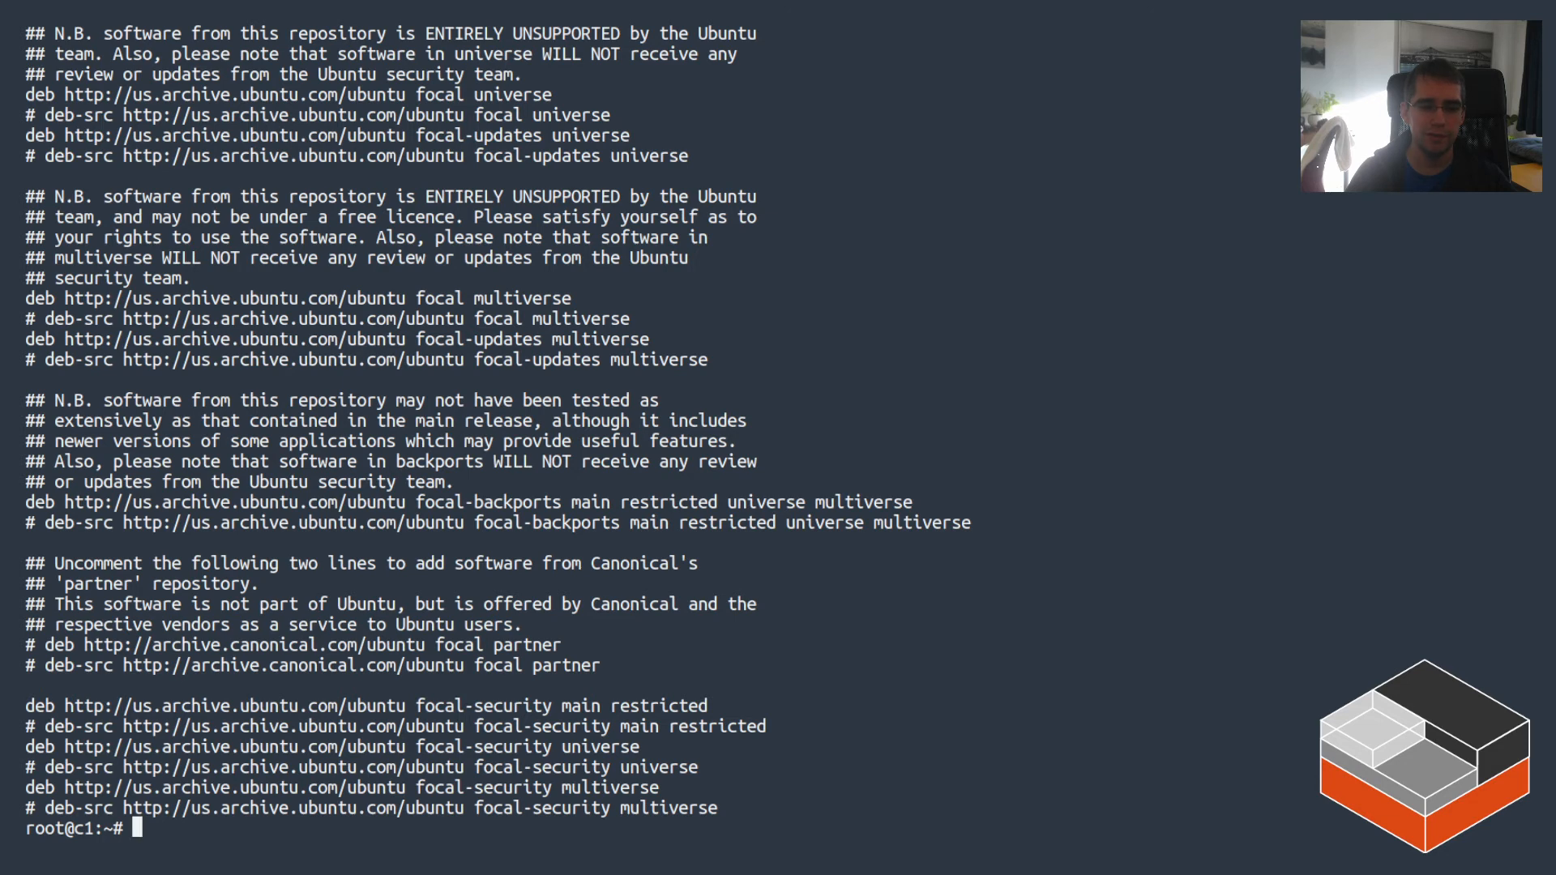
- Run /usr/games/sl and check the ubuntu and demo users with getent passwd, then exit
text(/usr/games/)
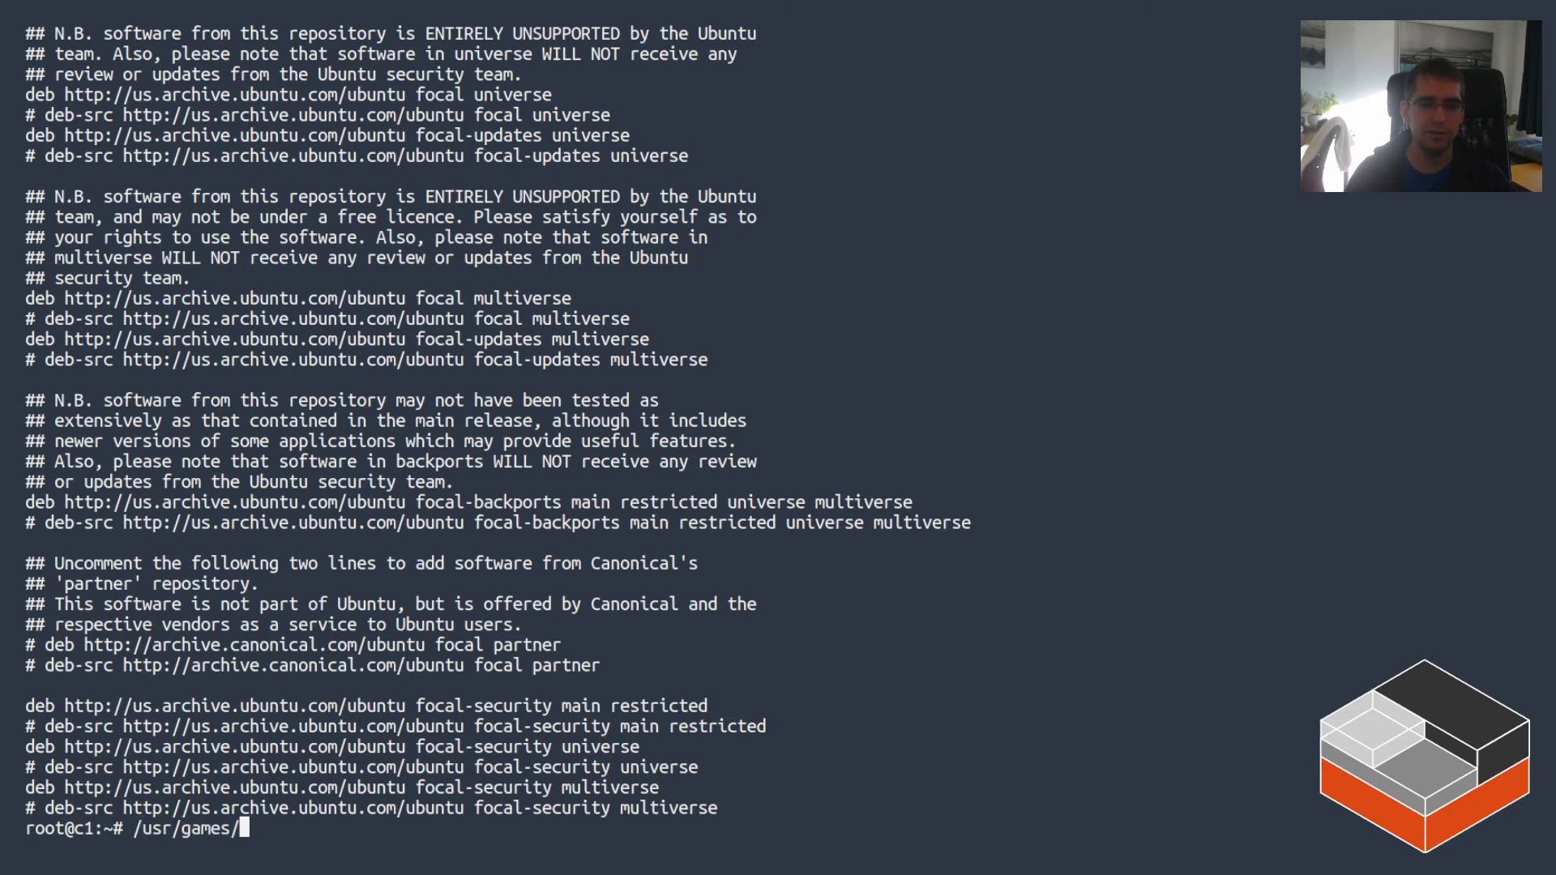
key(Return)
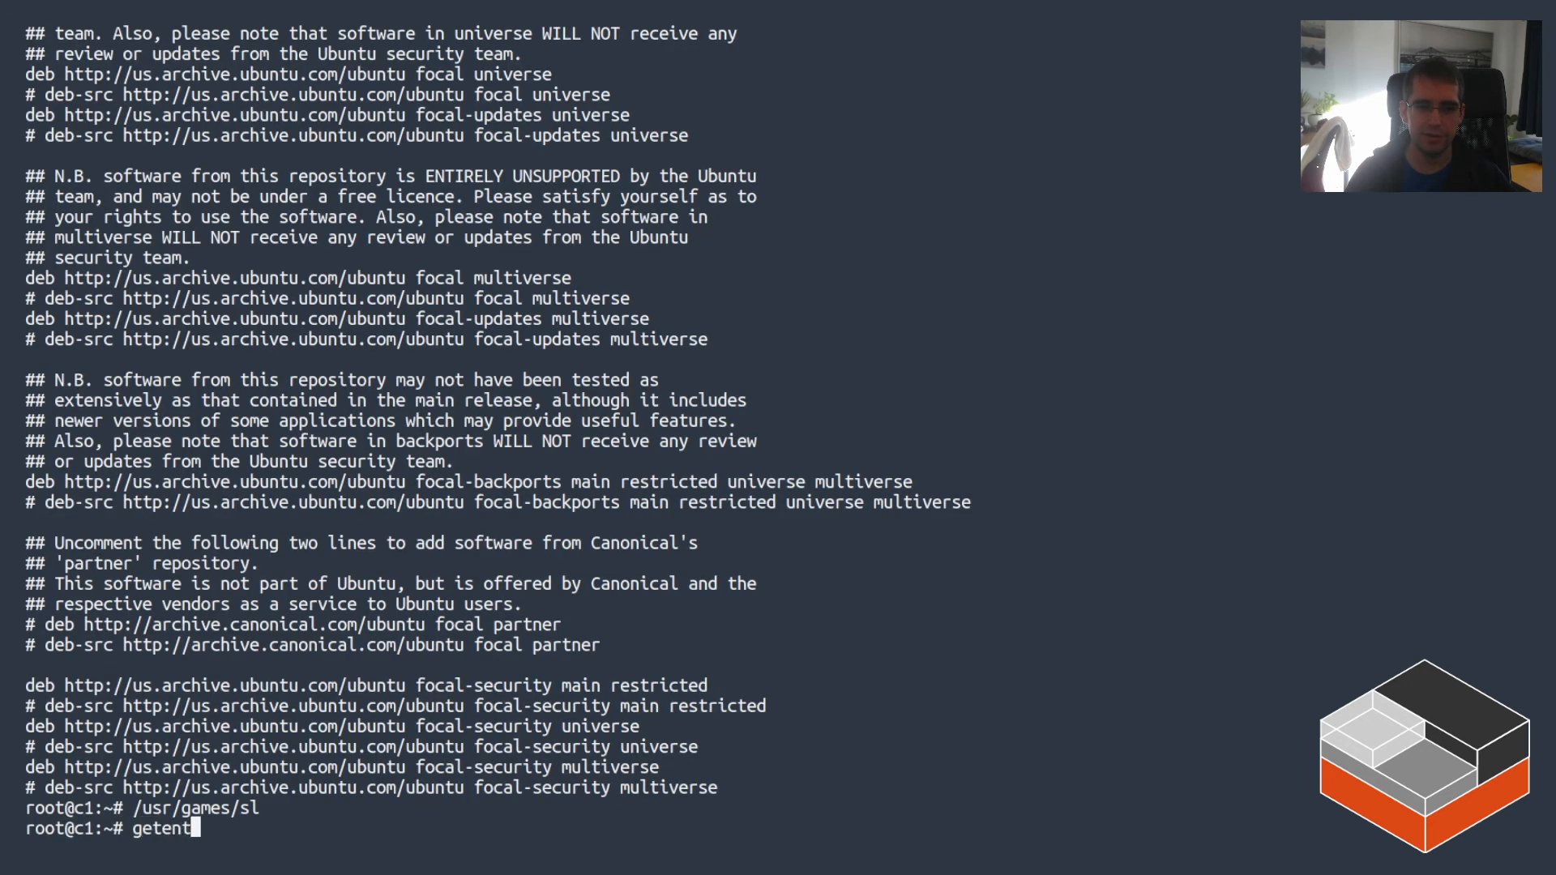
text(passwd ubuntu)
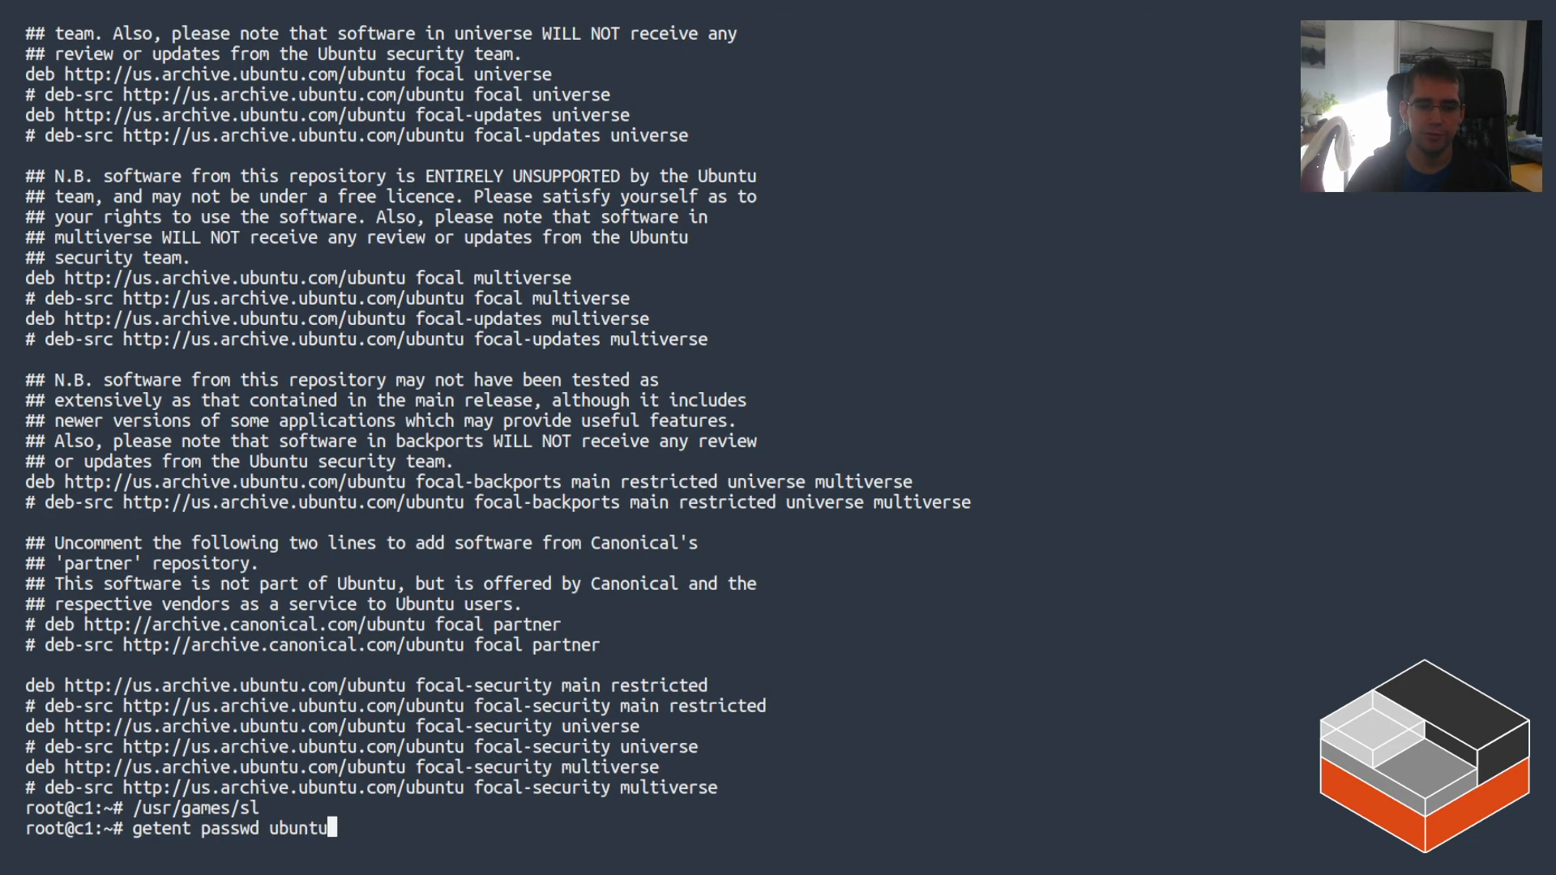
key(Return)
text(exit)
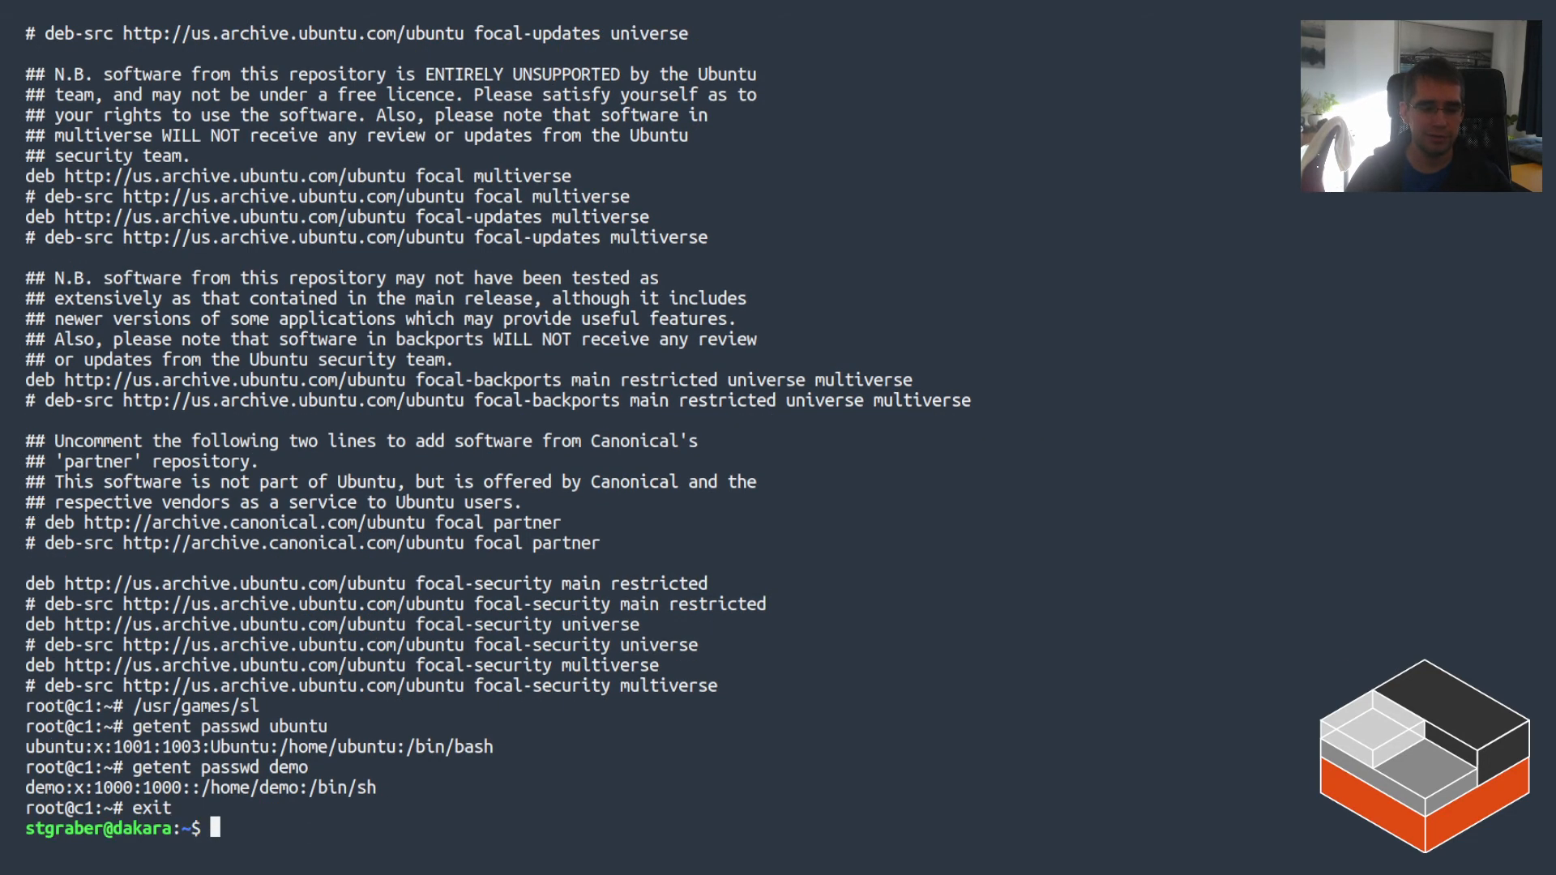
- Show c1's config, then edit v1 with the same keys using enp5s0 and 172.17.250.201/24, saved
text(lxc config show)
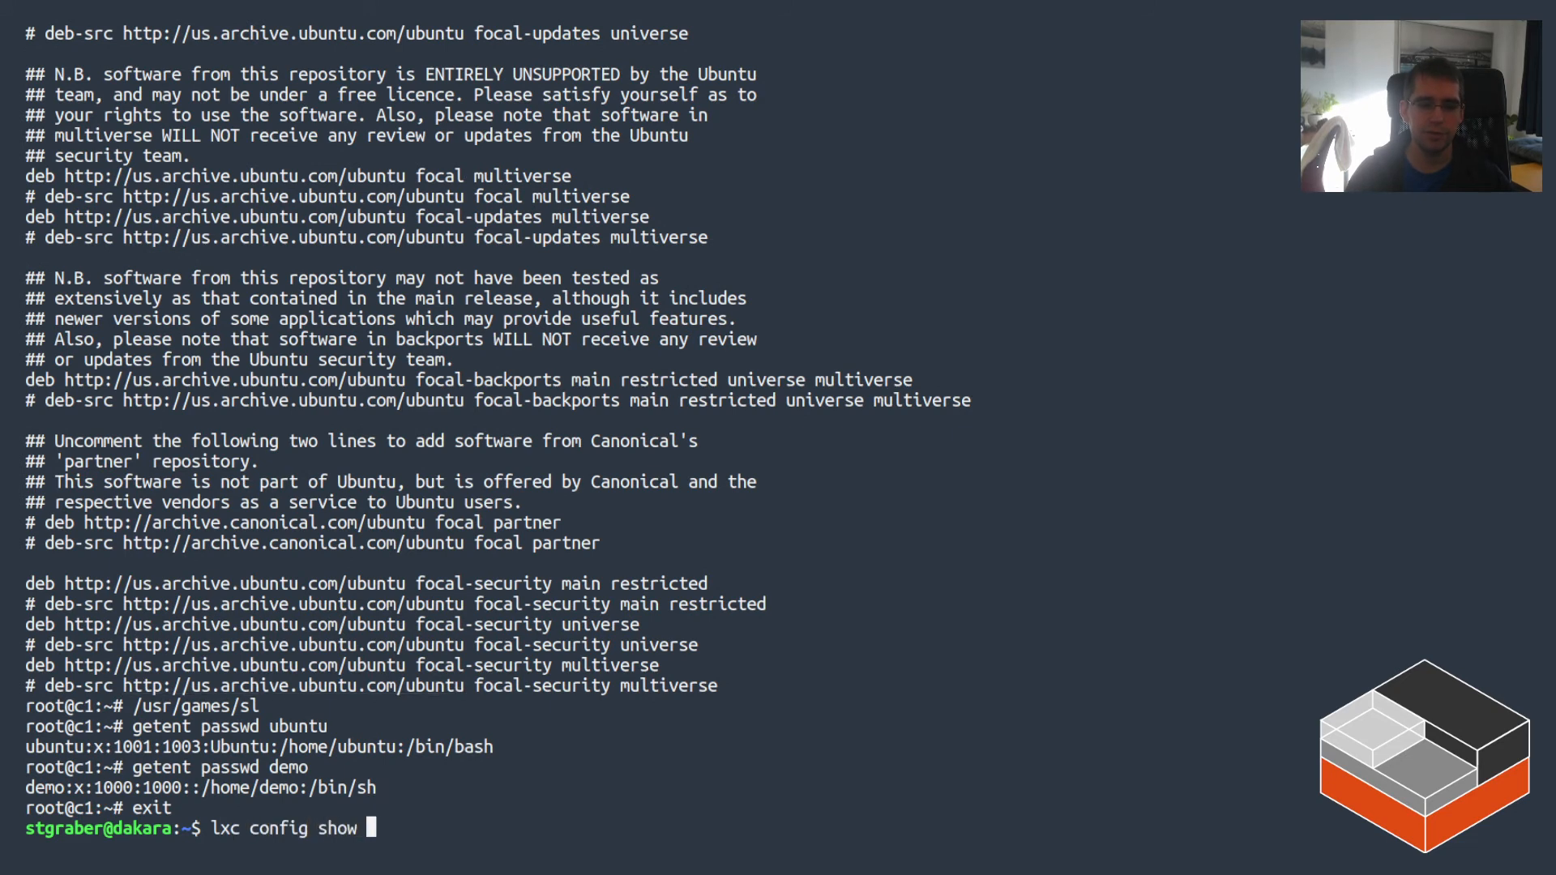
key(Return)
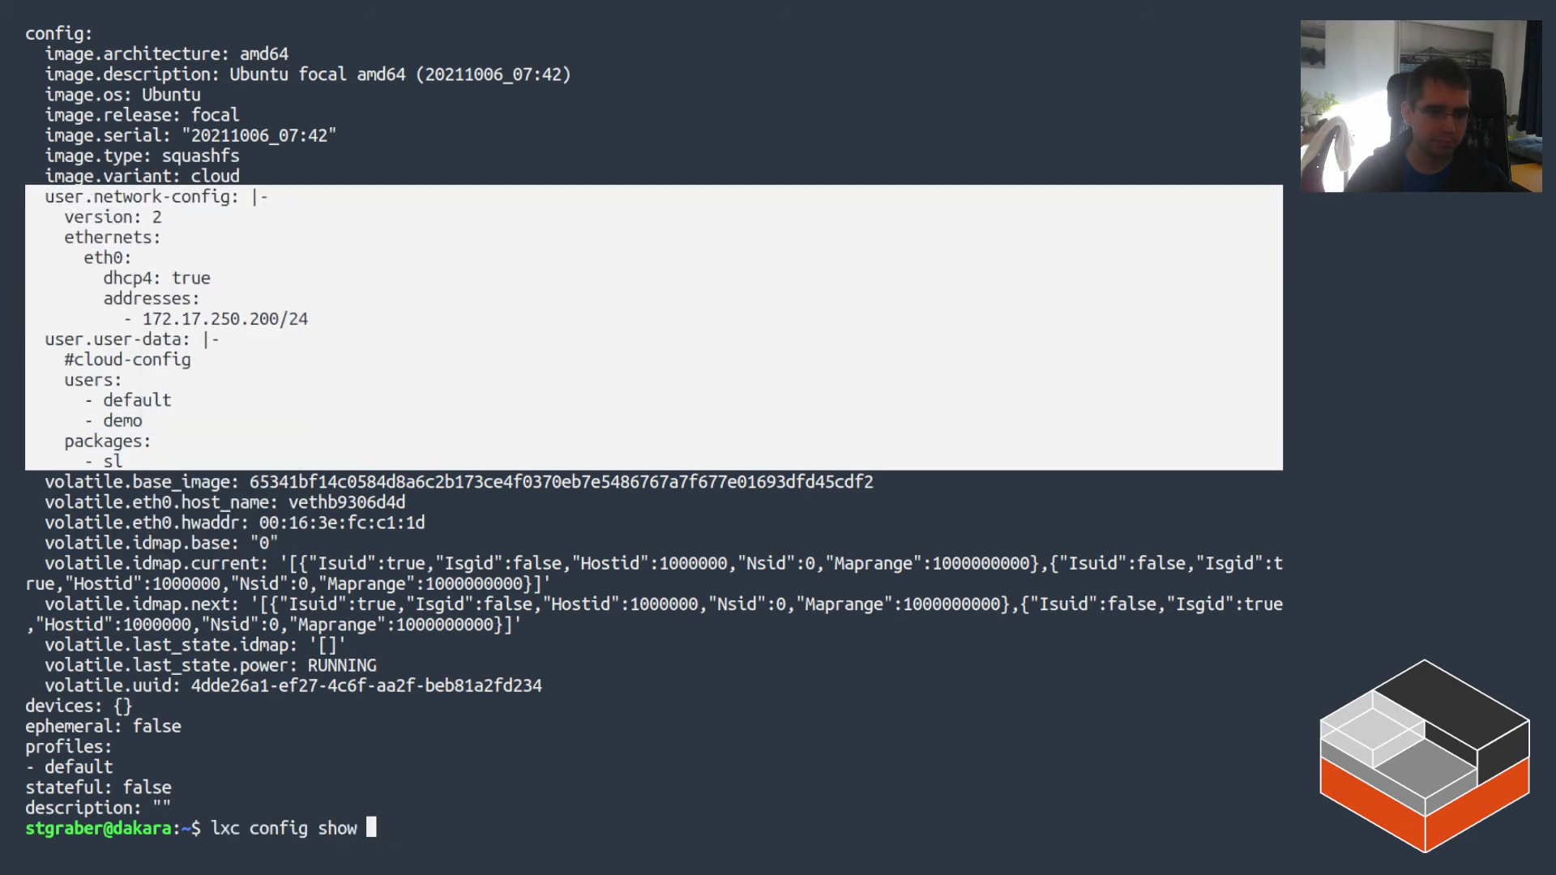
key(Return)
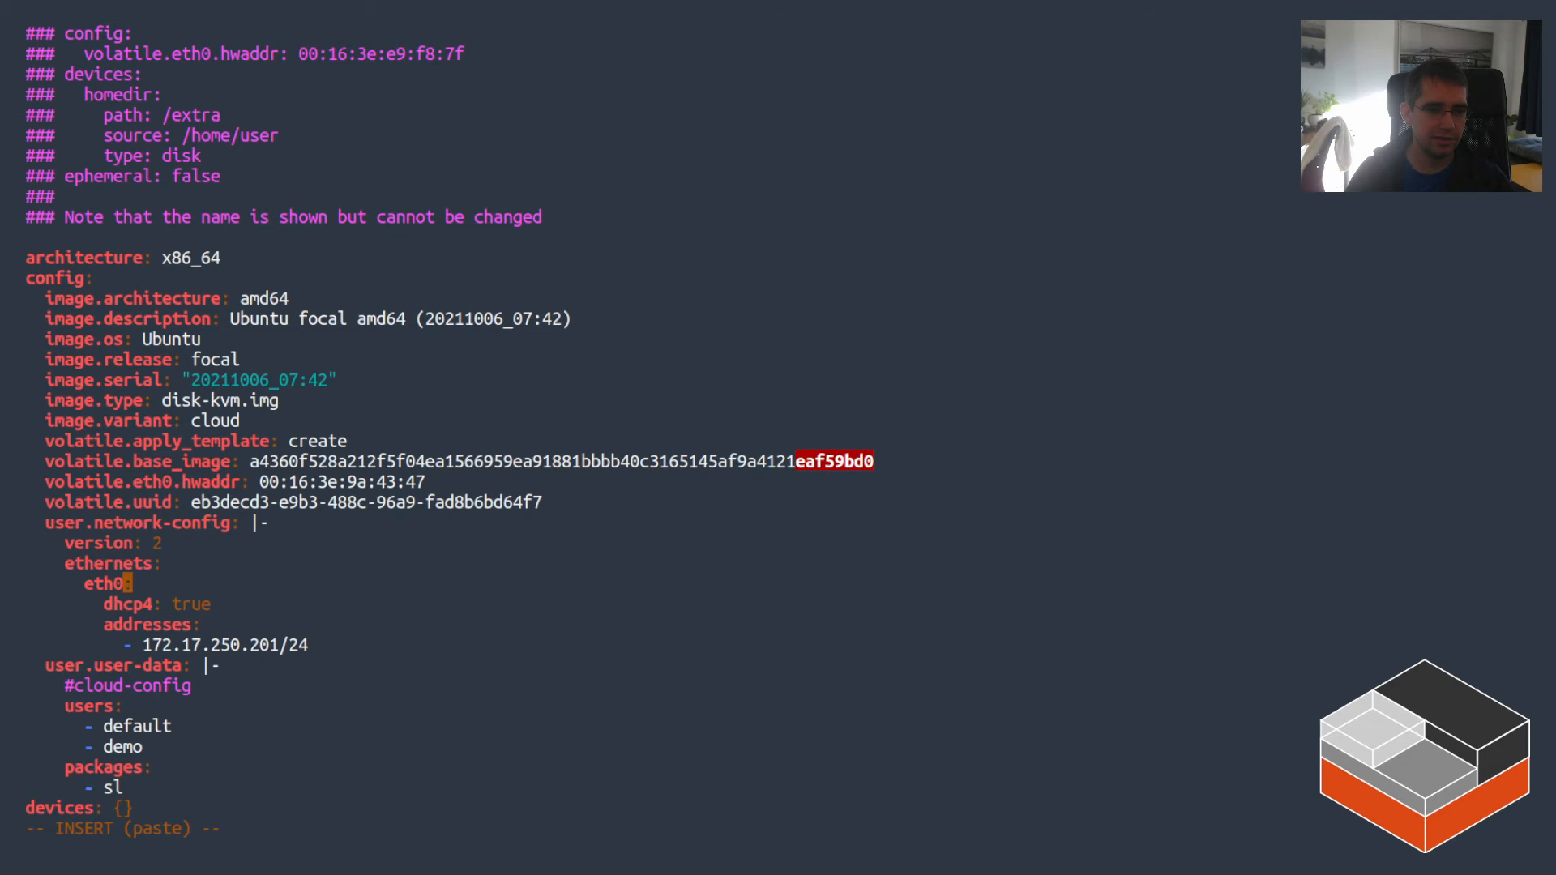
text(enp5s)
click(193, 828)
text(:wq)
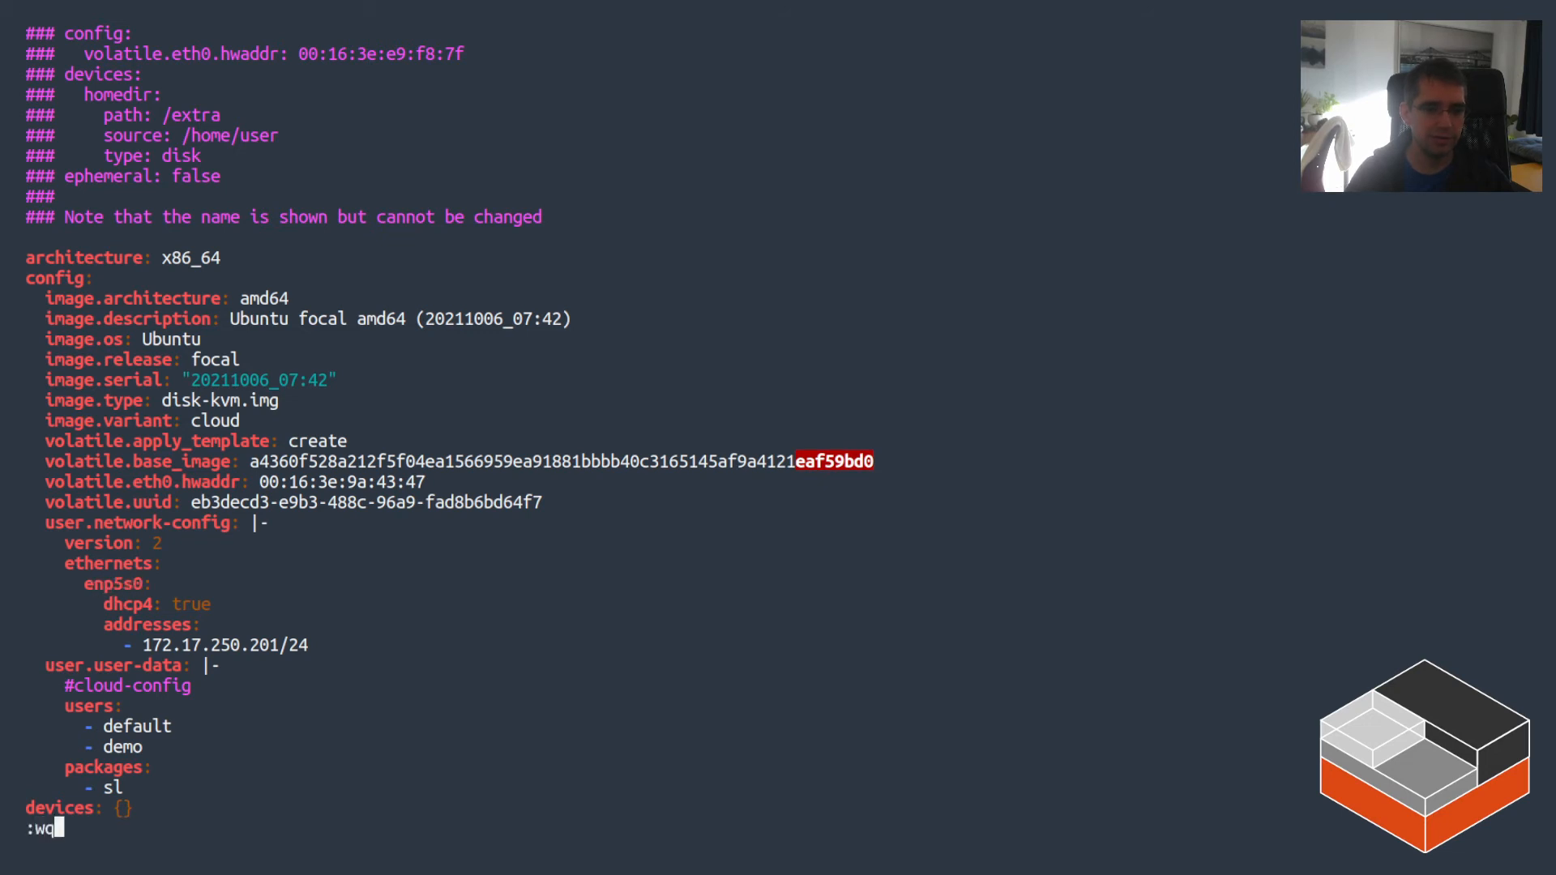
key(Return)
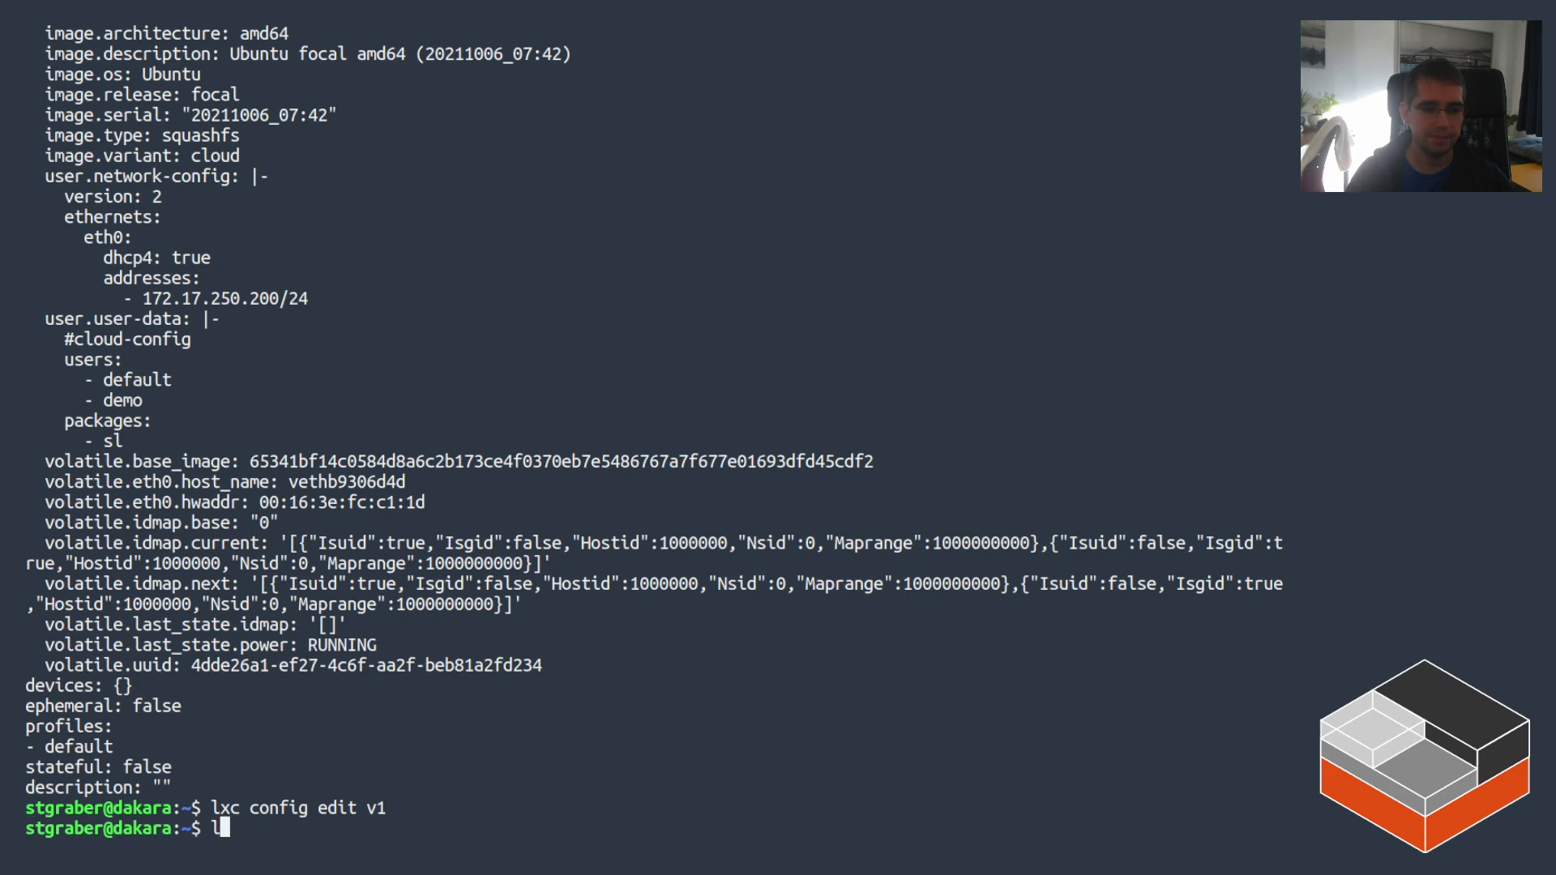
- Start VM v1 and get a root bash shell inside it via lxc exec
text(xc start v1)
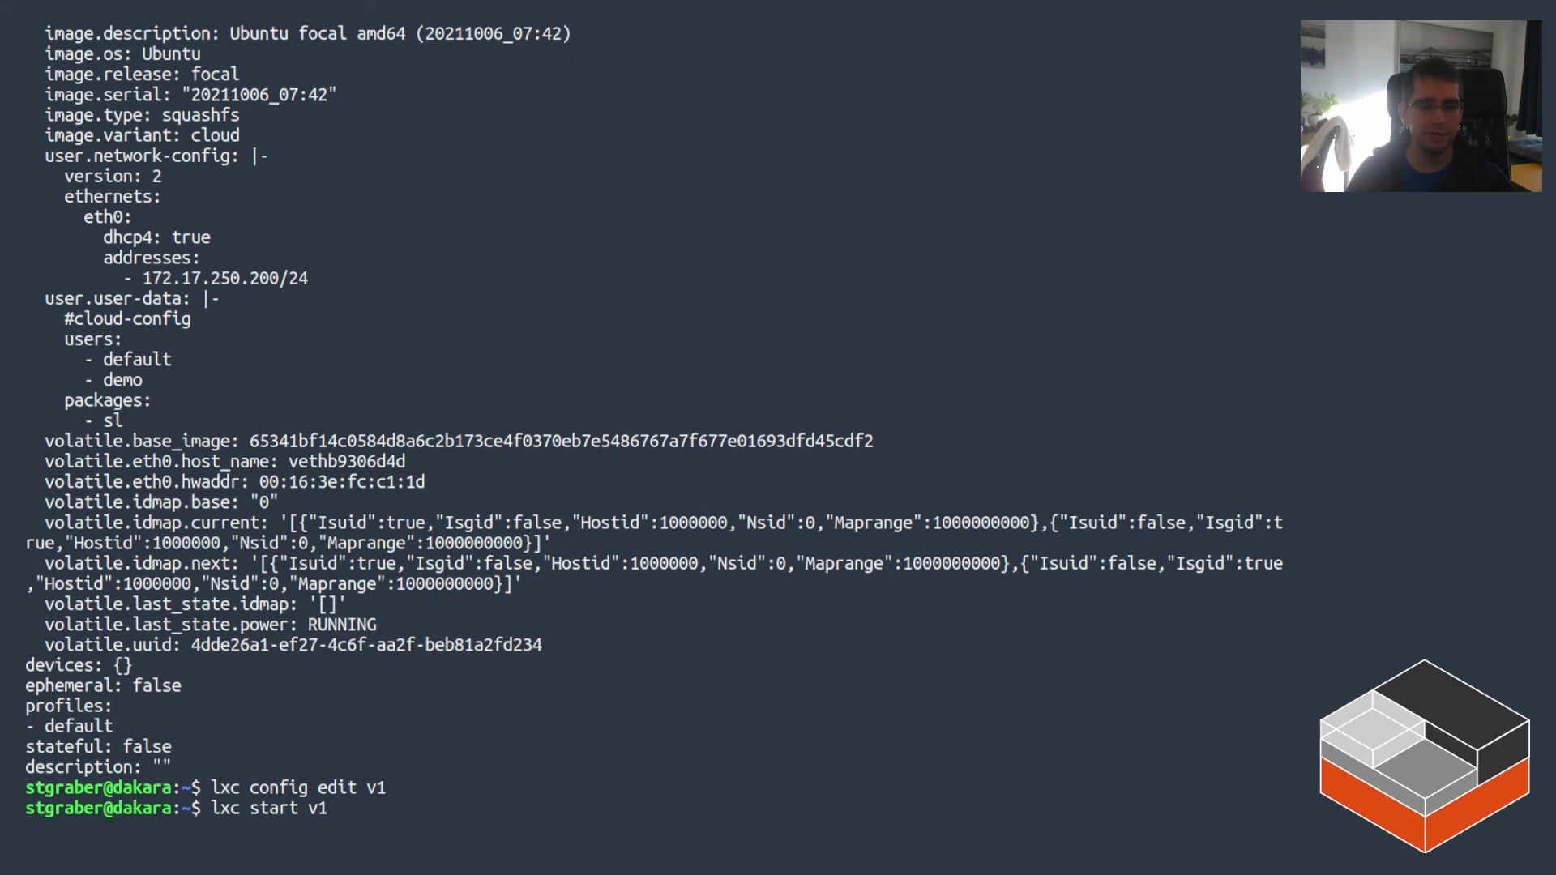
key(Return)
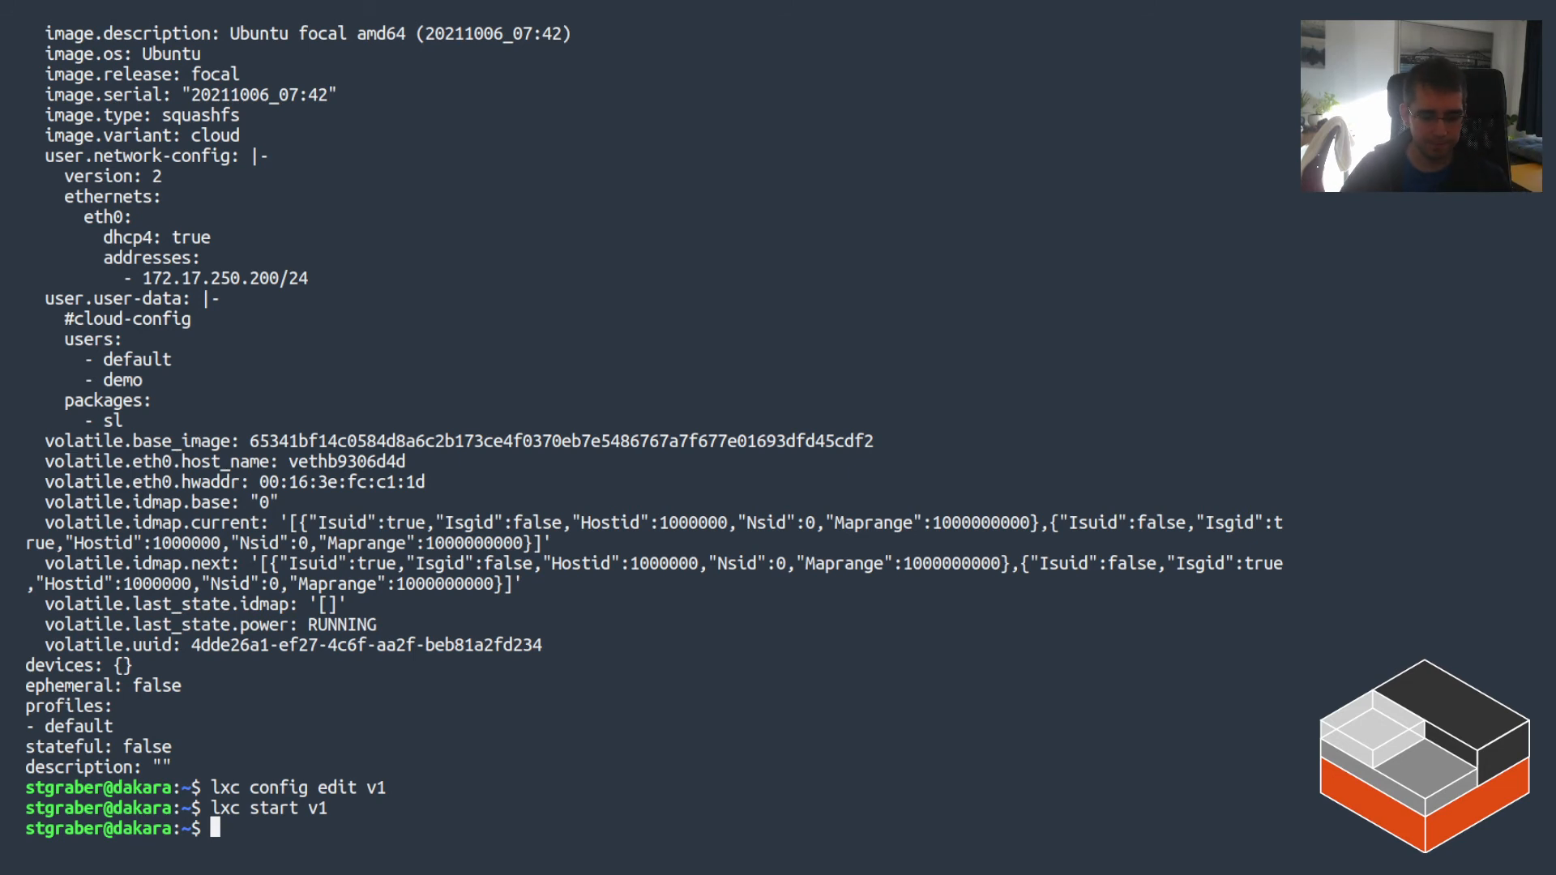
text(lxc exec)
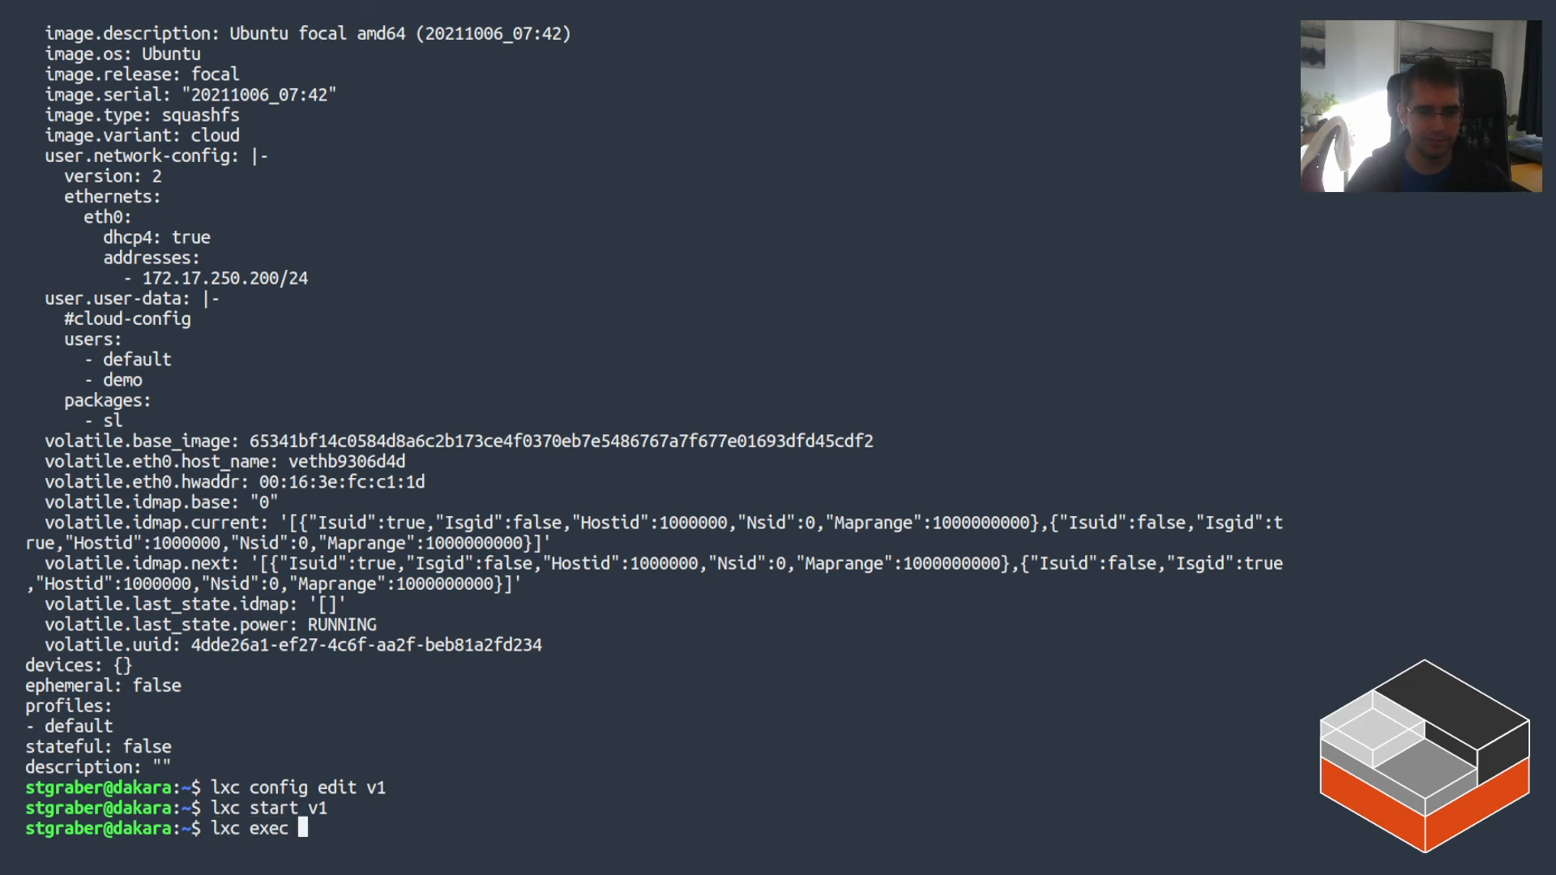
text(v1 bash)
text(cloud)
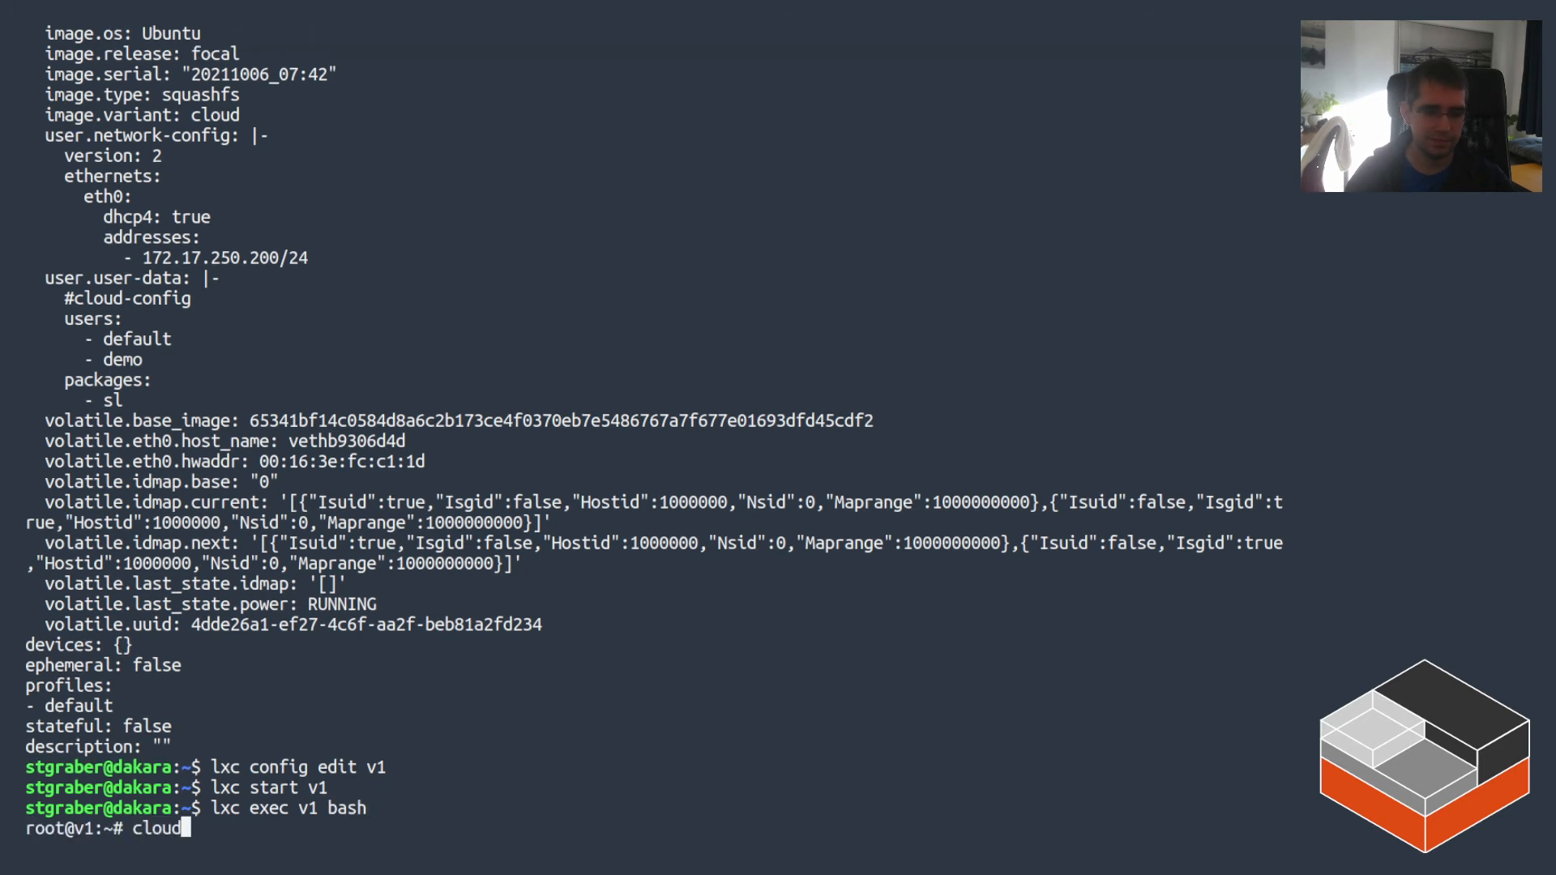
text(-init status)
key(Return)
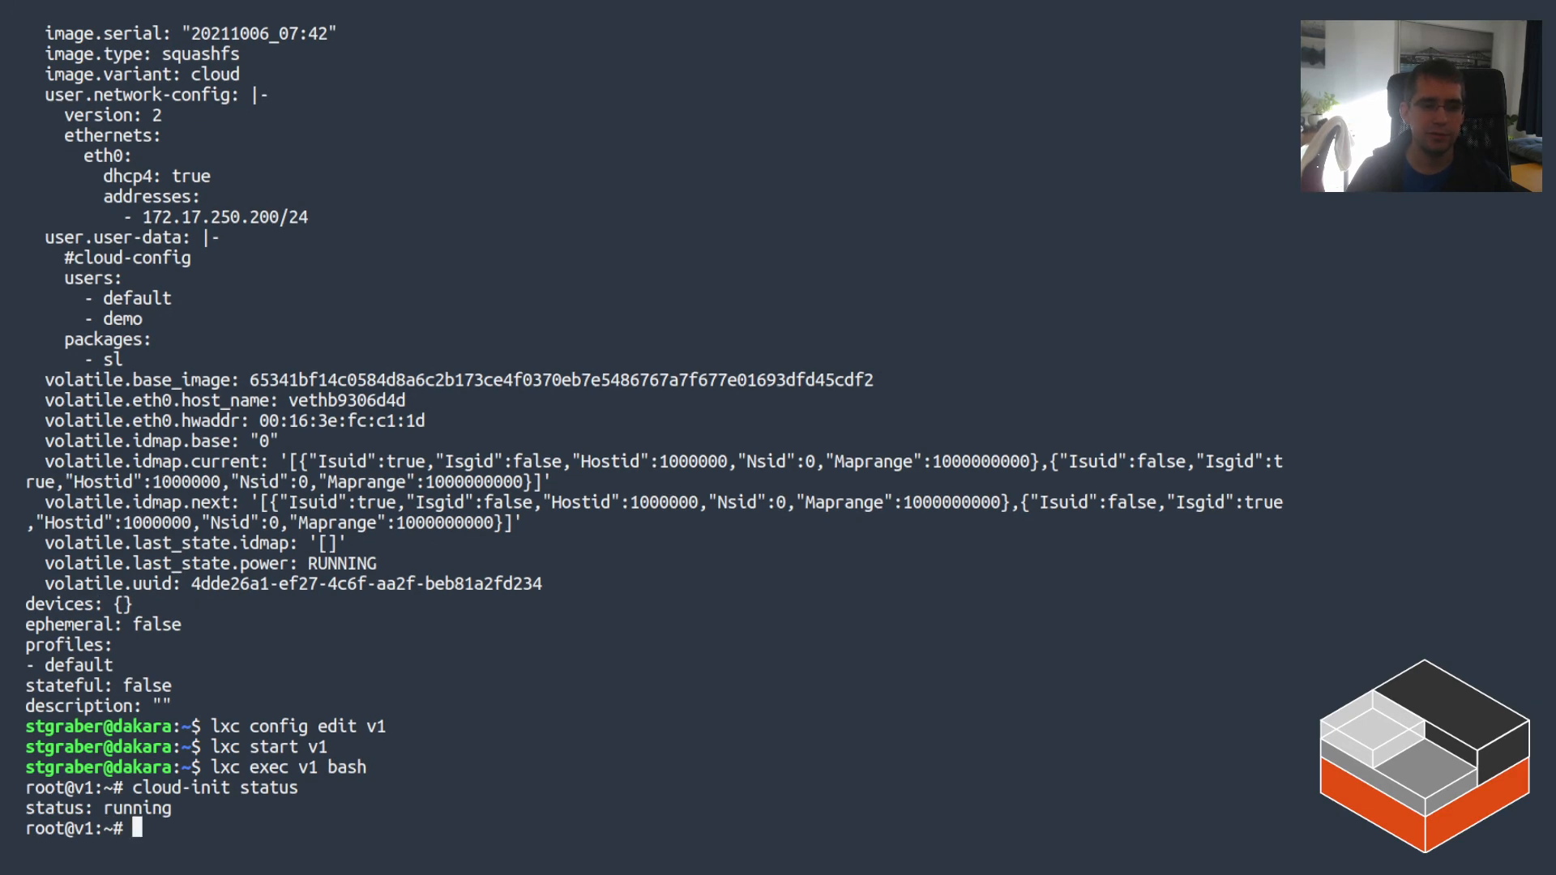
- Check cloud-init status and list processes with ps fauxww inside v1
text(ps)
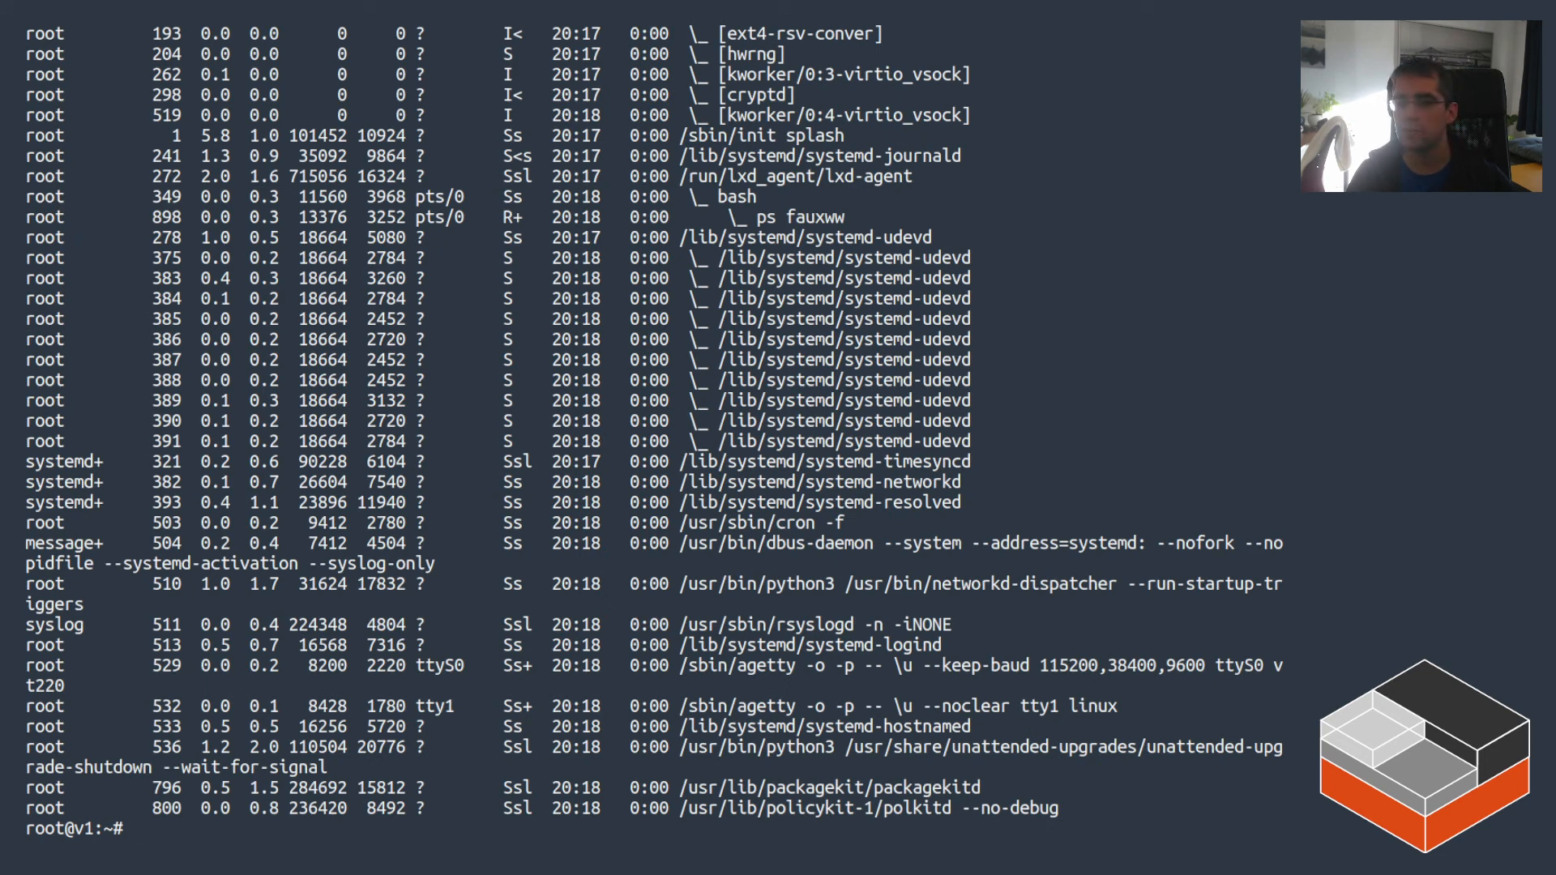
text(ps fauxww)
text(cloud-init status)
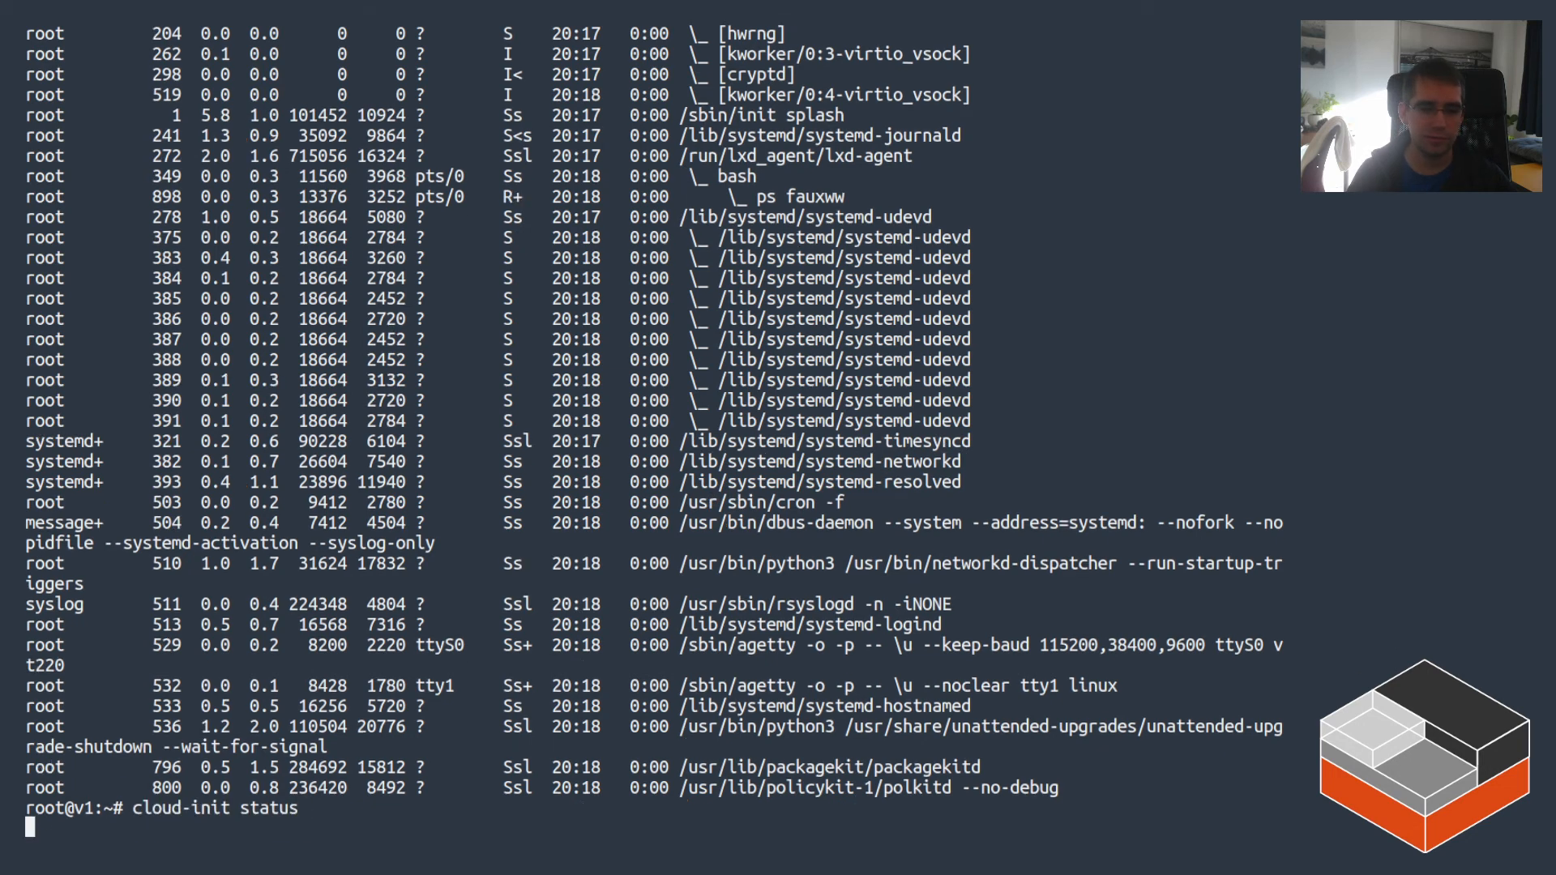
- Confirm cloud-init done and 172.17.250.201 assigned, then ping 172.17.250.200 and stop after replies
key(Return)
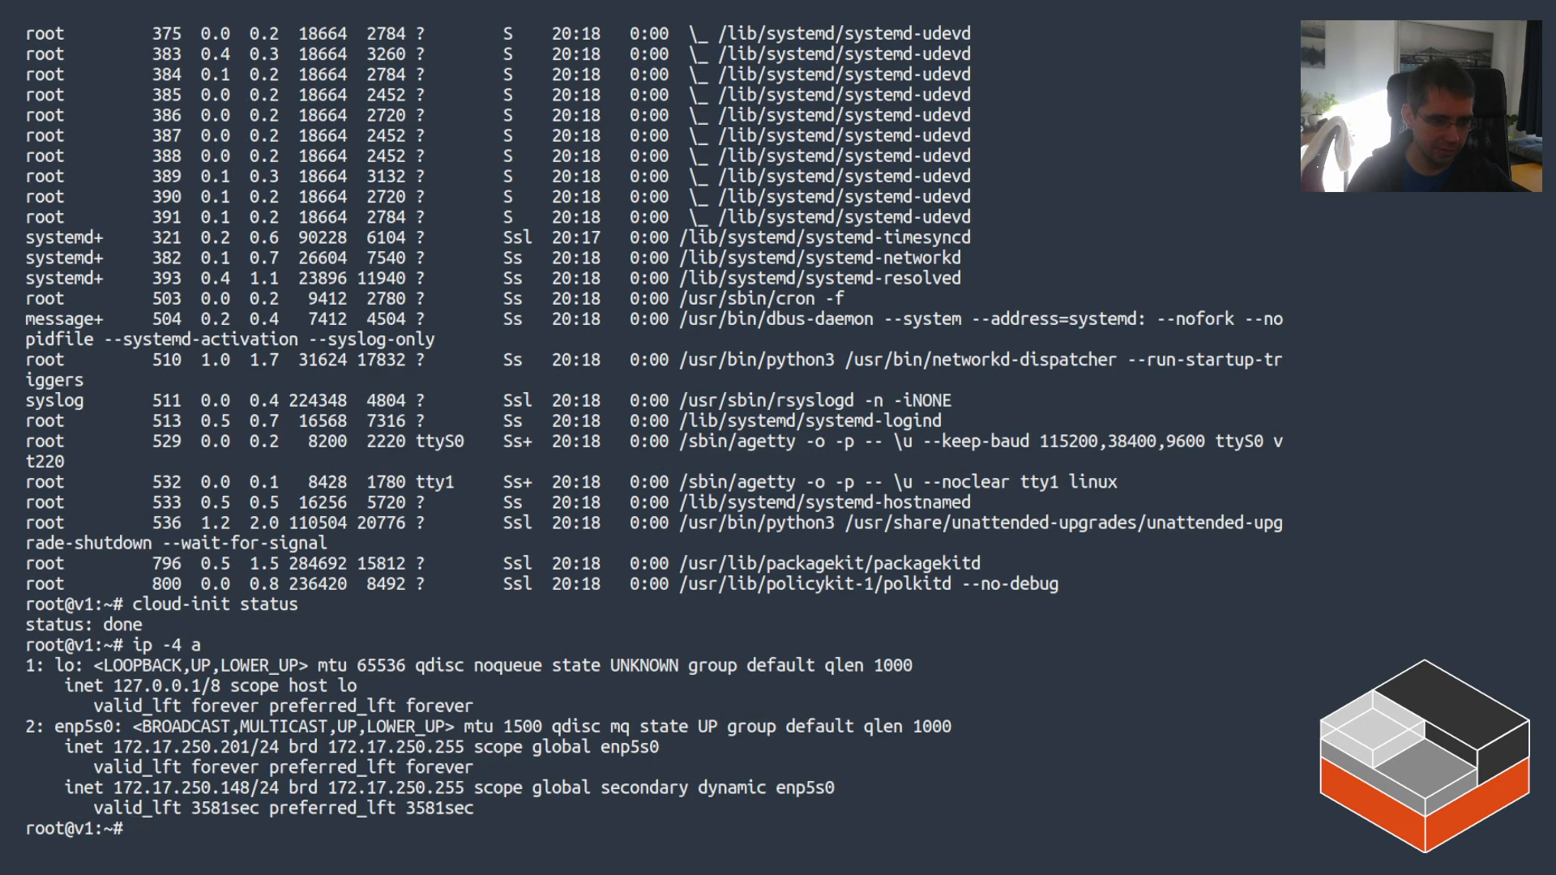
double_click(198, 746)
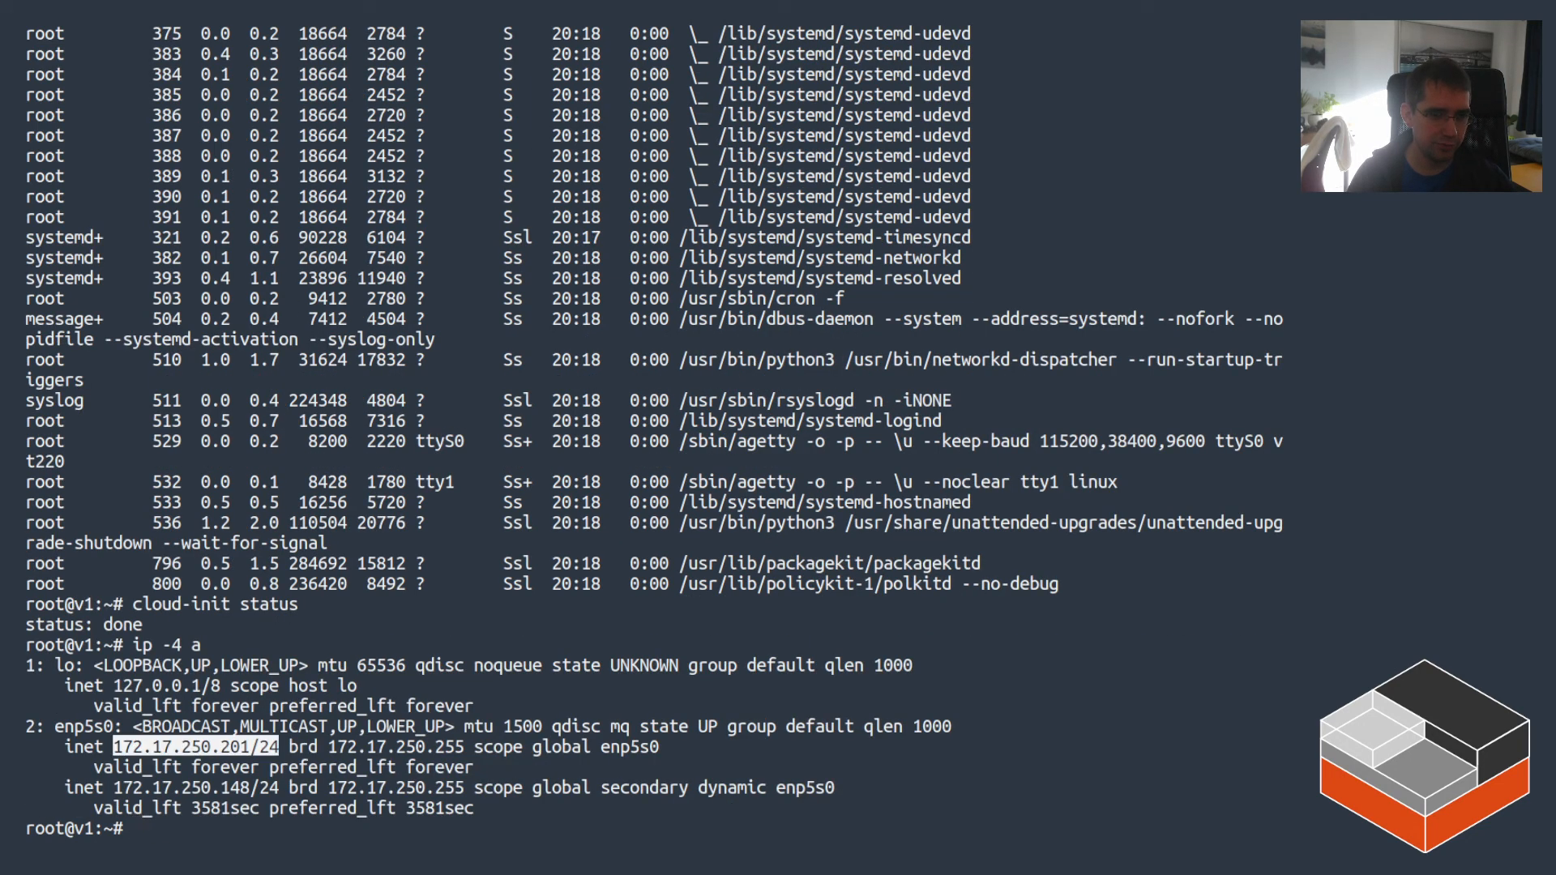
text(ping 172.17.)
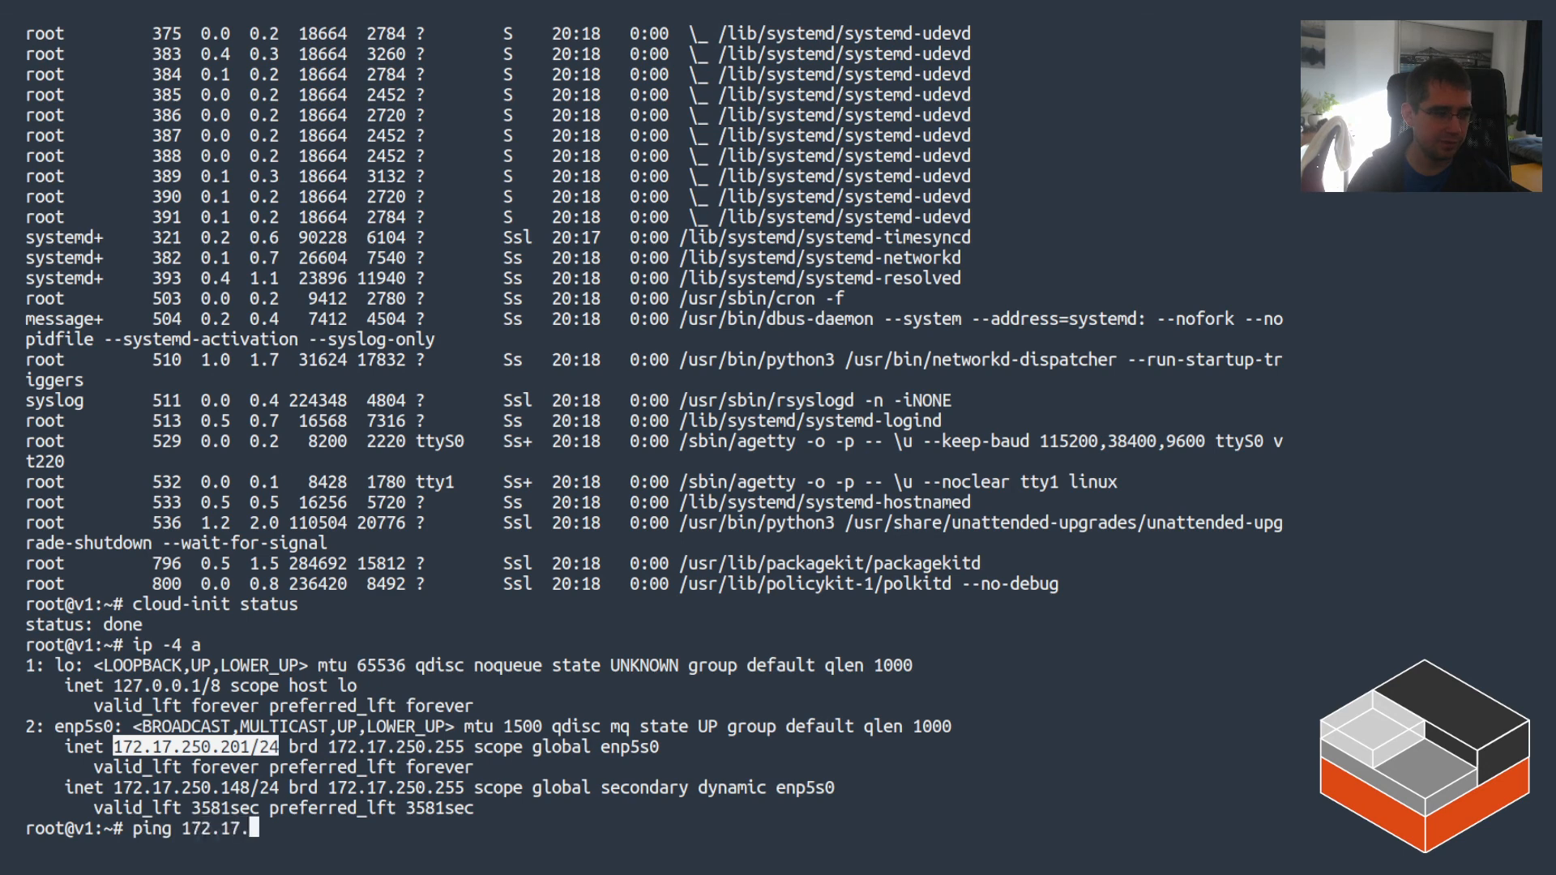
key(Return)
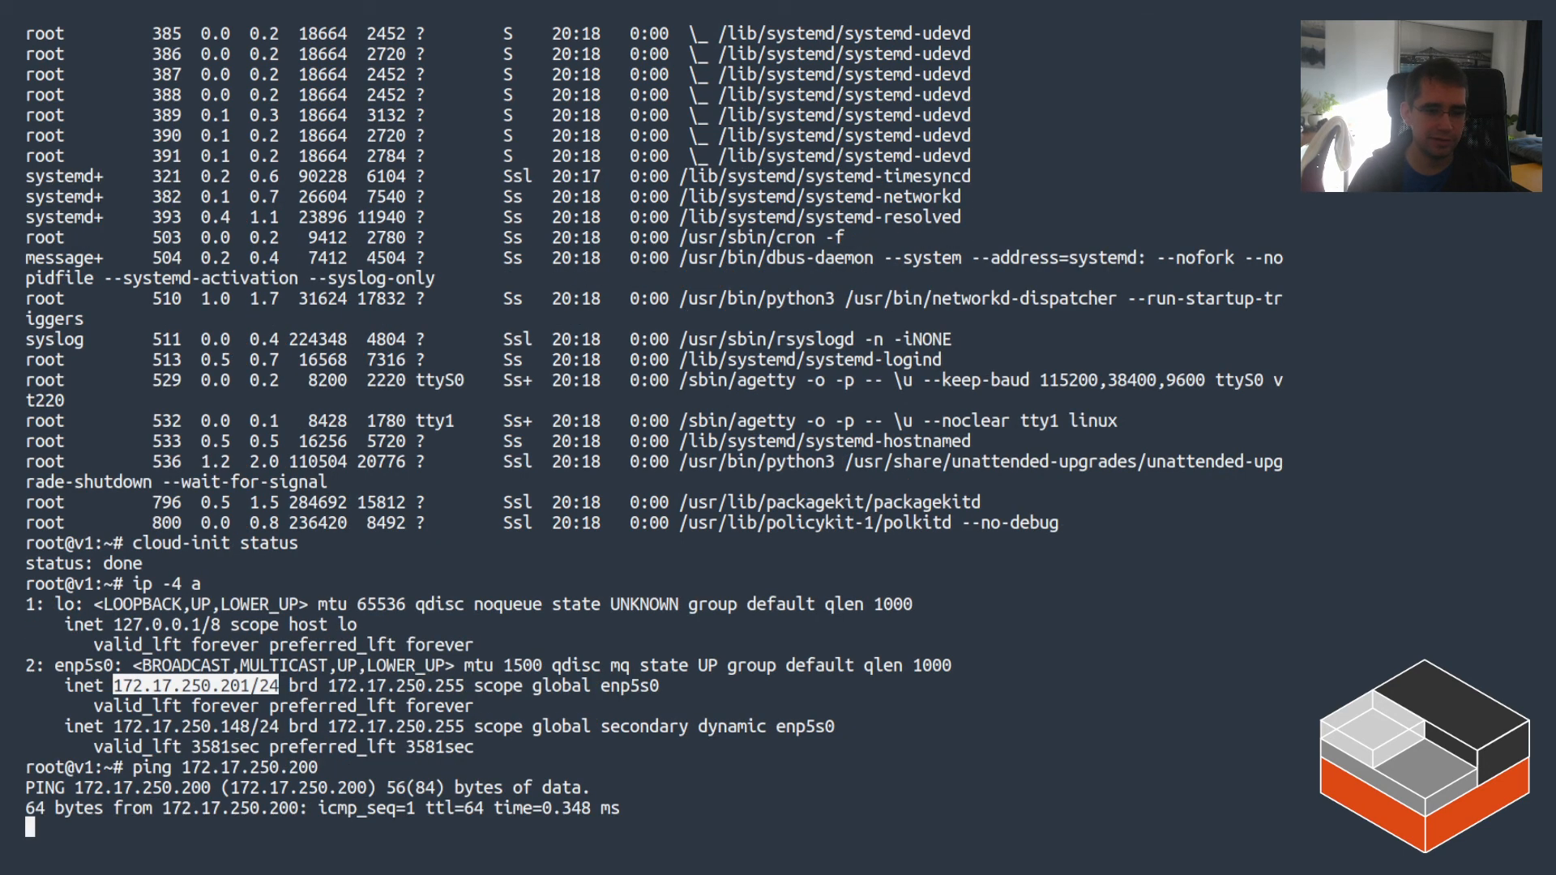
key(ctrl+c)
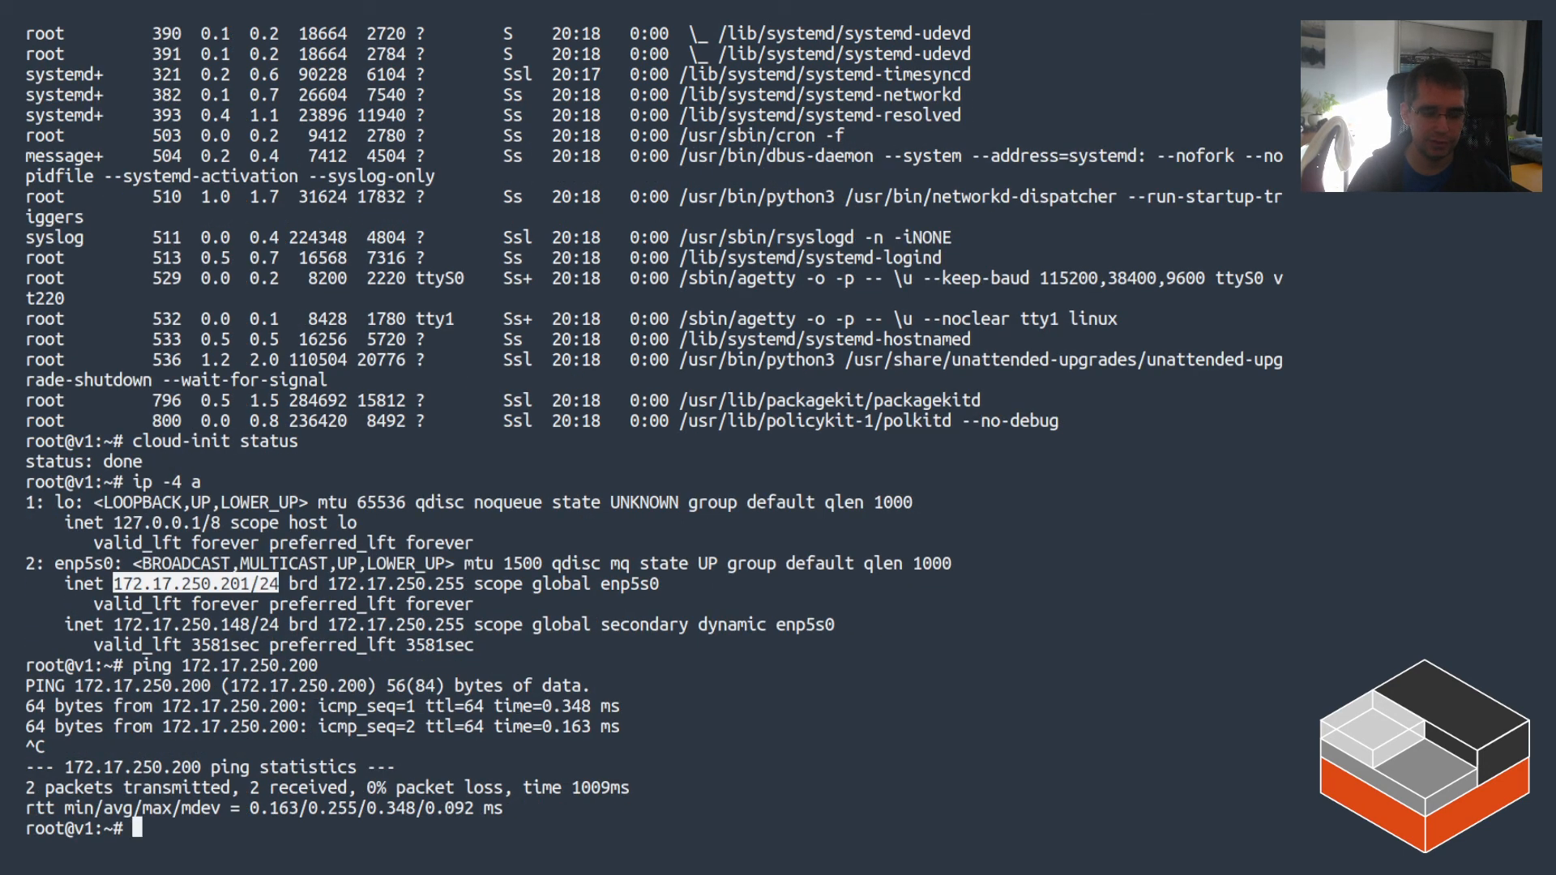
- Run /usr/games/sl, apt update and getent passwd to verify the user-data was applied
text(/usr/games/sl)
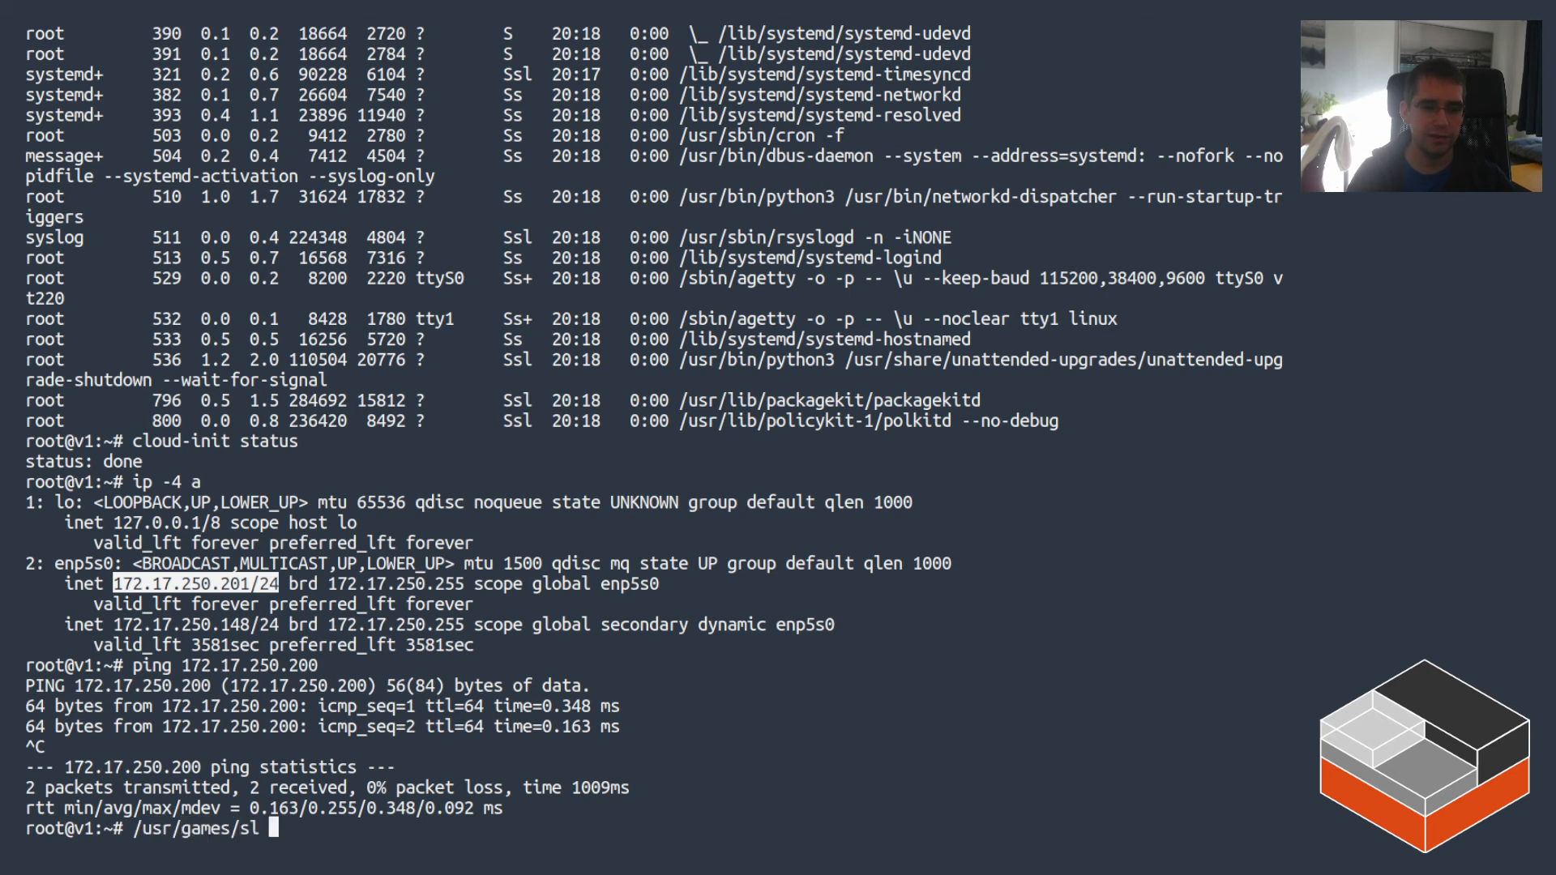
key(Return)
text(apt upd)
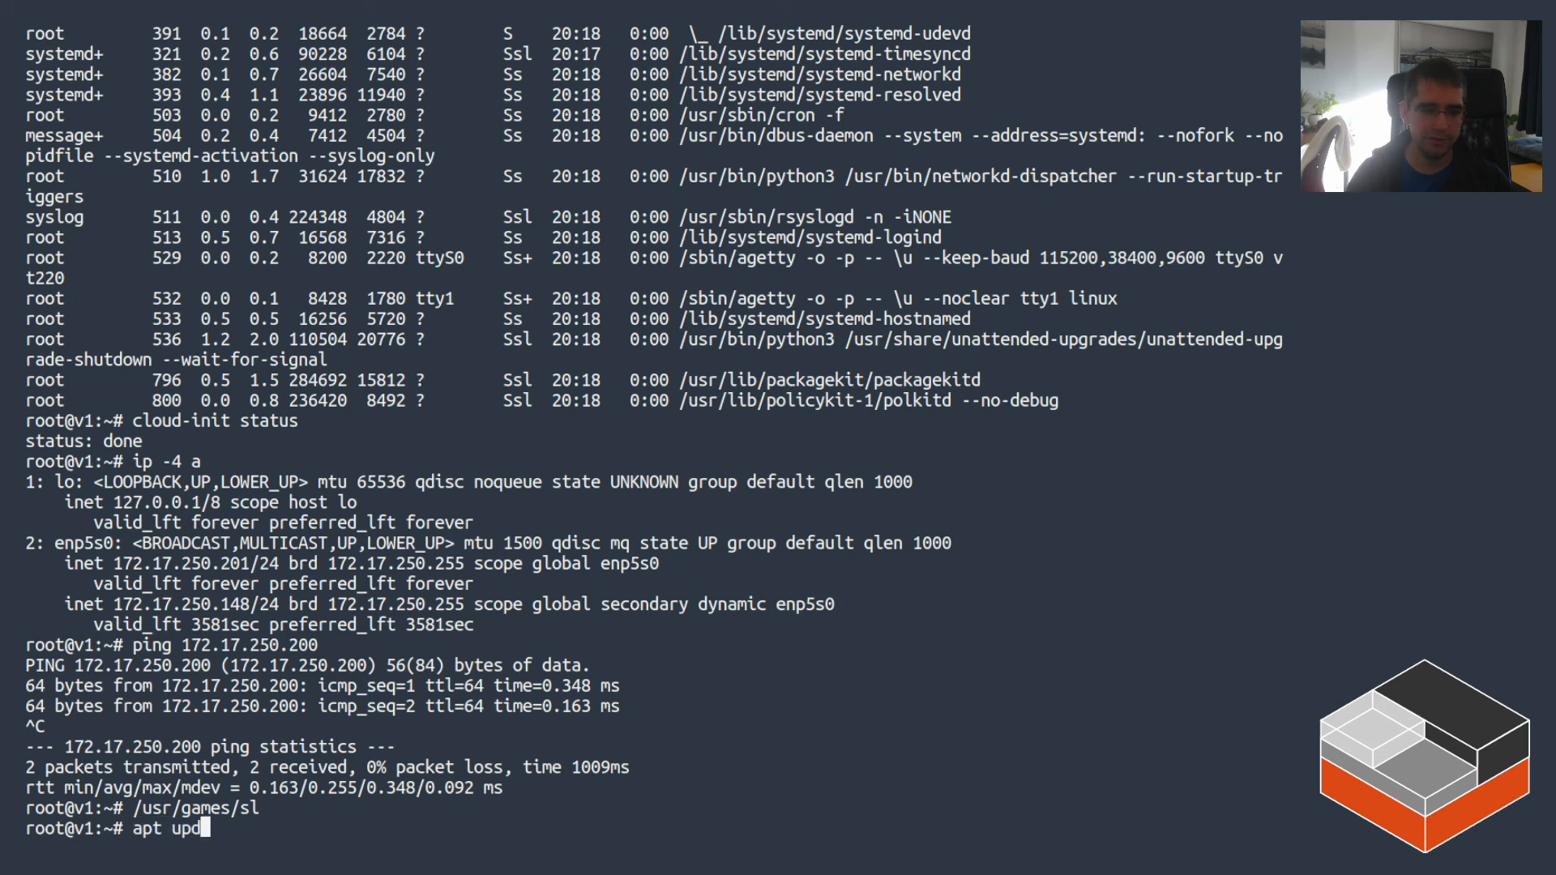
key(Return)
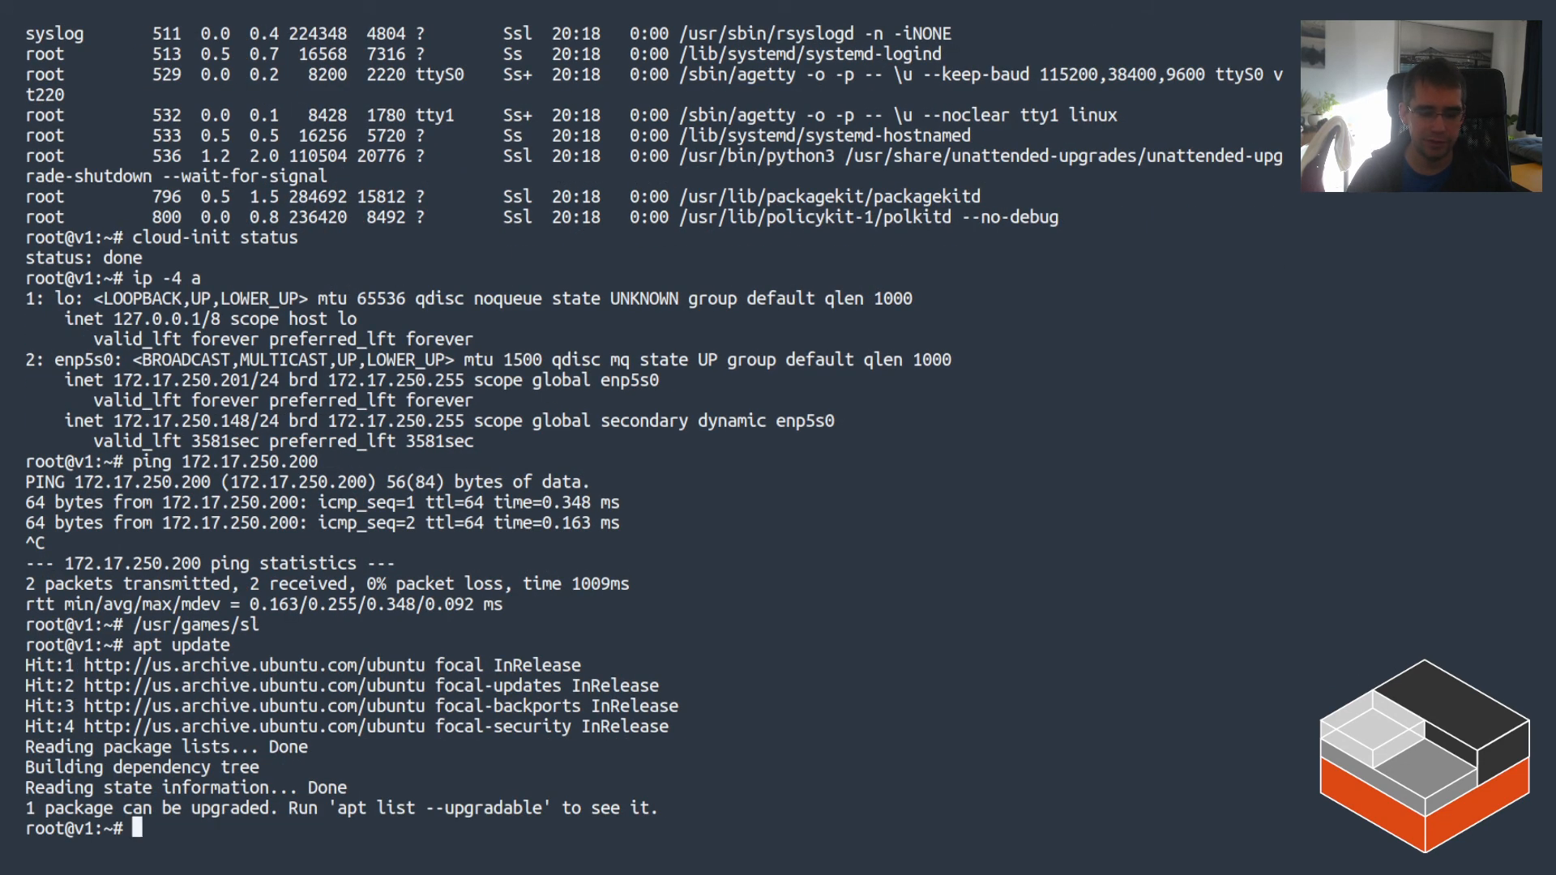
text(getent p)
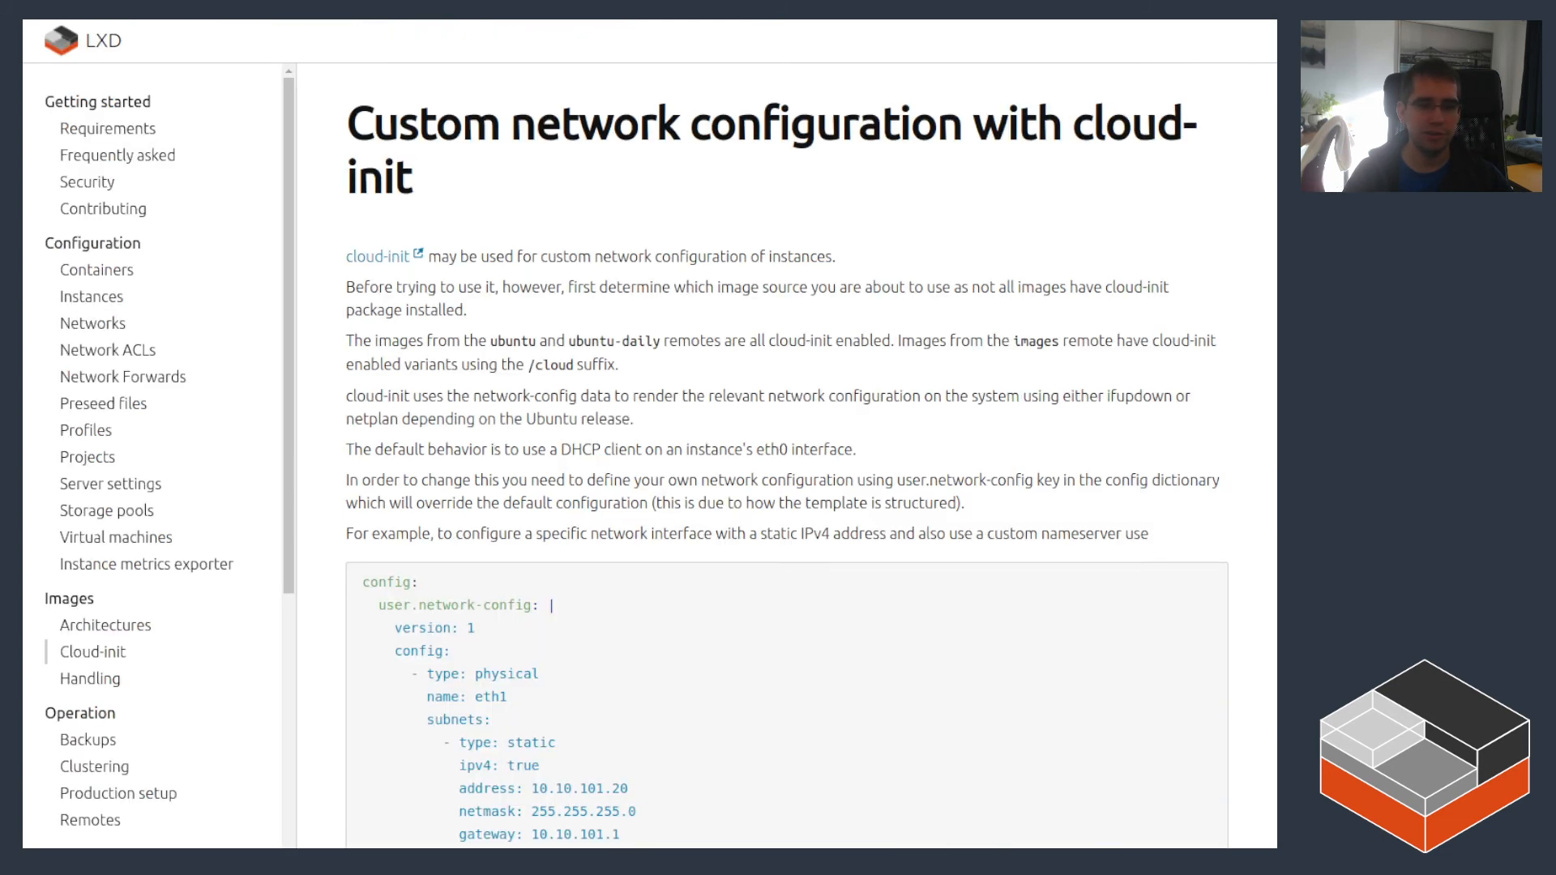
- Scroll through the LXD cloud-init network page's examples and Implementation Details
scroll(down, 3)
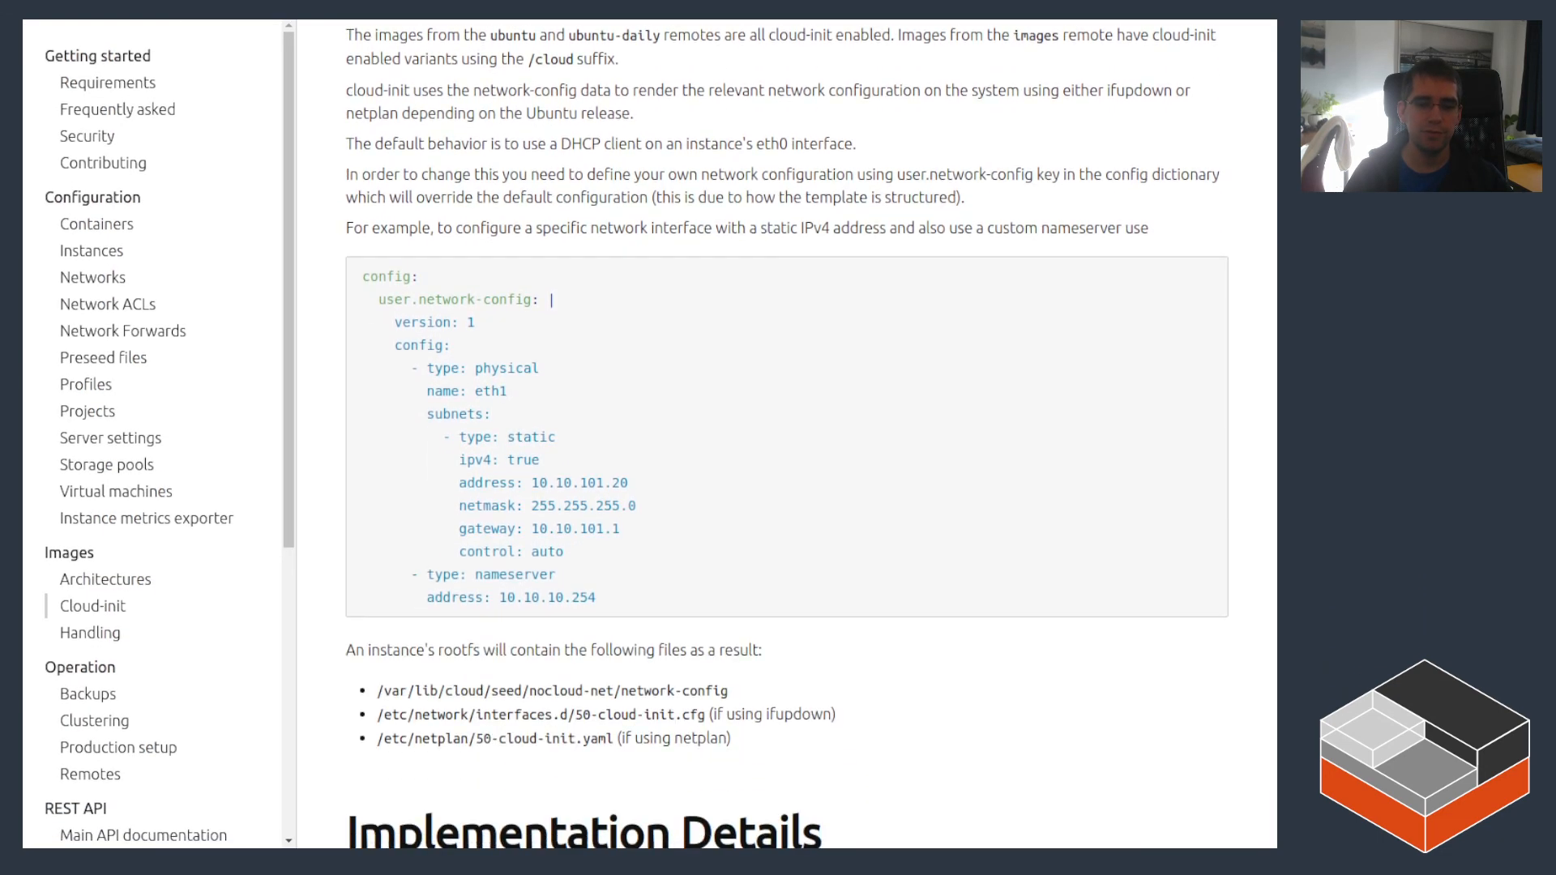
scroll(down, 3)
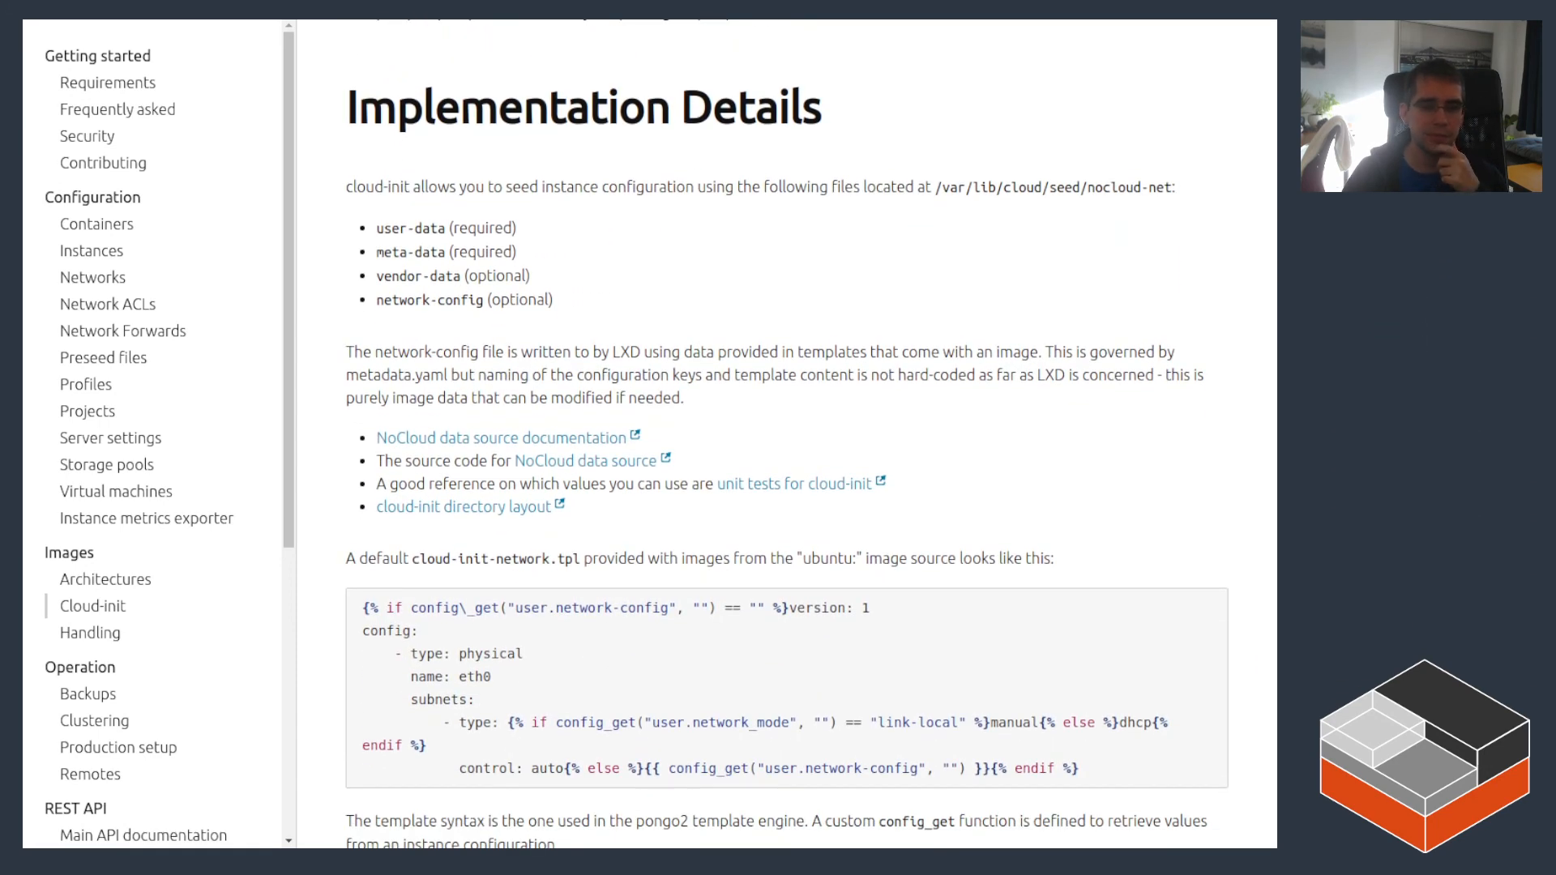
scroll(down, 3)
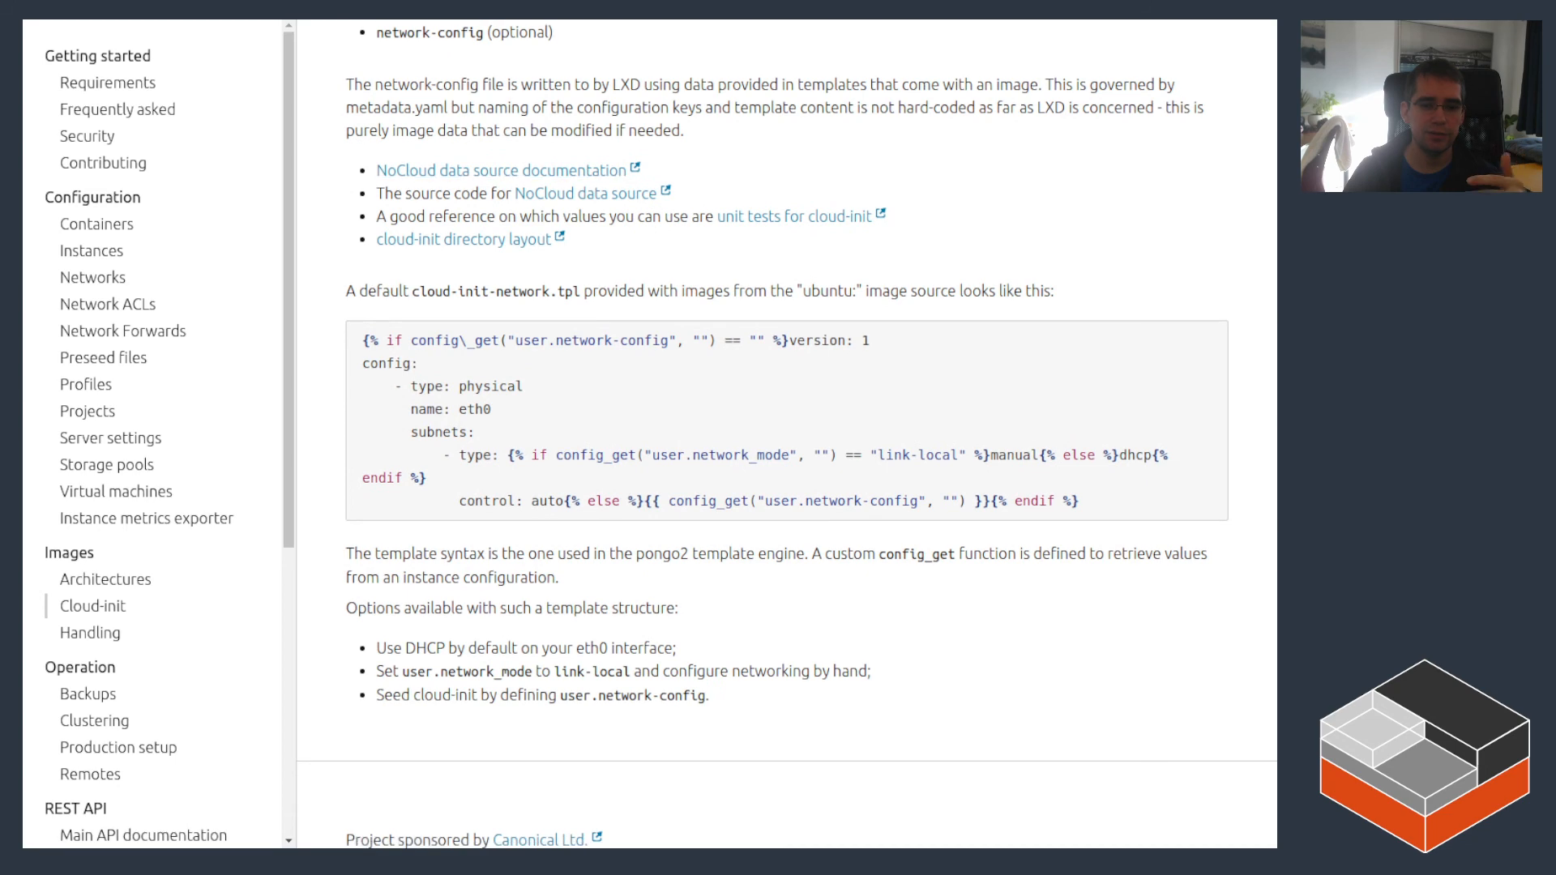
scroll(up, 3)
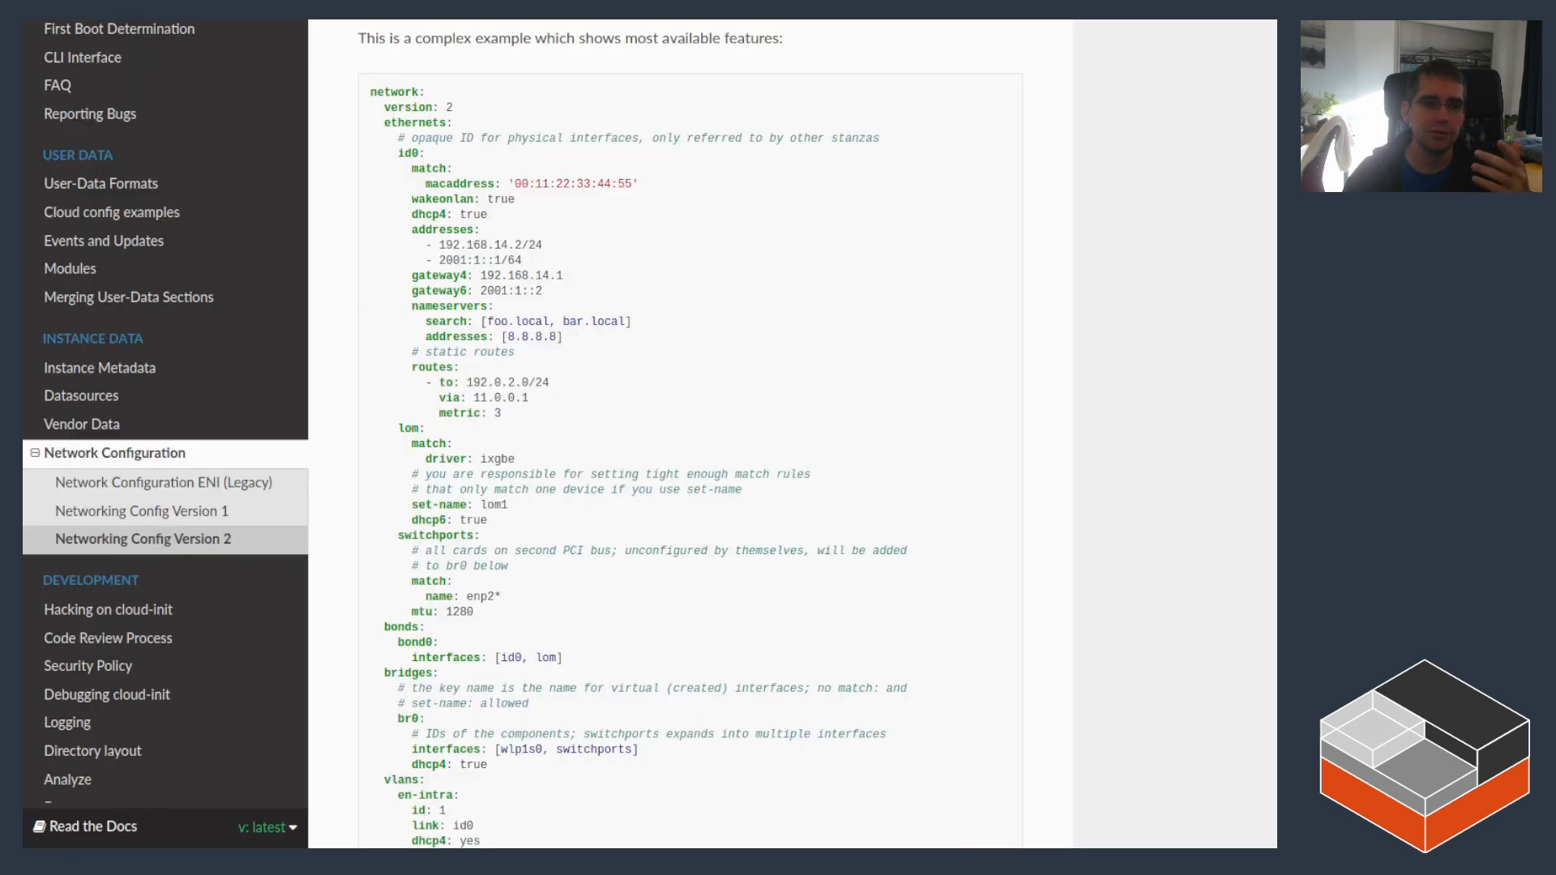
- Go to Cloud config examples and review 'Including users and groups' with its valid-values notes
click(112, 222)
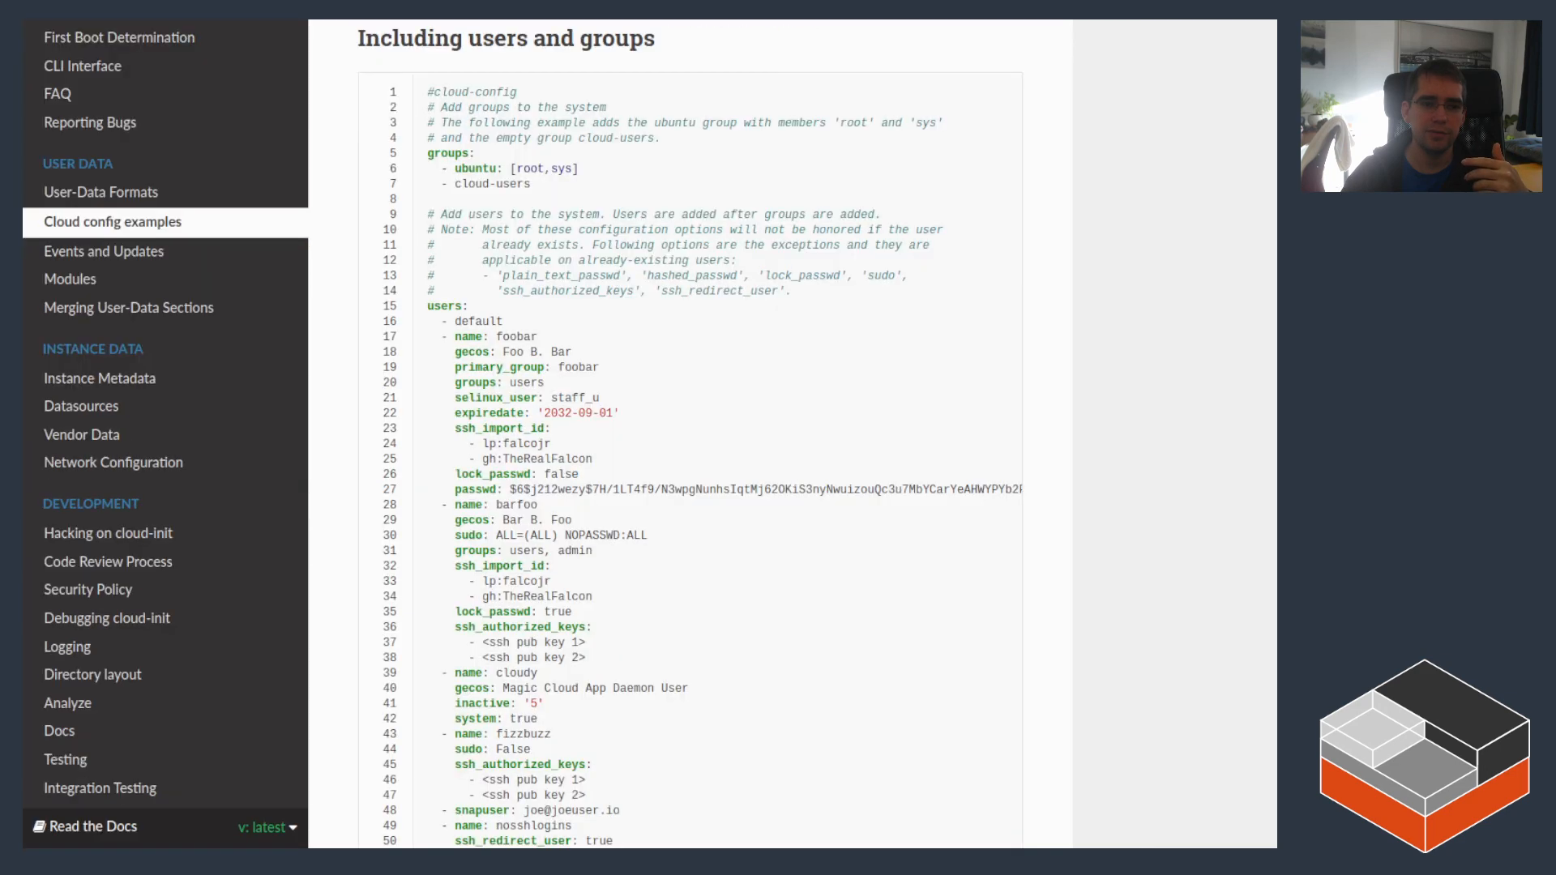
scroll(down, 3)
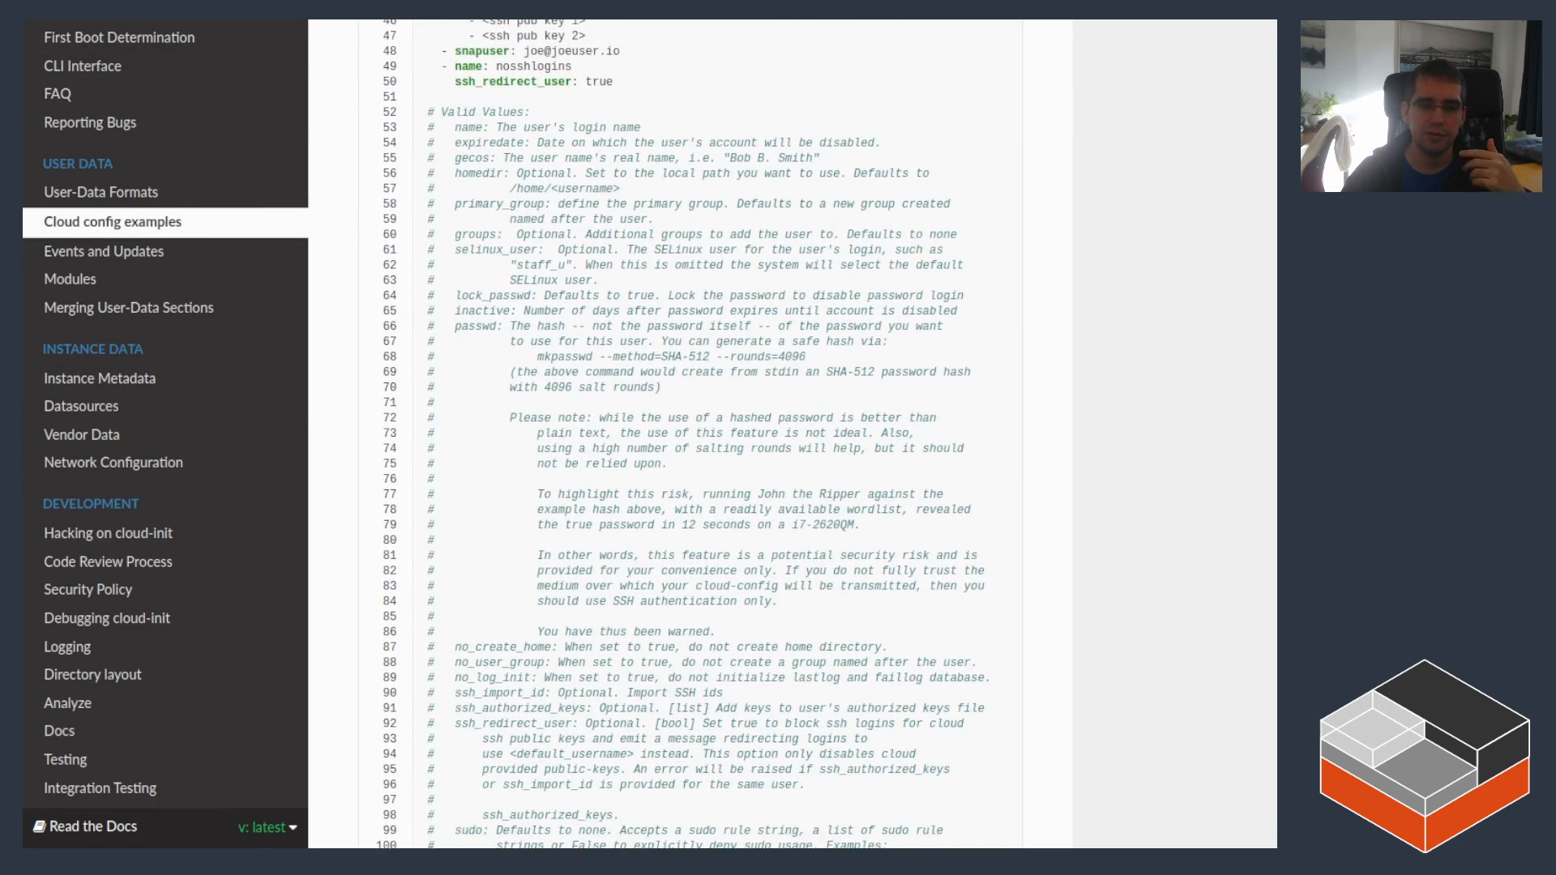
scroll(down, 3)
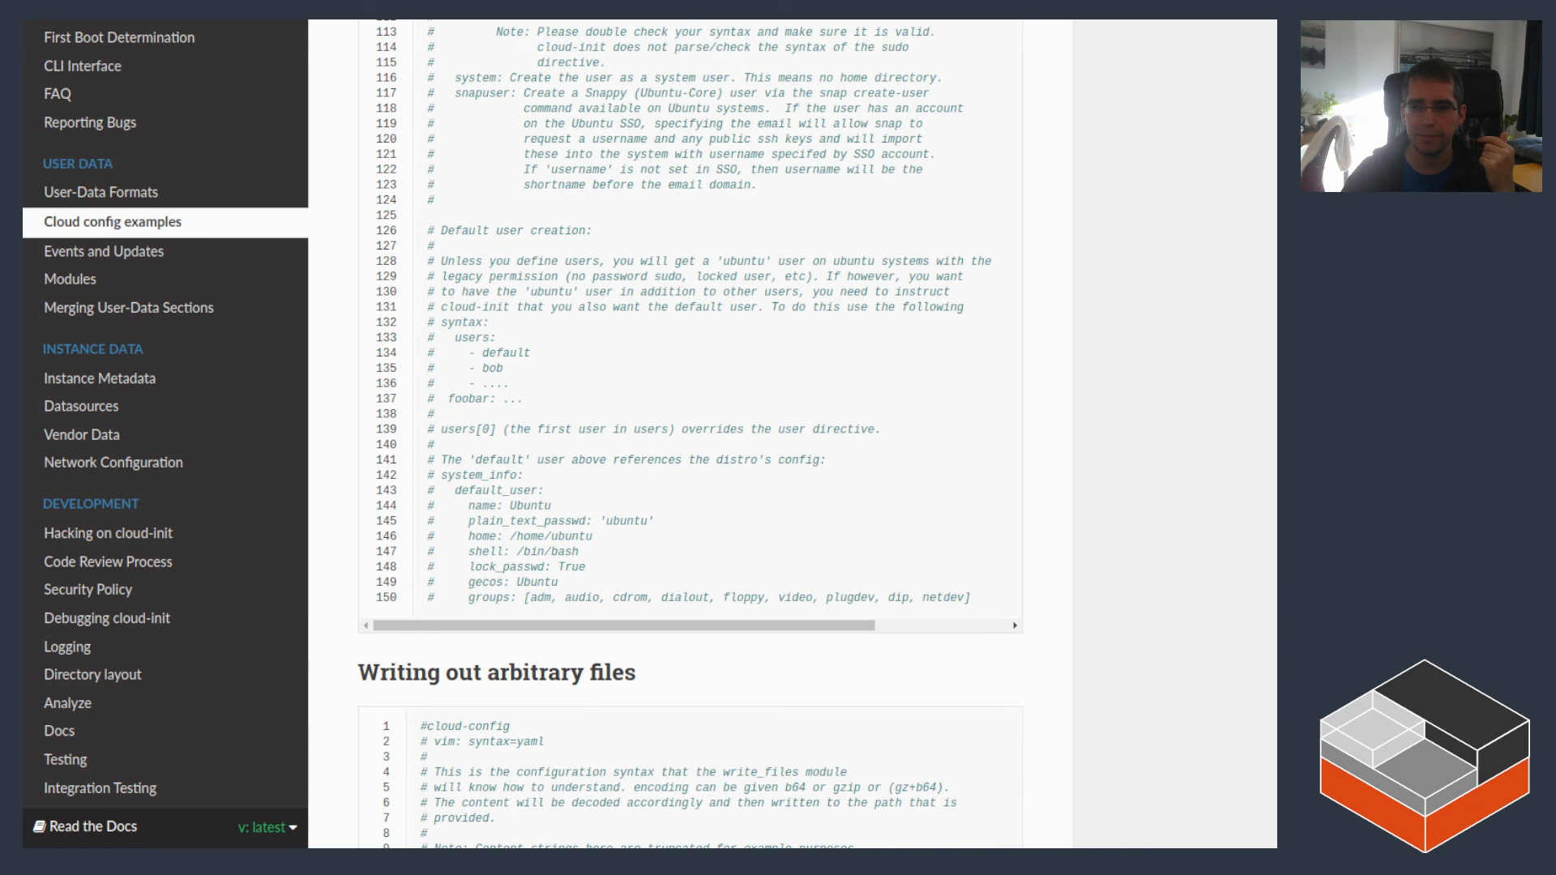
scroll(up, 3)
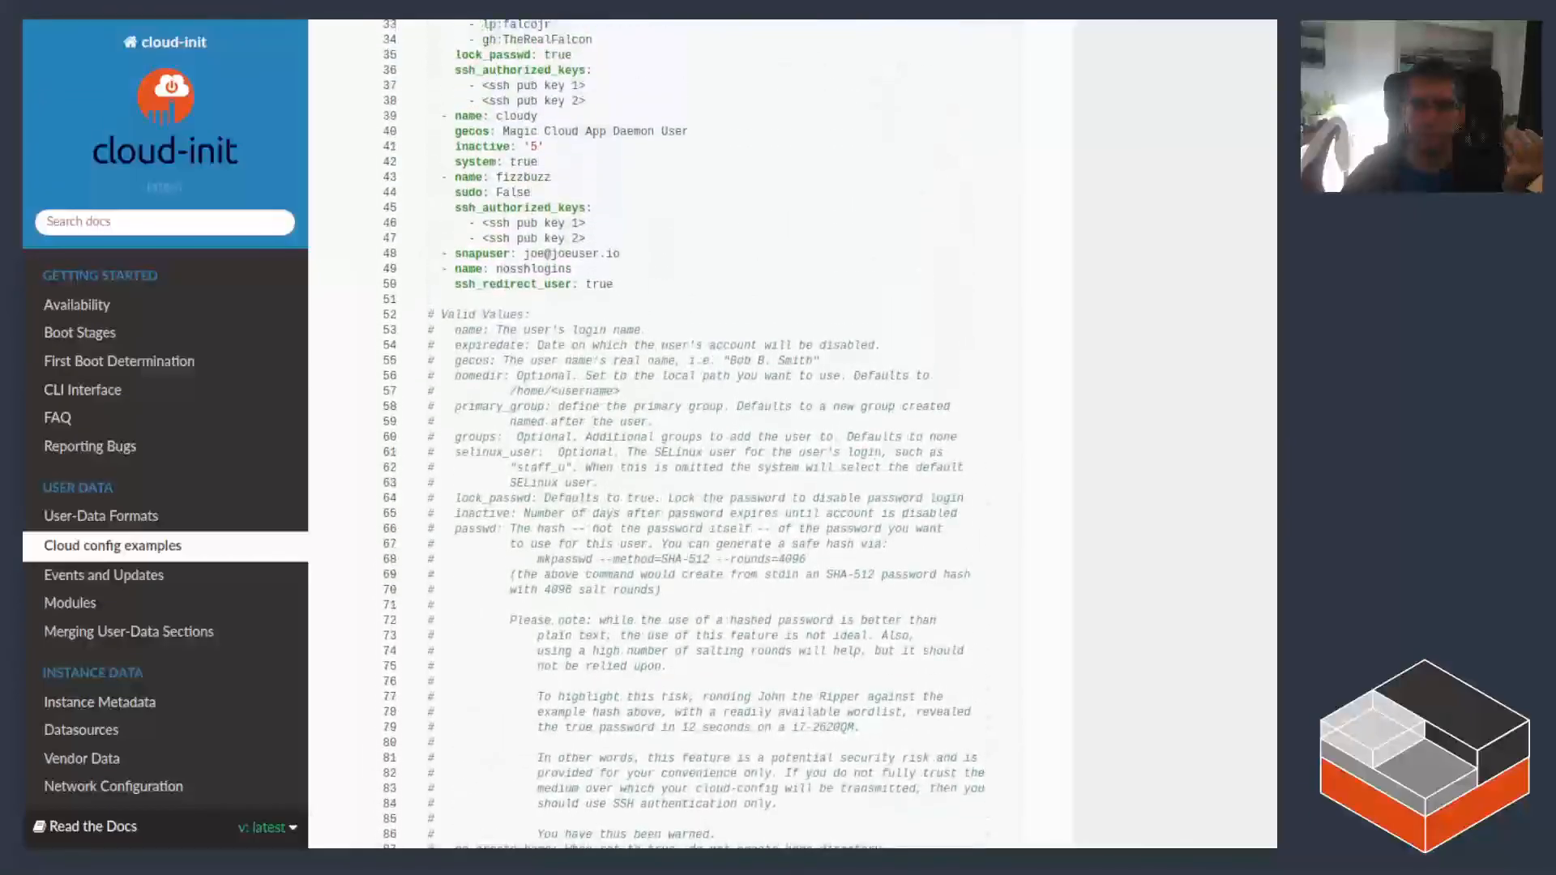